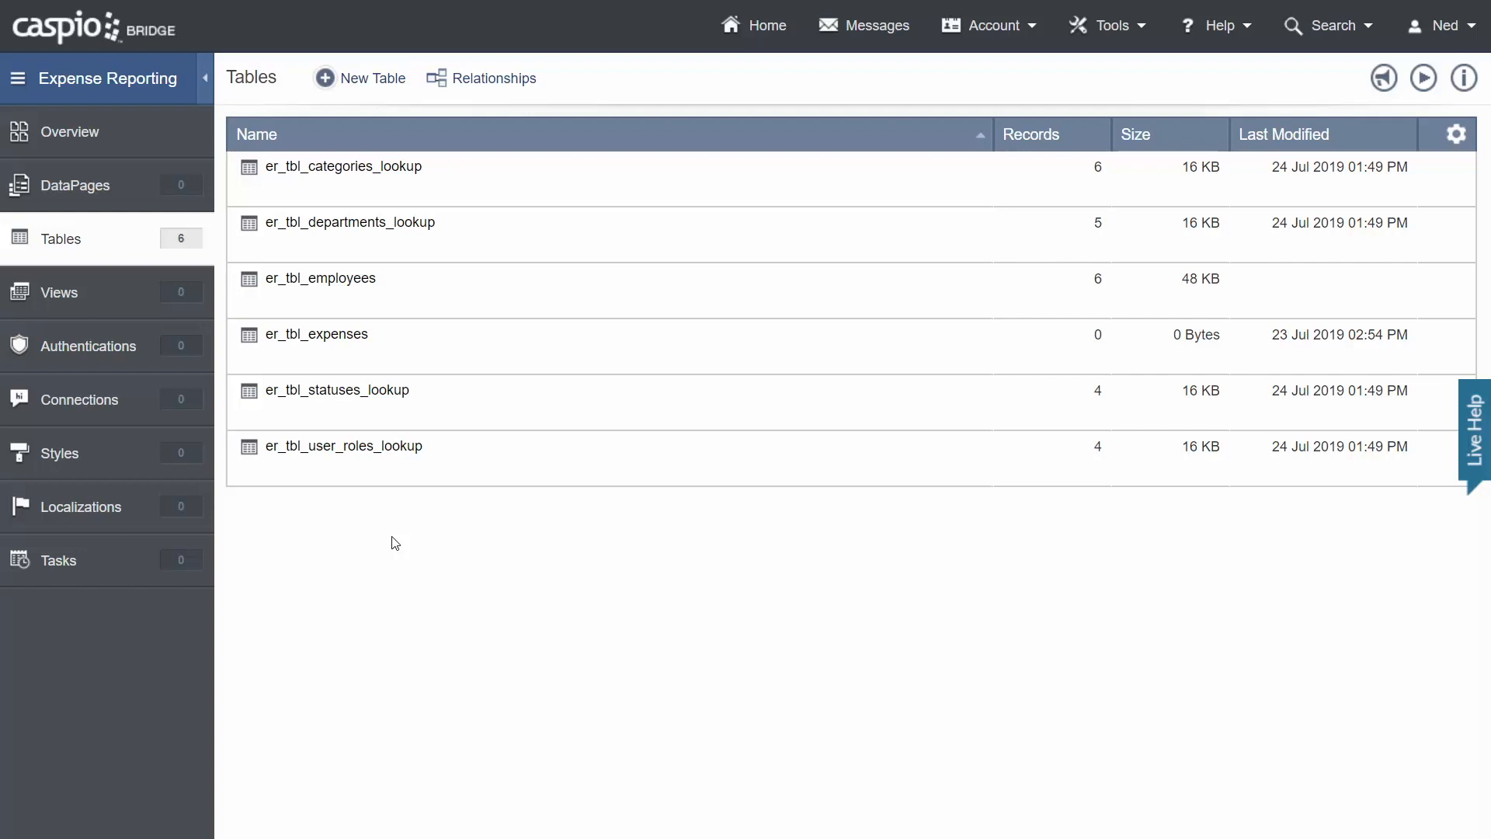
{"action": "mouse_move", "coordinate": [169, 312]}
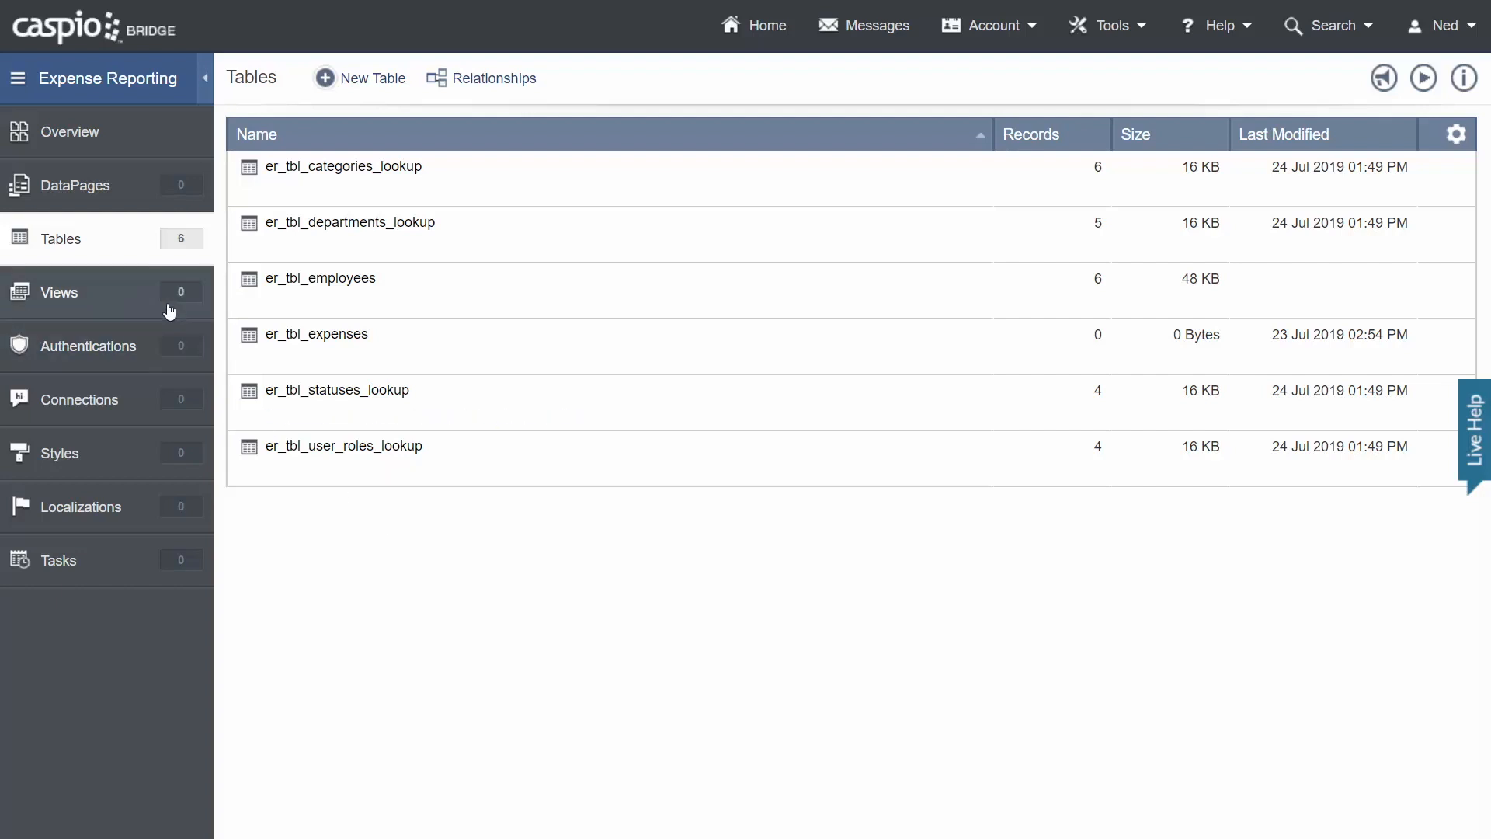
Open the Expense Reporting app's Views list, which has no views yet.
{"action": "left_click", "coordinate": [59, 292]}
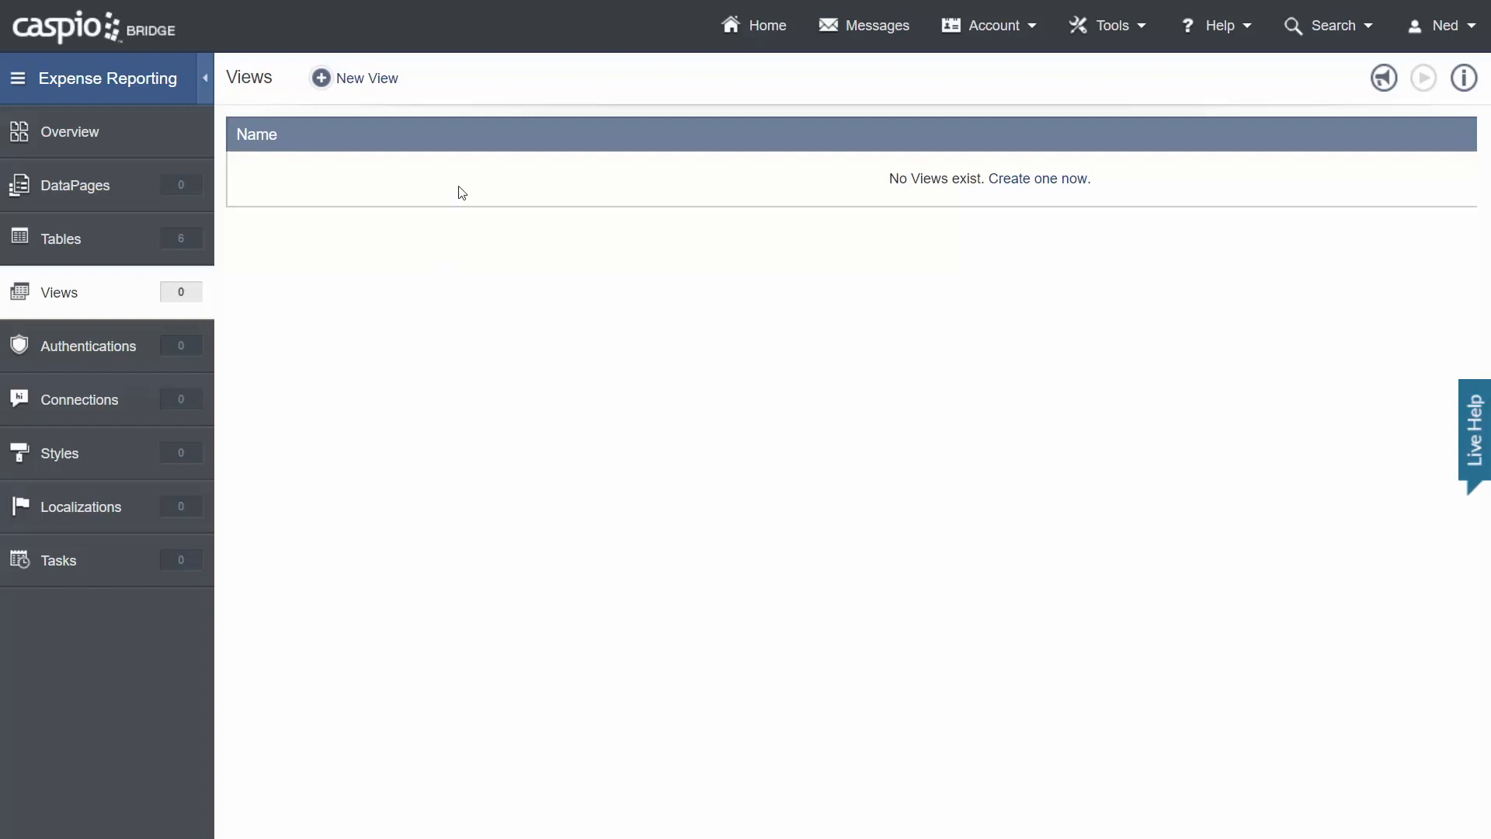
Start a new view named er_all_active_employees and select the er_tbl_employees table.
{"action": "left_click", "coordinate": [354, 78]}
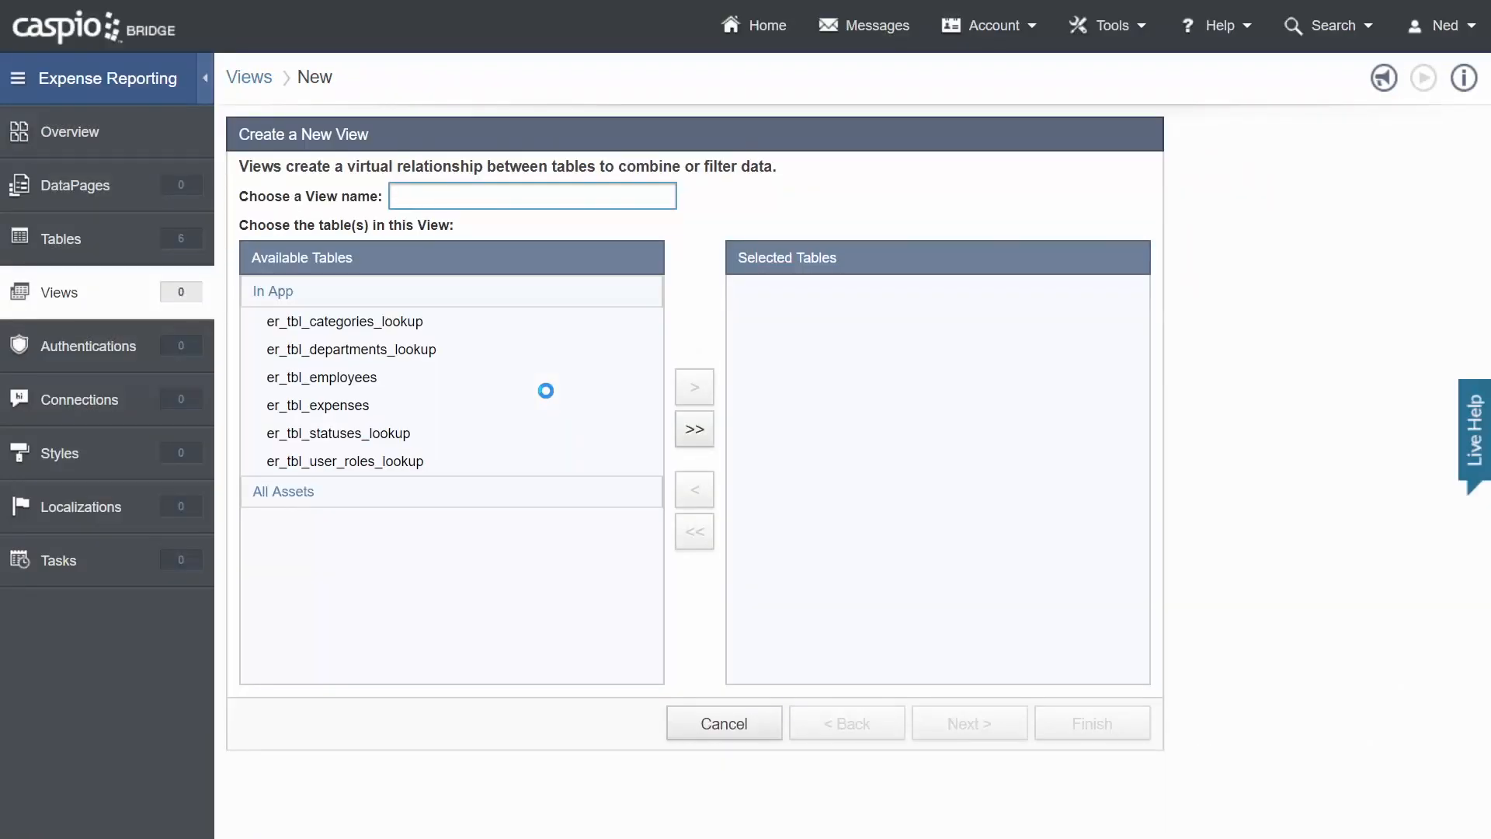
{"action": "type", "text": "er_"}
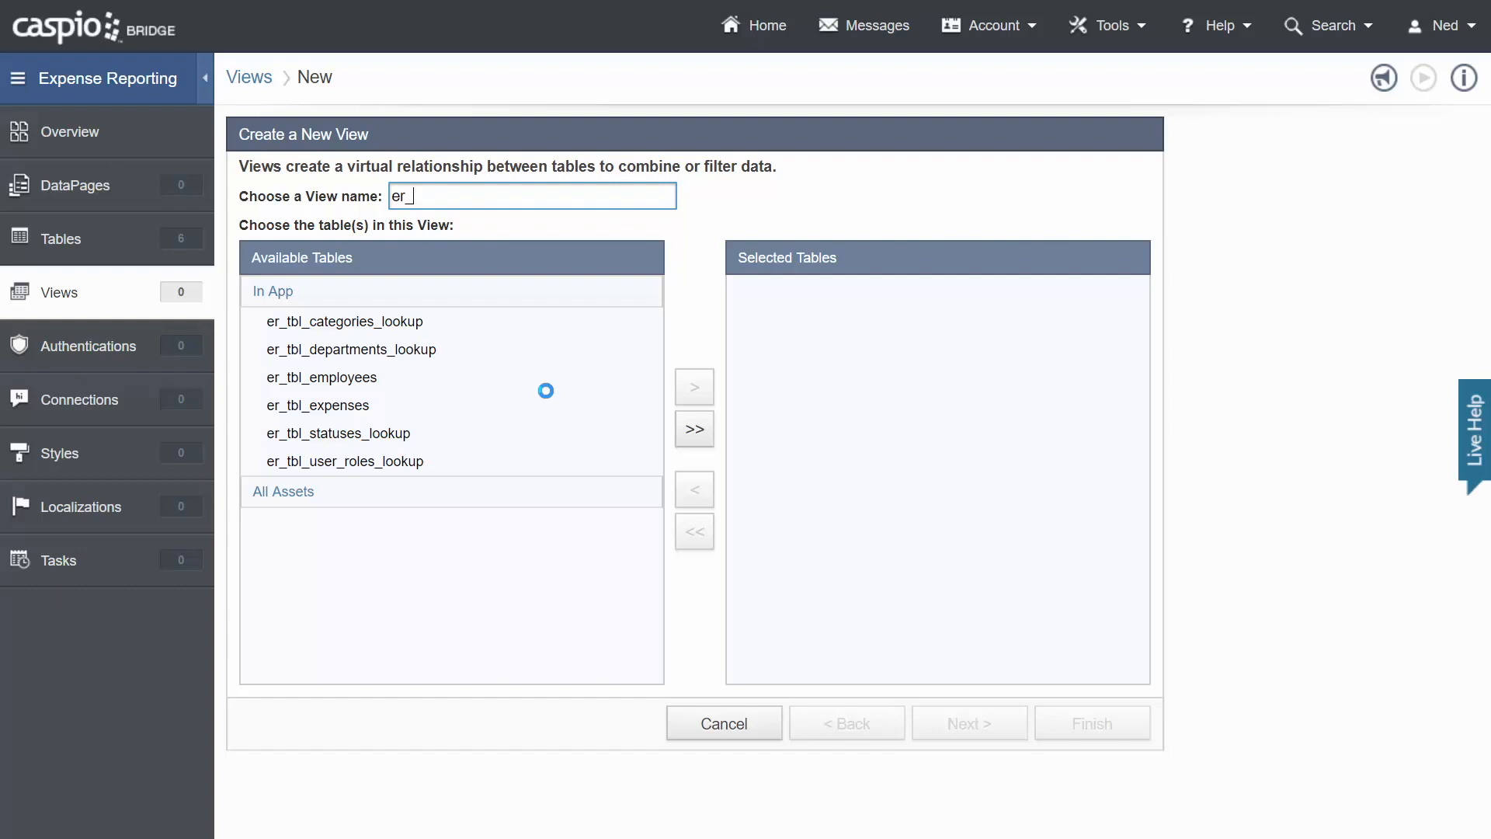
{"action": "type", "text": "all_activ"}
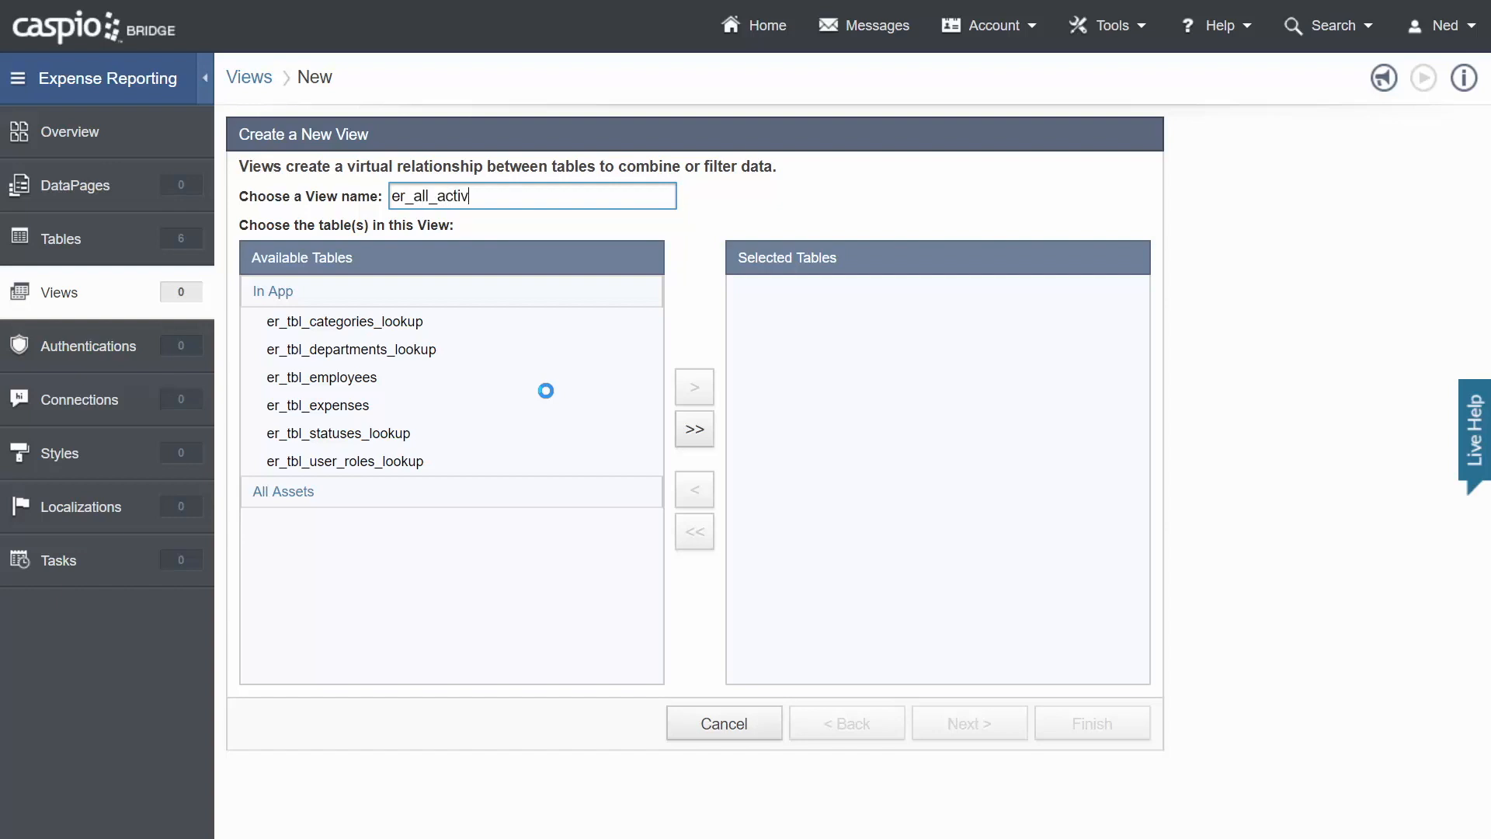
{"action": "type", "text": "e_employees"}
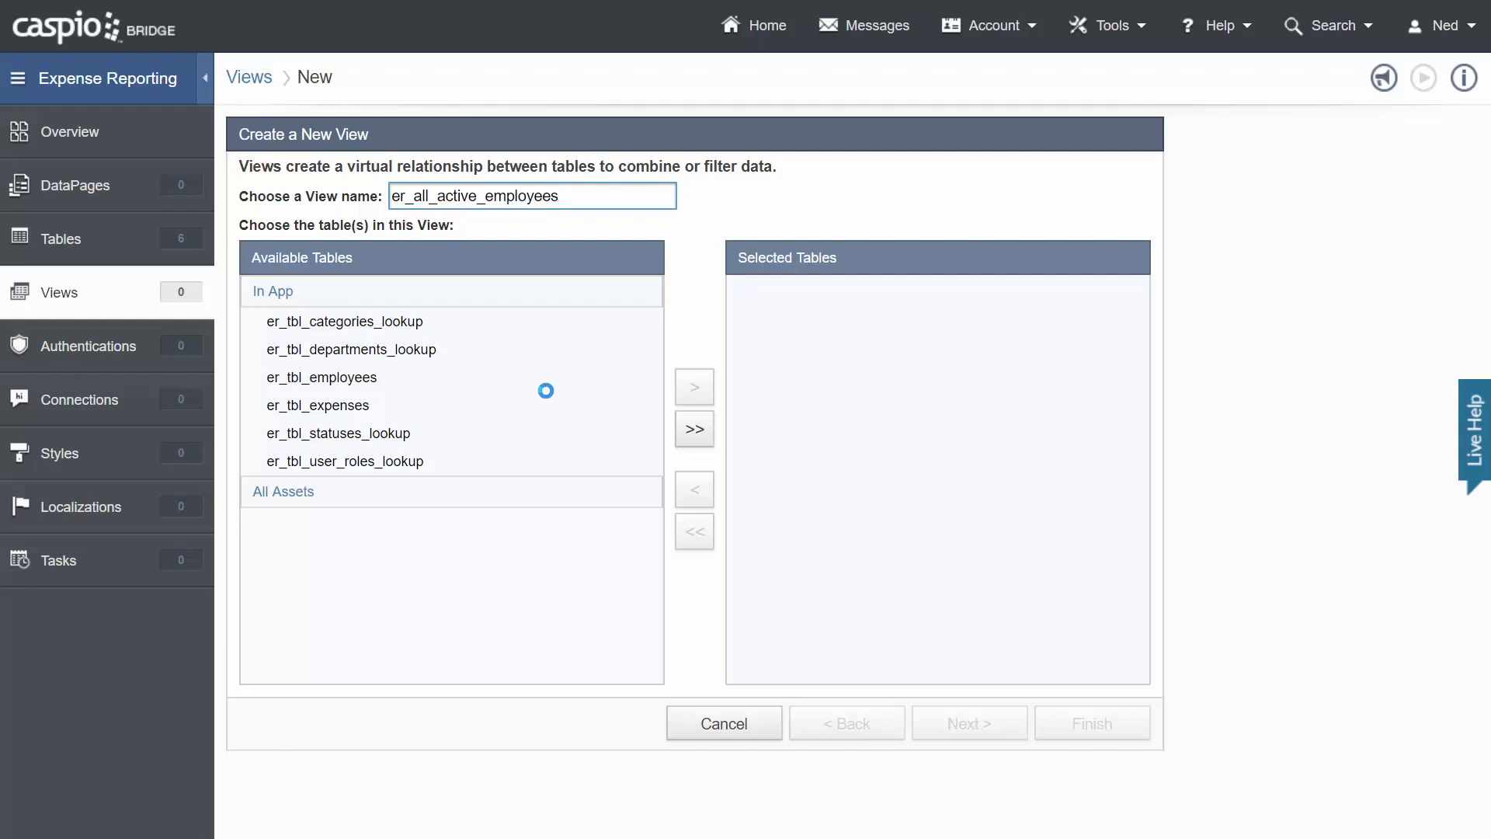
{"action": "left_click", "coordinate": [321, 377]}
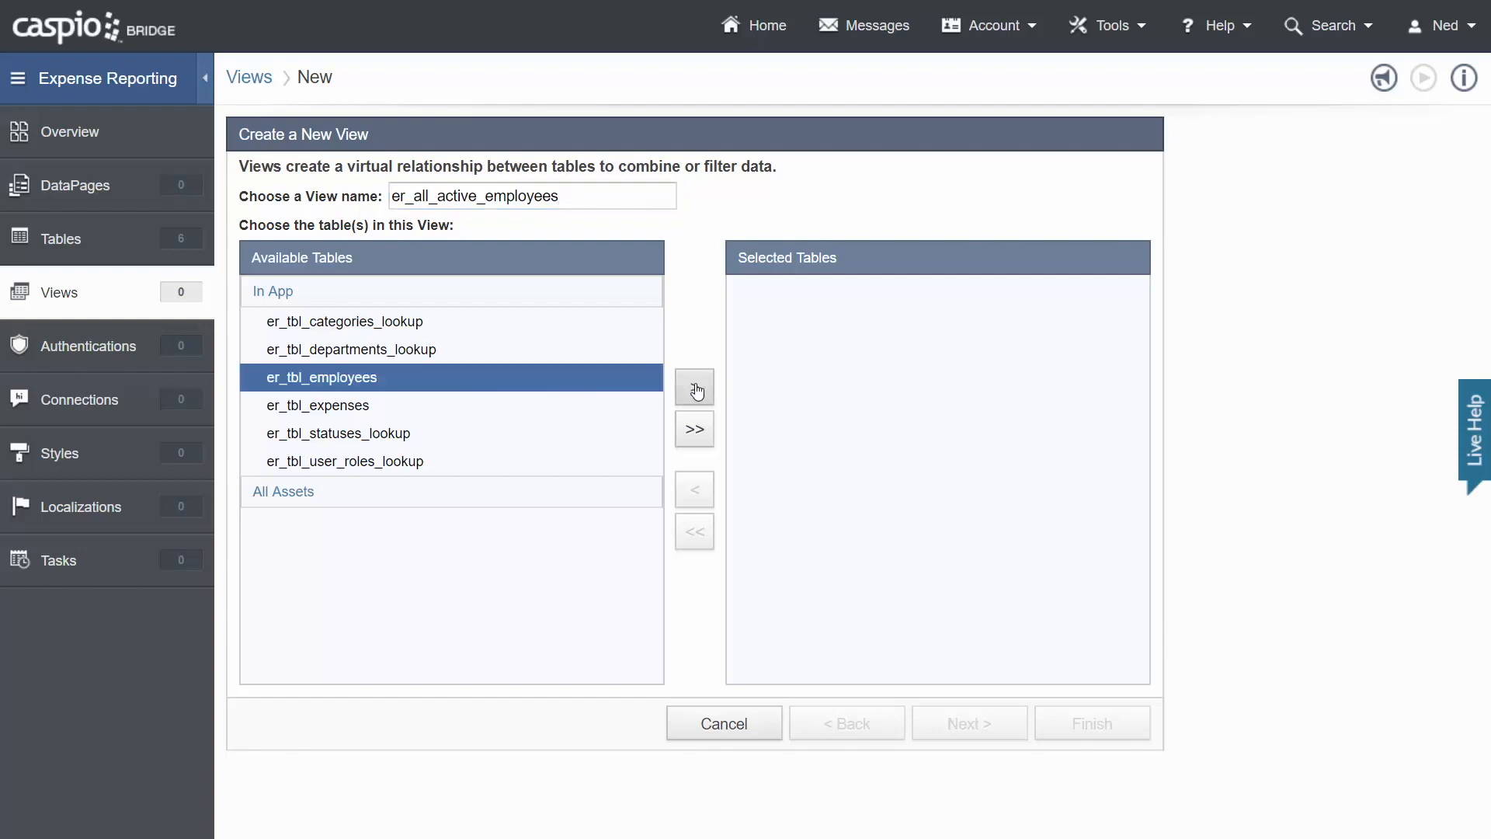
Add er_tbl_employees, filter the view to checked Account_Status, and finish it.
{"action": "left_click", "coordinate": [969, 724]}
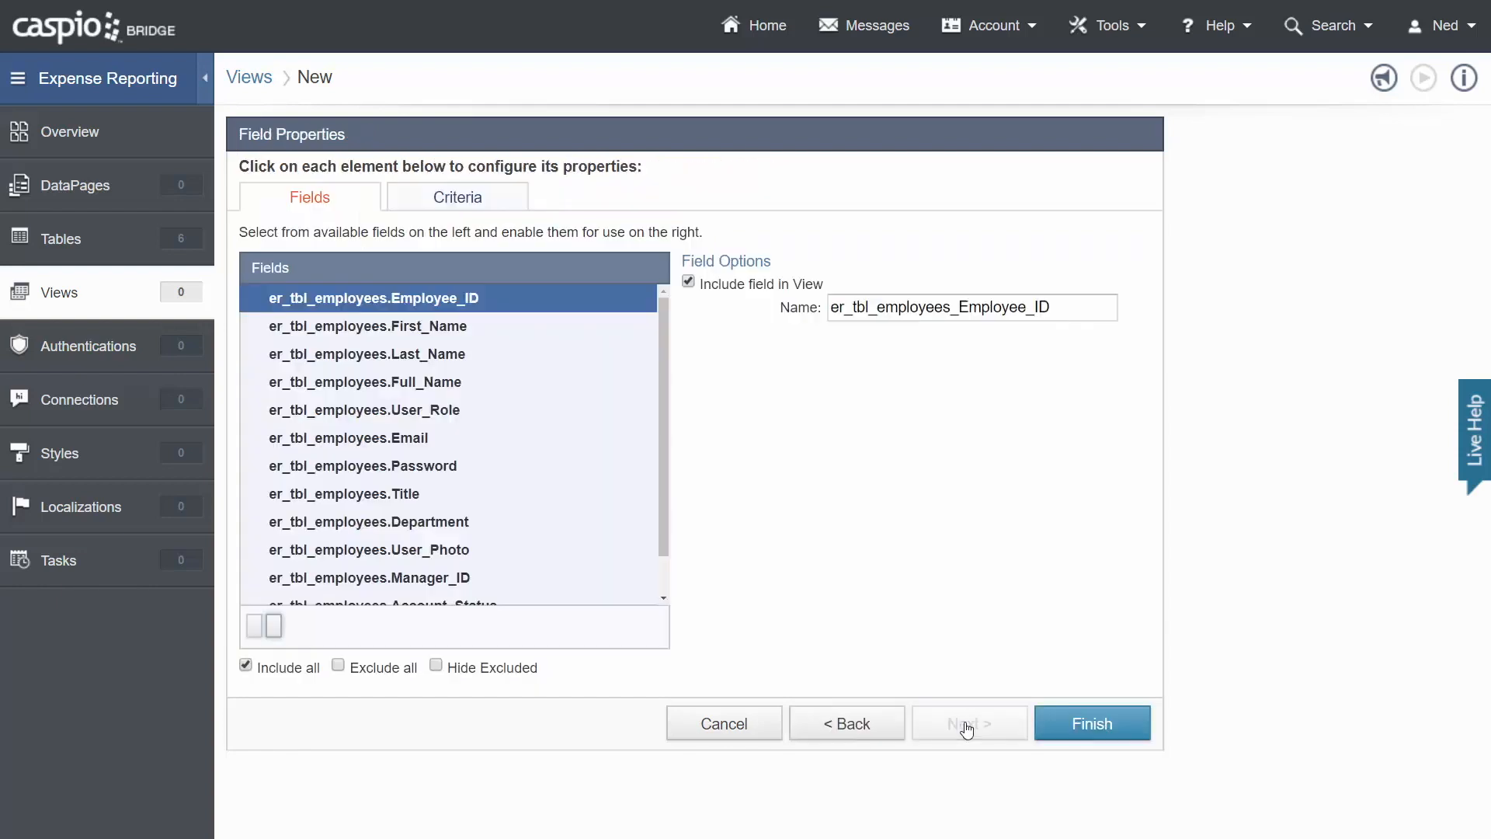
{"action": "left_click", "coordinate": [457, 197]}
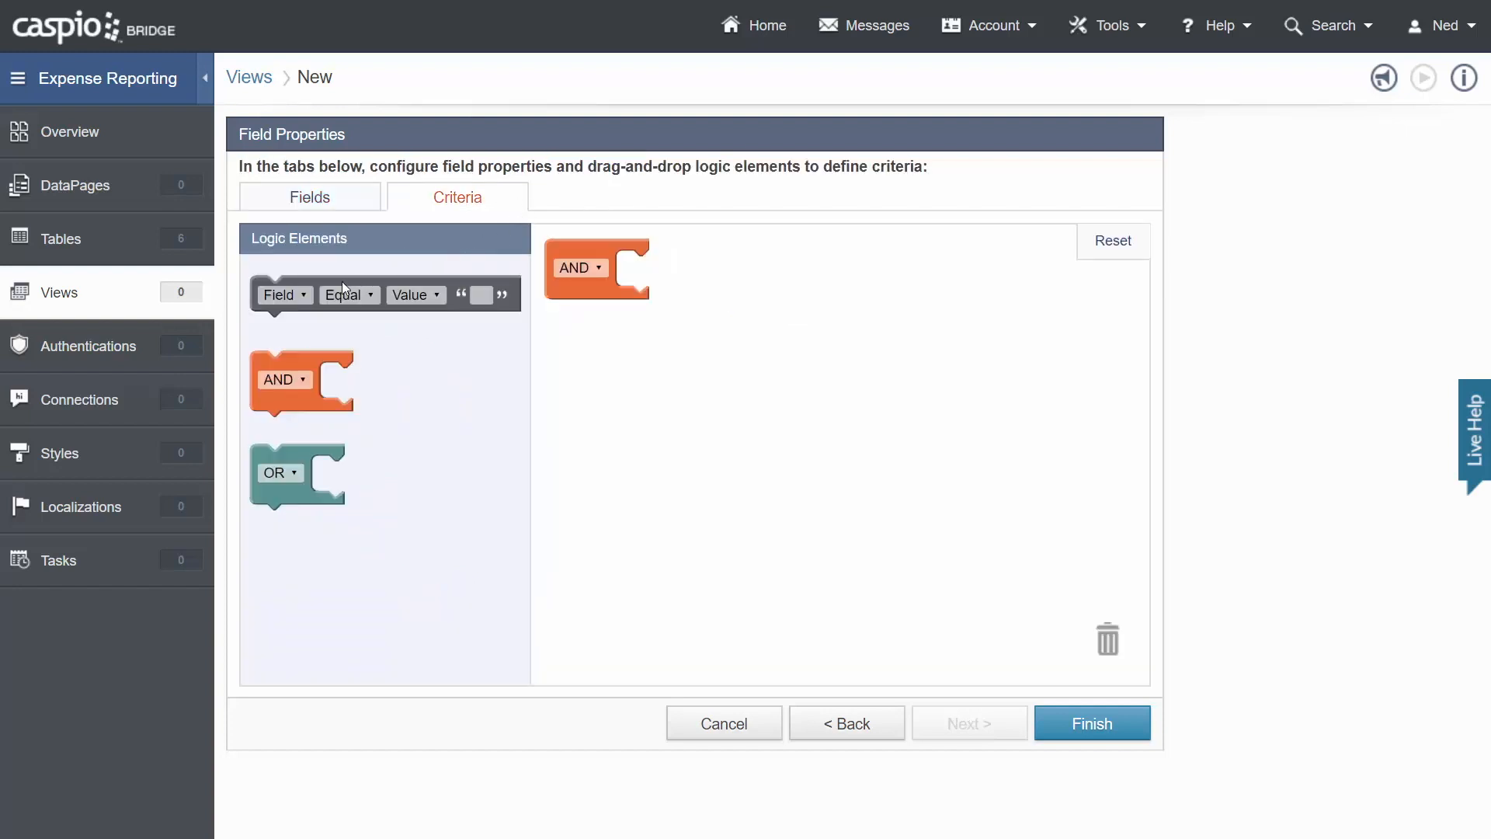
{"action": "left_click_drag", "start_coordinate": [381, 294], "coordinate": [742, 270]}
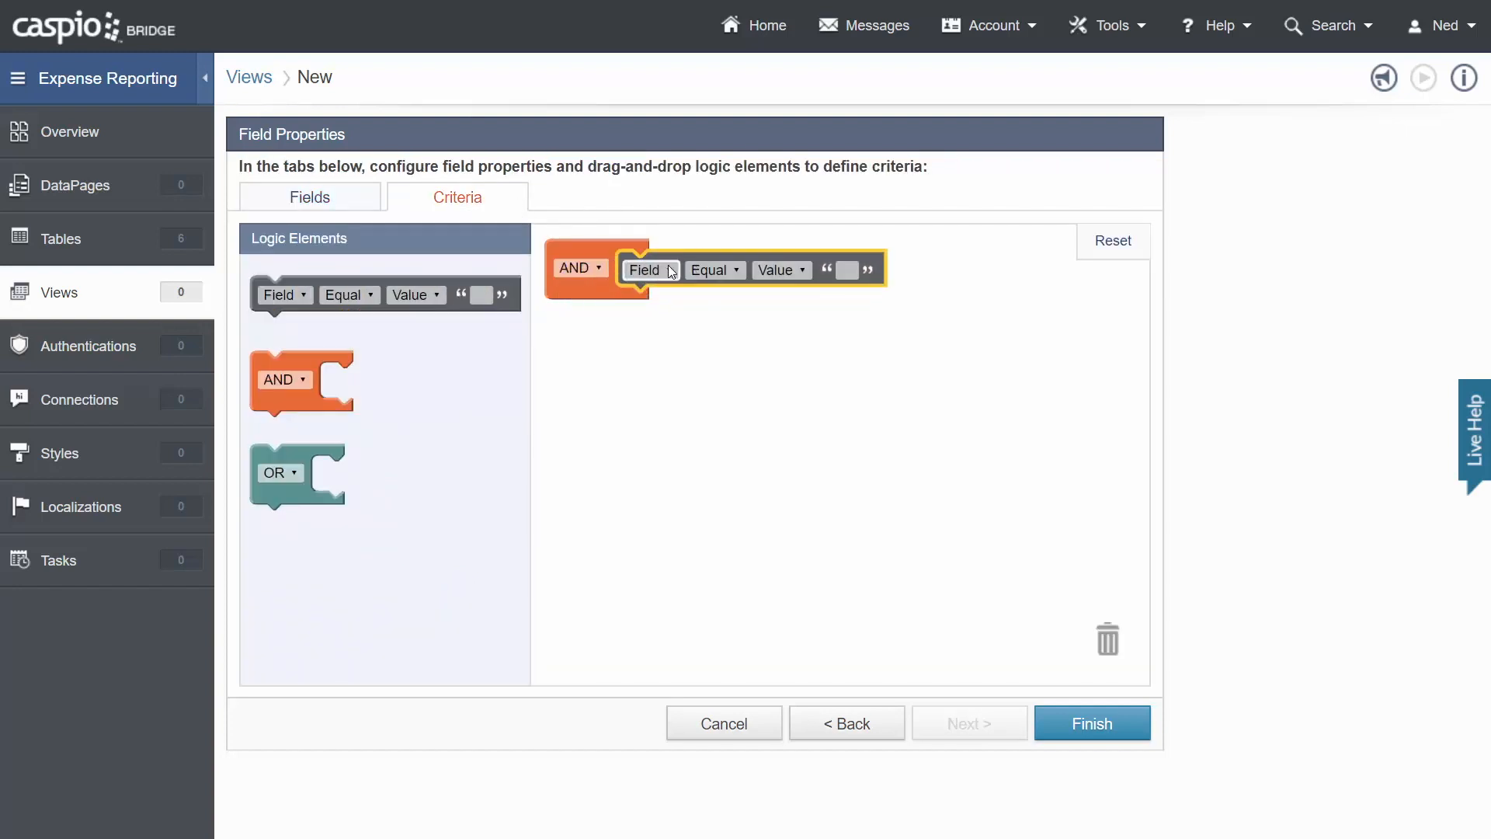
{"action": "left_click", "coordinate": [650, 270]}
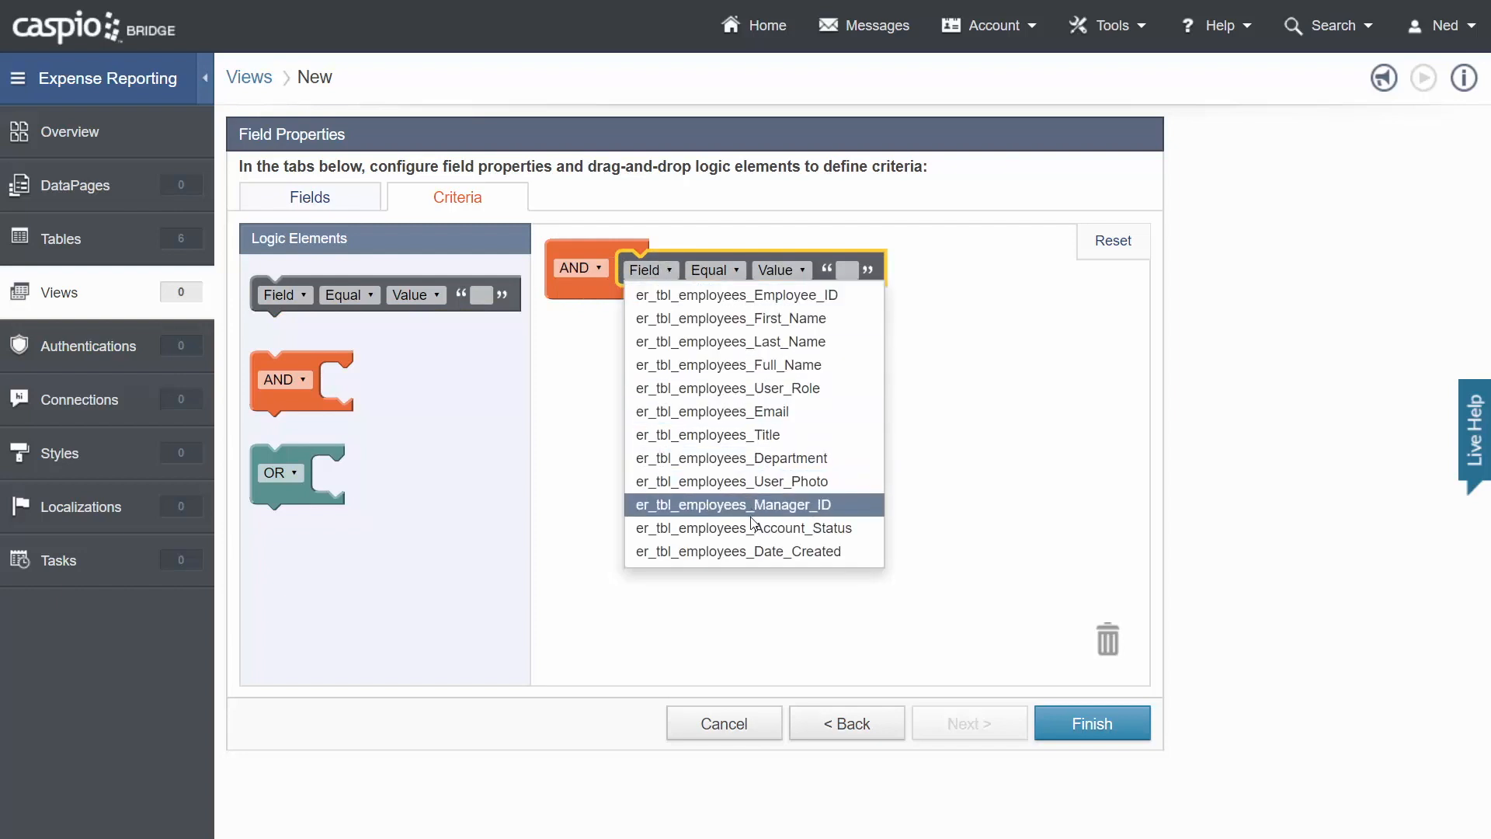
{"action": "left_click", "coordinate": [745, 528]}
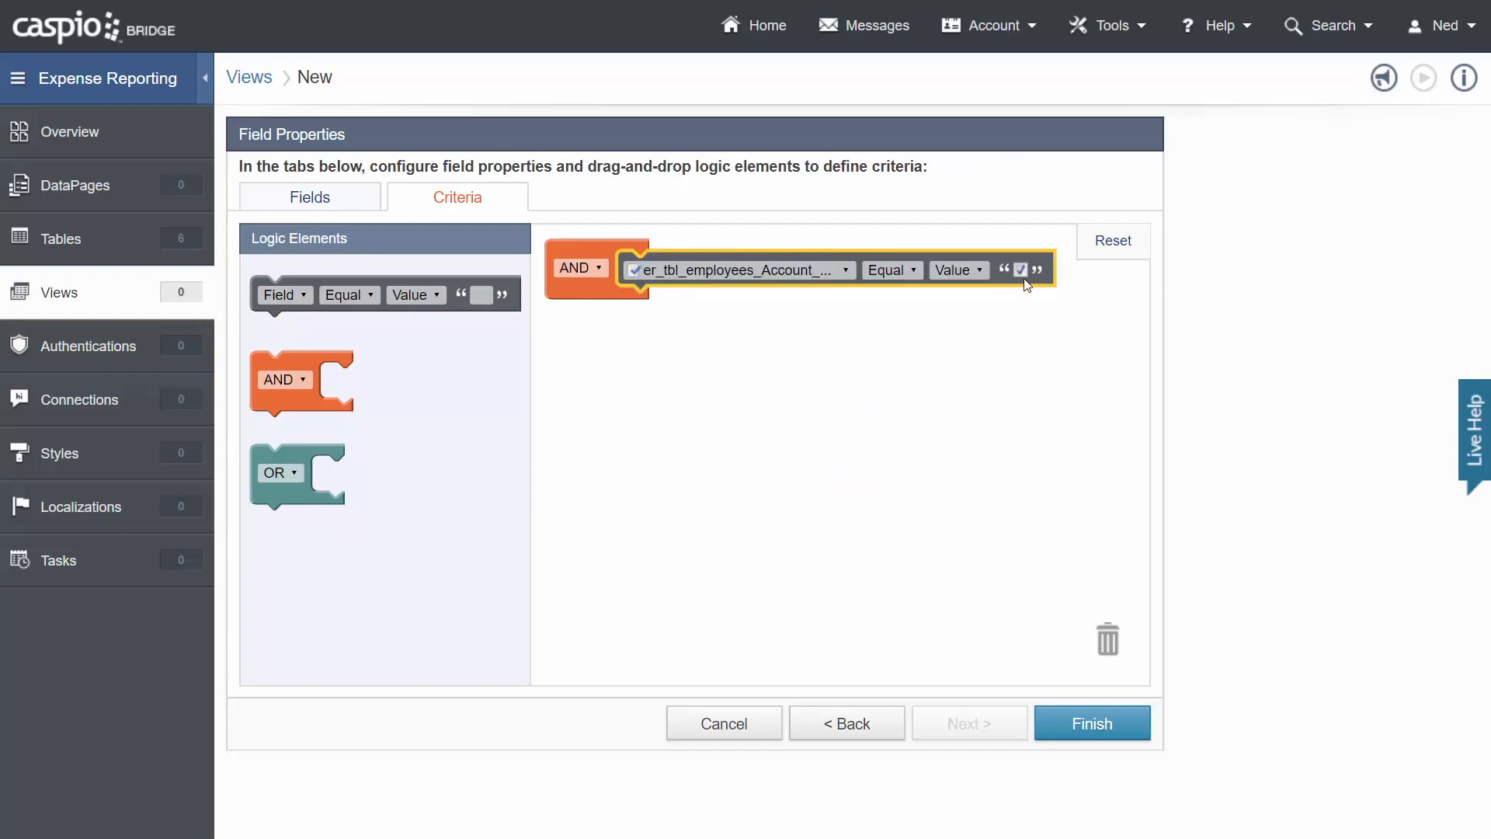
{"action": "mouse_move", "coordinate": [976, 317]}
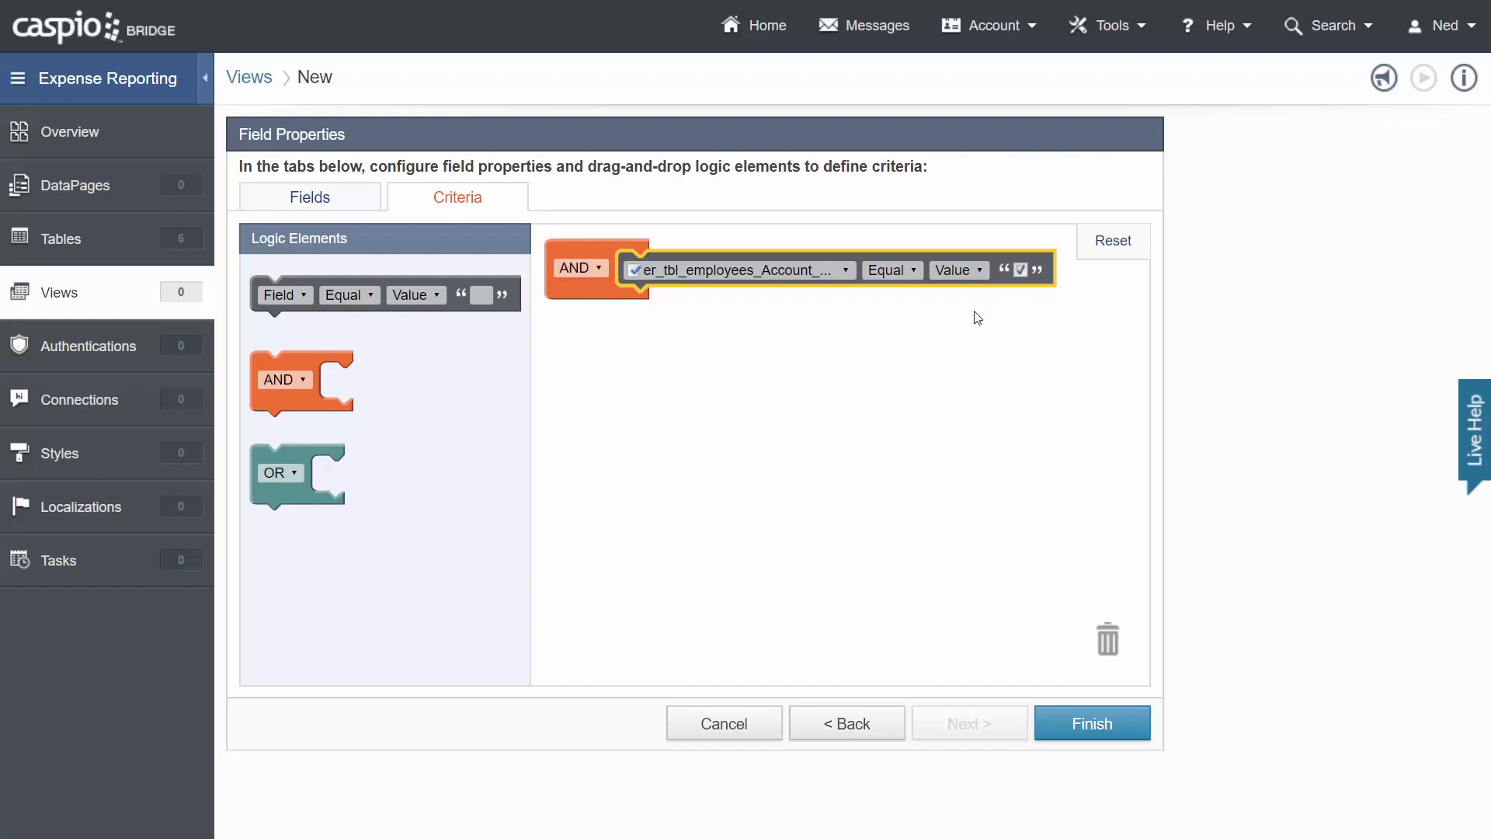
{"action": "mouse_move", "coordinate": [993, 297]}
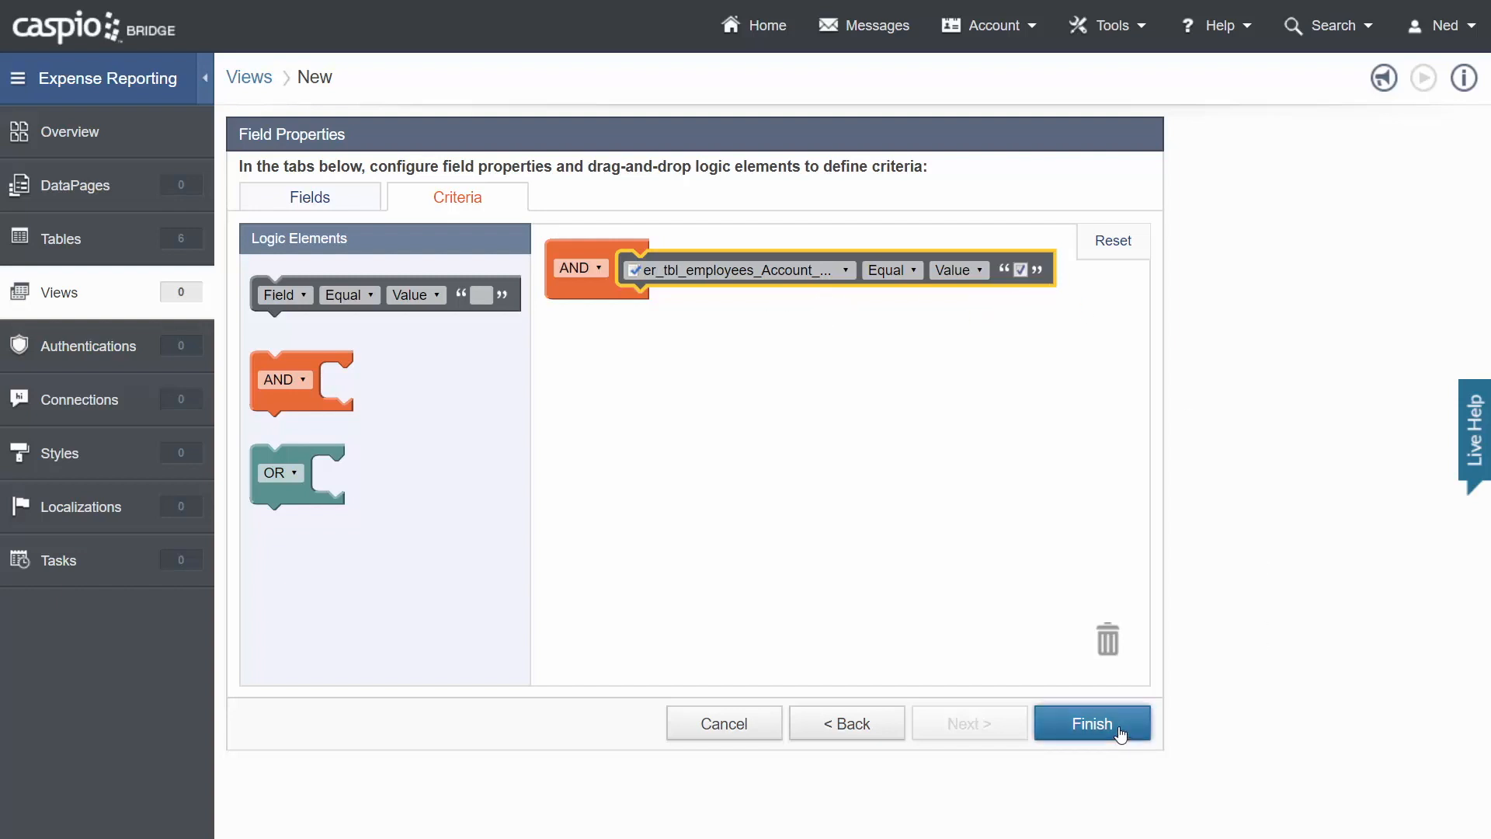
{"action": "left_click", "coordinate": [1092, 723]}
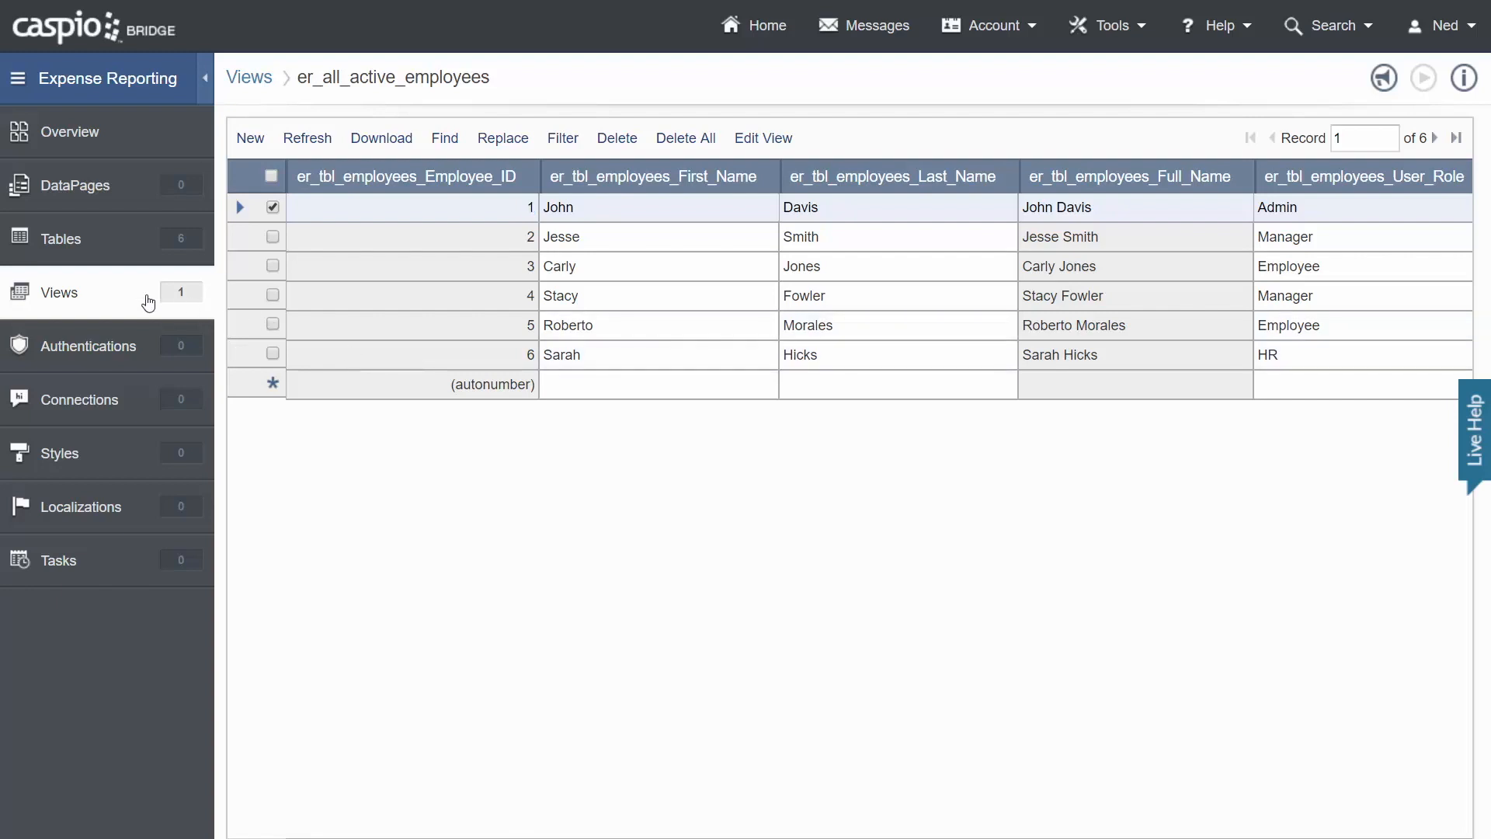
Begin a second view named er_admin_access from the Views list.
{"action": "left_click", "coordinate": [249, 77]}
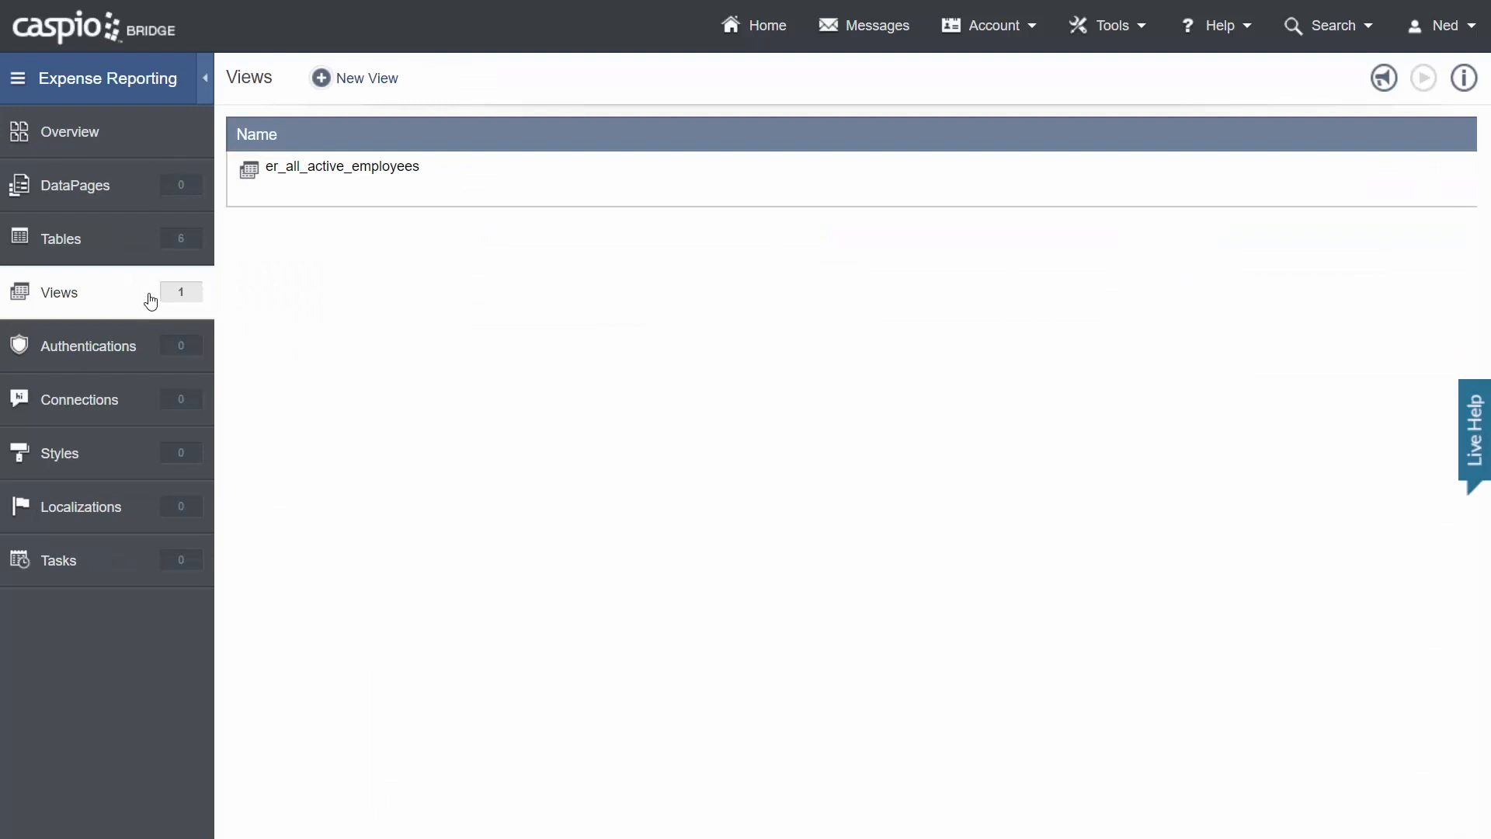
{"action": "left_click", "coordinate": [366, 77]}
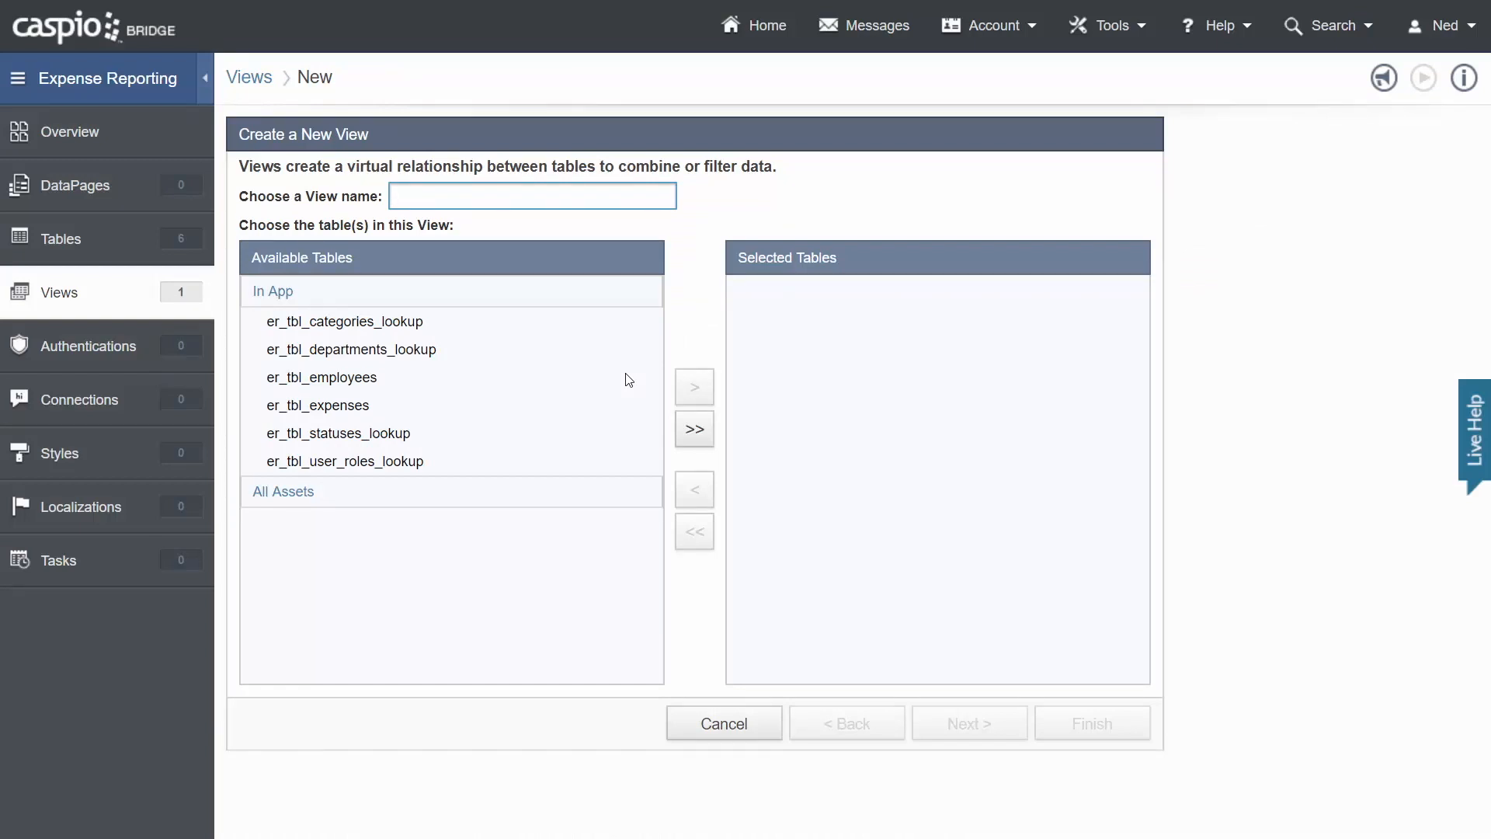
{"action": "mouse_move", "coordinate": [436, 388]}
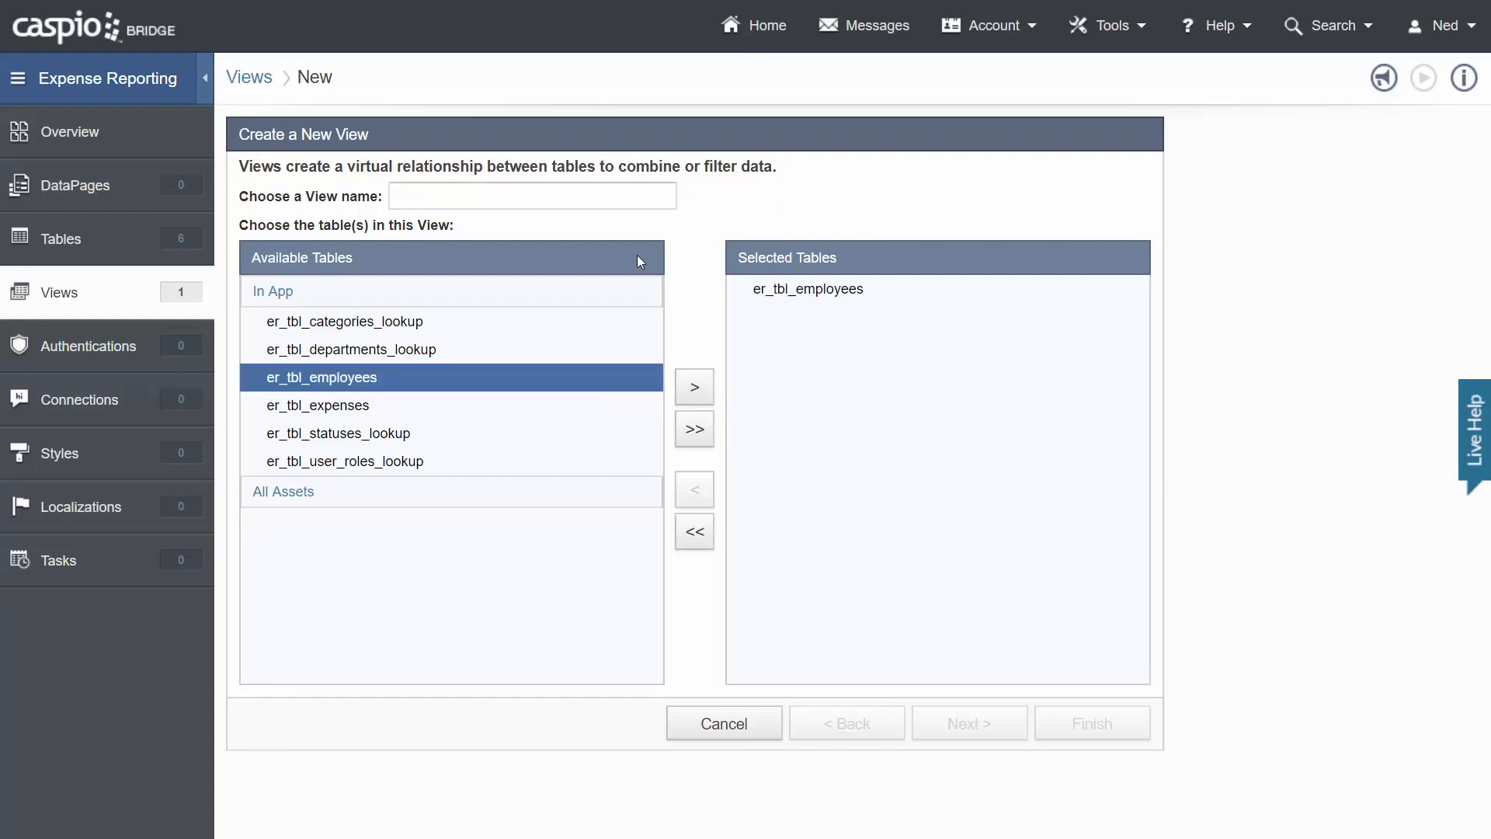
{"action": "type", "text": "er_"}
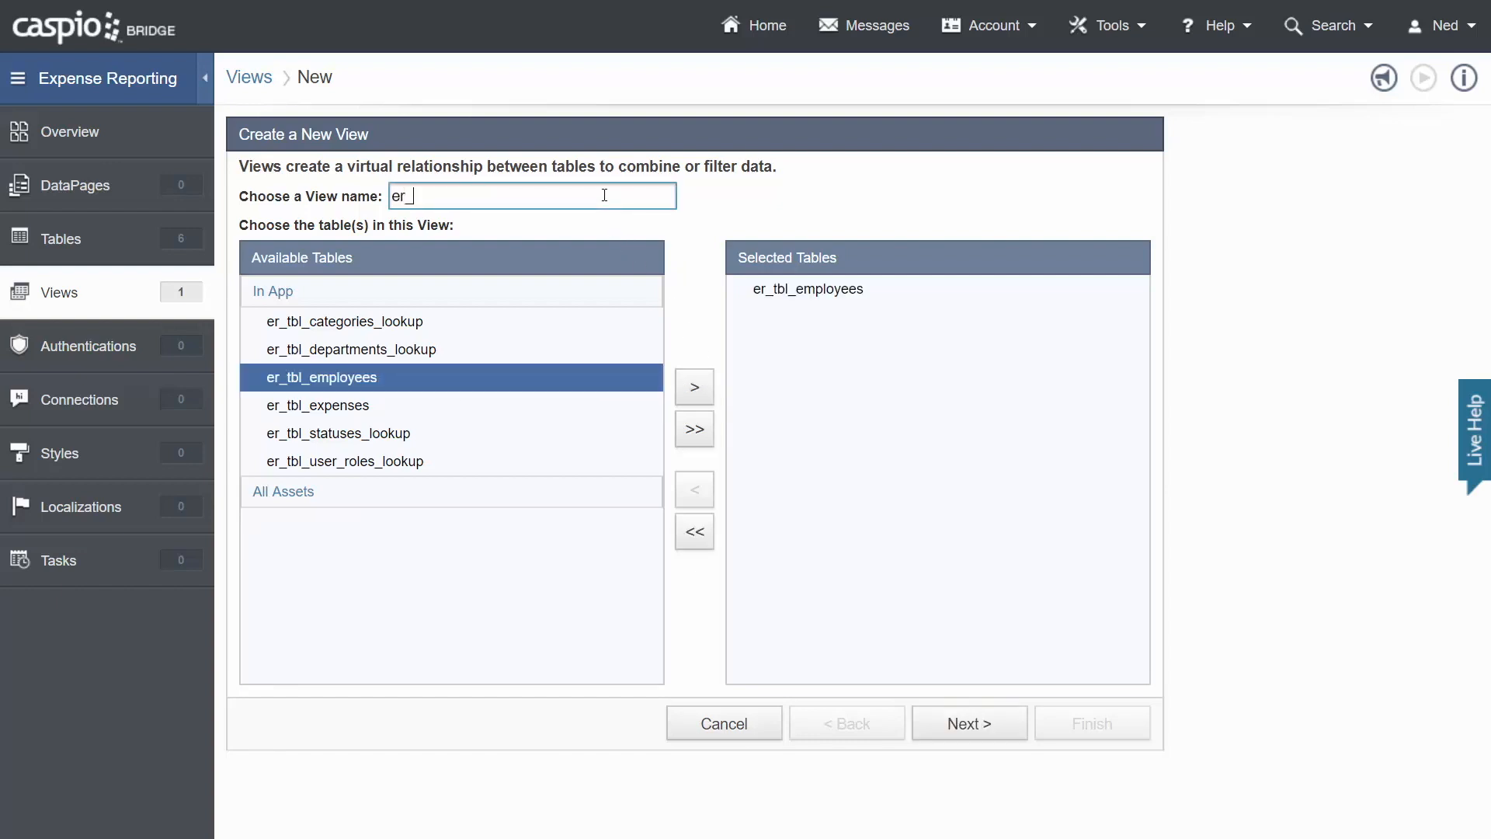
{"action": "type", "text": "admin_"}
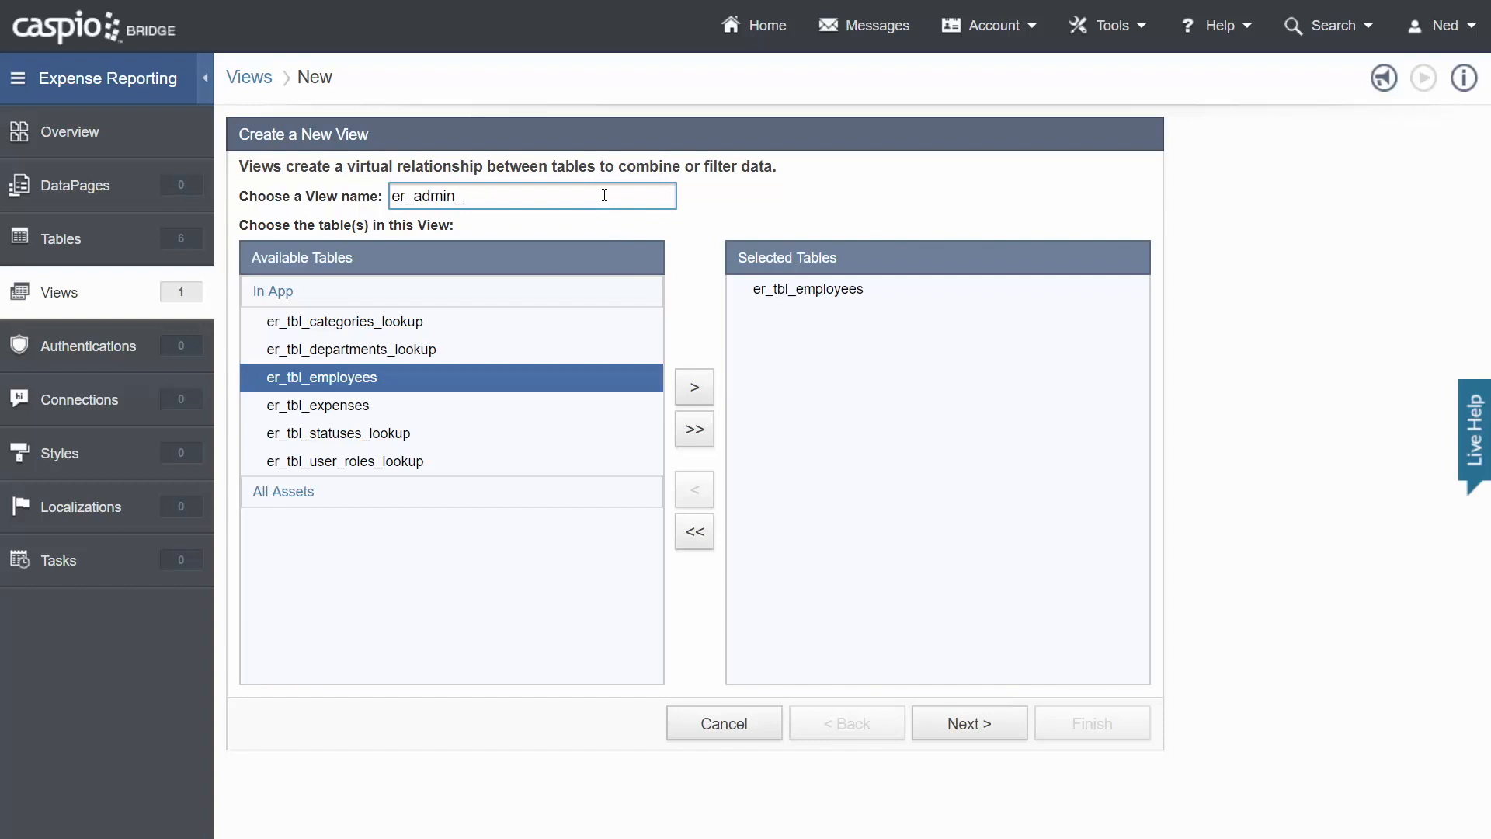
{"action": "type", "text": "access"}
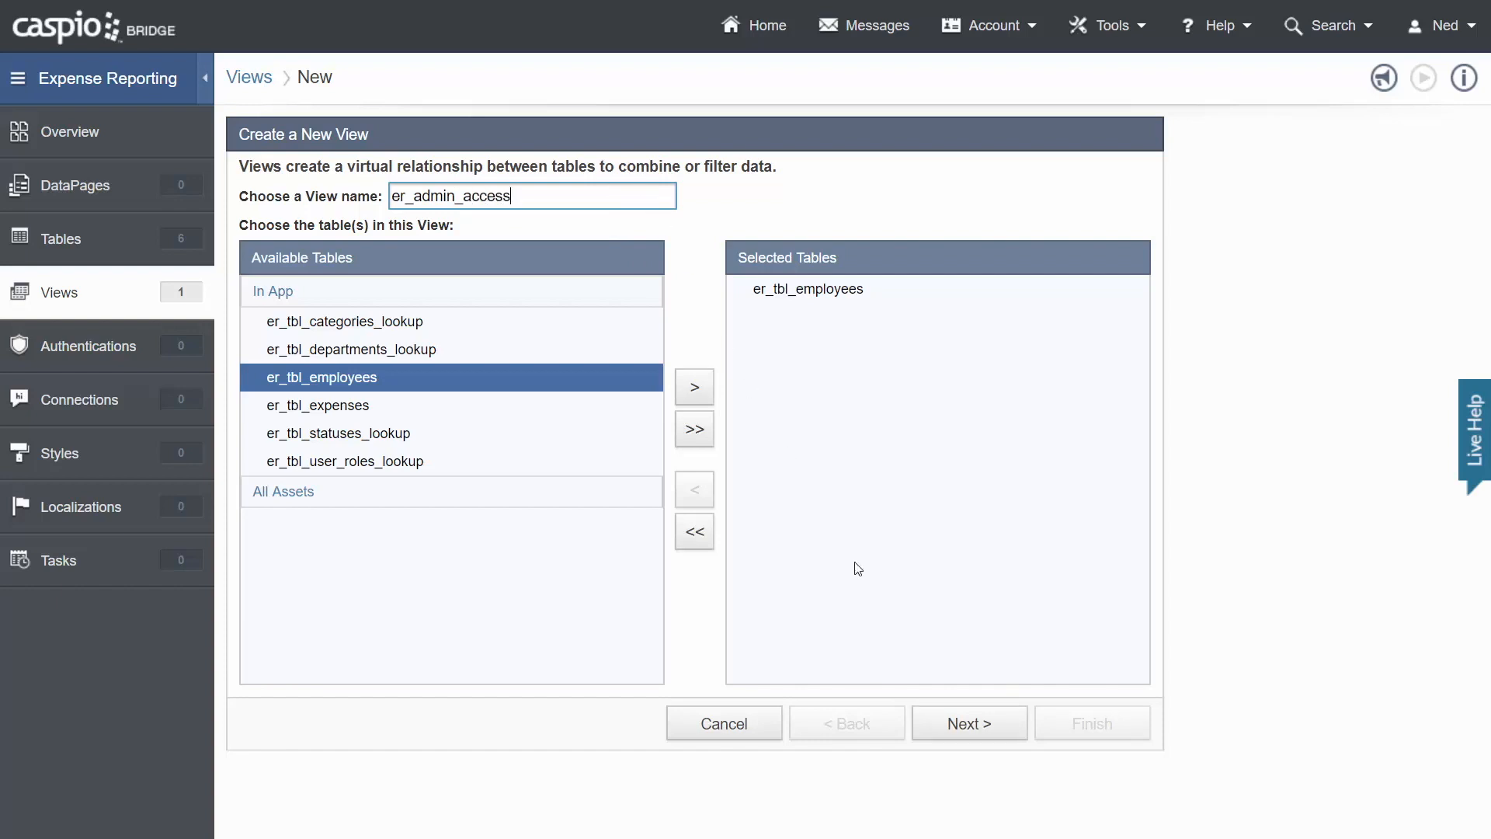
Add a criteria condition filtering the employee User_Role to Admin.
{"action": "left_click", "coordinate": [969, 723]}
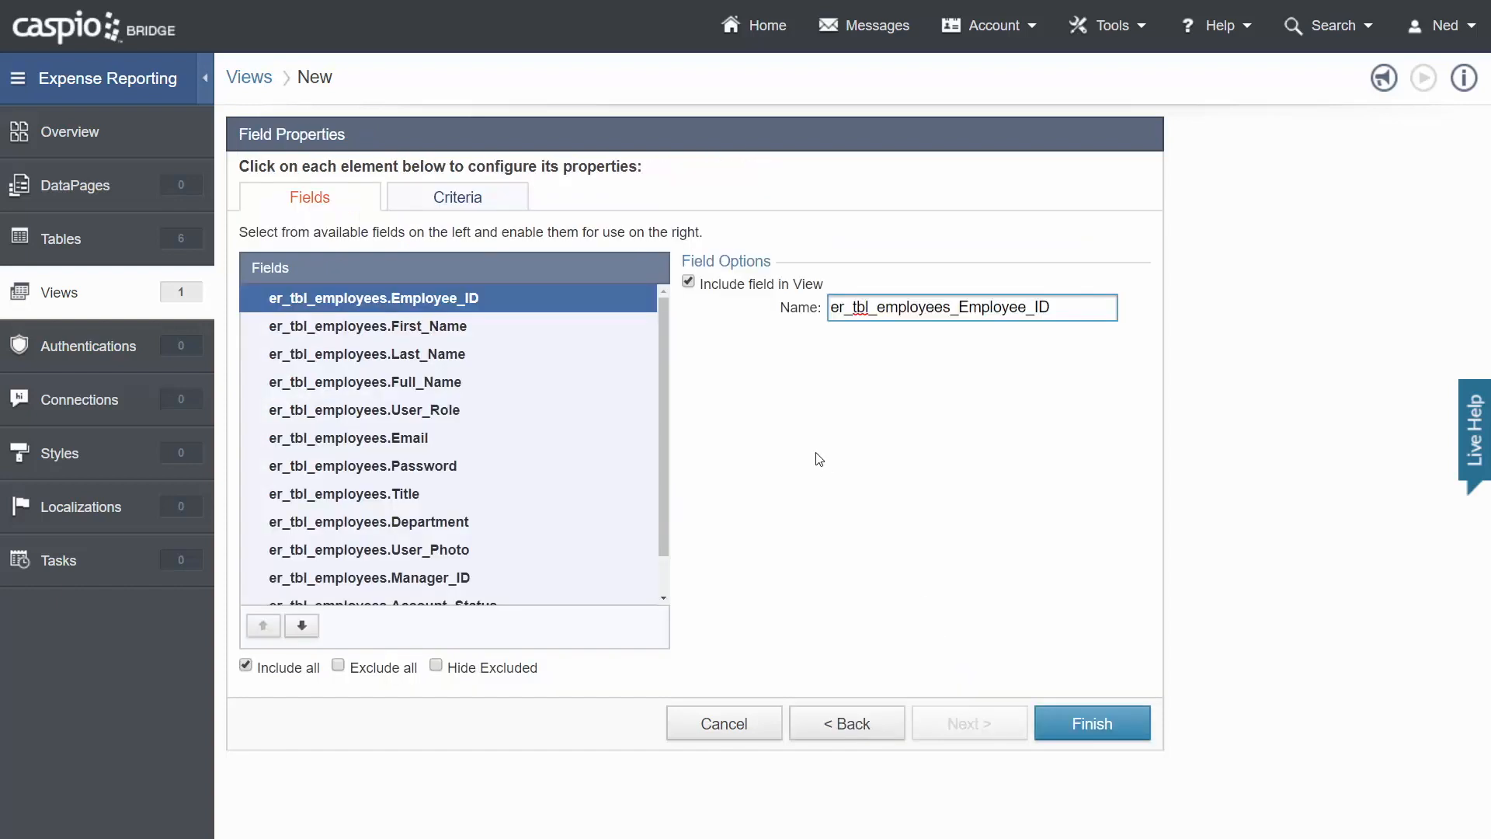
{"action": "left_click", "coordinate": [457, 197]}
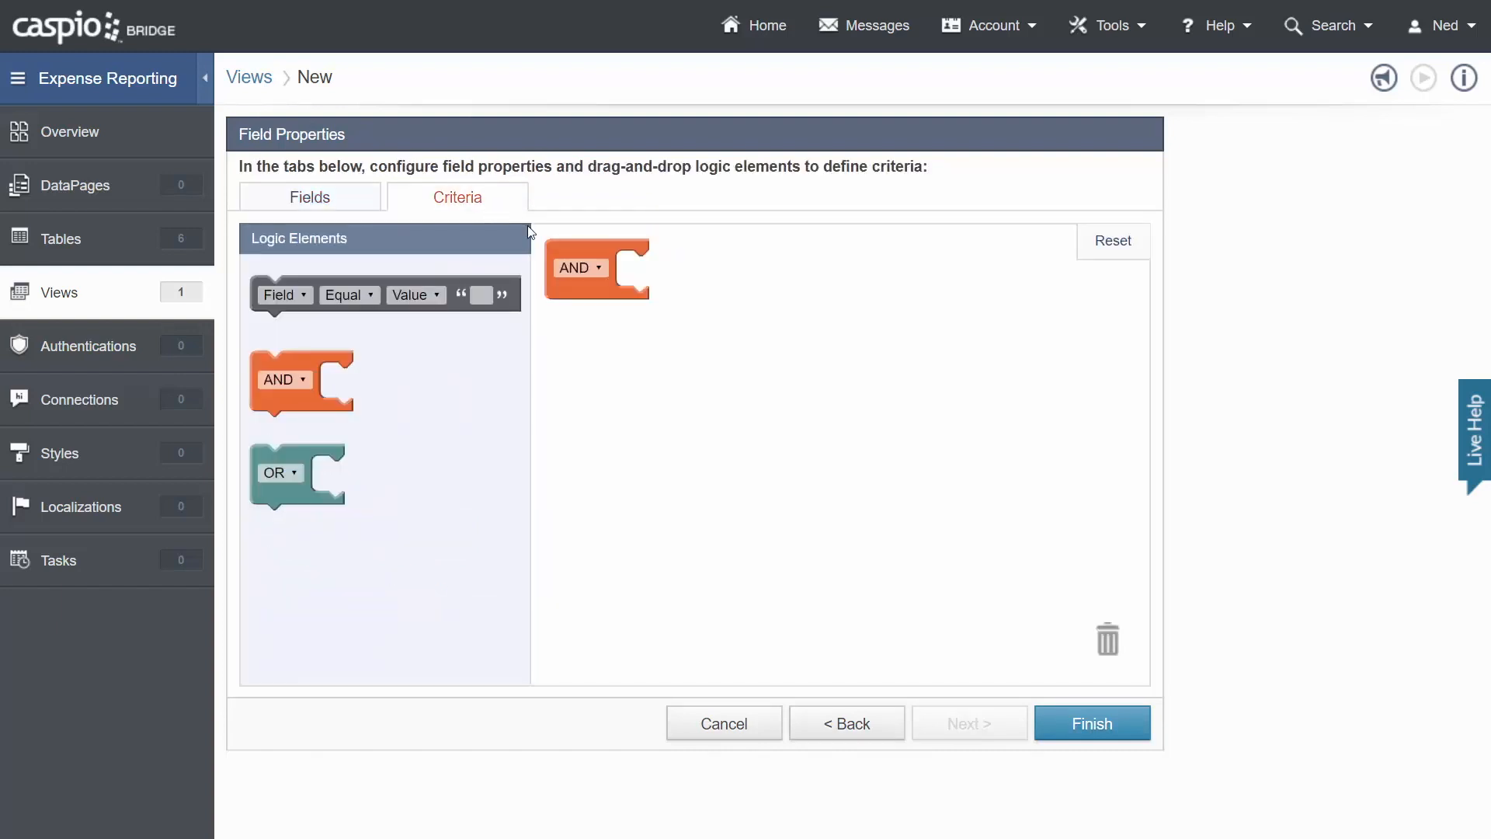
{"action": "left_click_drag", "start_coordinate": [383, 294], "coordinate": [700, 288]}
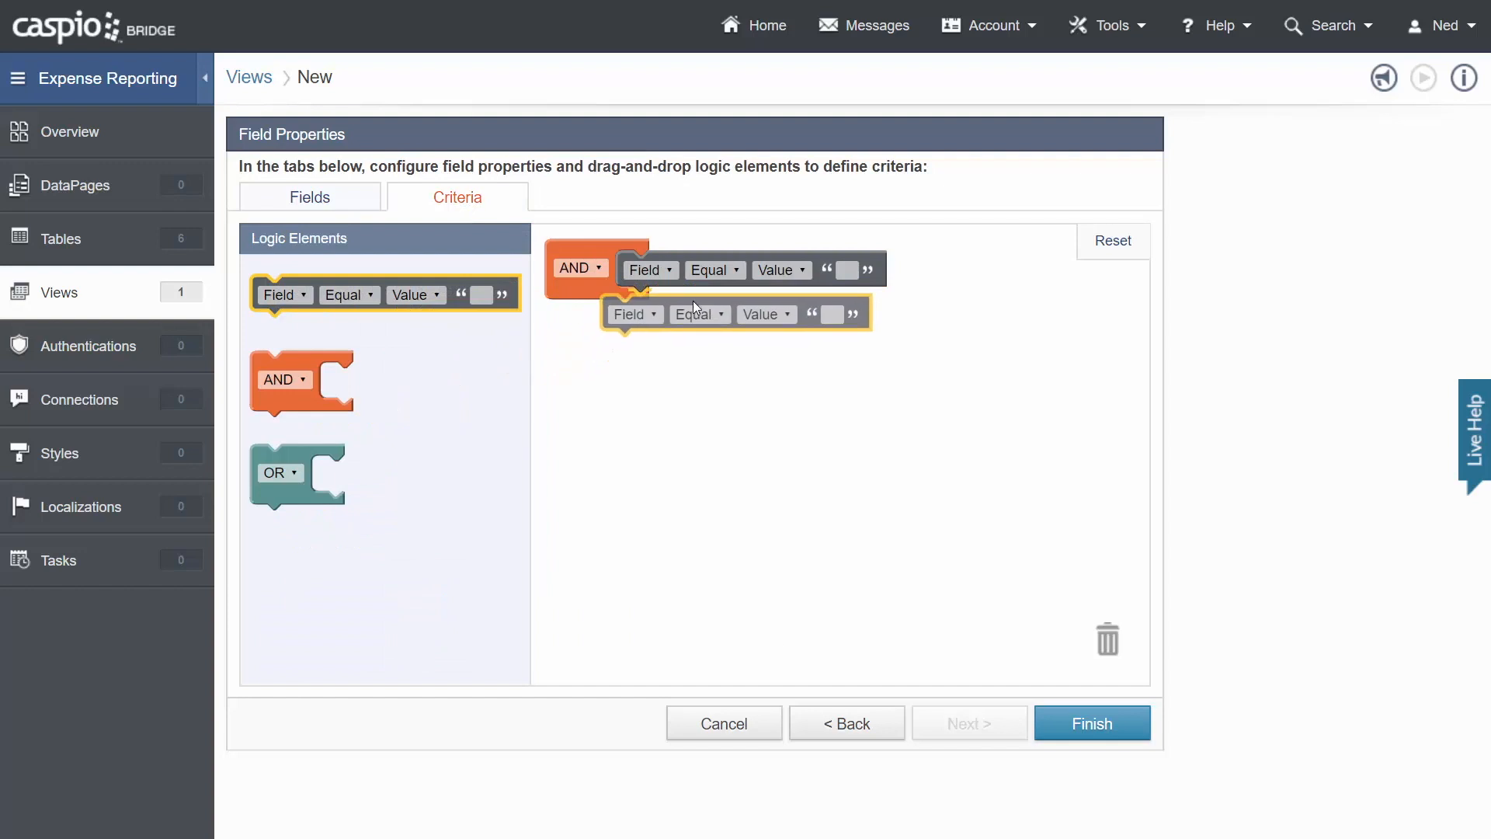
{"action": "left_click", "coordinate": [647, 270]}
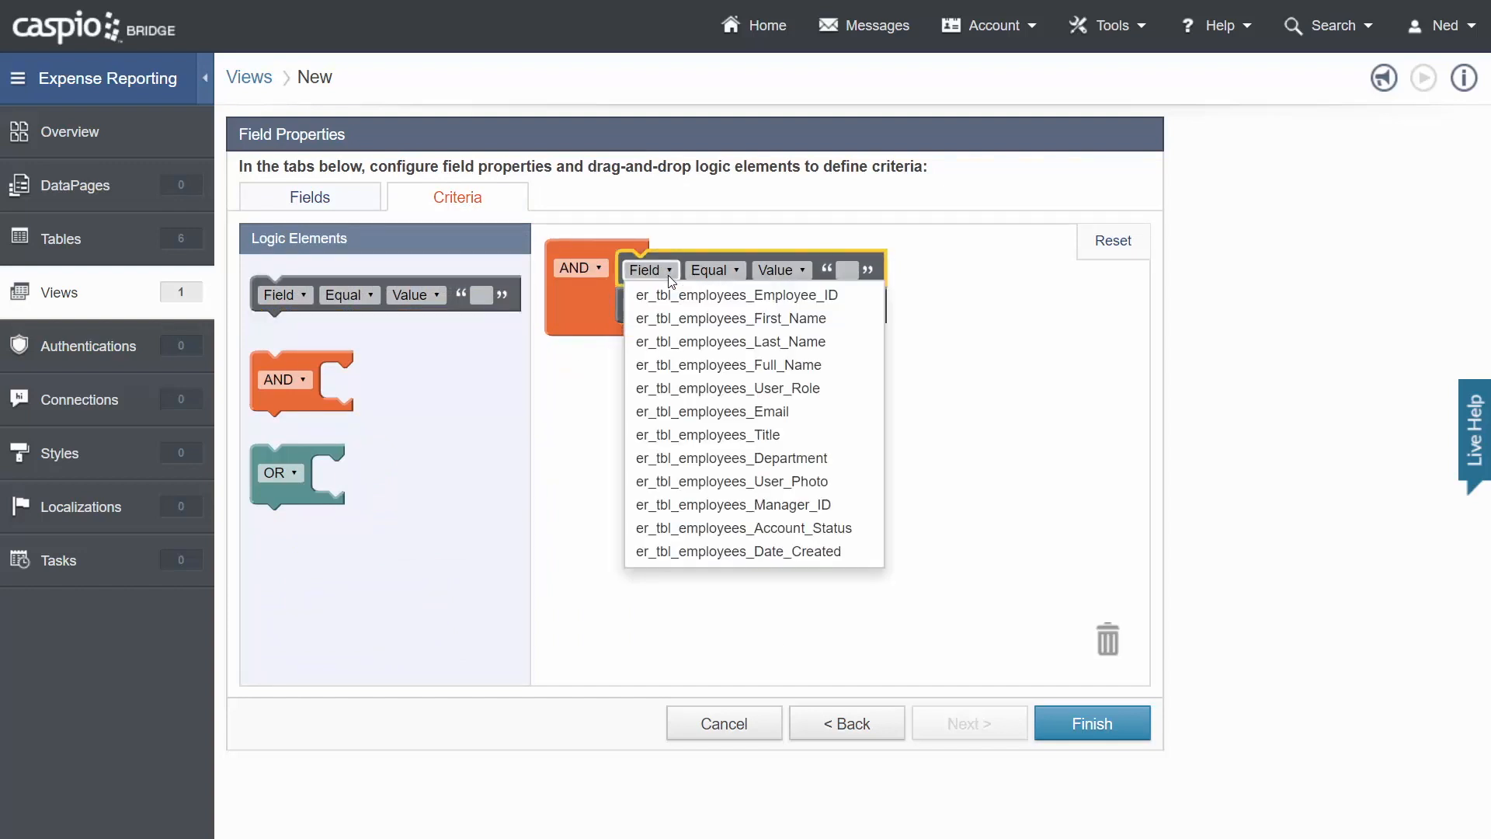
{"action": "left_click", "coordinate": [728, 388]}
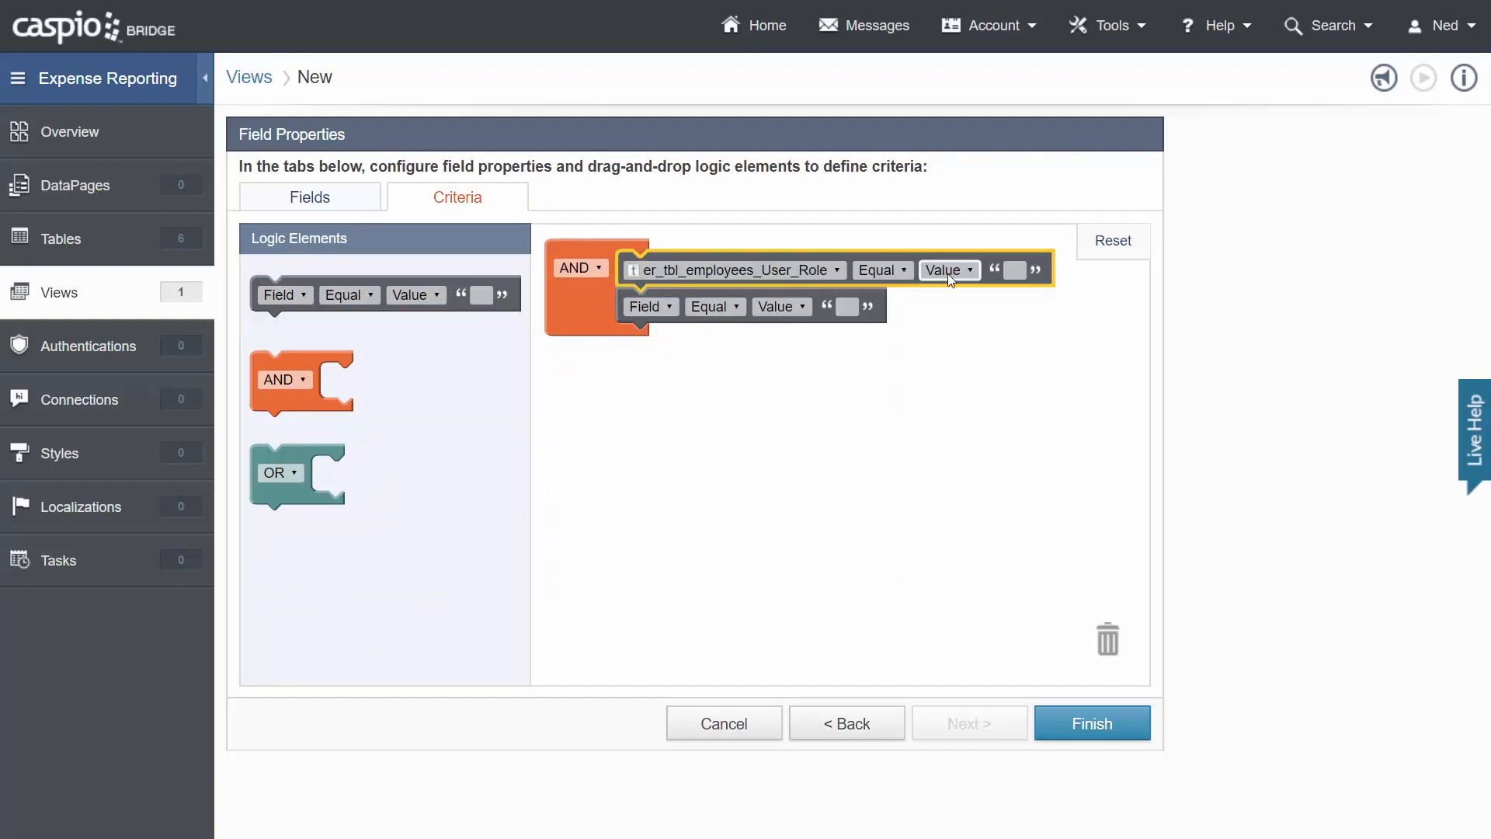
{"action": "type", "text": "Admin"}
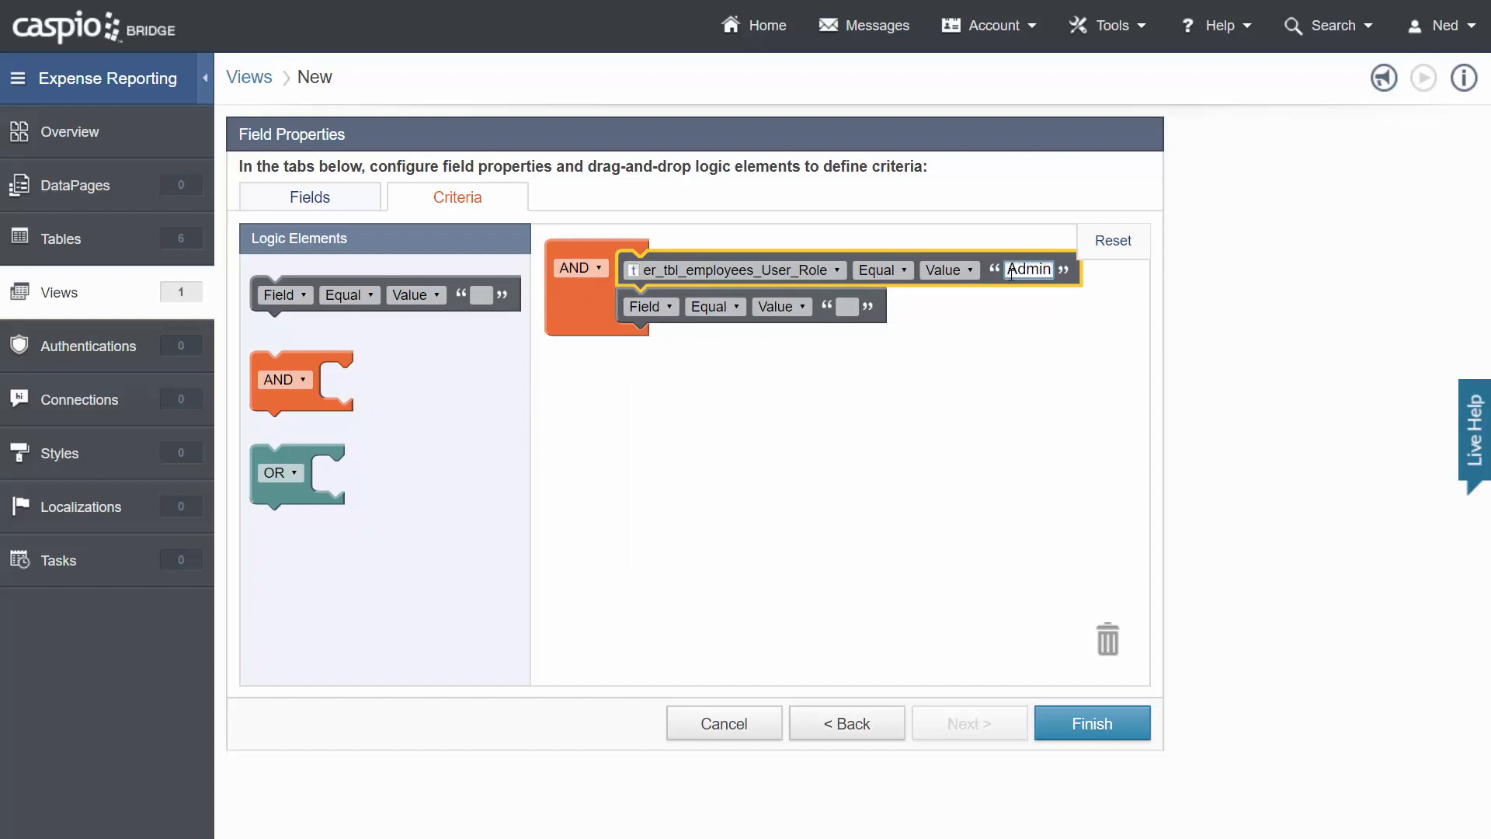
{"action": "mouse_move", "coordinate": [688, 337]}
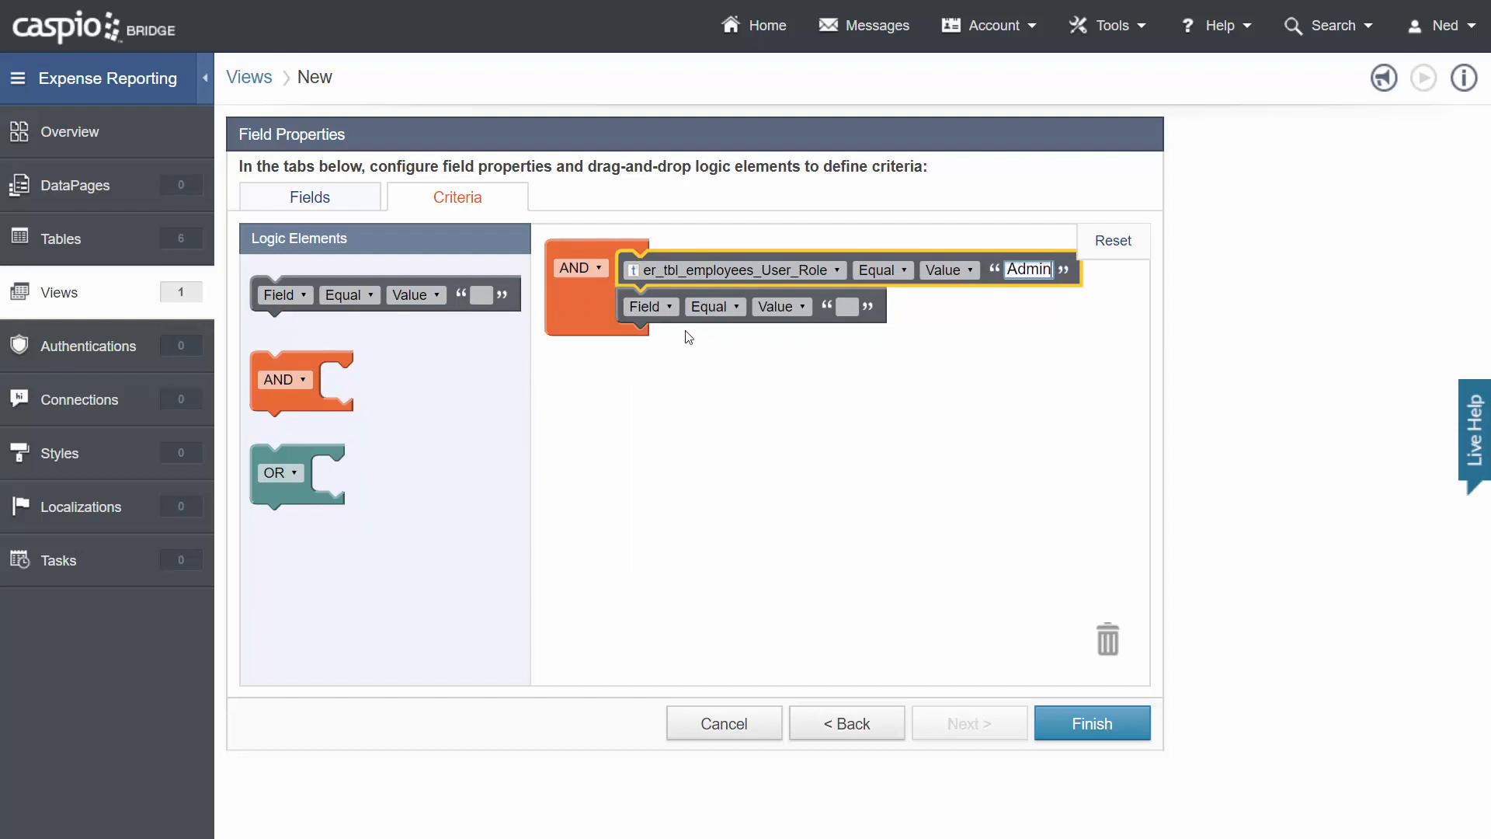
Add a second condition requiring checked Account_Status and save the view.
{"action": "left_click", "coordinate": [650, 305]}
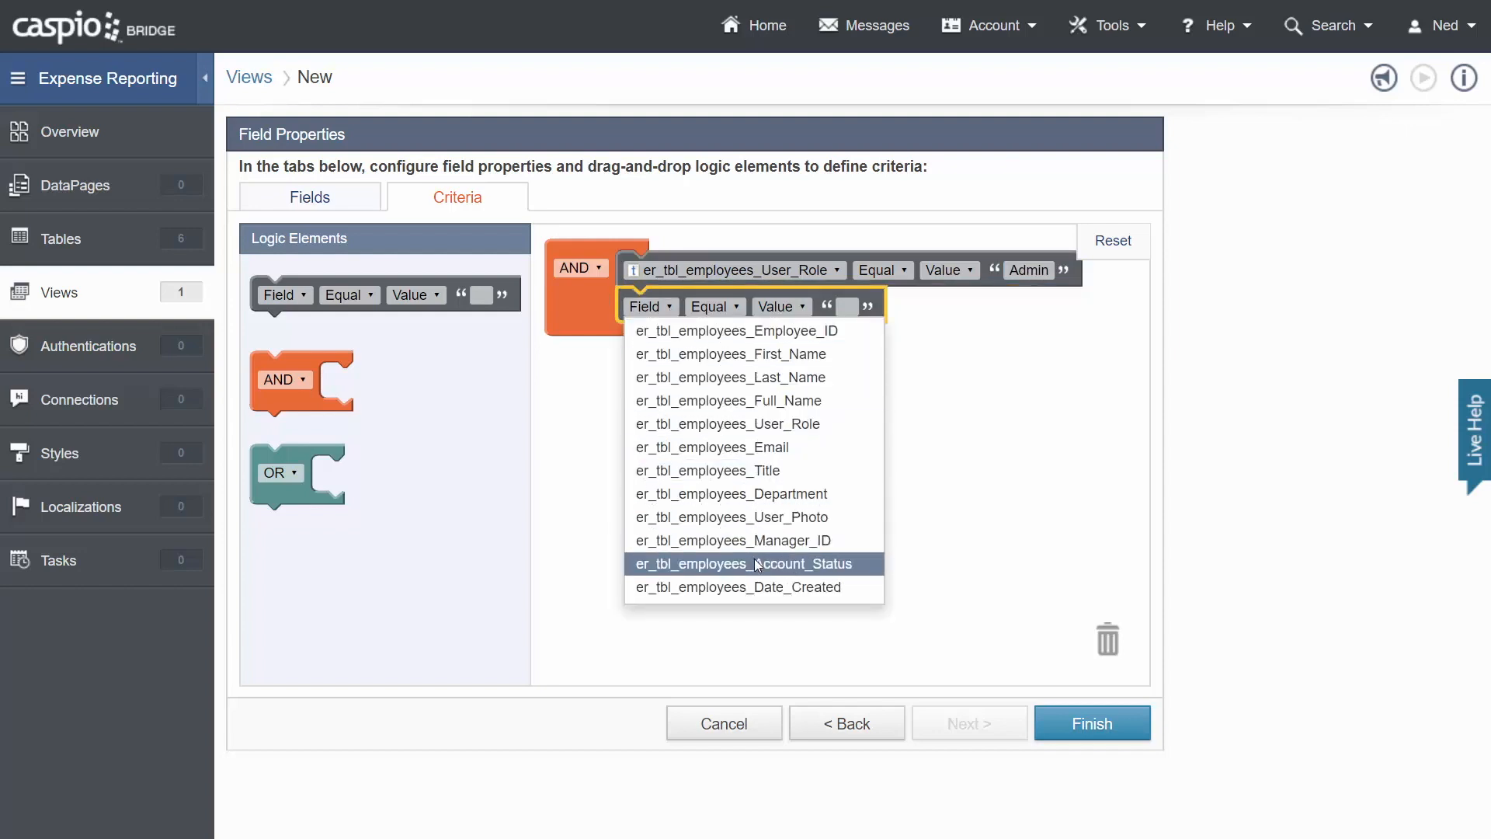
{"action": "left_click", "coordinate": [743, 564]}
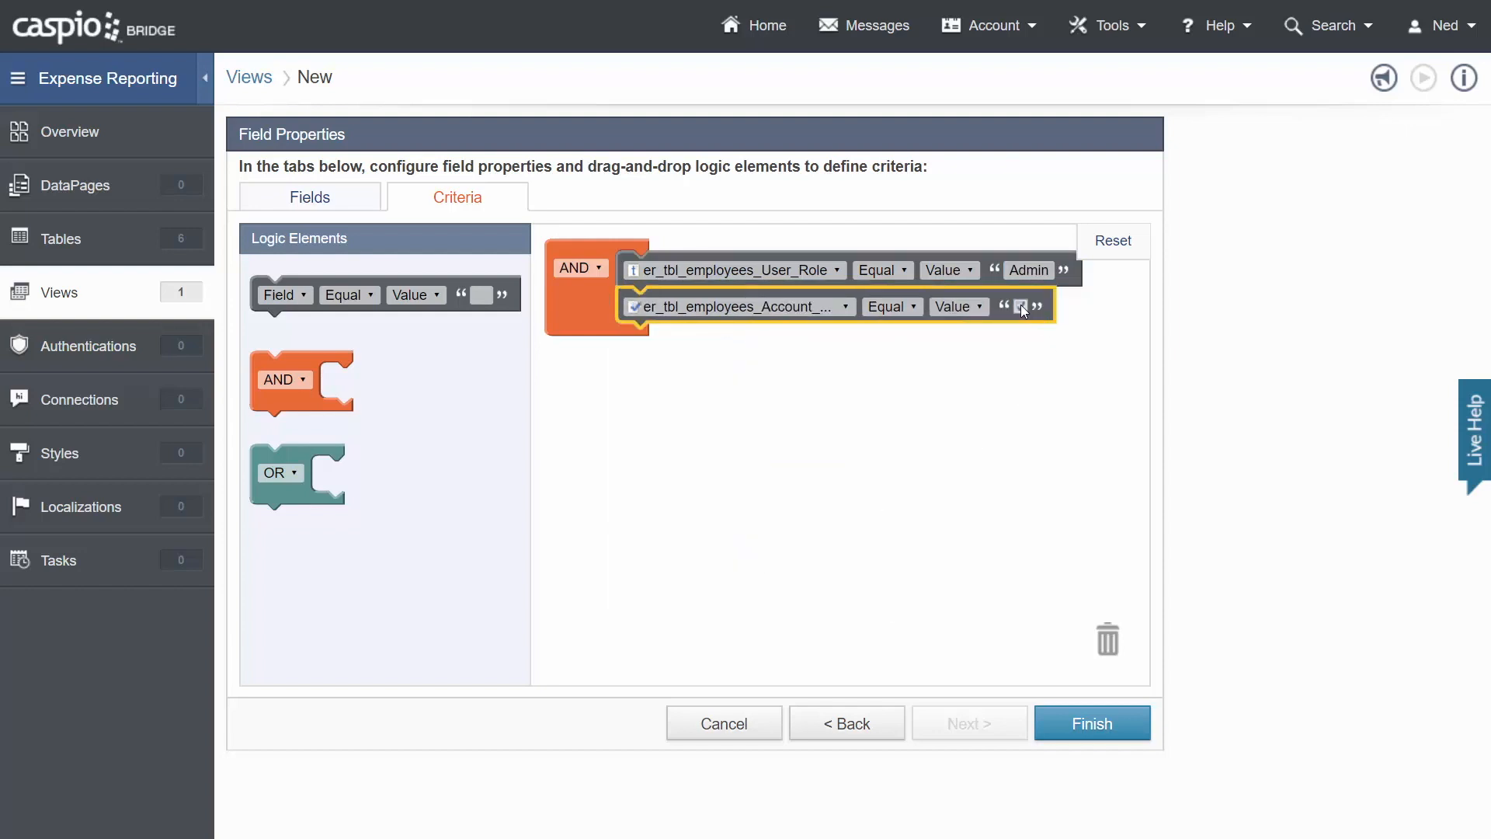
{"action": "left_click", "coordinate": [1020, 305]}
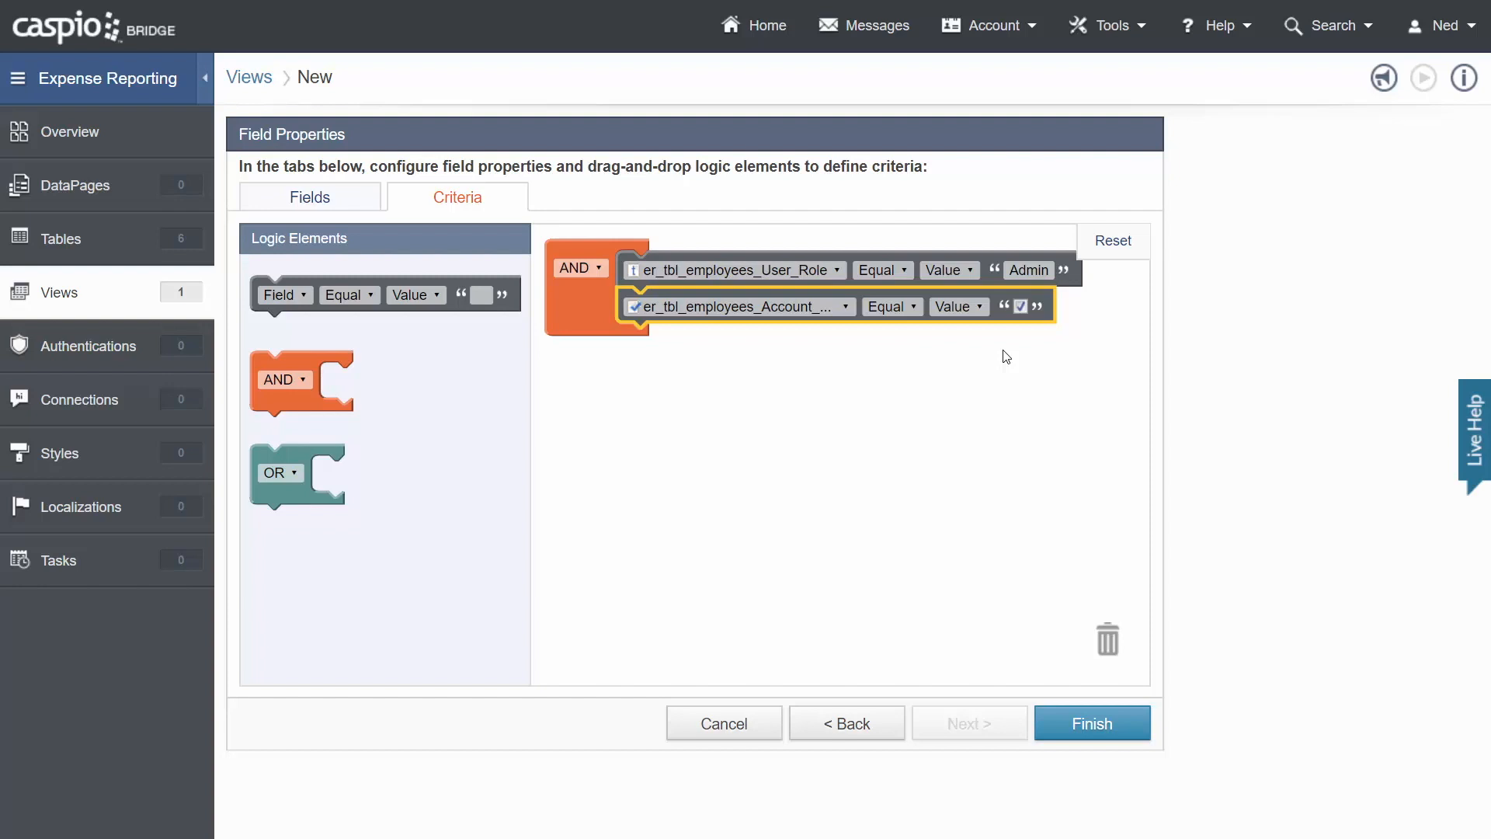
{"action": "mouse_move", "coordinate": [1089, 301]}
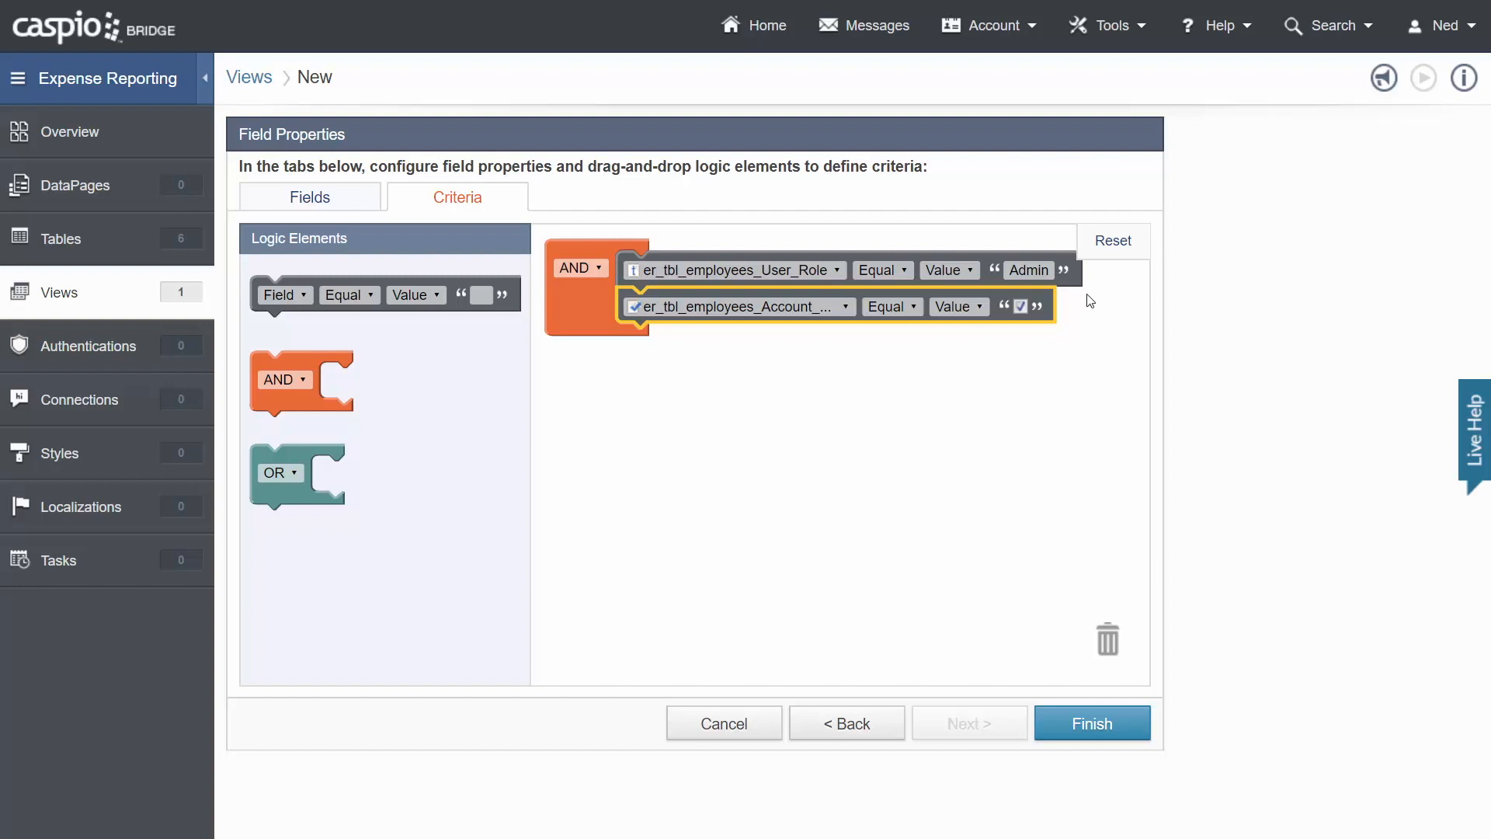
{"action": "mouse_move", "coordinate": [573, 290]}
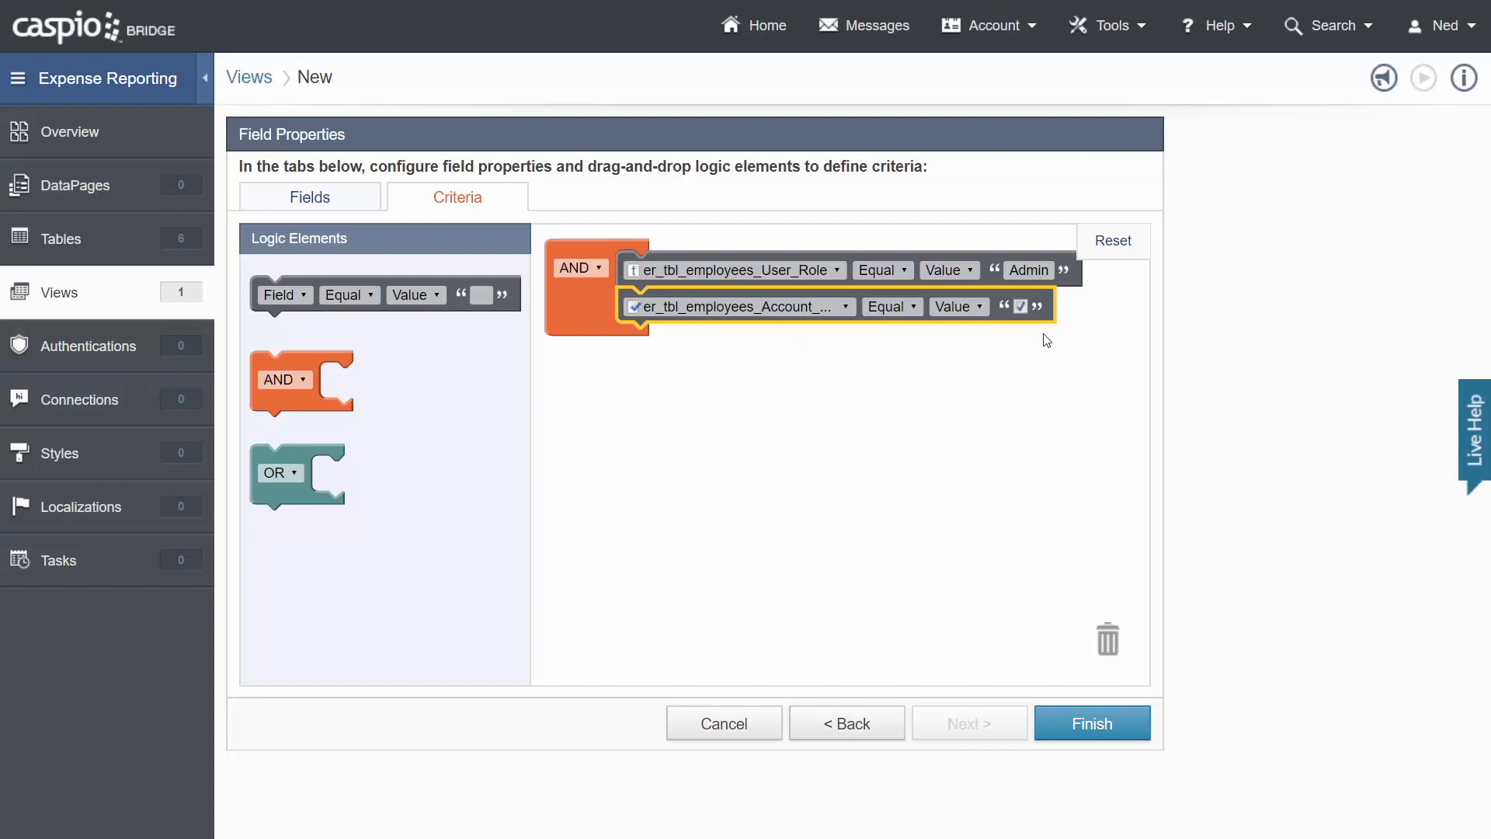
{"action": "left_click", "coordinate": [1090, 724]}
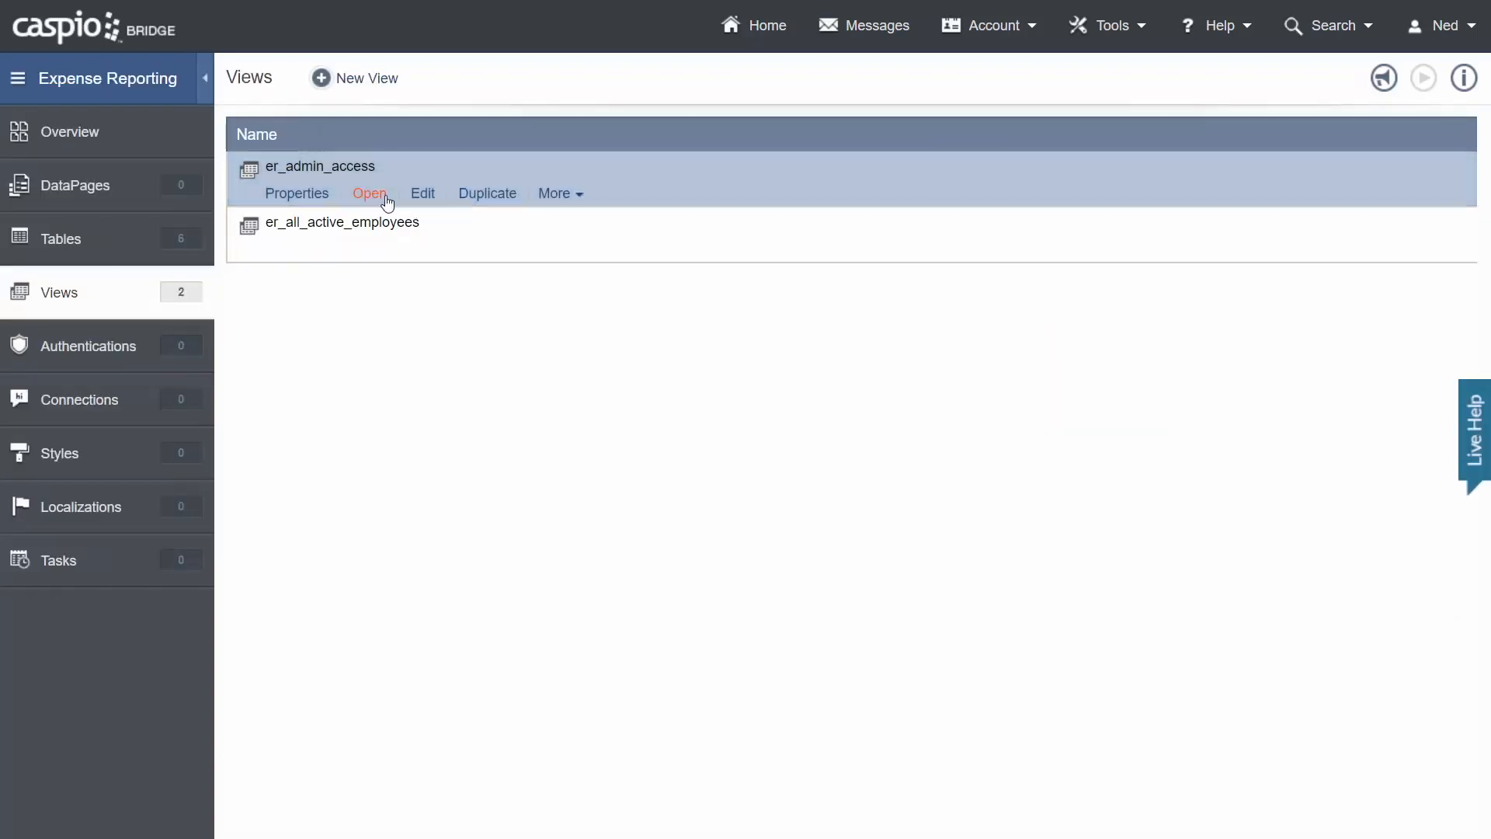
Preview er_admin_access's single Admin record, then start another new view.
{"action": "left_click", "coordinate": [369, 194]}
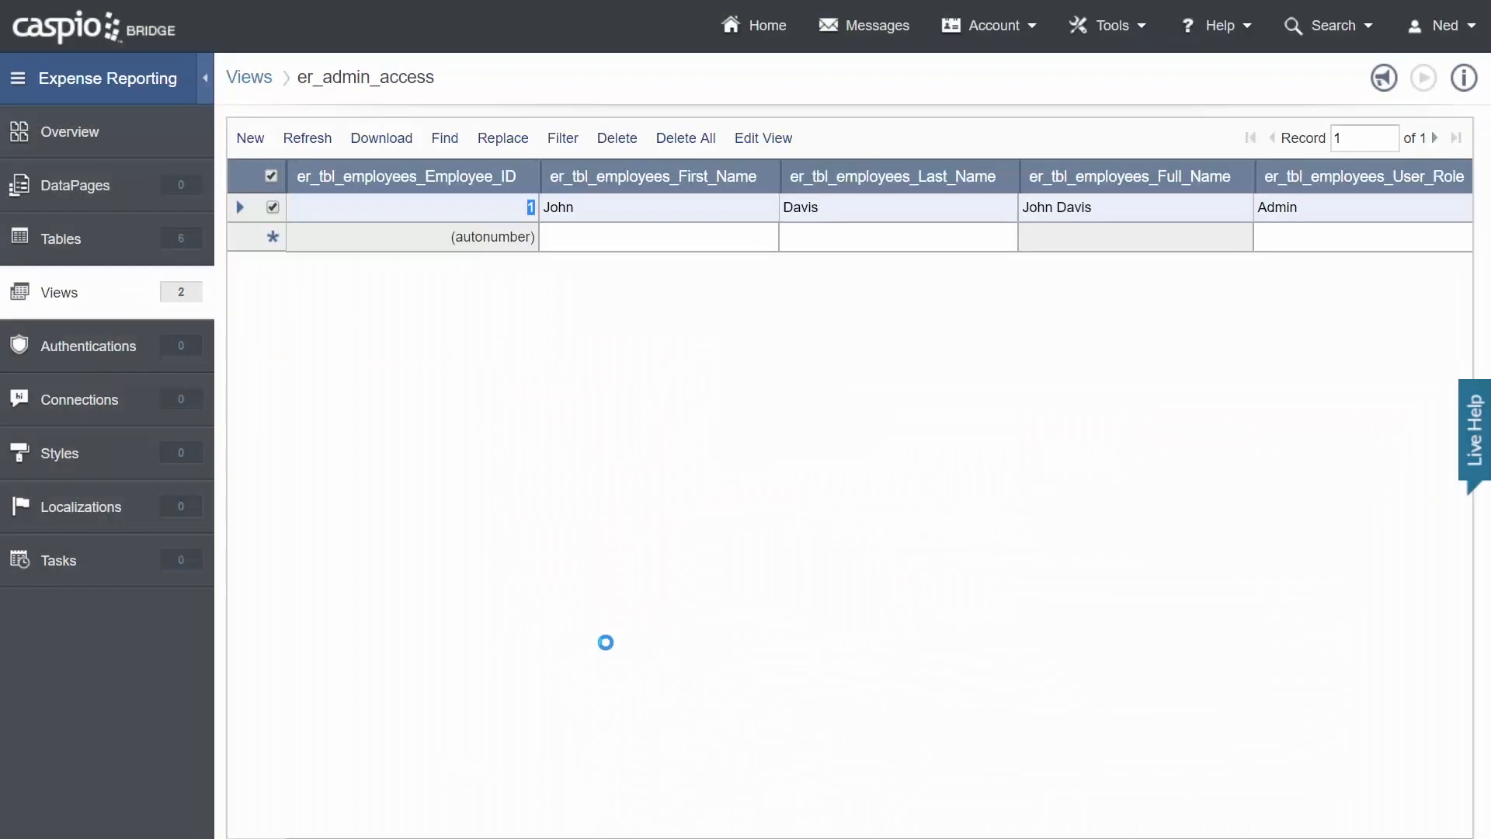
{"action": "mouse_move", "coordinate": [602, 642]}
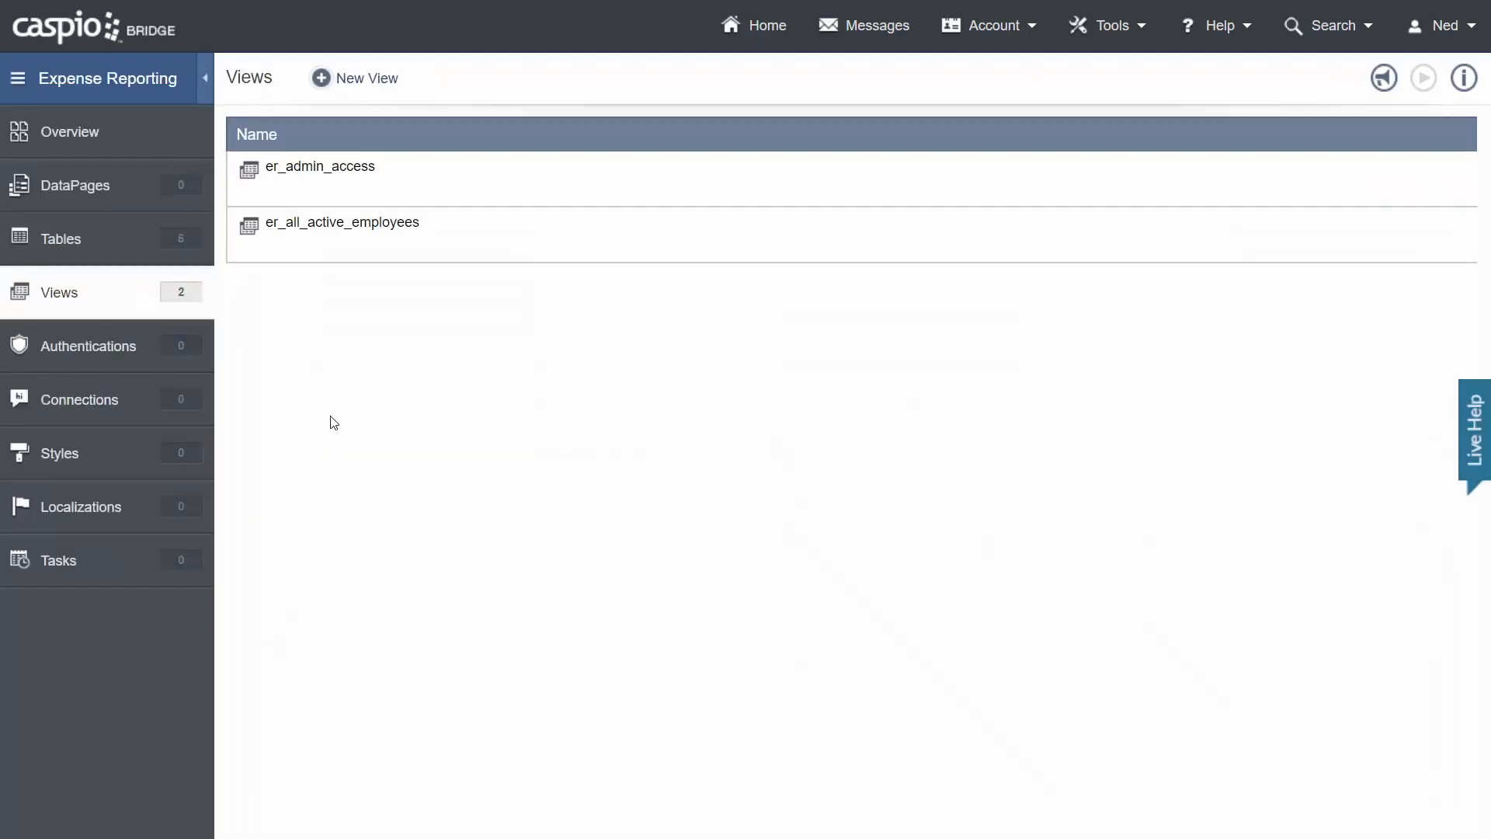
{"action": "left_click", "coordinate": [365, 78]}
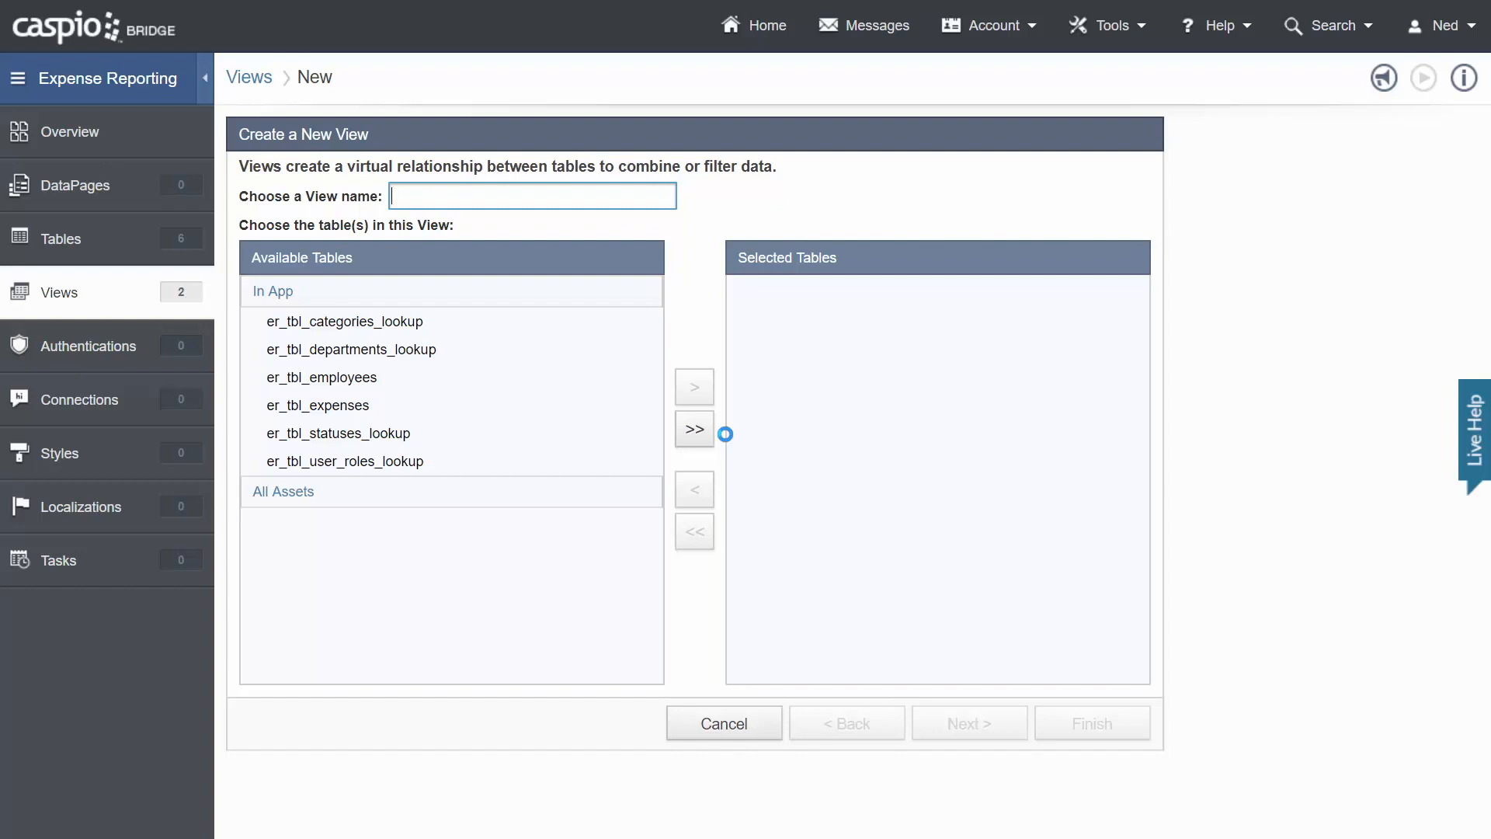
Name the view er_admin_manager_access, add er_tbl_employees, and reach field settings.
{"action": "type", "text": "er_adm"}
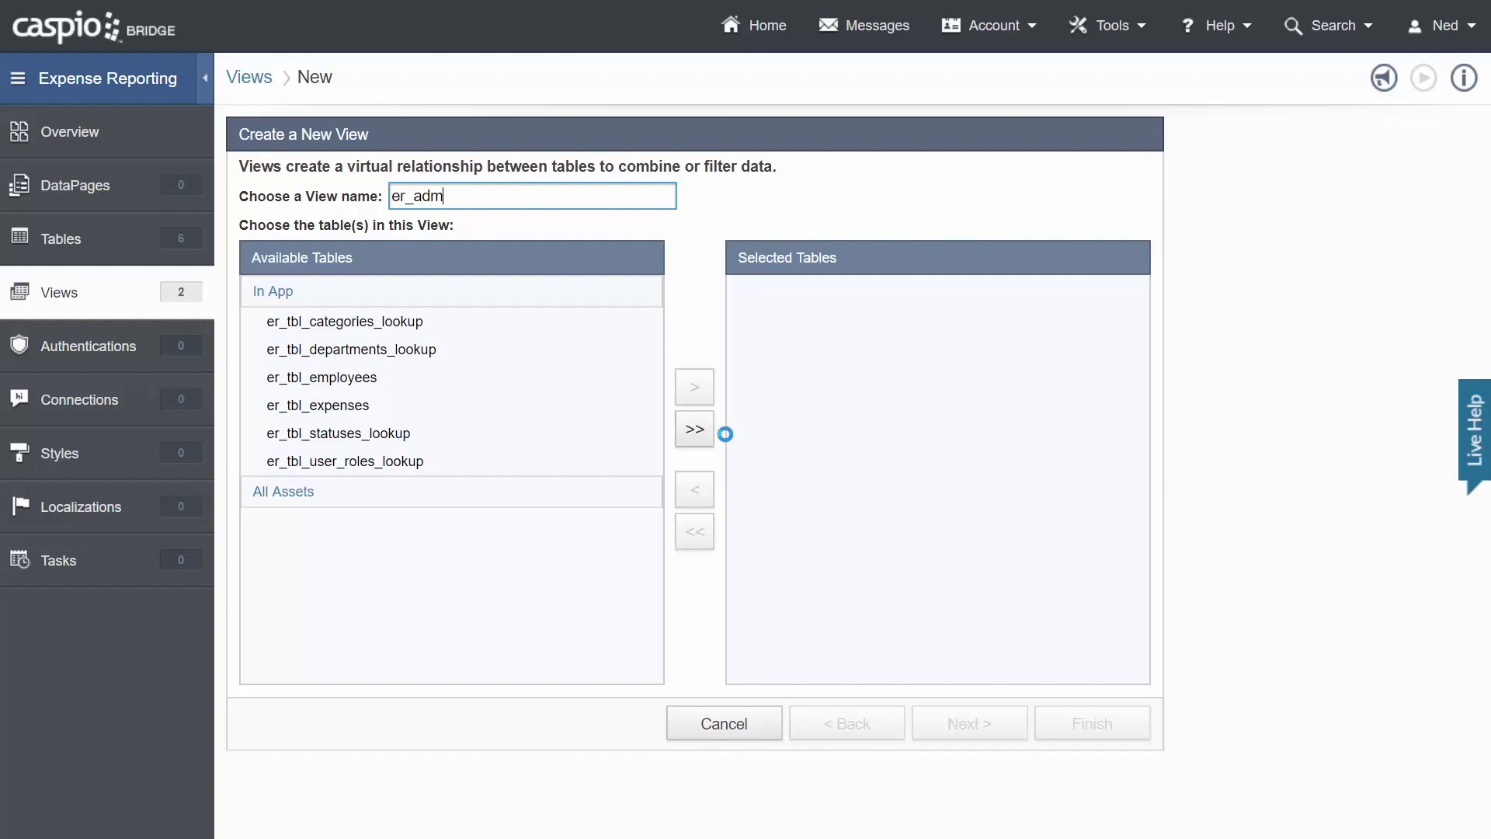
{"action": "type", "text": "in_manager_a"}
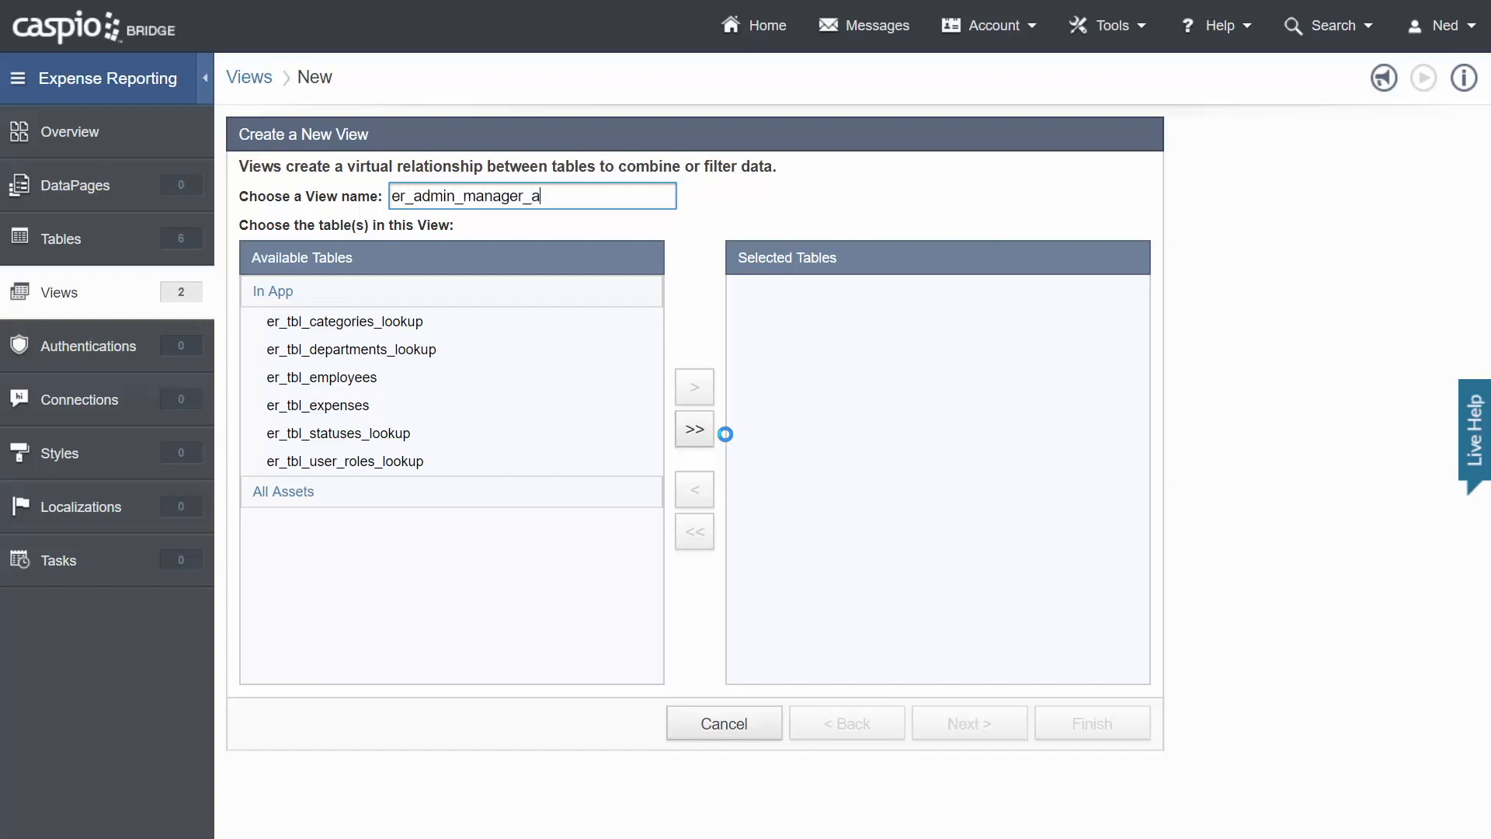
{"action": "type", "text": "ccess"}
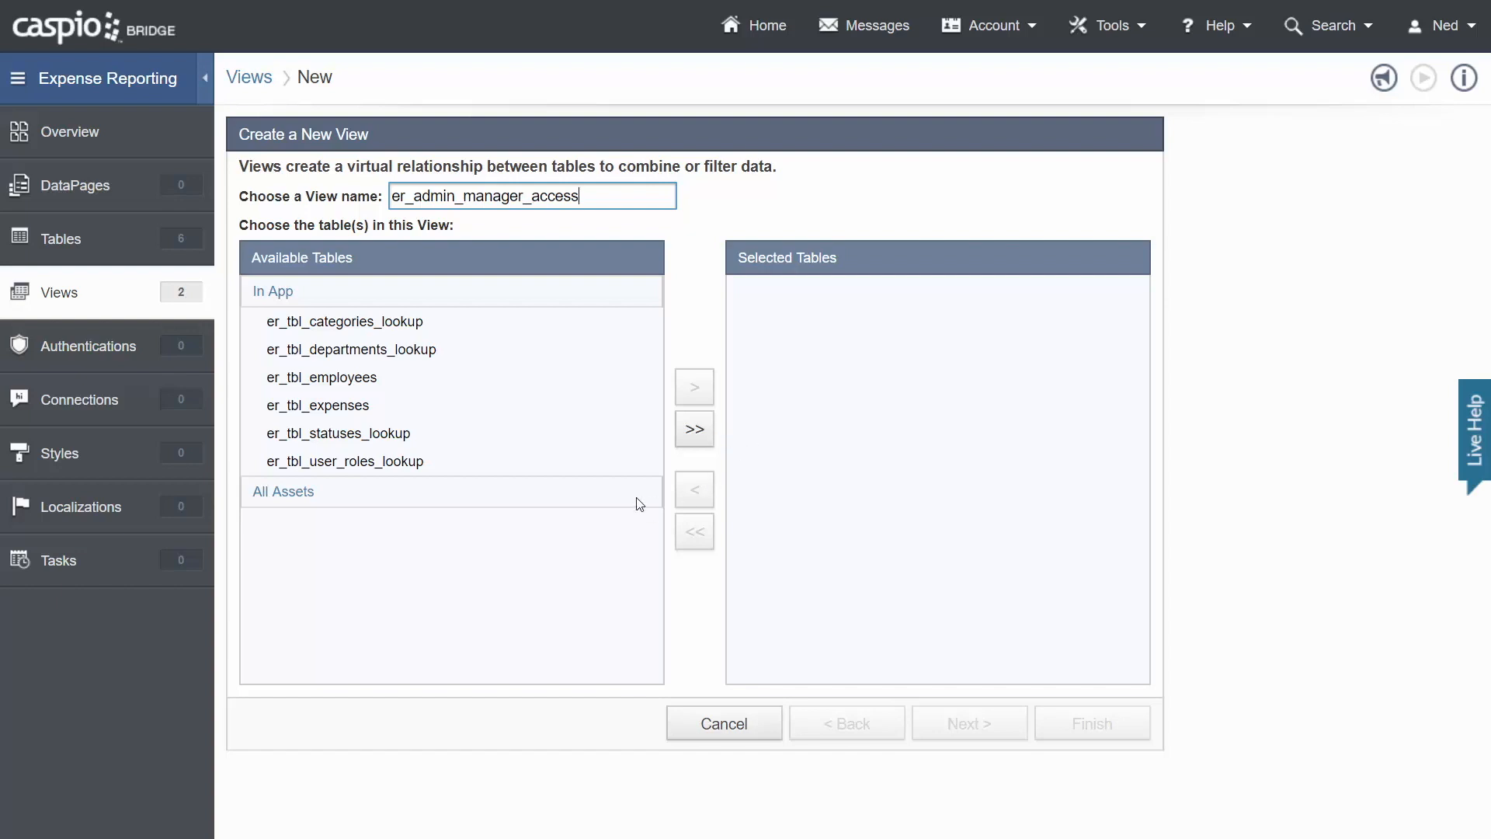
{"action": "left_click", "coordinate": [694, 387]}
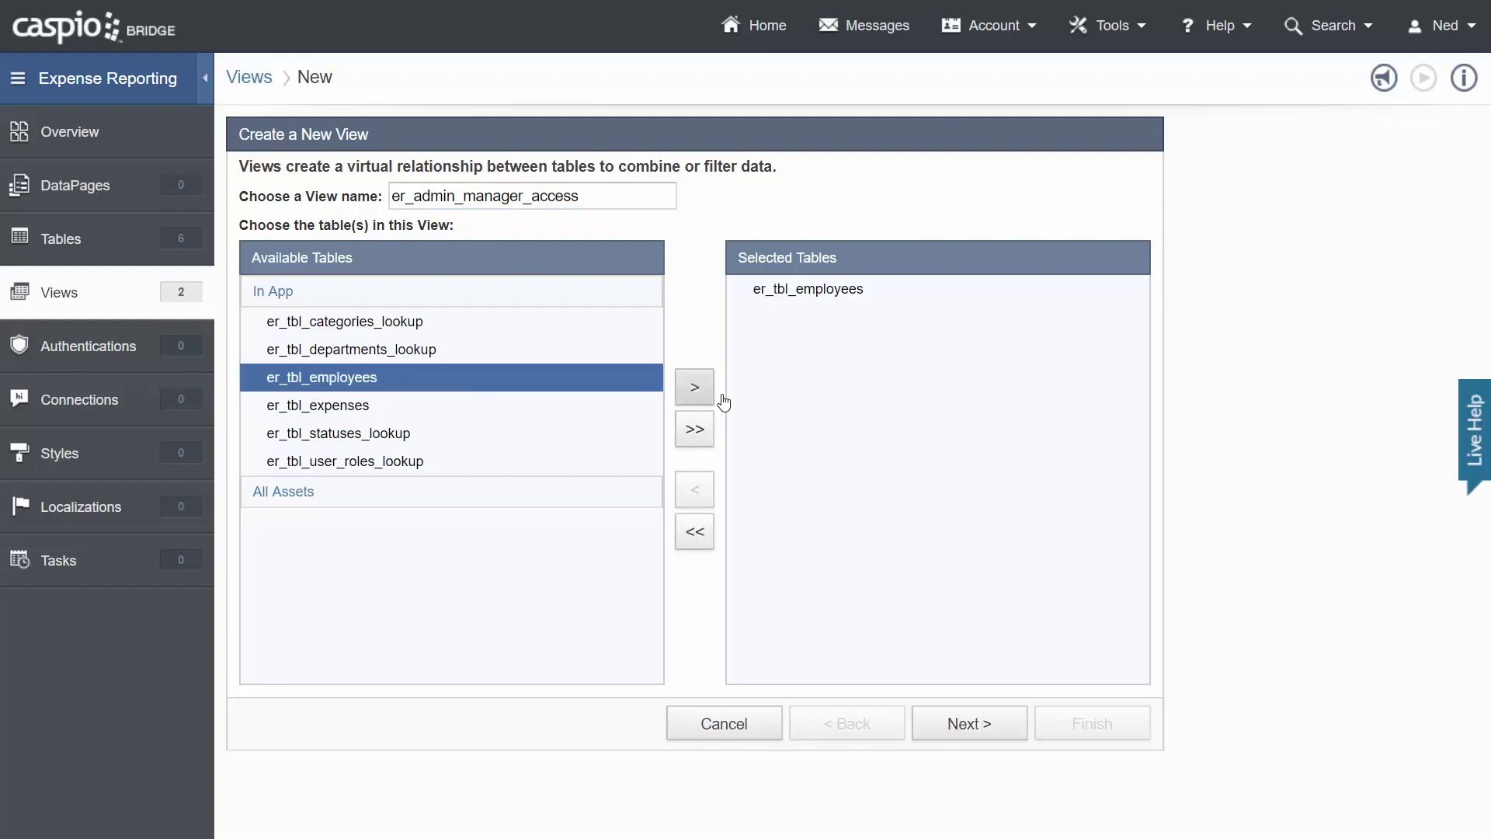
{"action": "left_click", "coordinate": [967, 723]}
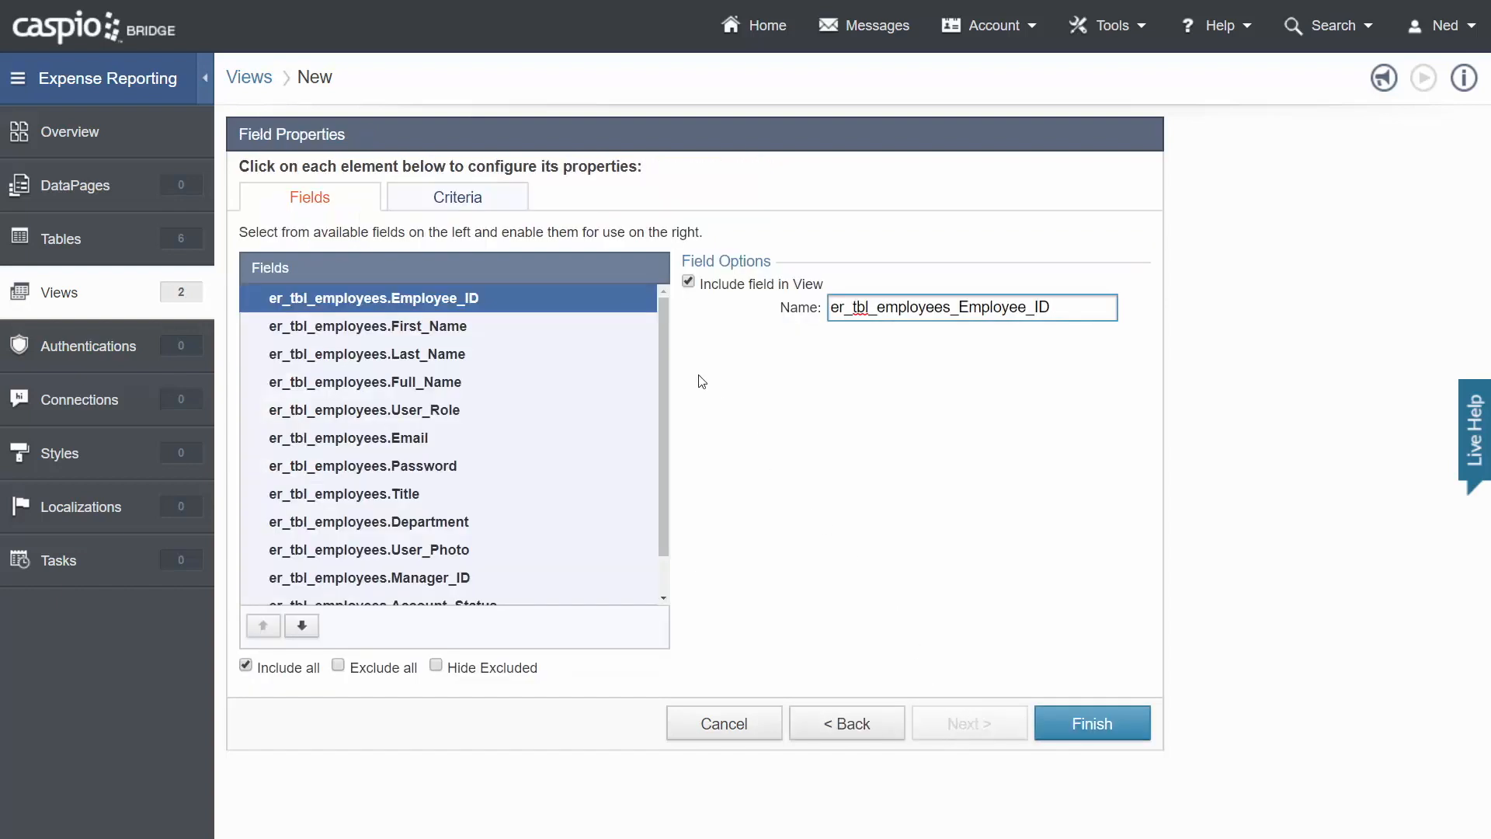
Filter the view to User_Role Admin or Manager with checked Account_Status, and save.
{"action": "left_click", "coordinate": [458, 197]}
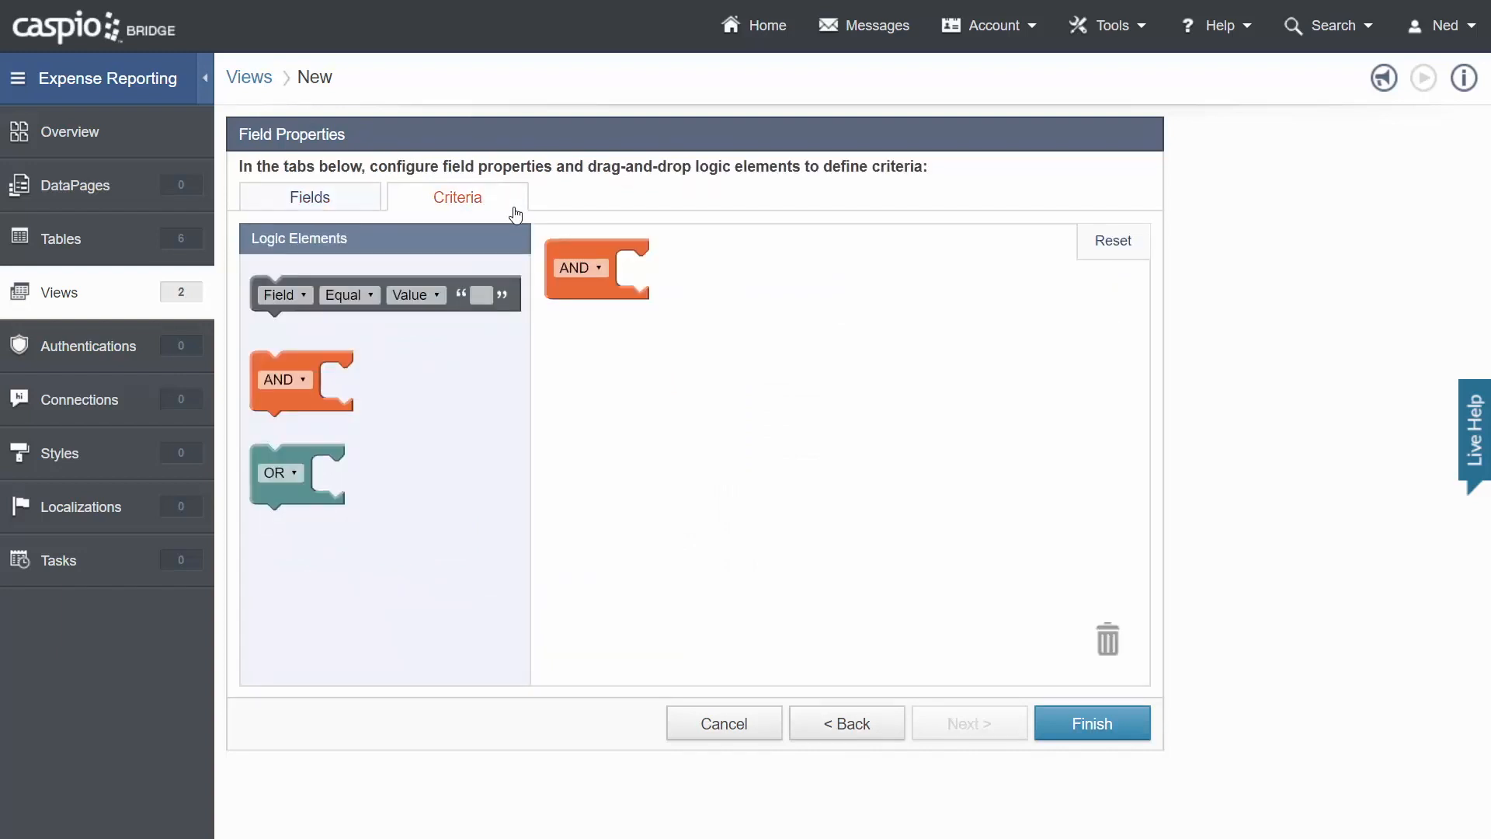
{"action": "mouse_move", "coordinate": [398, 456]}
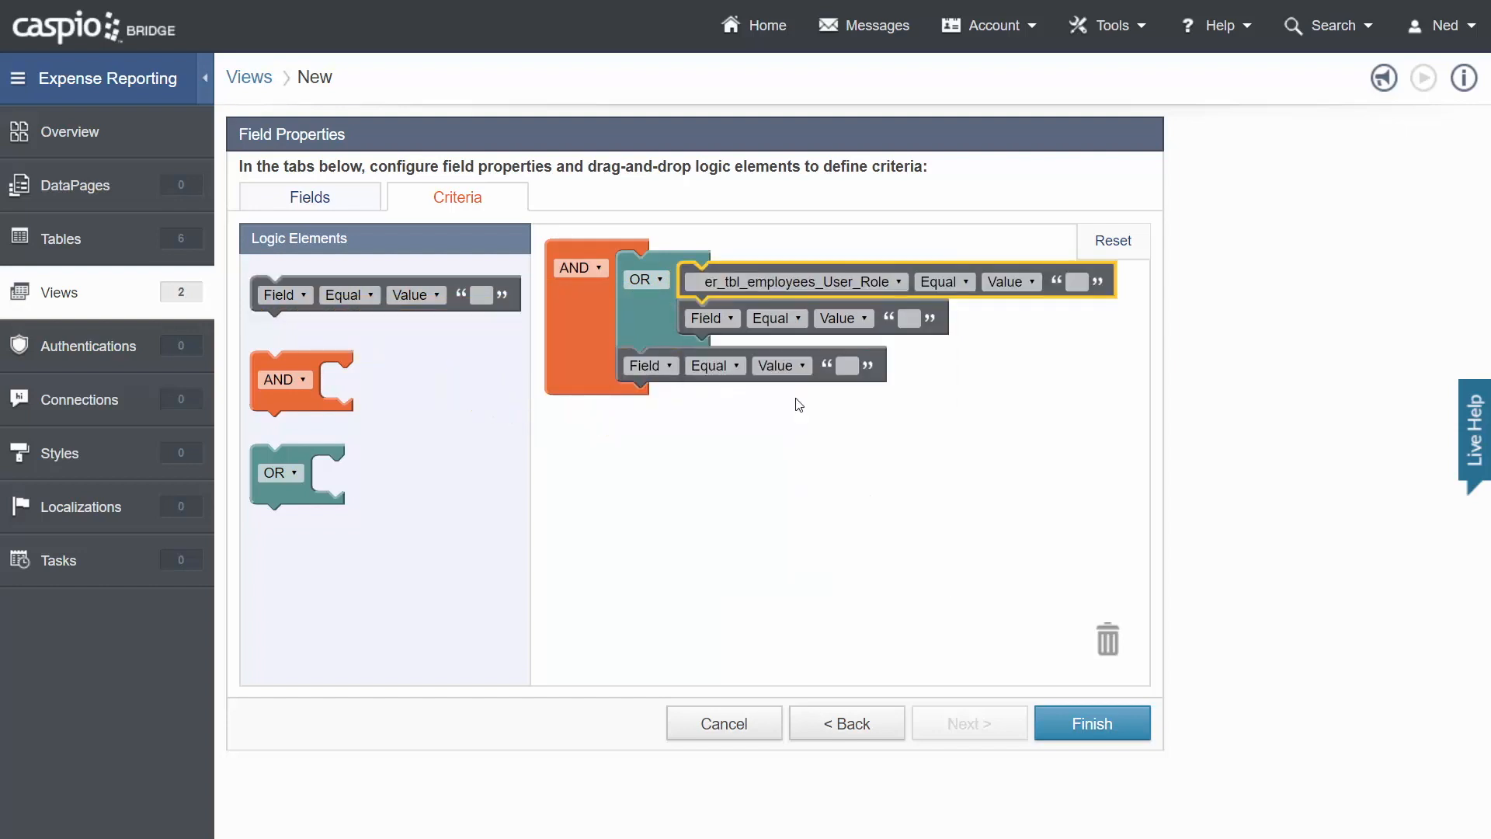
{"action": "type", "text": "A"}
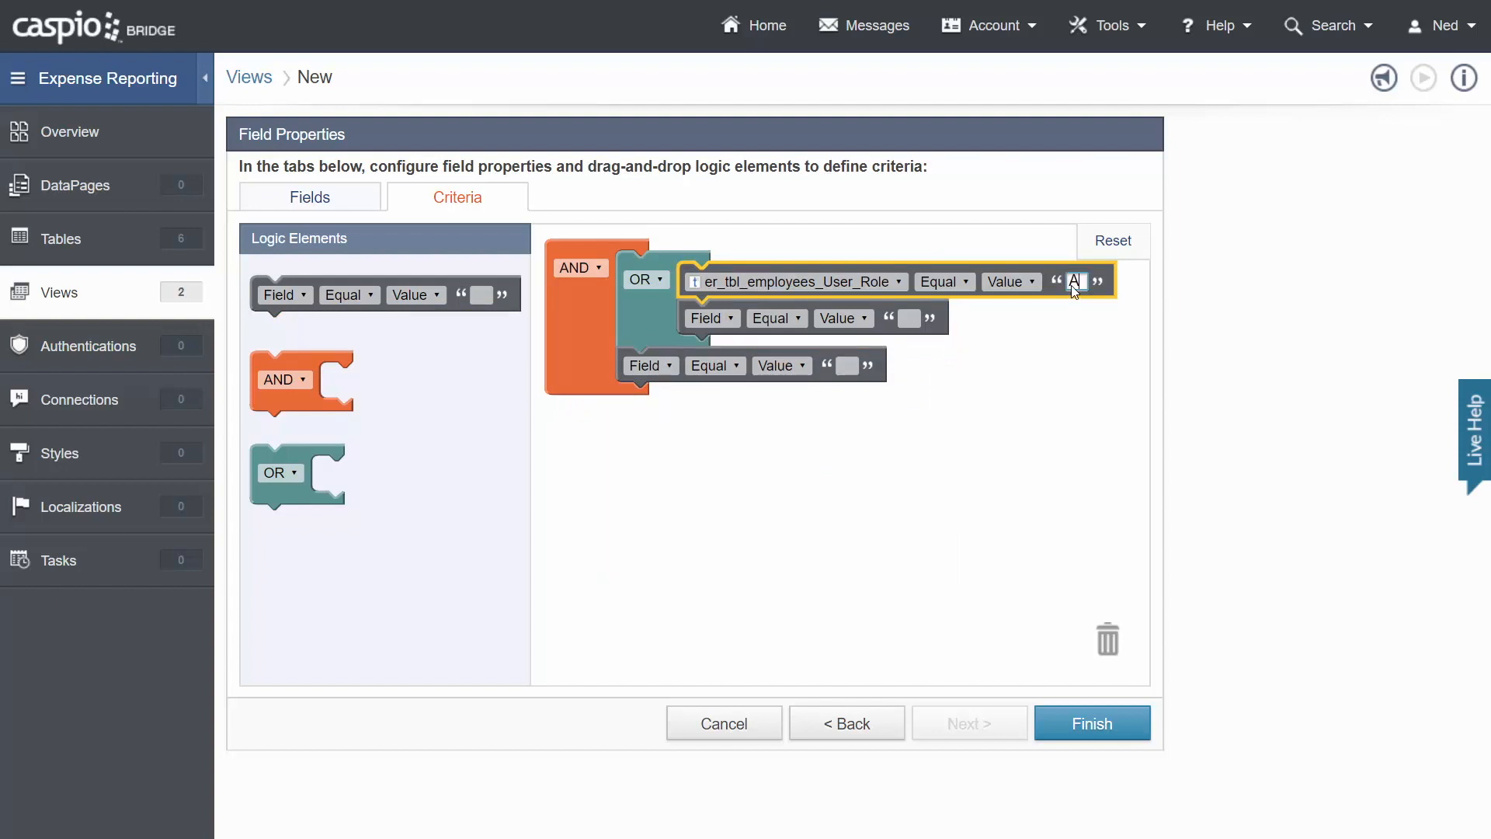
{"action": "type", "text": "Admin"}
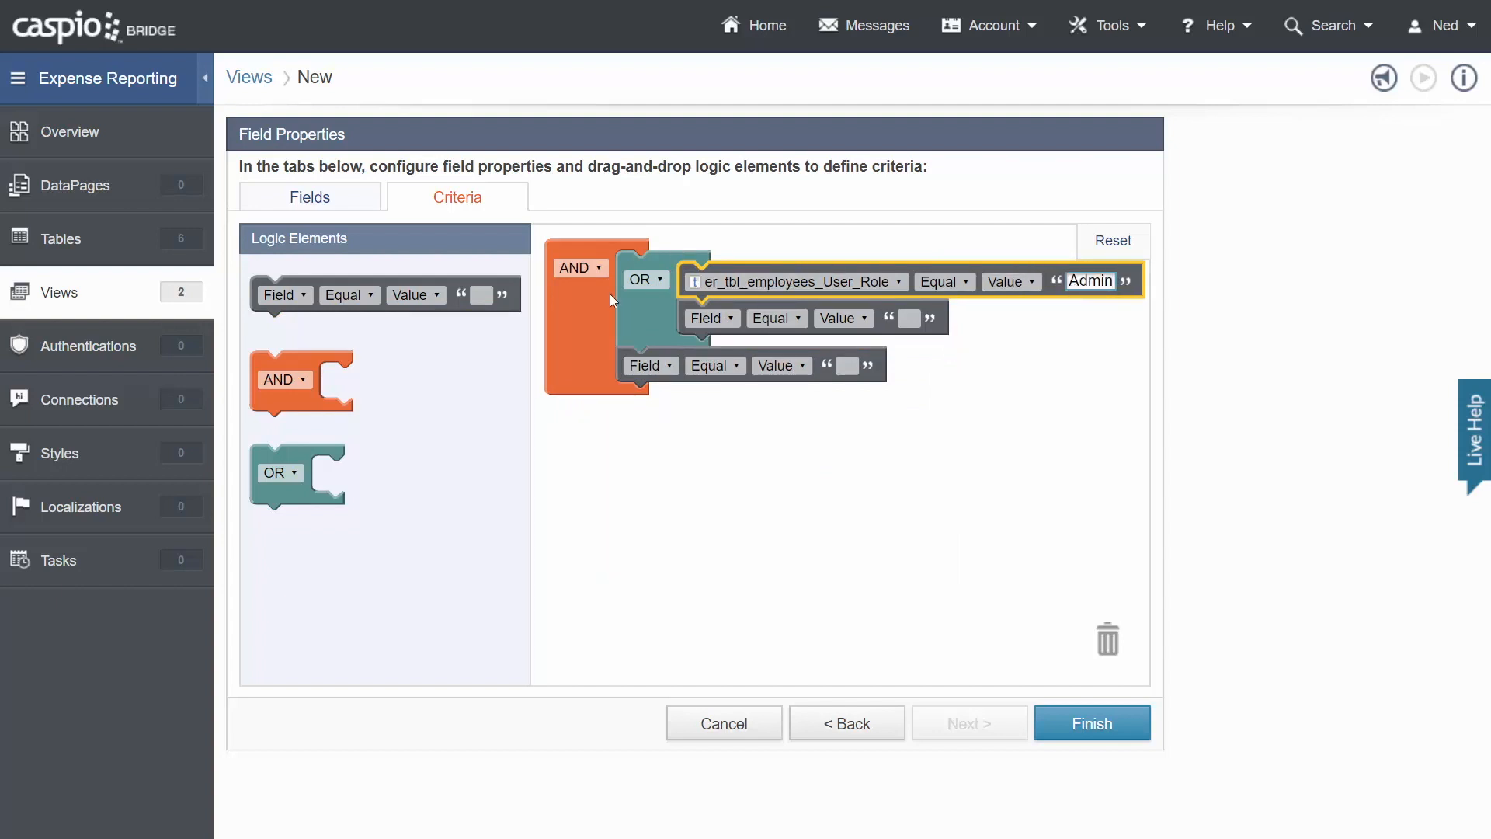
{"action": "left_click", "coordinate": [712, 317]}
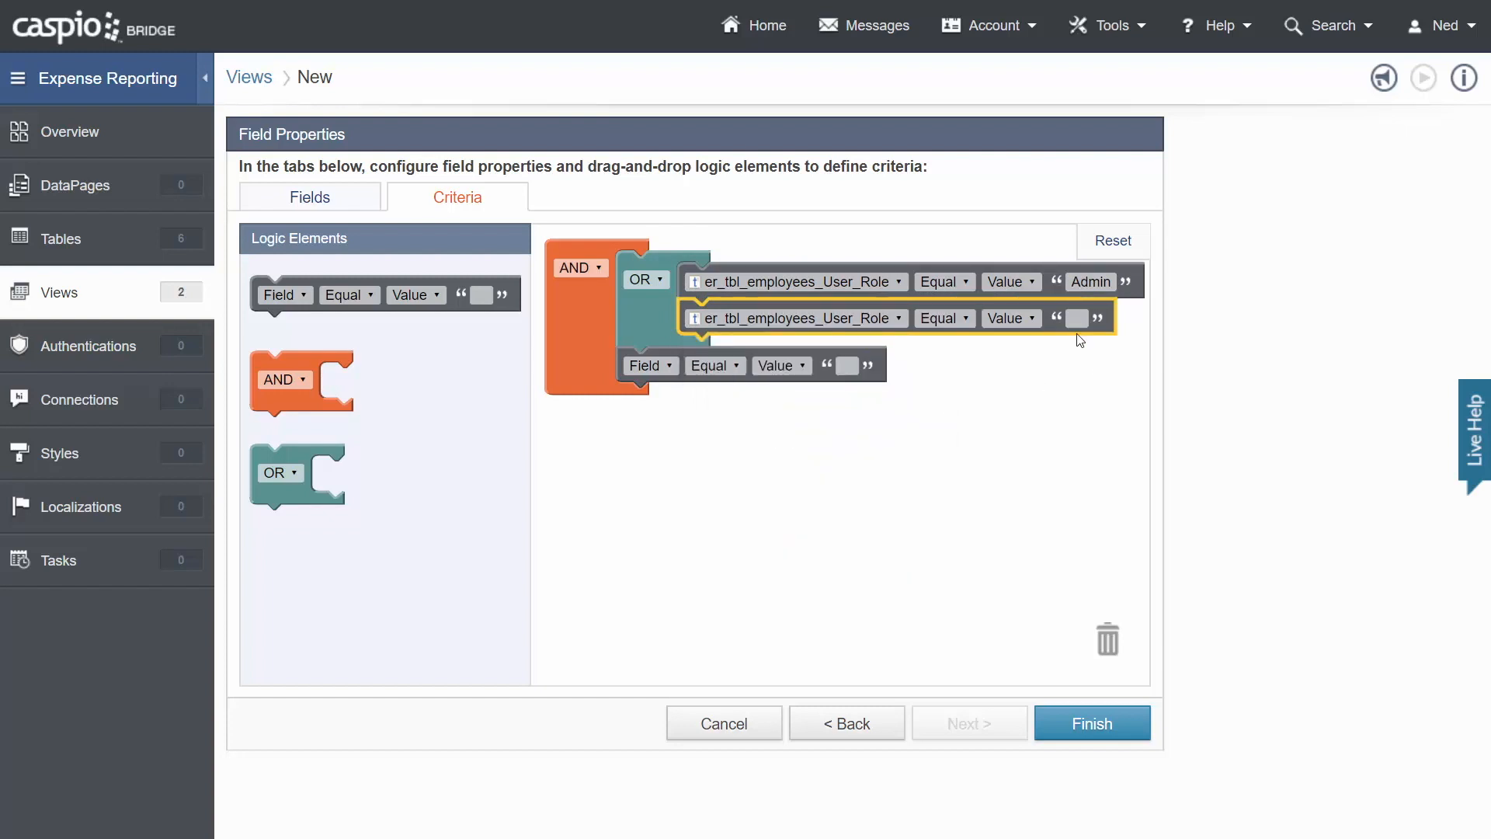
{"action": "type", "text": "Manager"}
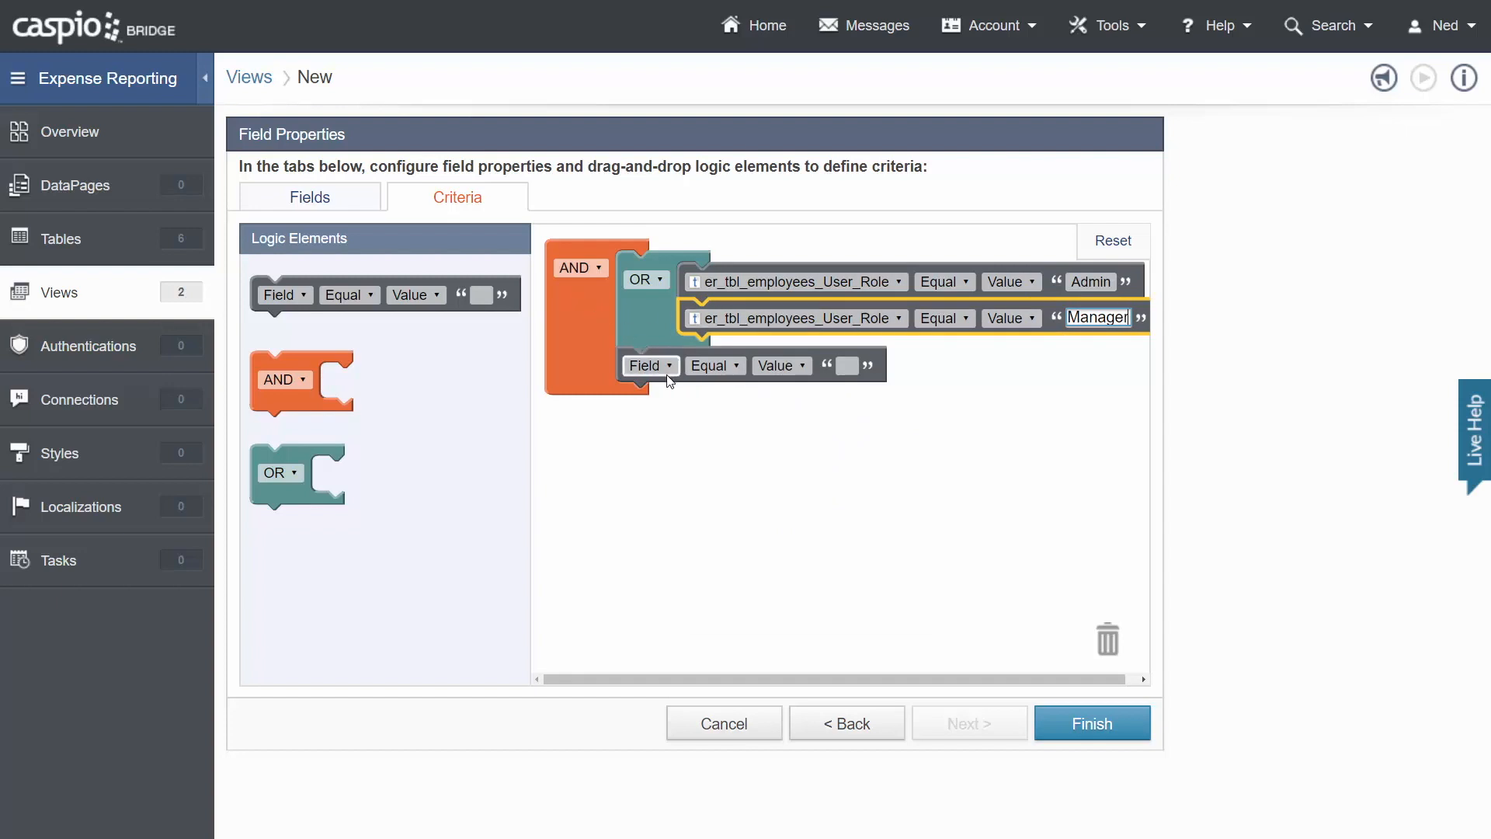
{"action": "left_click", "coordinate": [650, 365]}
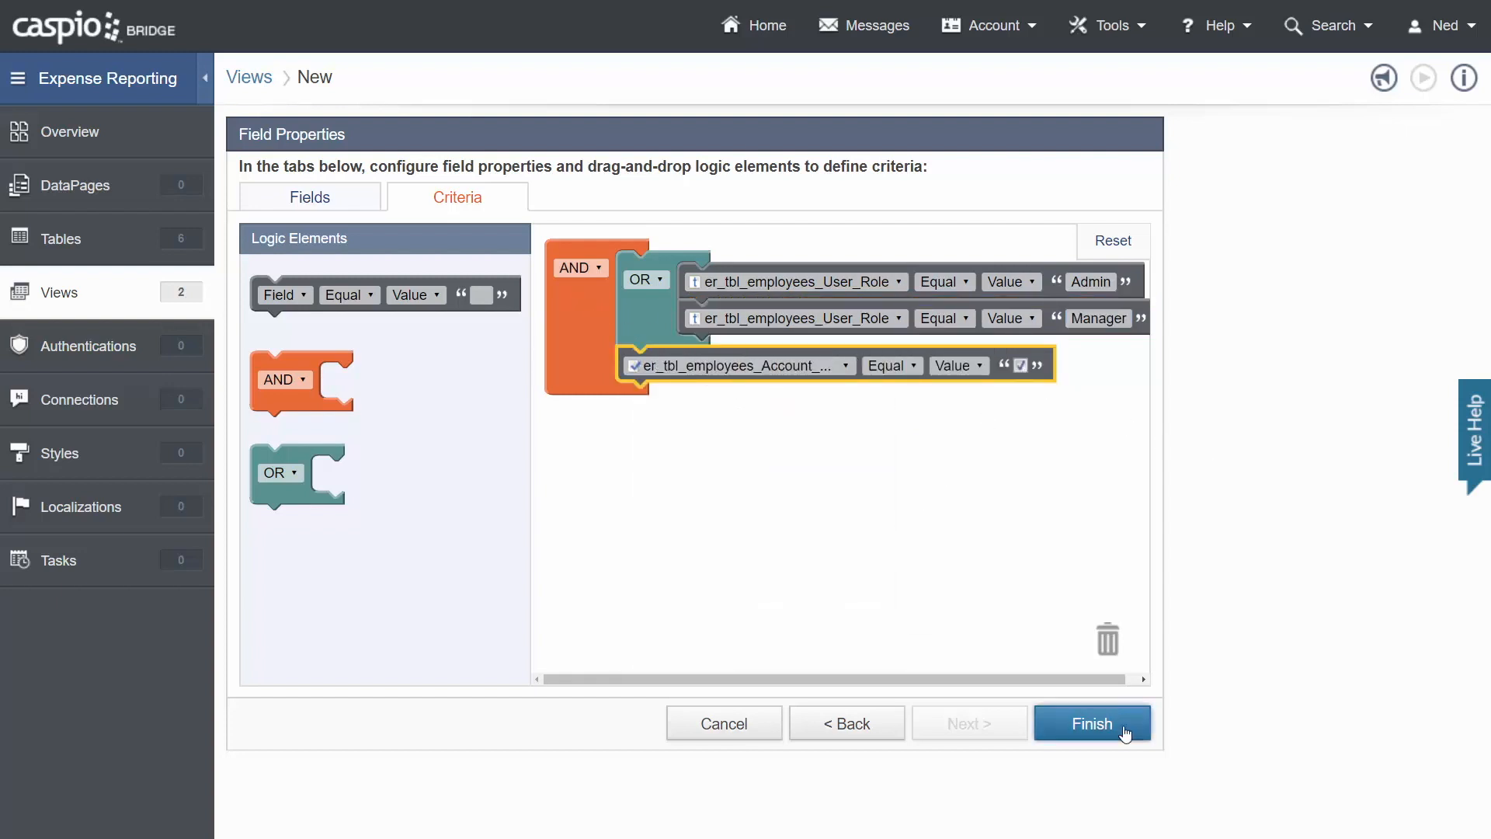
{"action": "left_click", "coordinate": [1091, 723]}
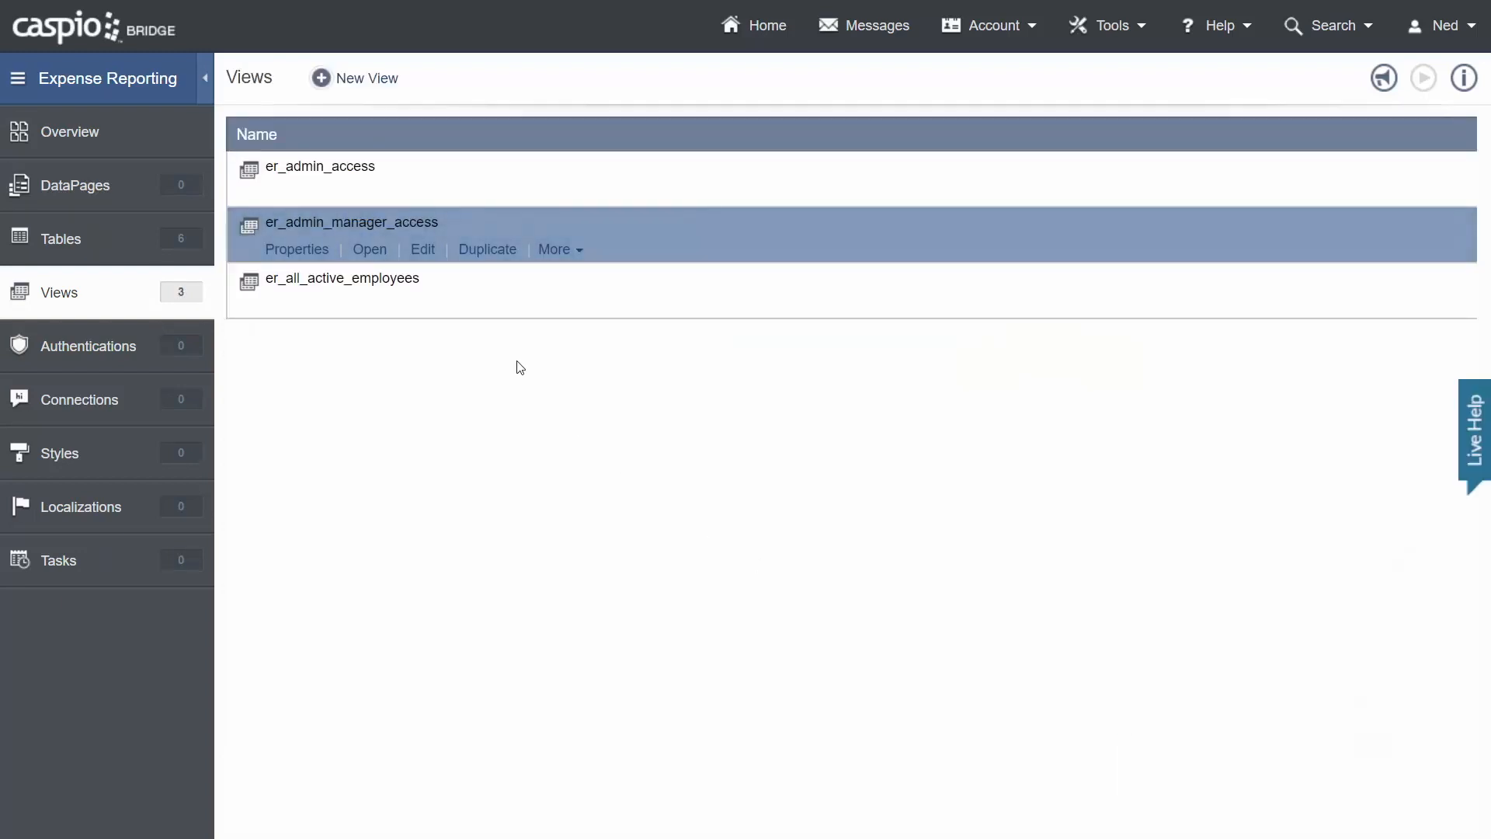
Start a fourth new view from the Views page.
{"action": "left_click", "coordinate": [368, 250]}
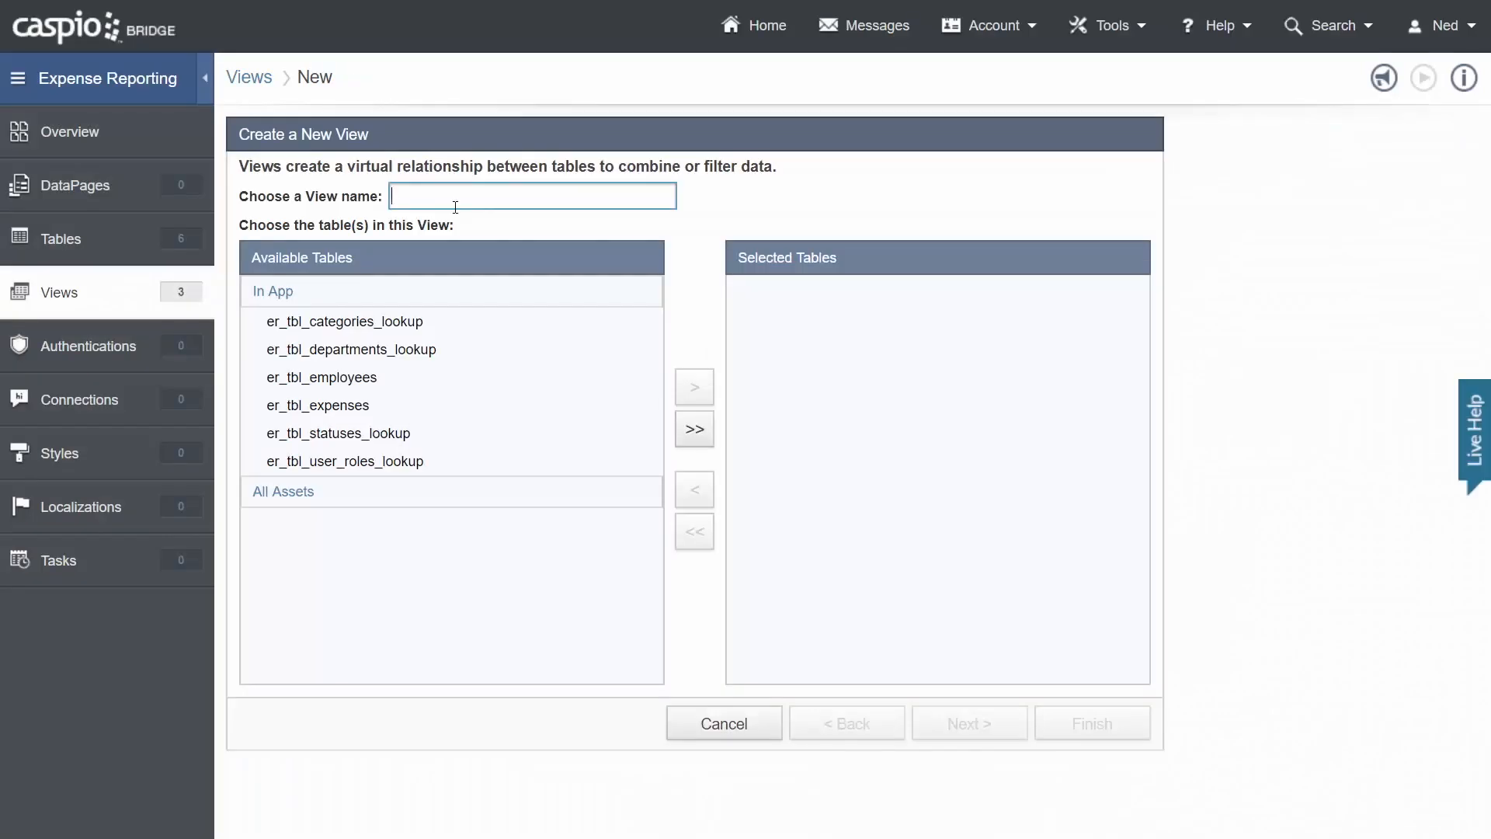
Name the fourth view er_hr_access and advance to its field and criteria settings.
{"action": "type", "text": "er_"}
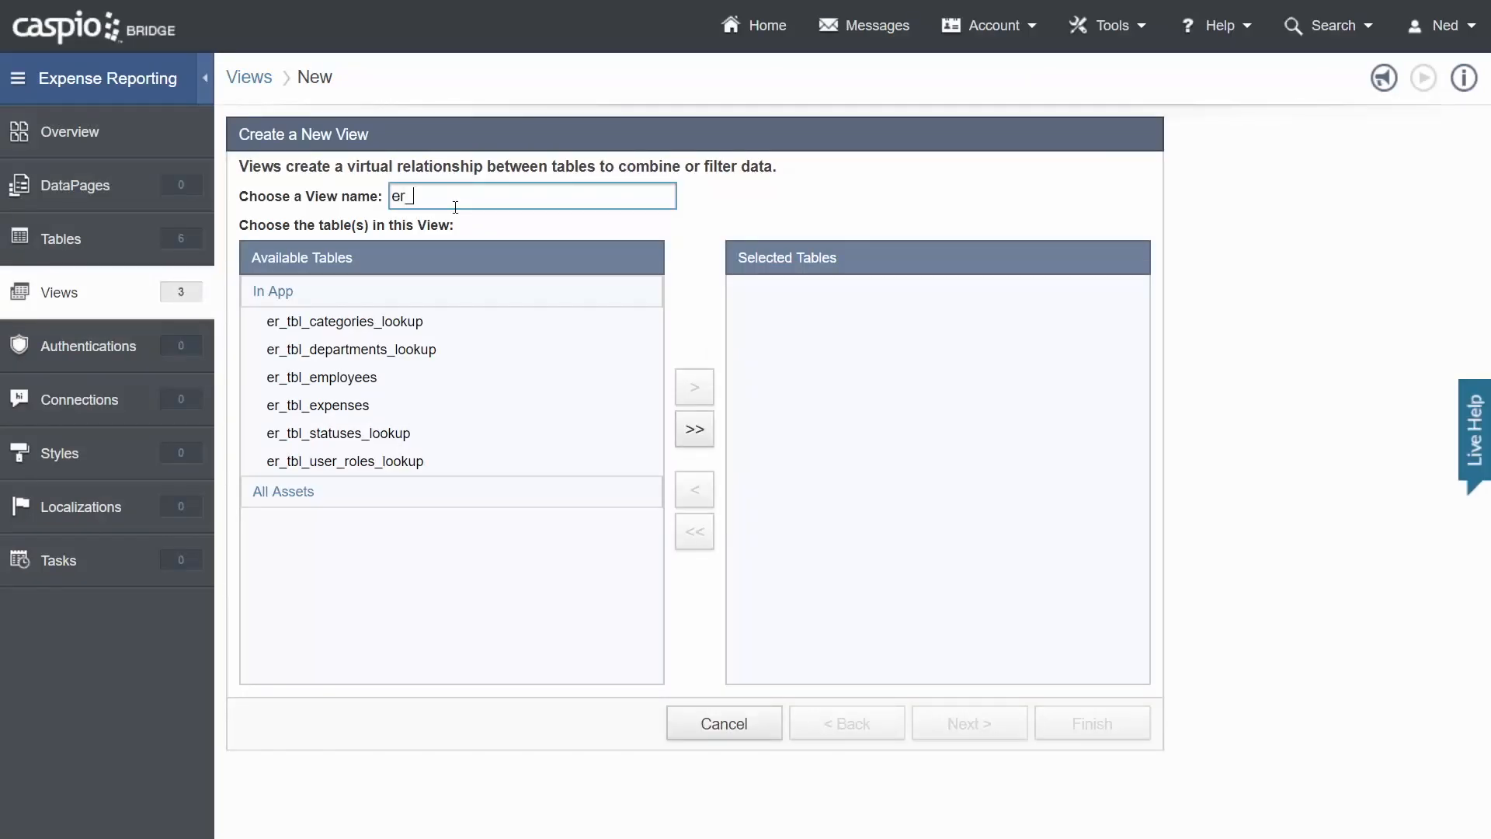
{"action": "type", "text": "hr_acc"}
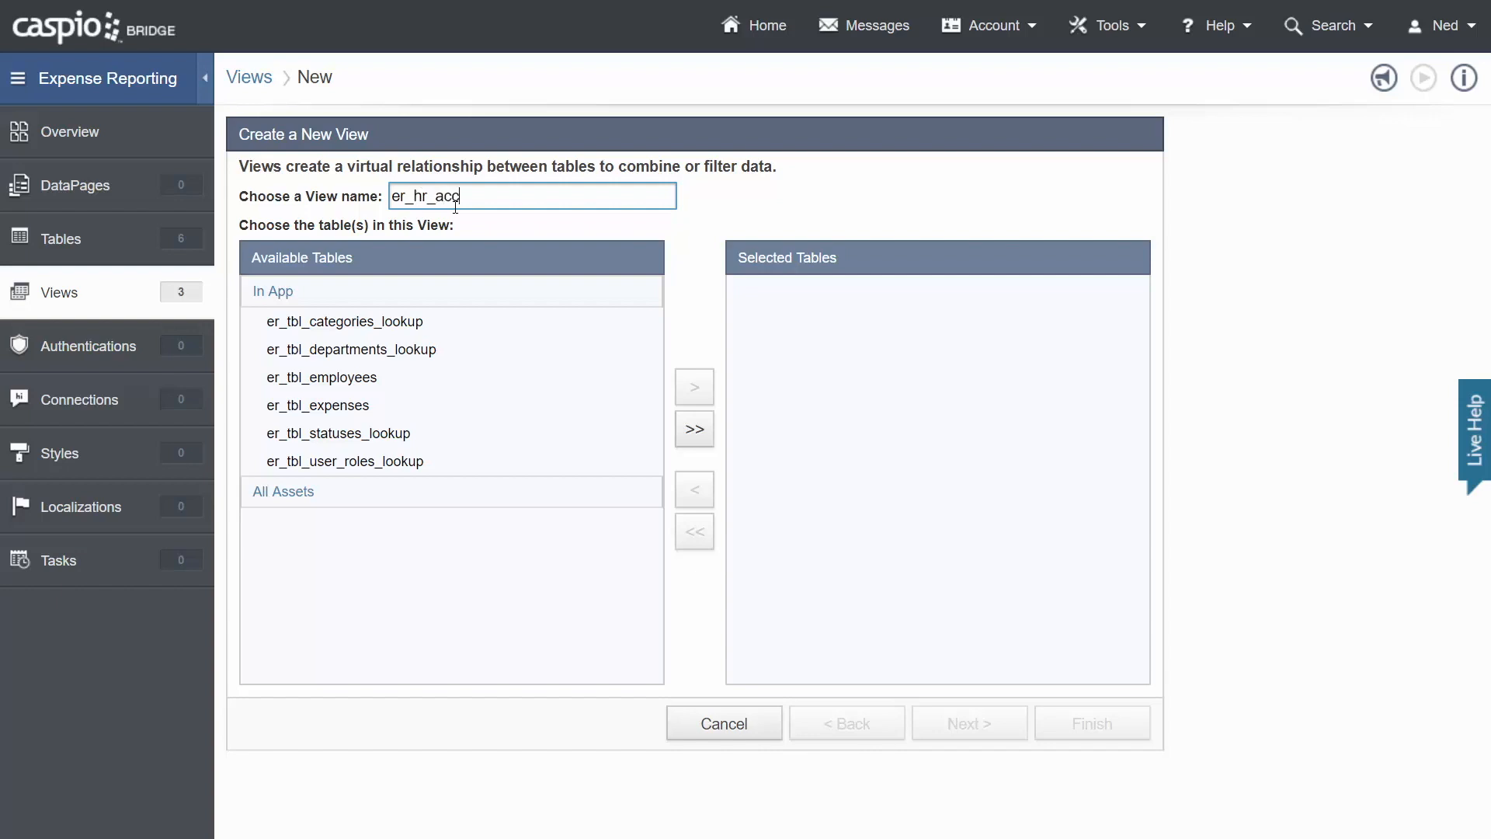
{"action": "type", "text": "ess"}
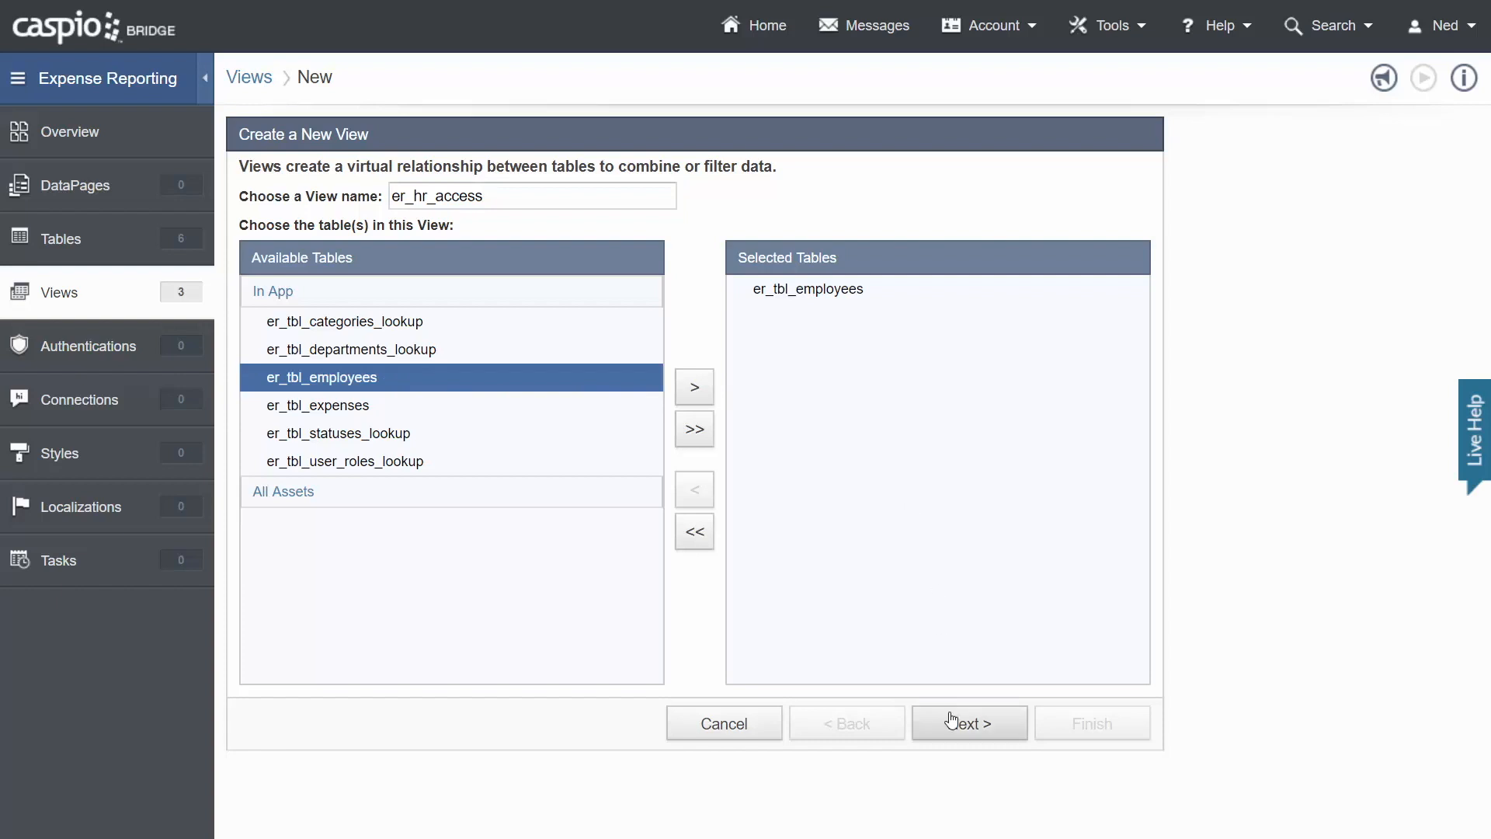
{"action": "left_click", "coordinate": [969, 723]}
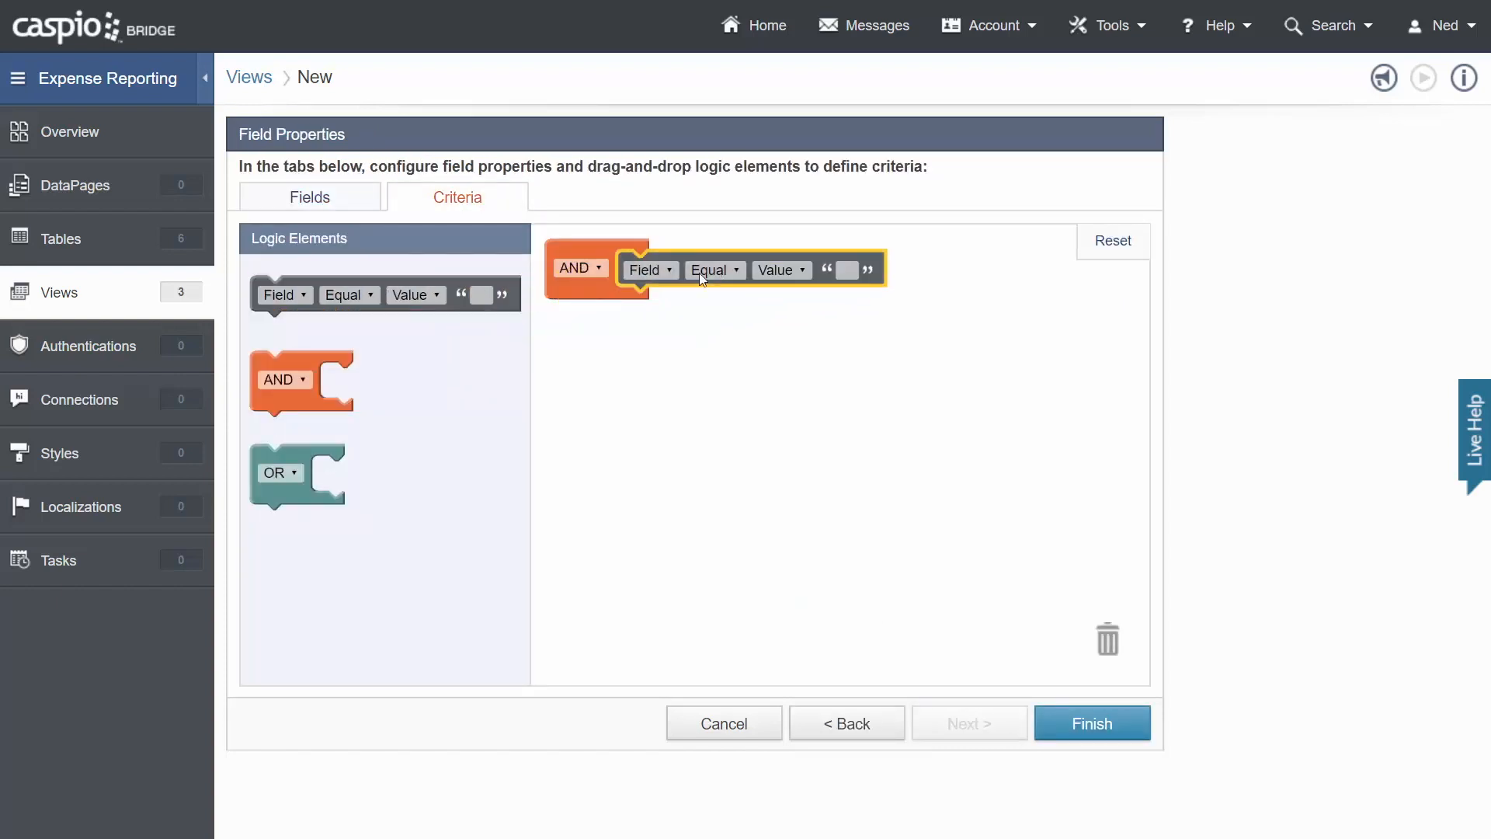
Filter er_hr_access to User_Role HR with Account_Status checked, and save the view.
{"action": "left_click", "coordinate": [649, 269]}
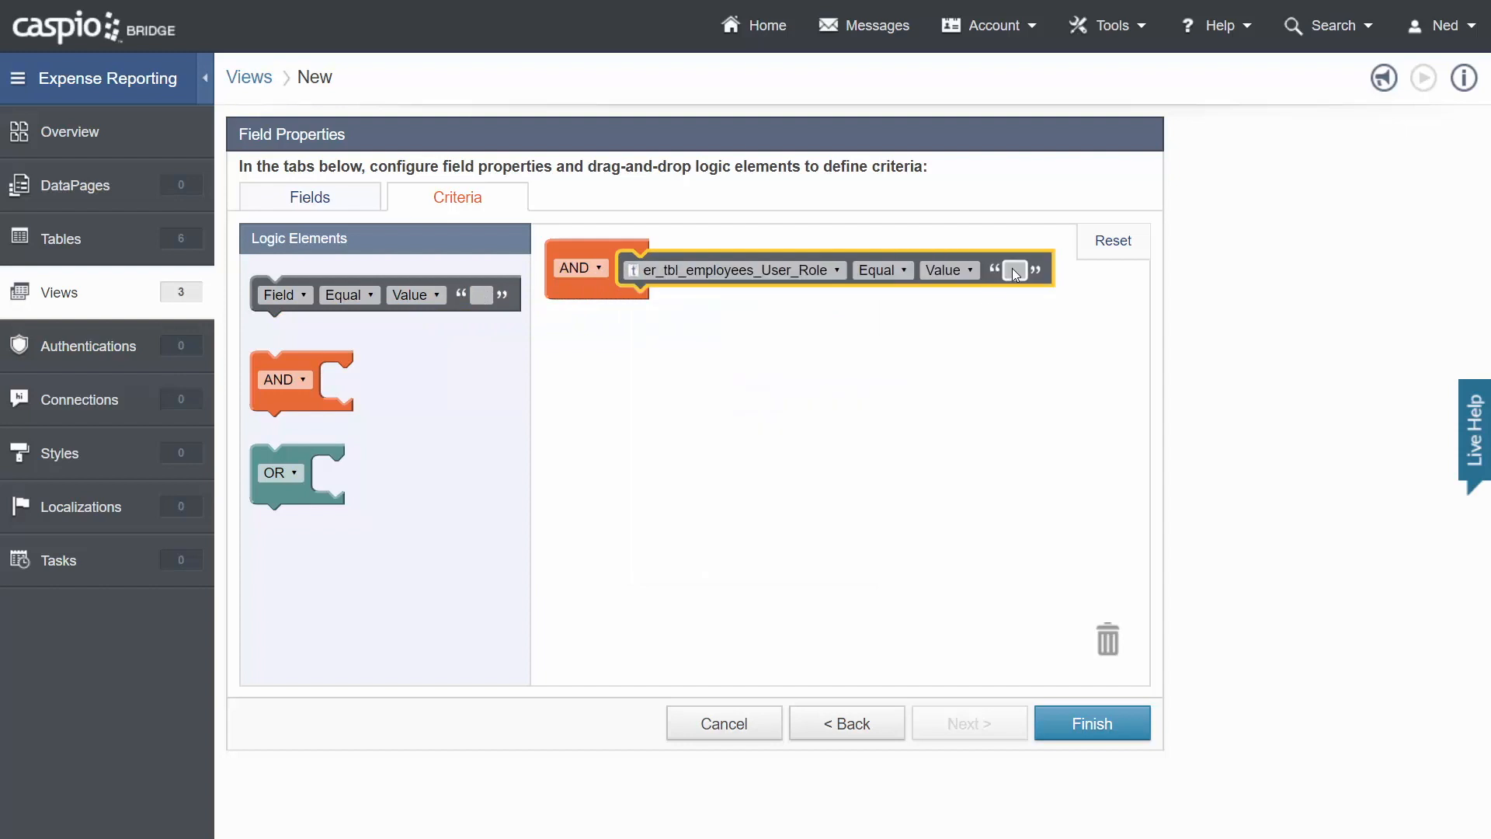
{"action": "type", "text": "HR"}
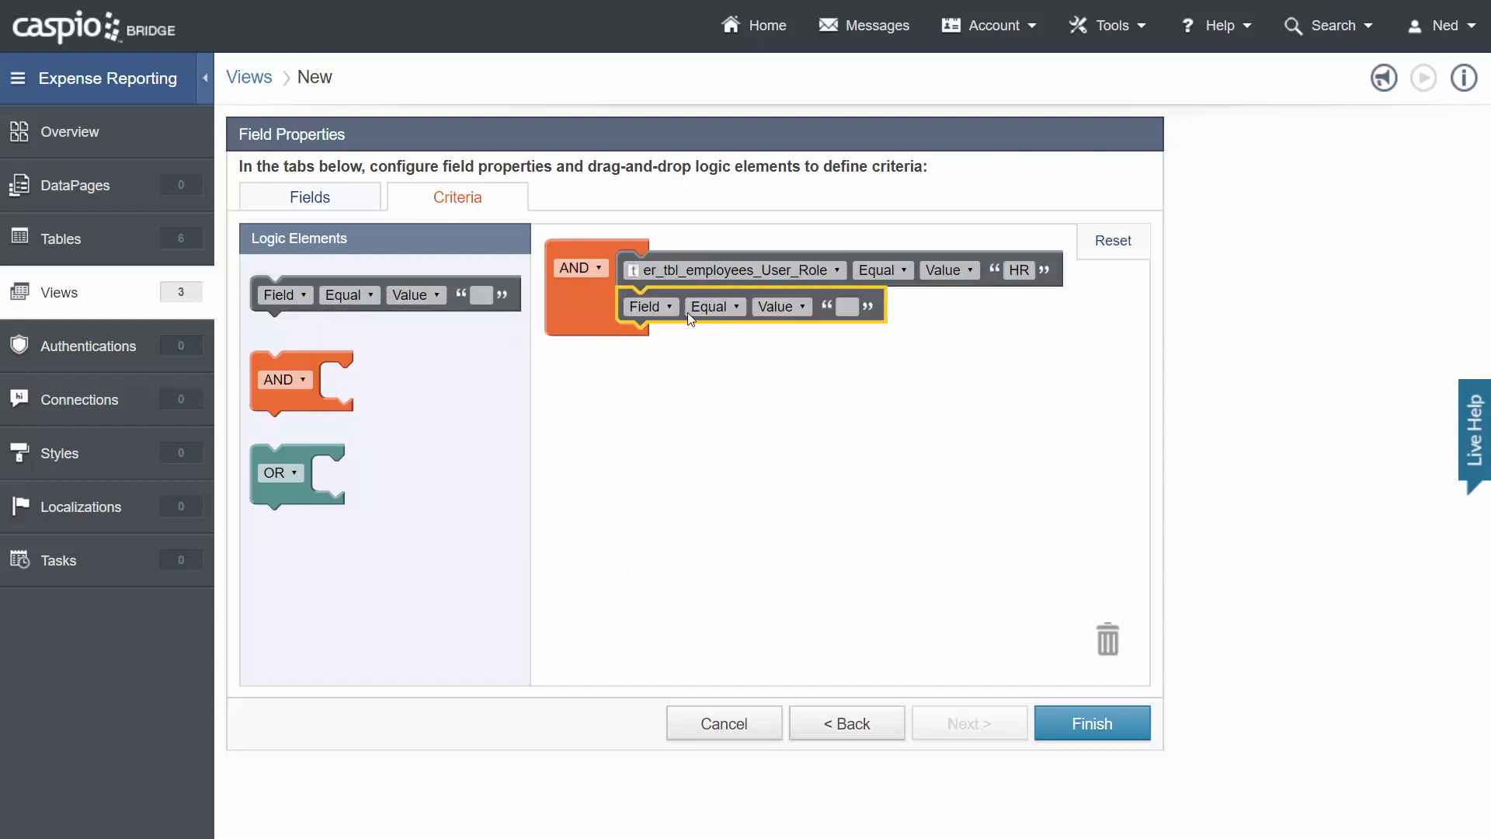
{"action": "left_click", "coordinate": [650, 305]}
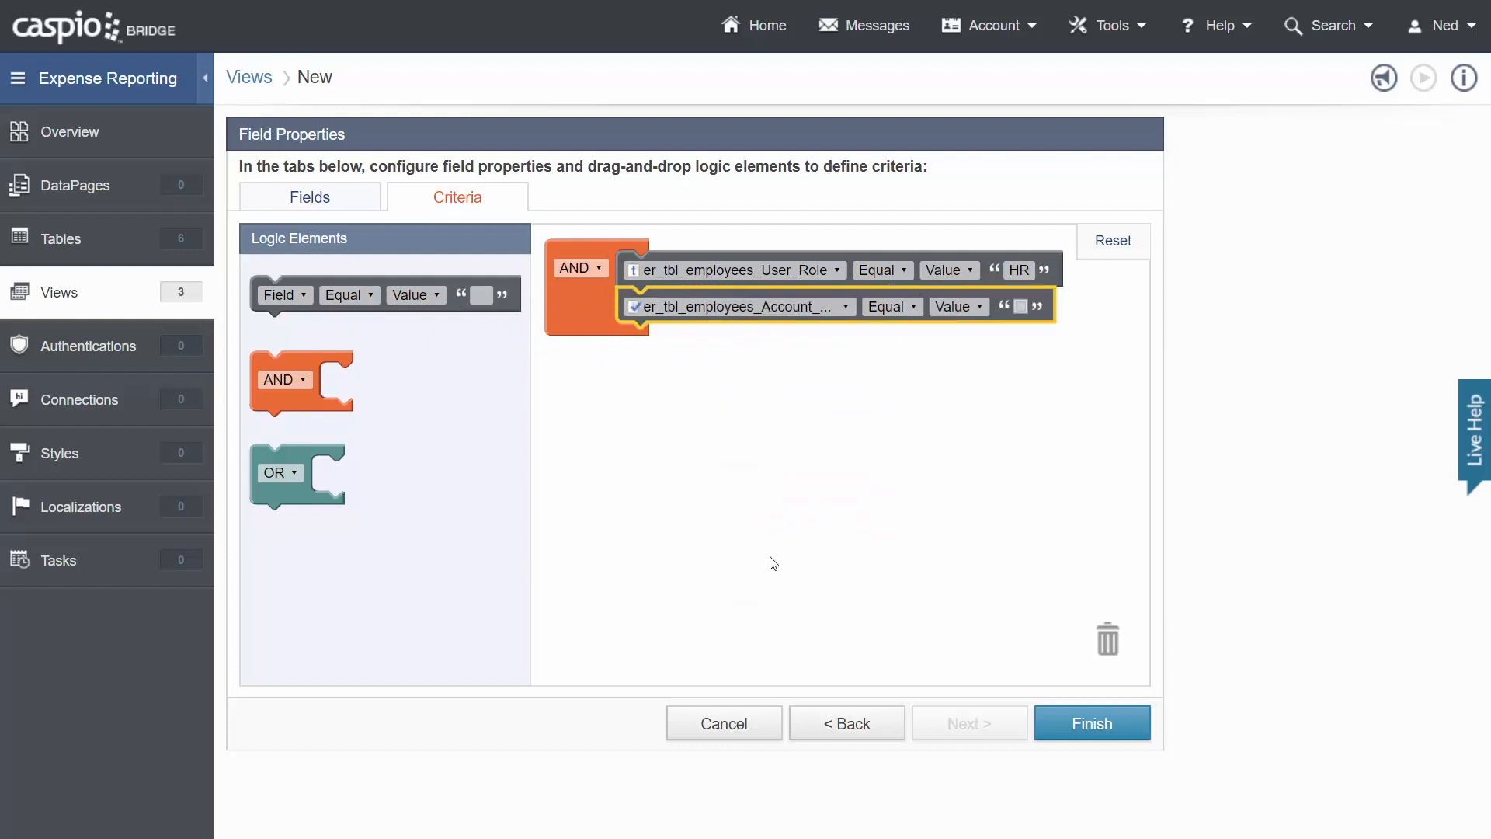
{"action": "left_click", "coordinate": [1020, 305]}
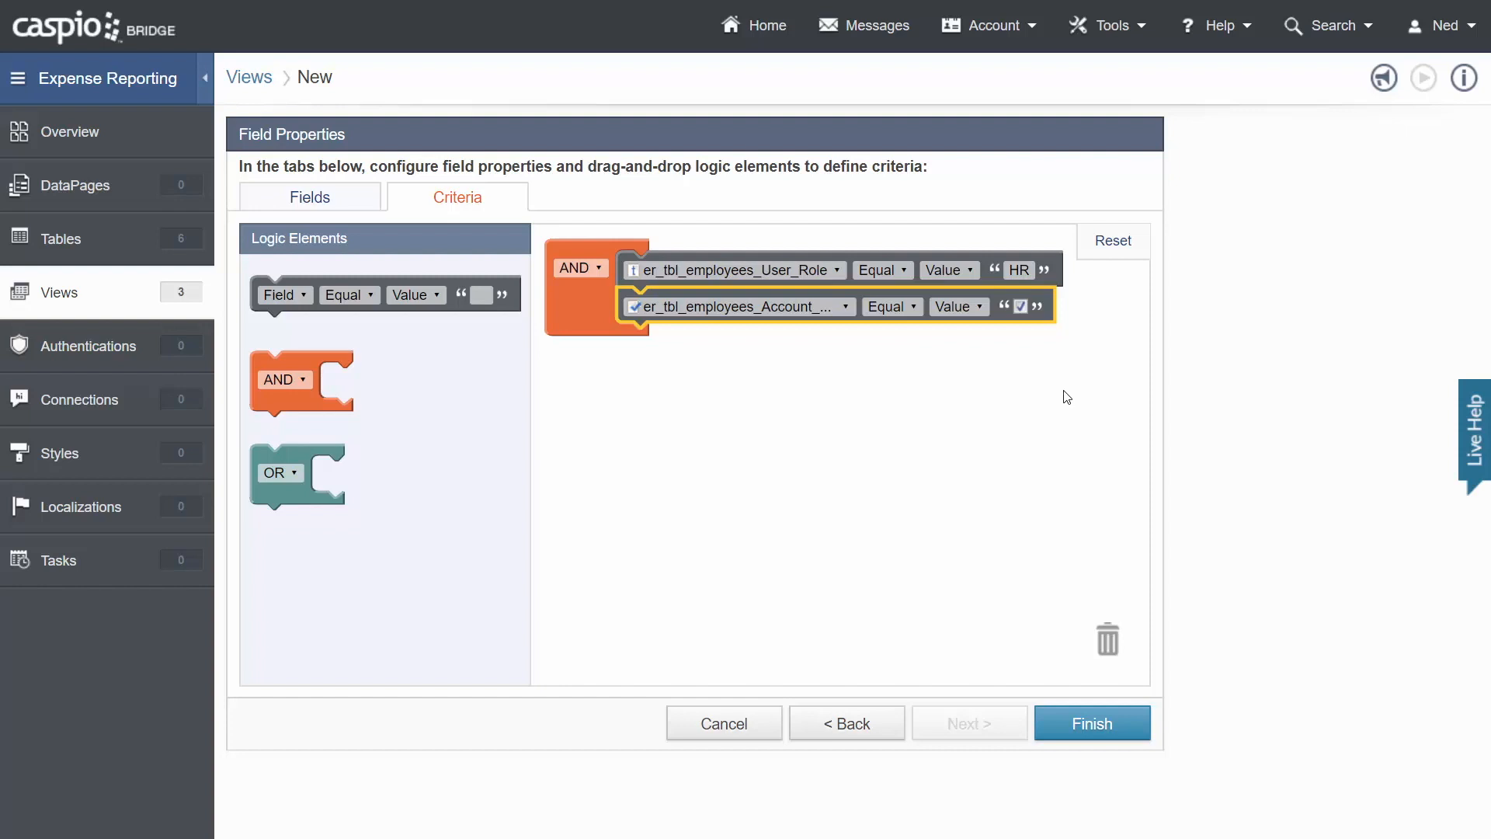
{"action": "mouse_move", "coordinate": [1079, 313]}
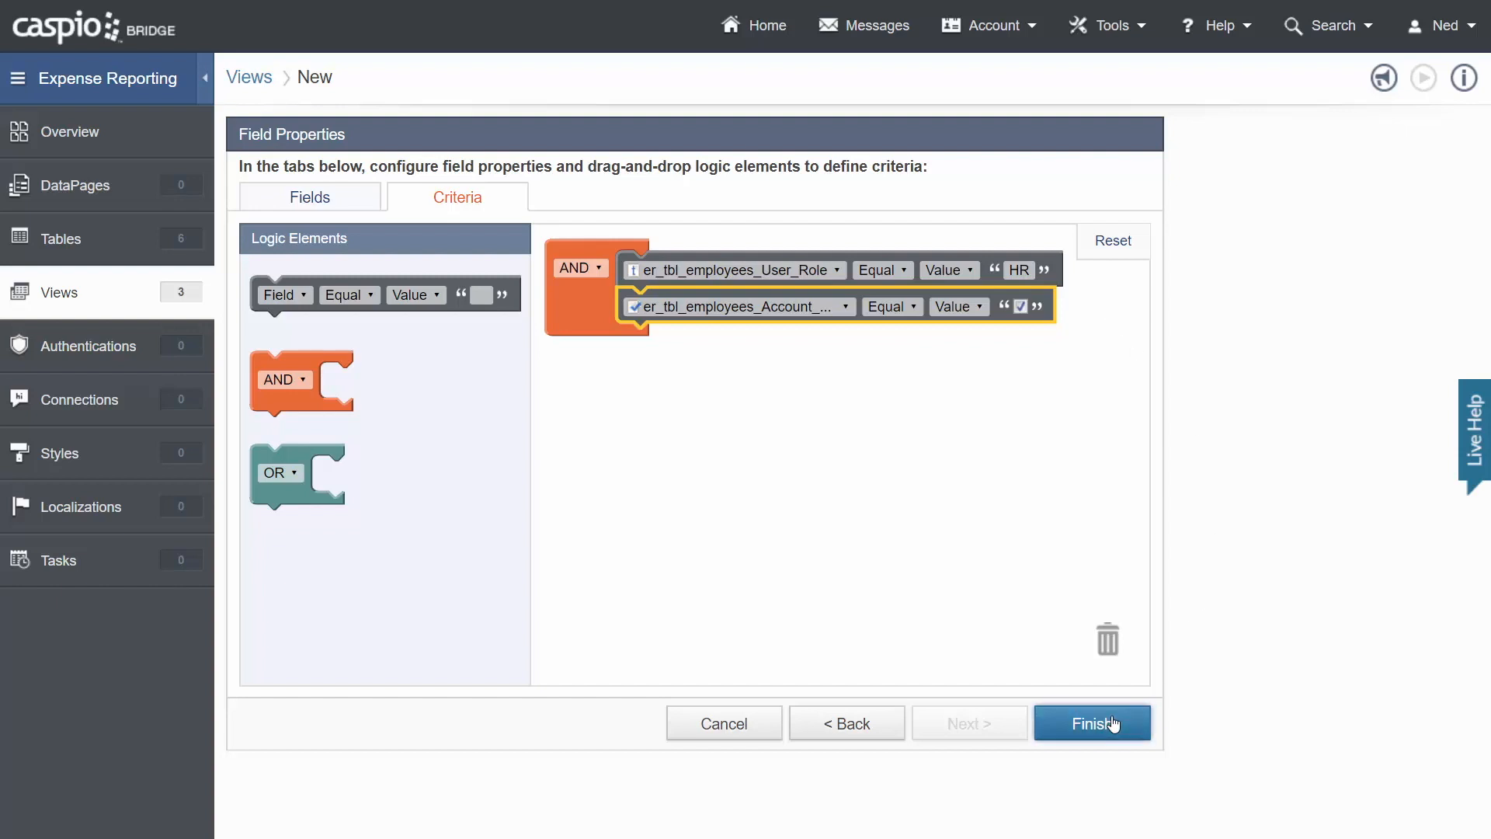
{"action": "left_click", "coordinate": [1091, 723]}
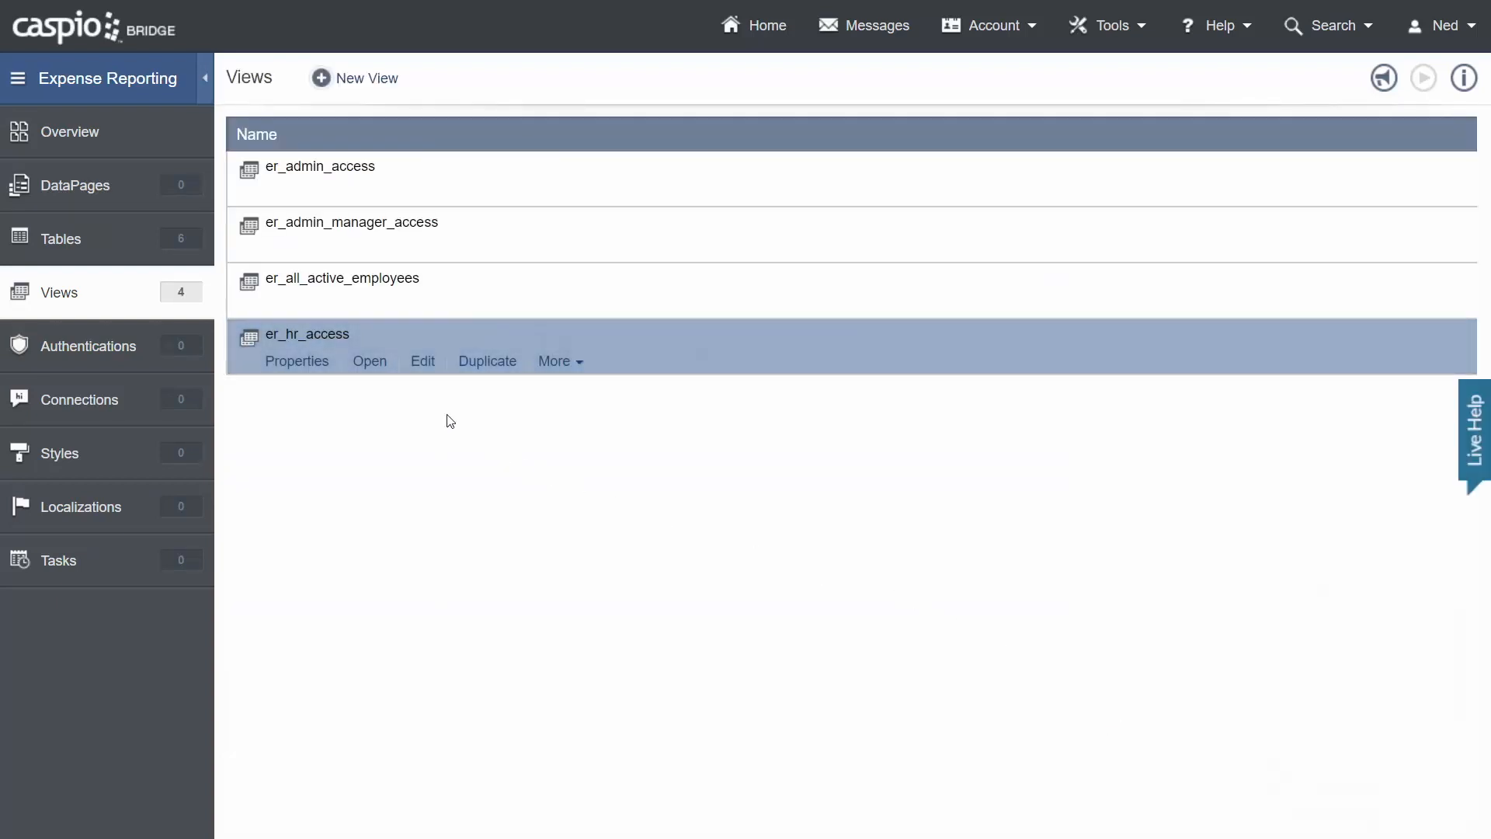
Preview the single HR record in er_hr_access, then begin a fifth view.
{"action": "left_click", "coordinate": [369, 361]}
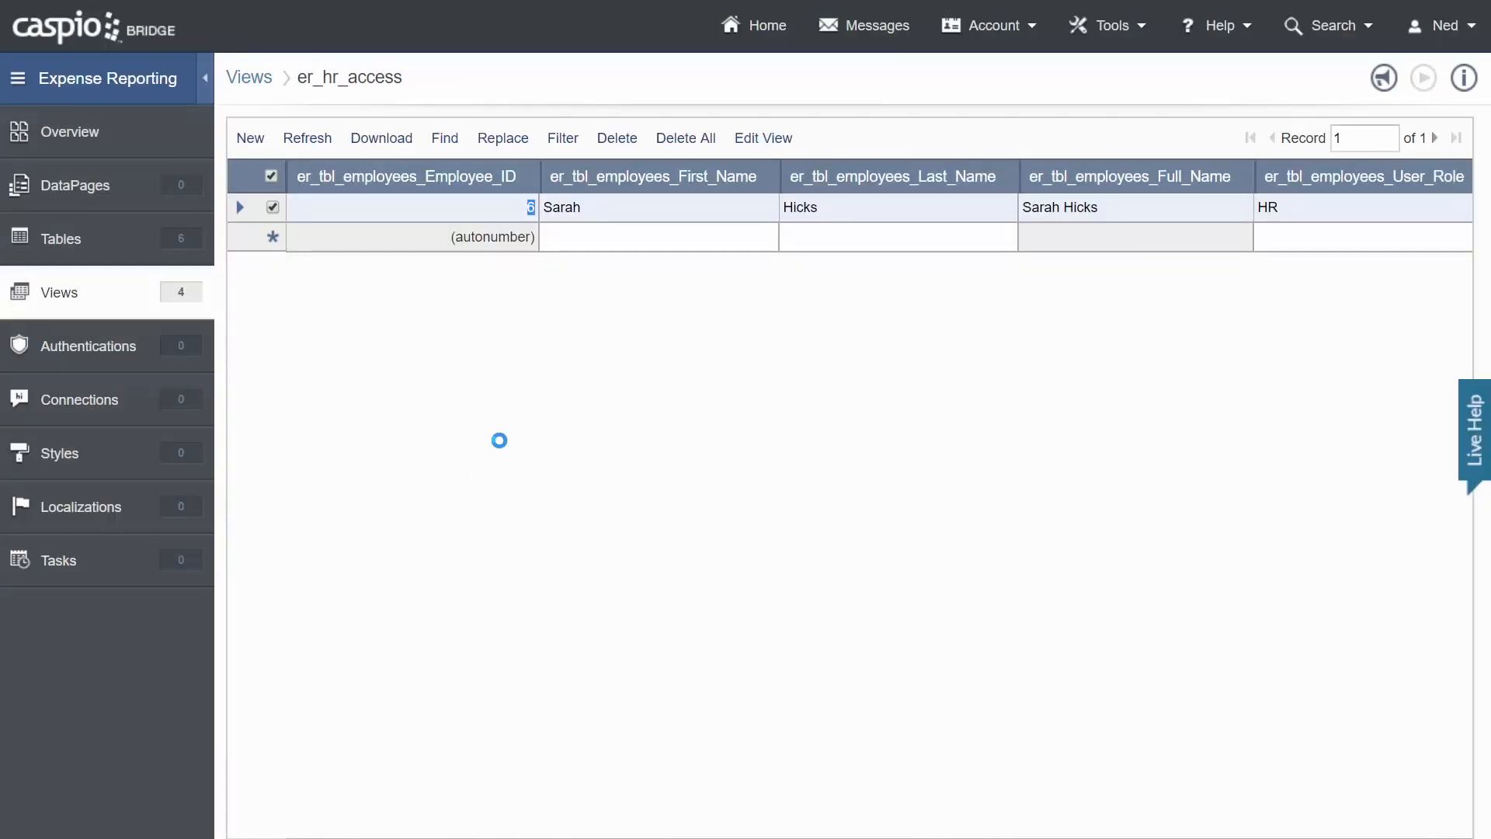
{"action": "mouse_move", "coordinate": [507, 441]}
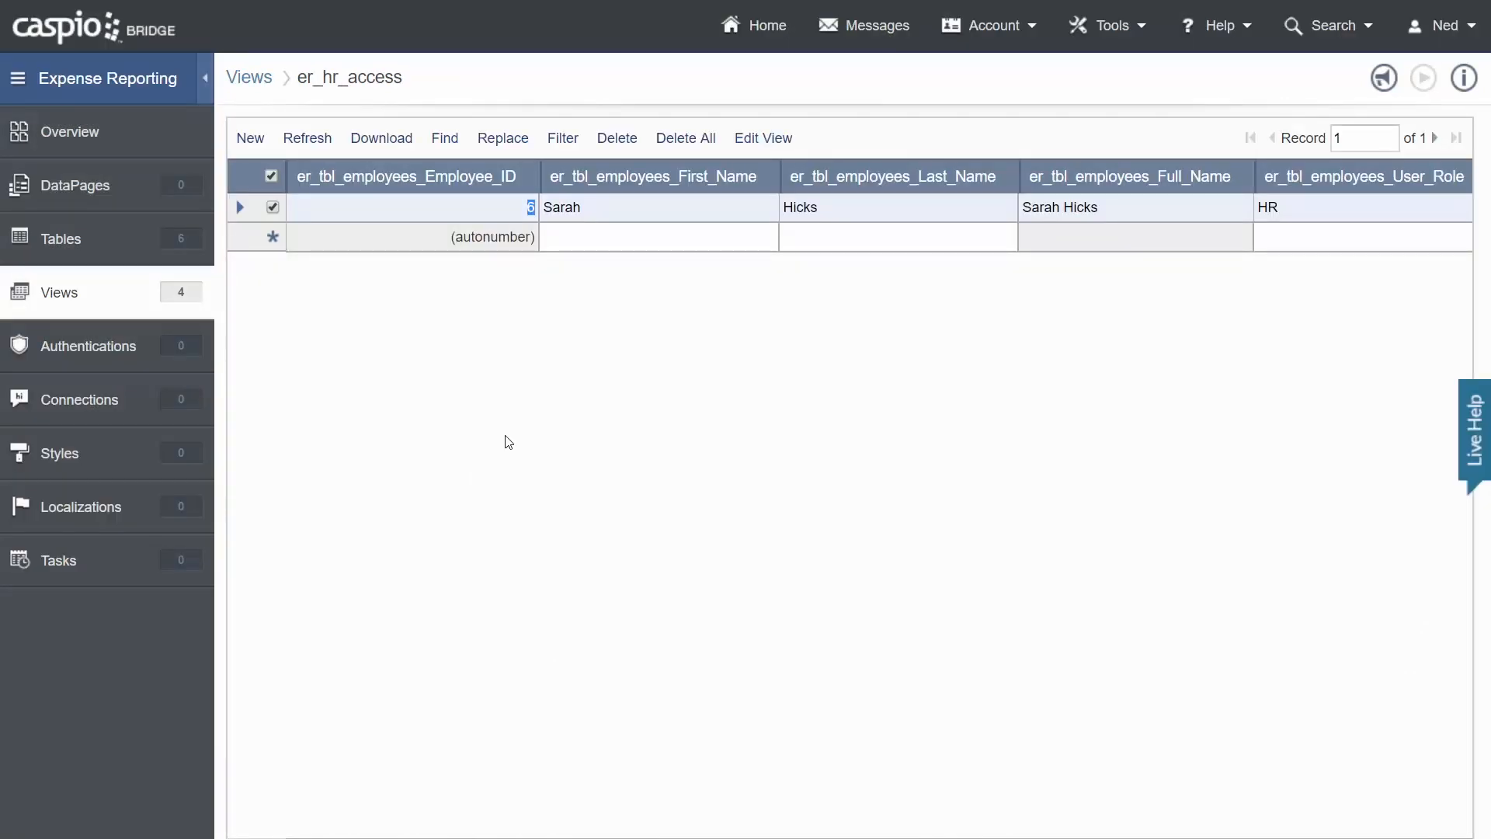
{"action": "left_click", "coordinate": [249, 77]}
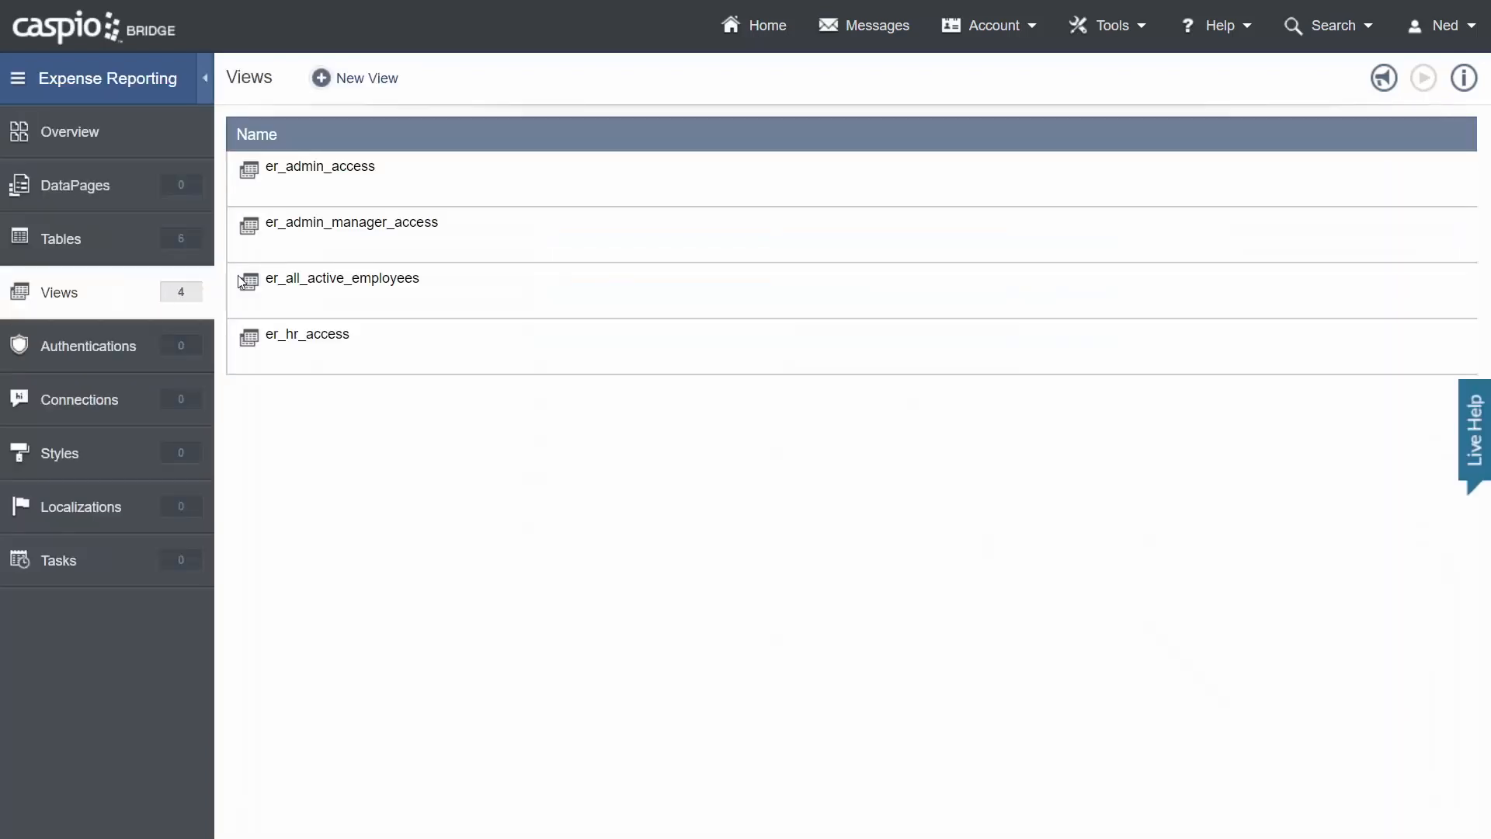
{"action": "left_click", "coordinate": [364, 77]}
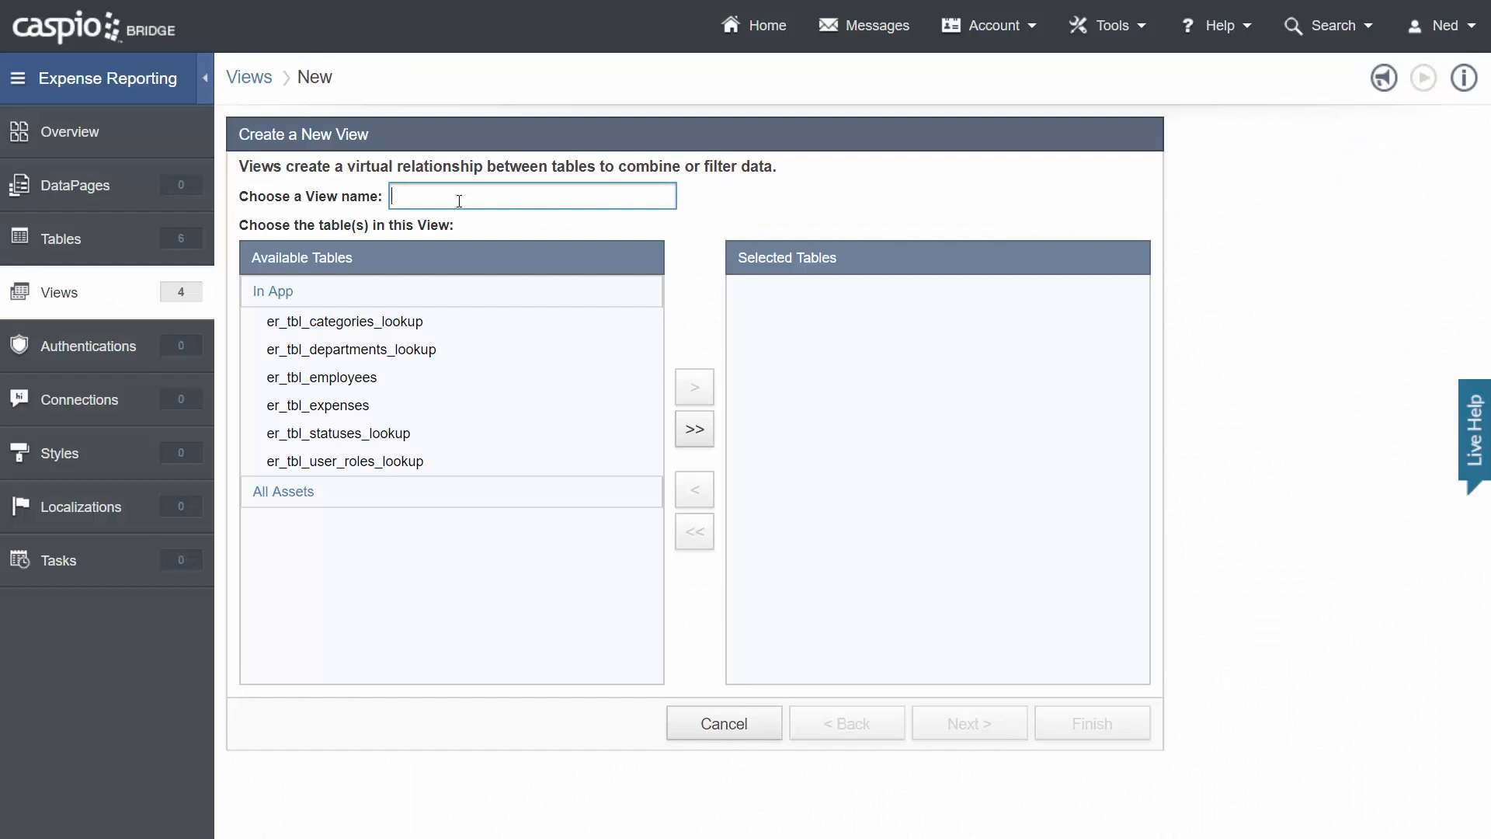
Name the view er_manager_access, add er_tbl_employees, and proceed to its filter criteria.
{"action": "type", "text": "er_manage"}
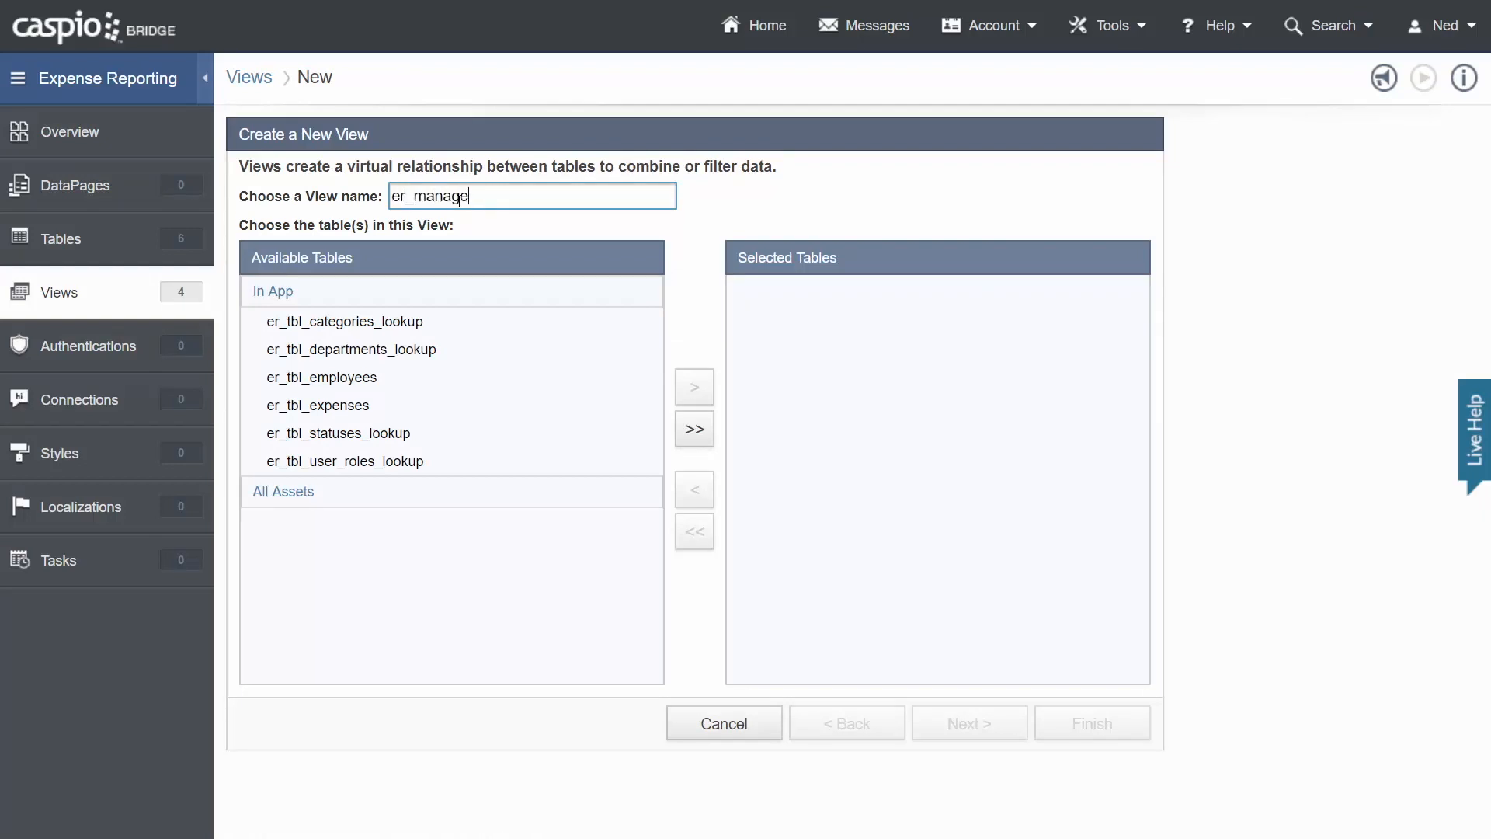
{"action": "type", "text": "r_access"}
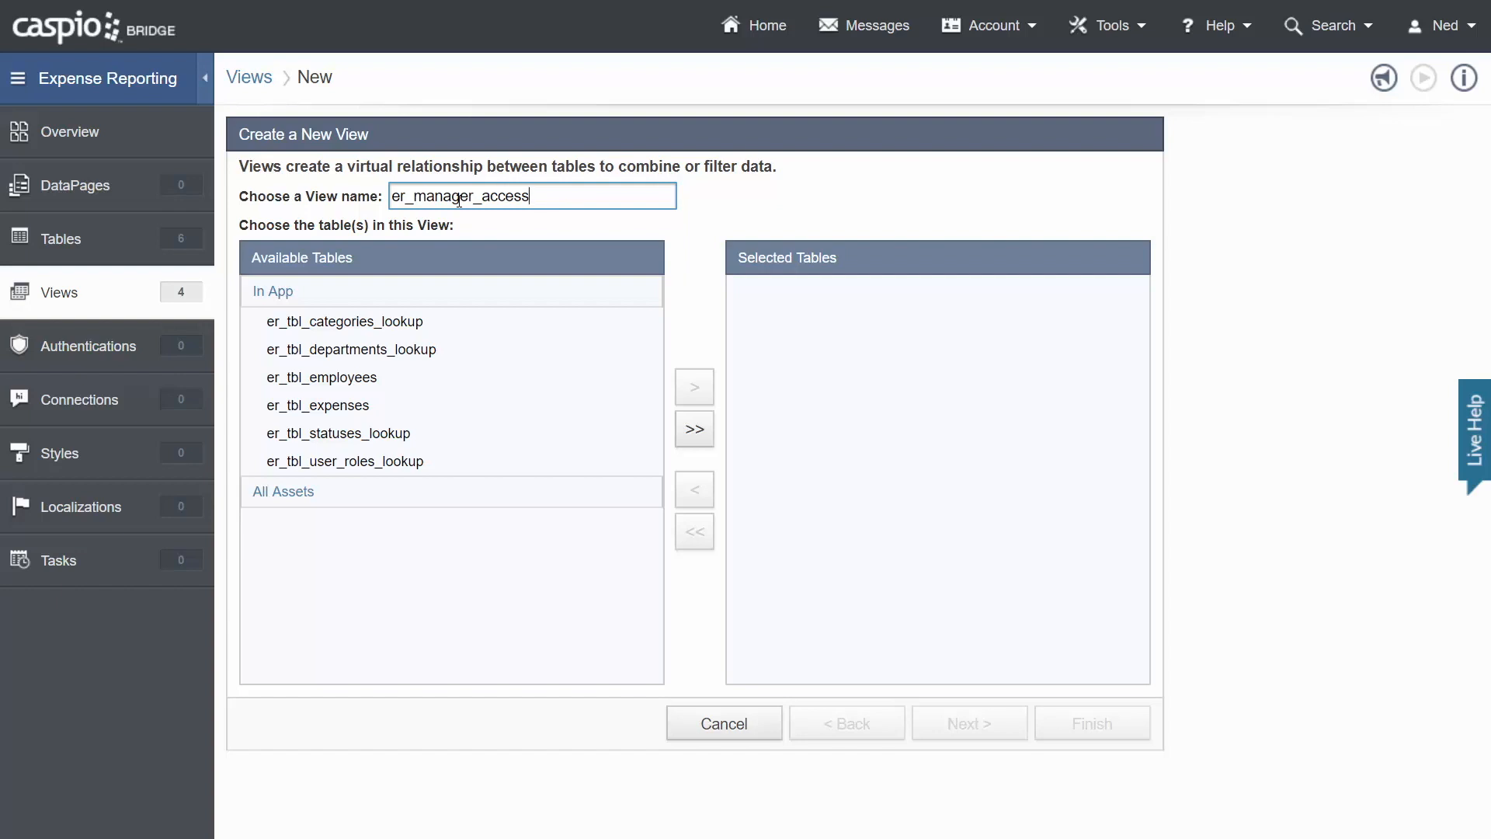
{"action": "mouse_move", "coordinate": [318, 334]}
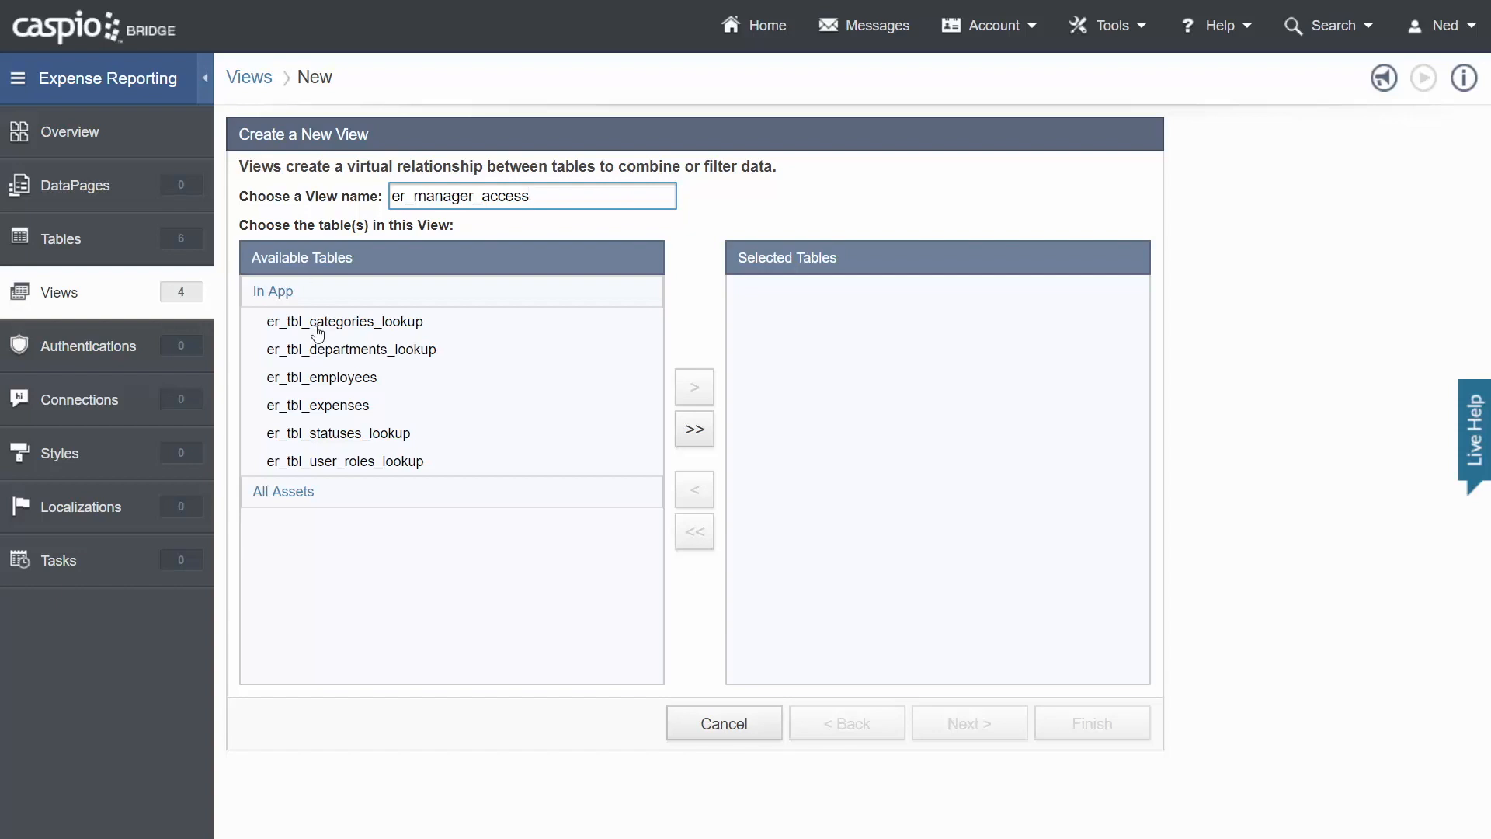
{"action": "left_click", "coordinate": [694, 387]}
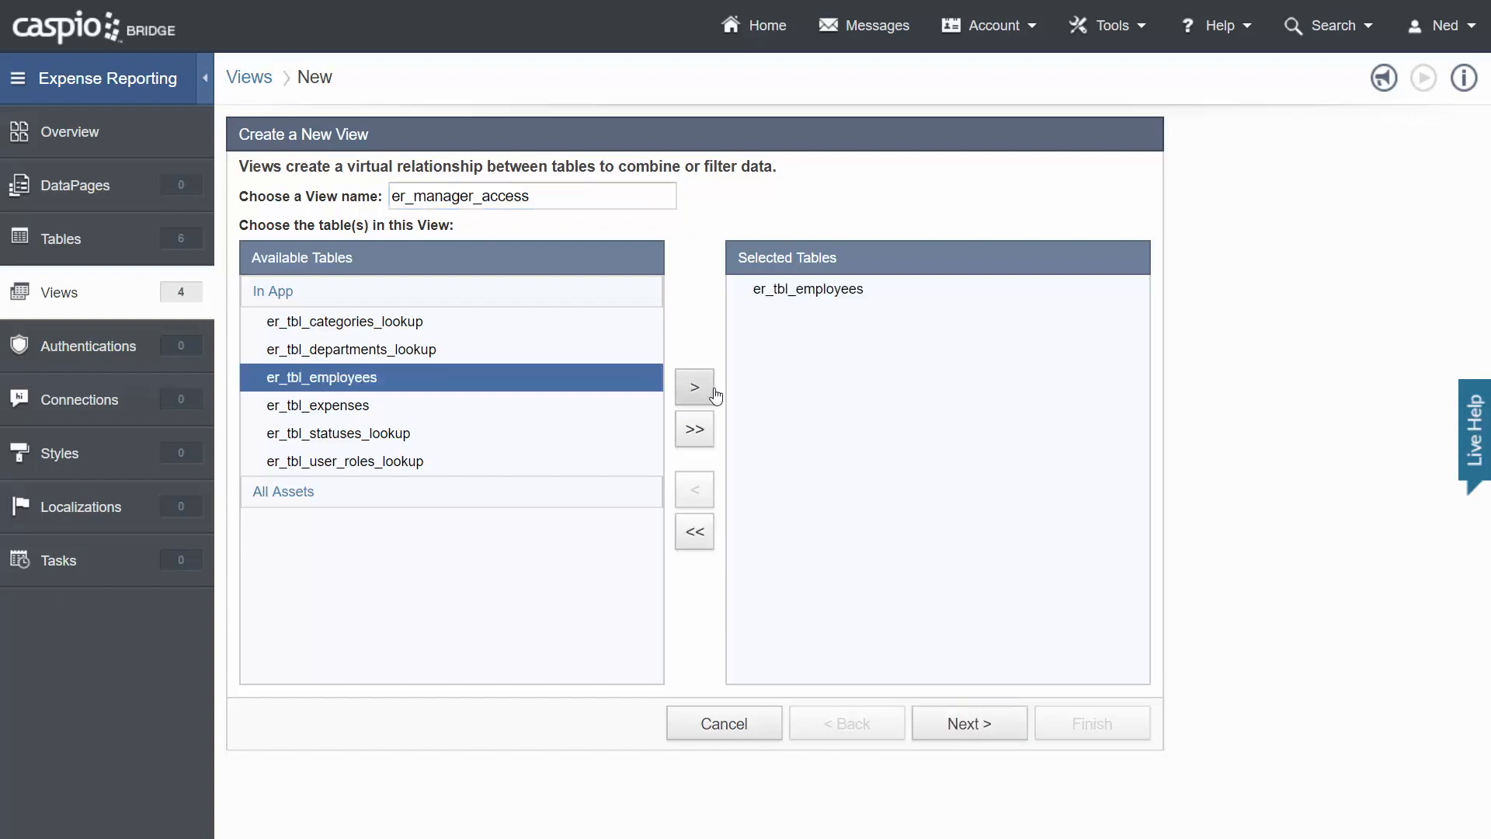
{"action": "left_click", "coordinate": [969, 724]}
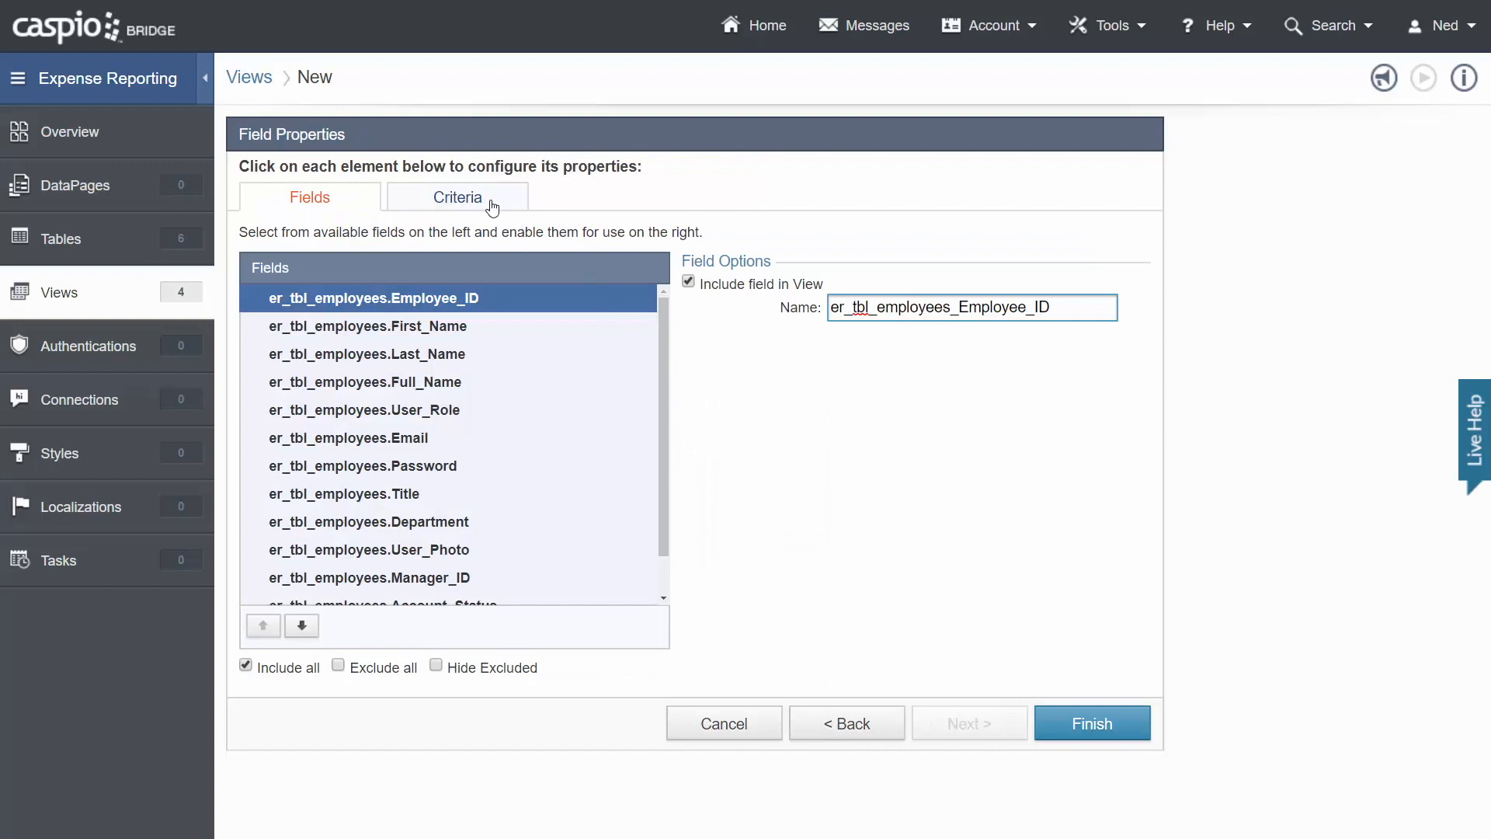
{"action": "left_click", "coordinate": [457, 197]}
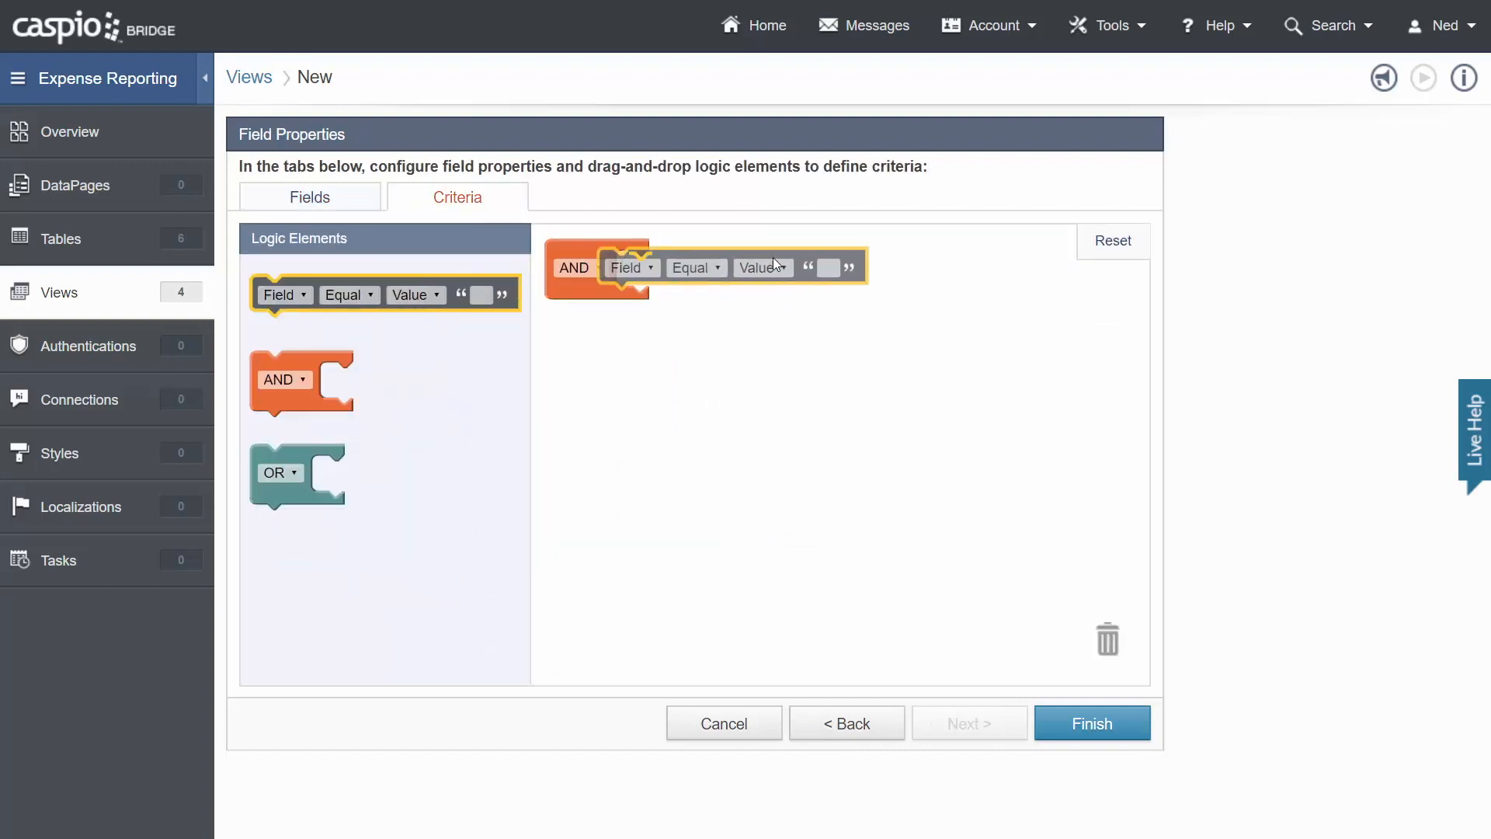
Filter er_manager_access to User_Role Manager with Account_Status checked, and save it.
{"action": "left_click", "coordinate": [632, 268]}
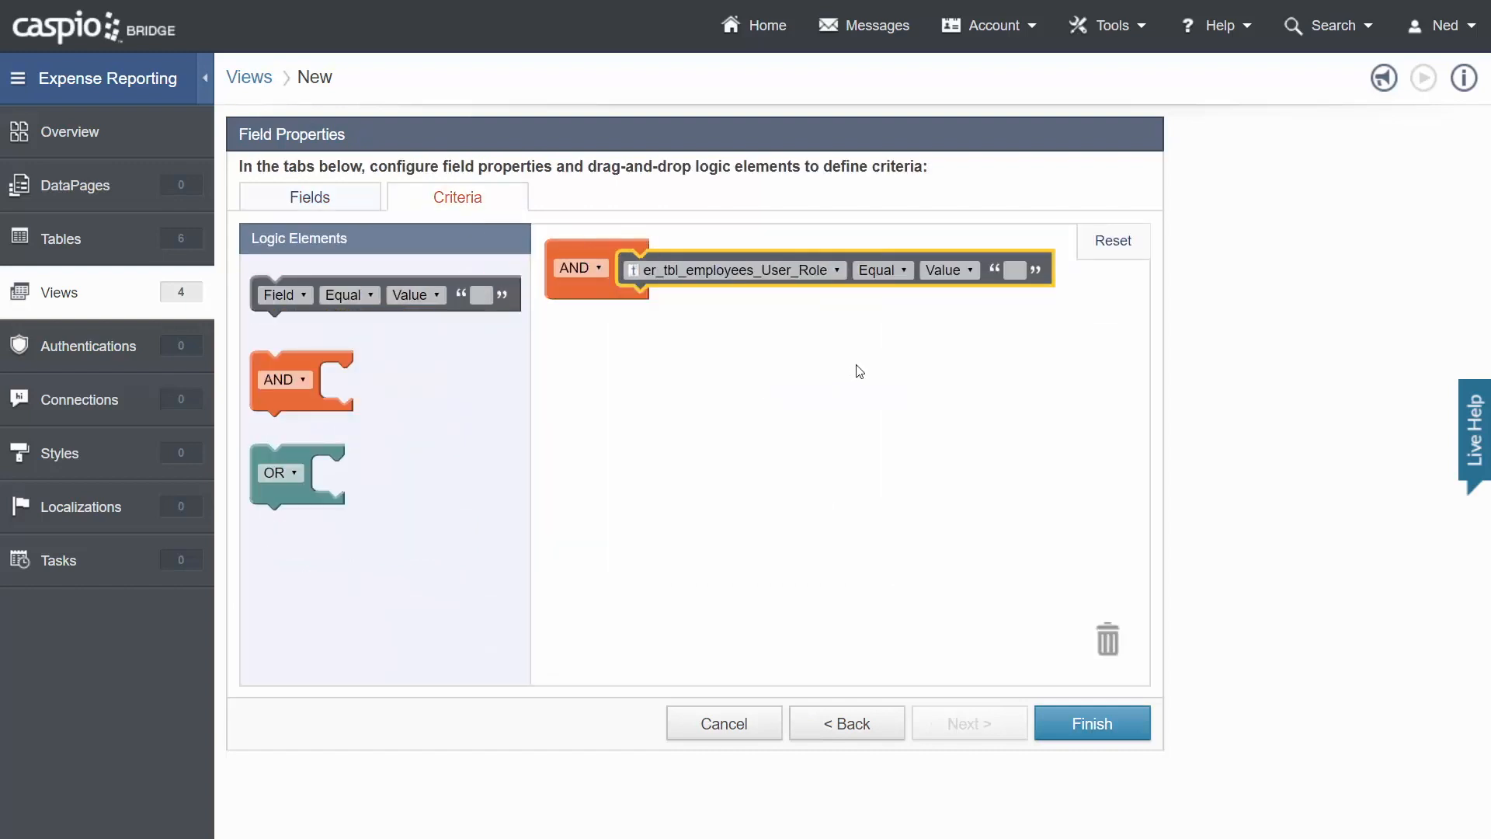
{"action": "type", "text": "anager"}
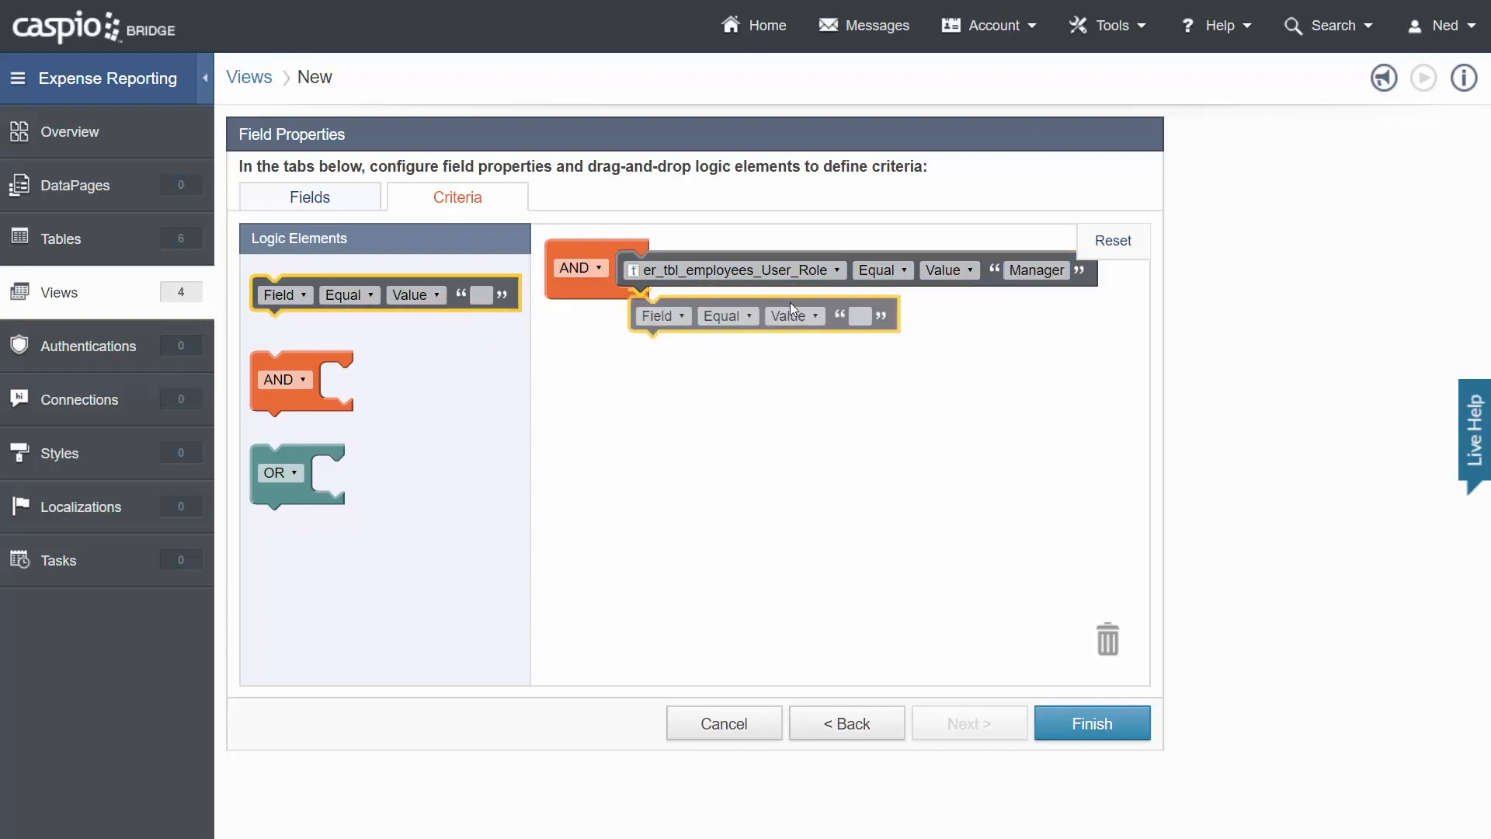
{"action": "left_click", "coordinate": [657, 306]}
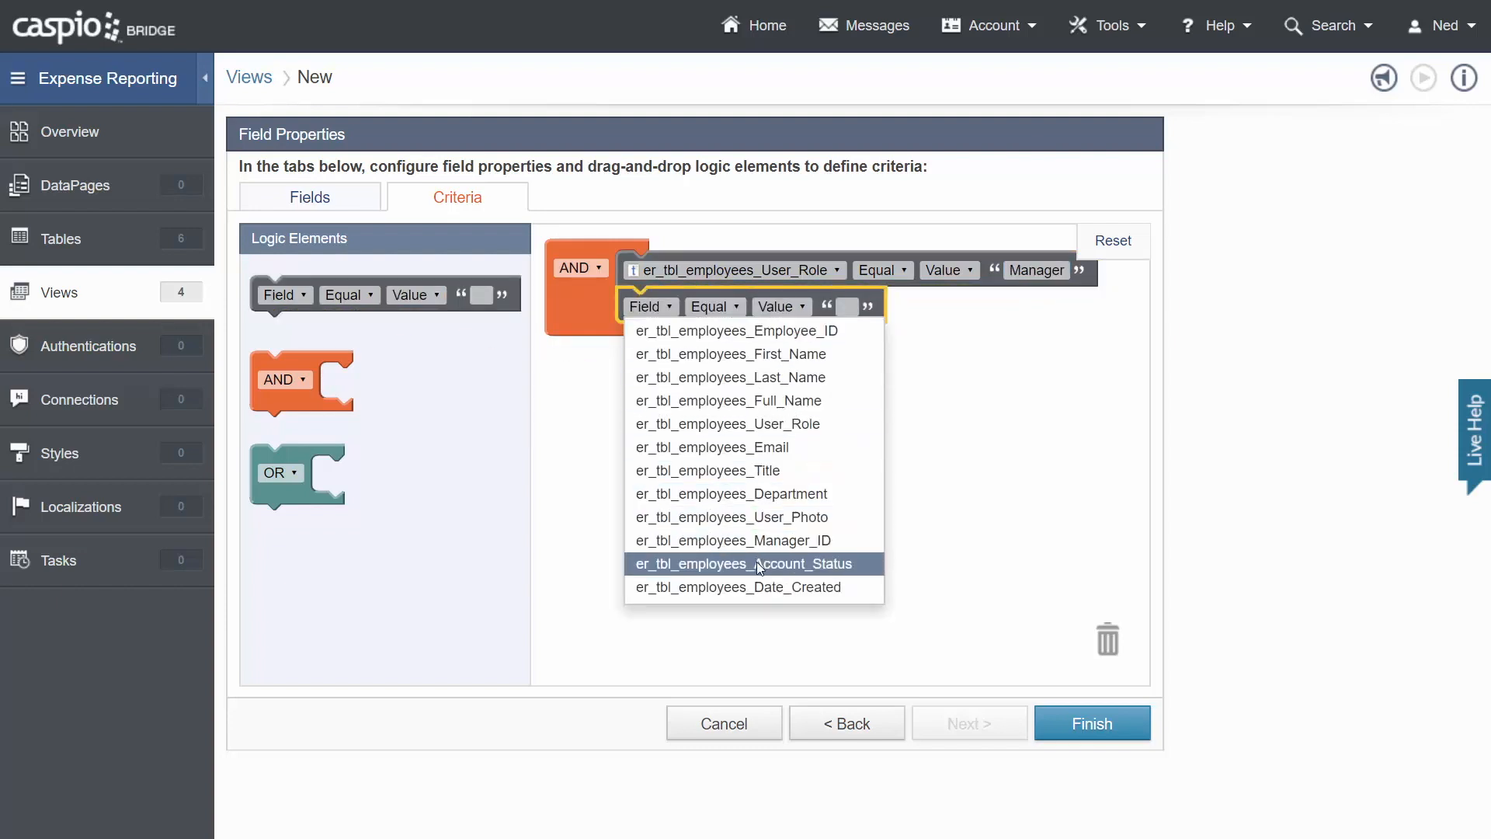
{"action": "left_click", "coordinate": [746, 563]}
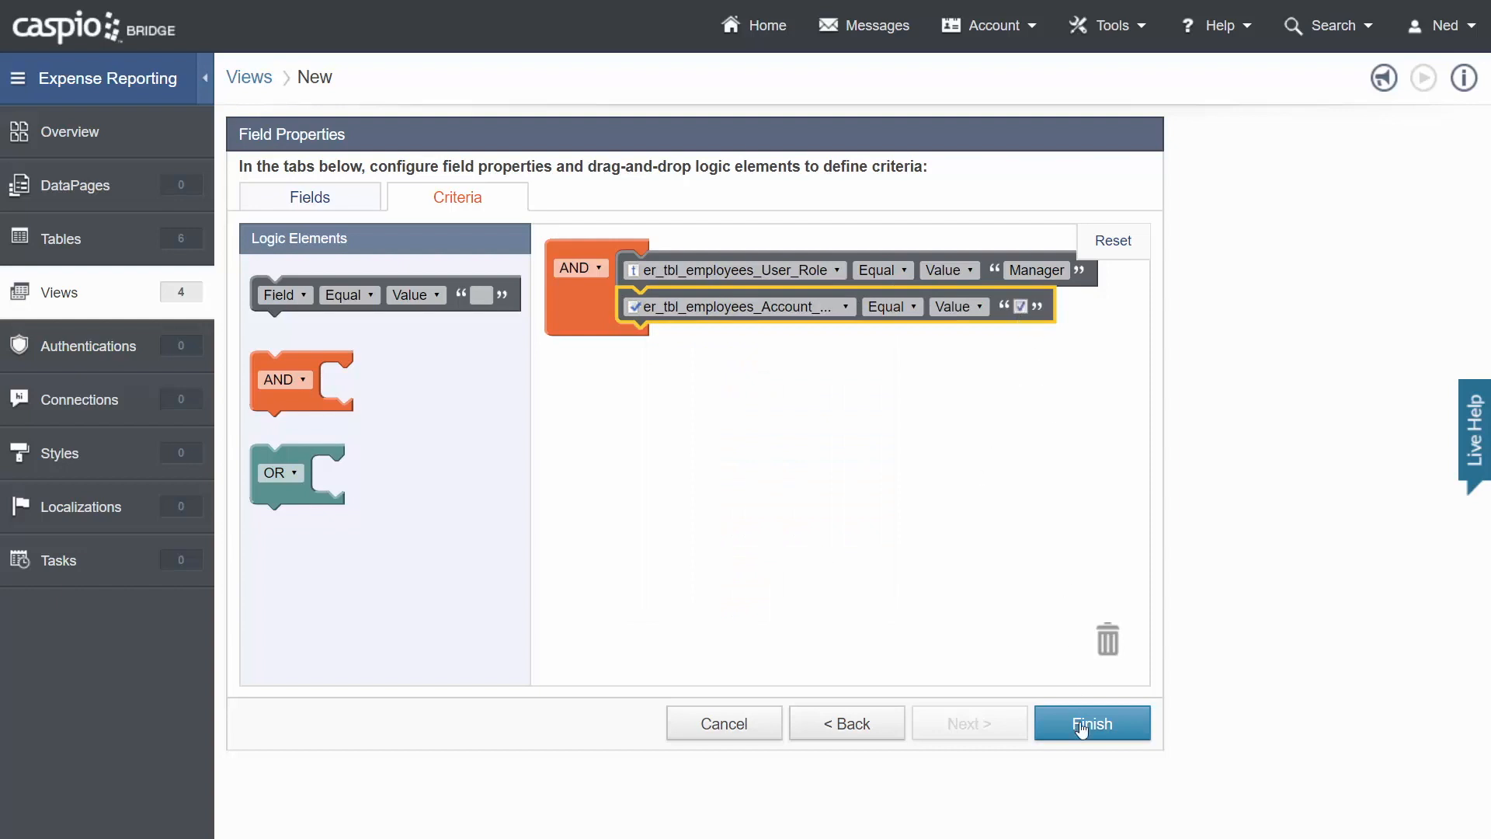
{"action": "left_click", "coordinate": [1092, 724]}
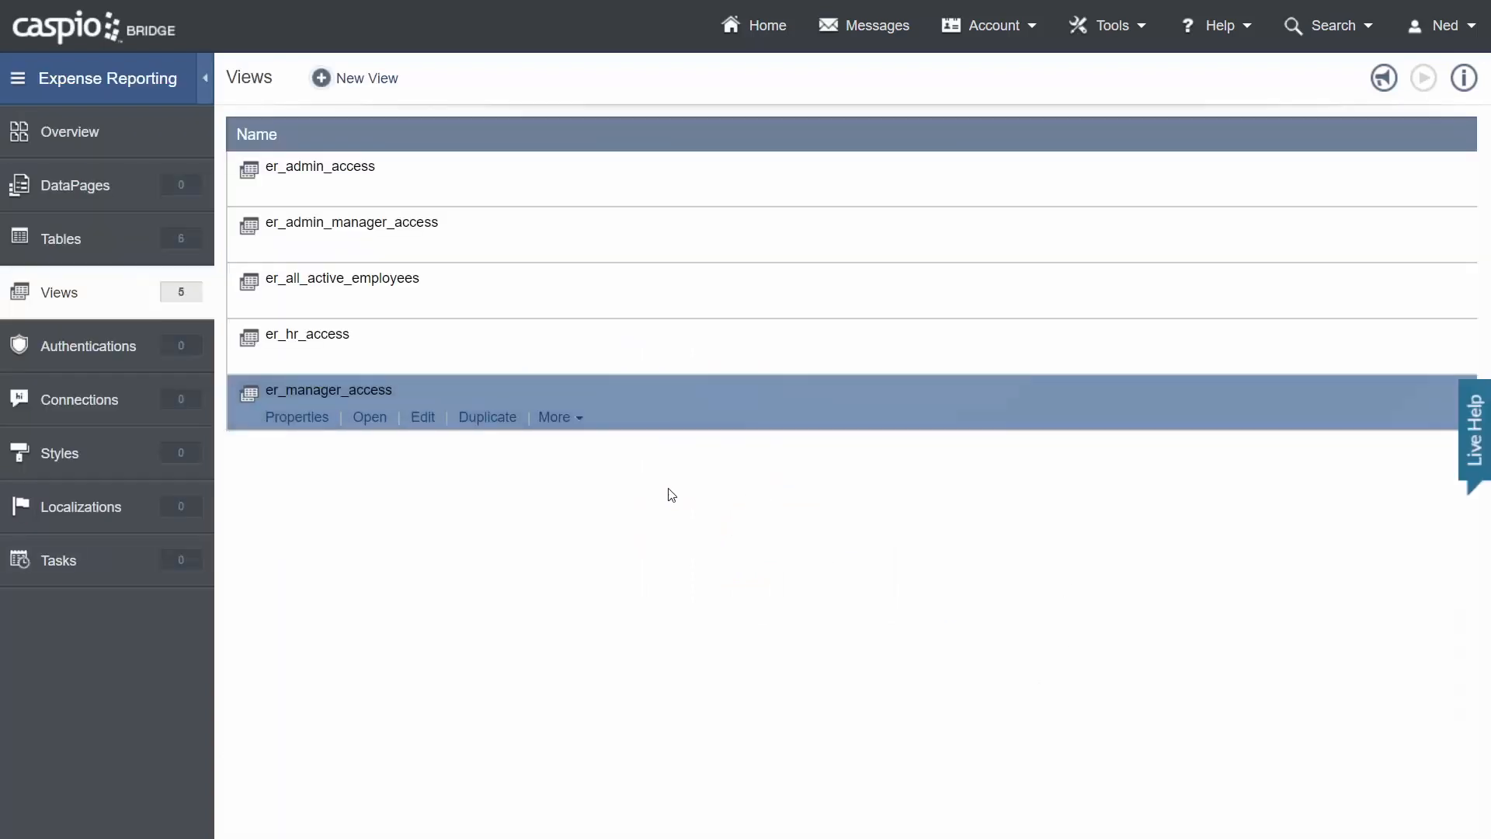
Review er_manager_access's two Manager records, return to the views, and go to Authentications.
{"action": "left_click", "coordinate": [369, 416]}
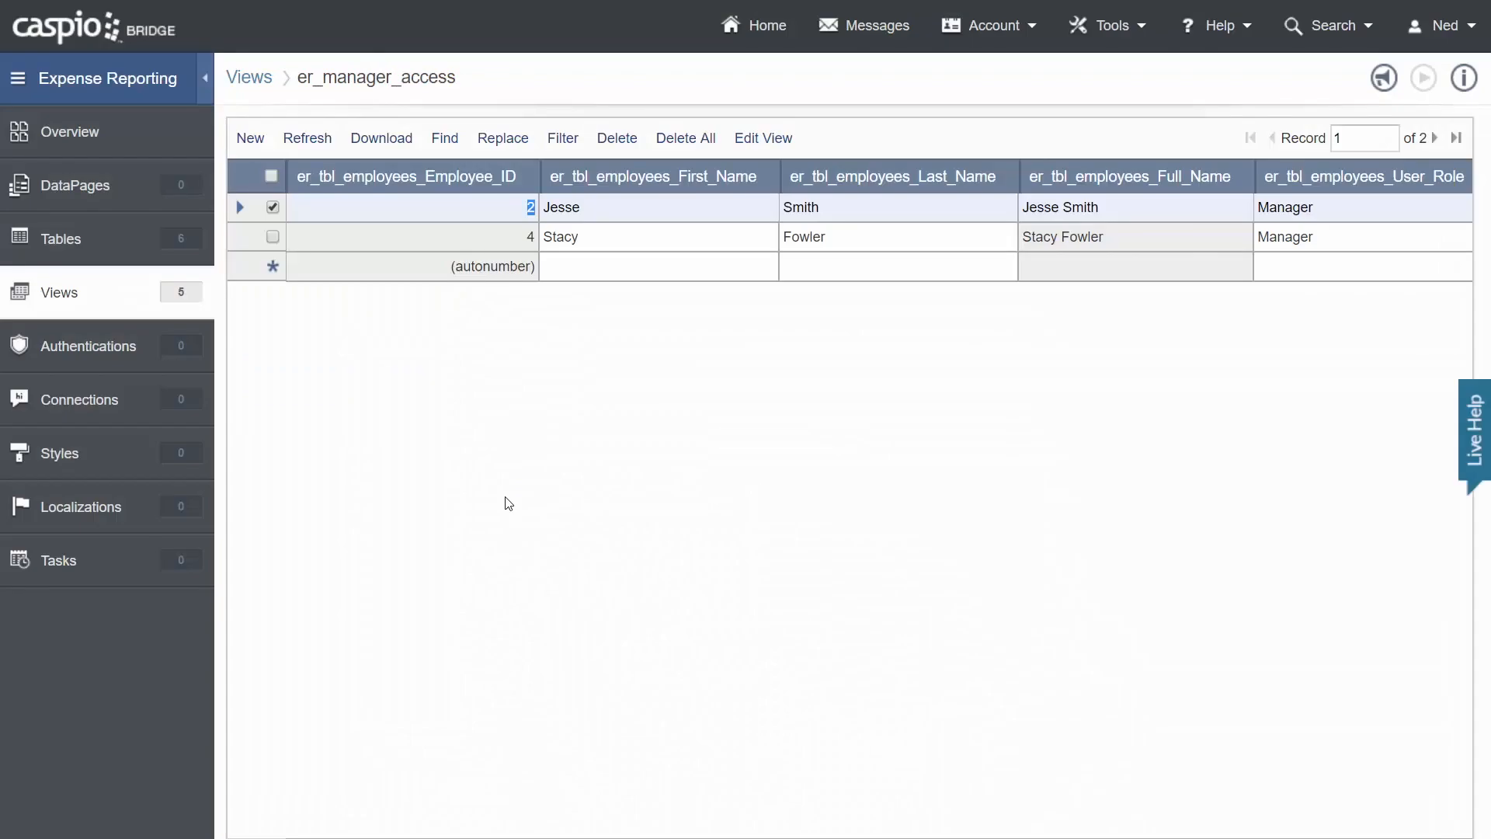
{"action": "mouse_move", "coordinate": [528, 435]}
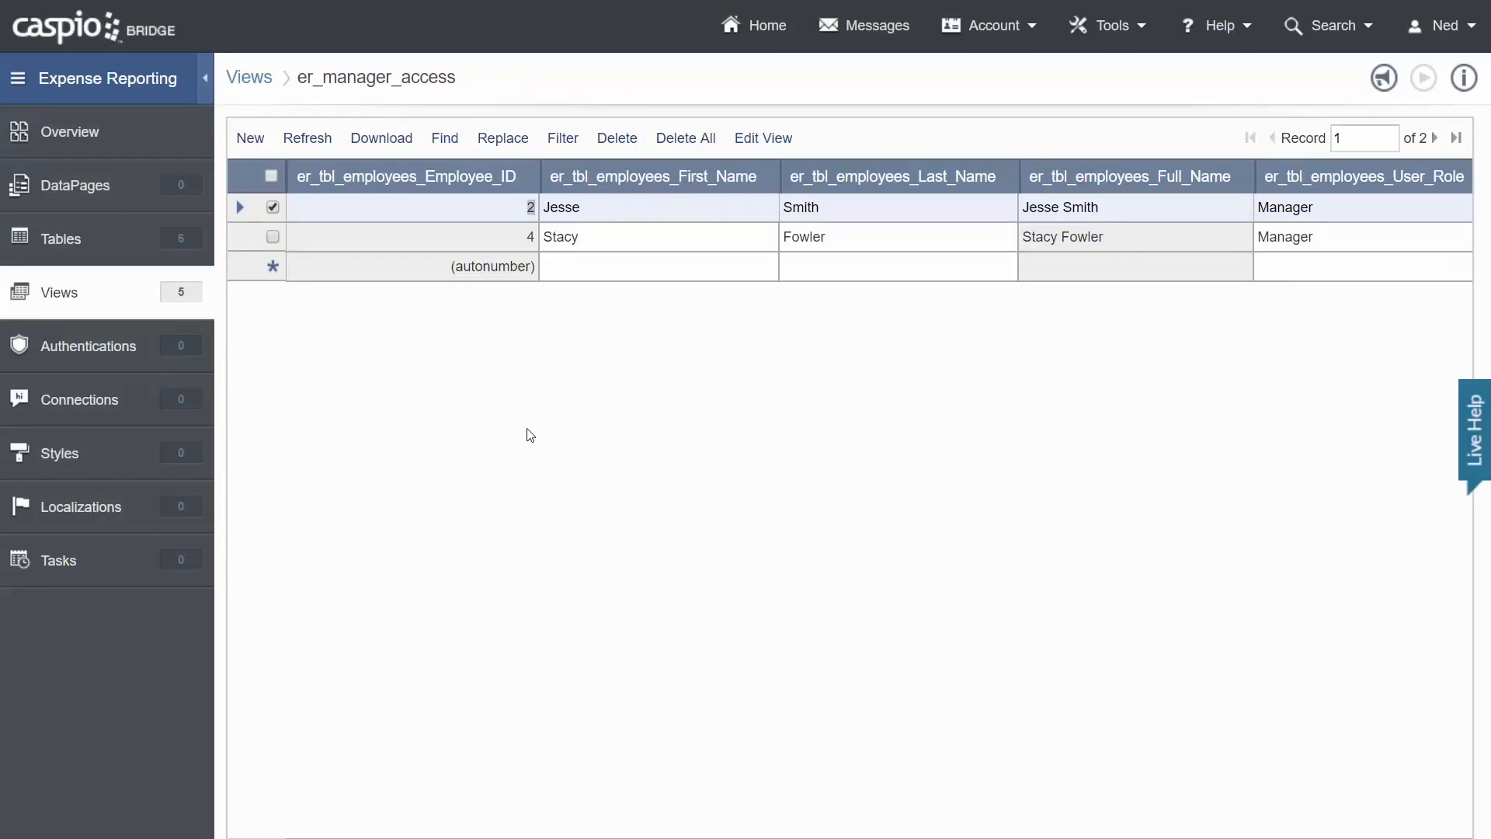
{"action": "mouse_move", "coordinate": [141, 323]}
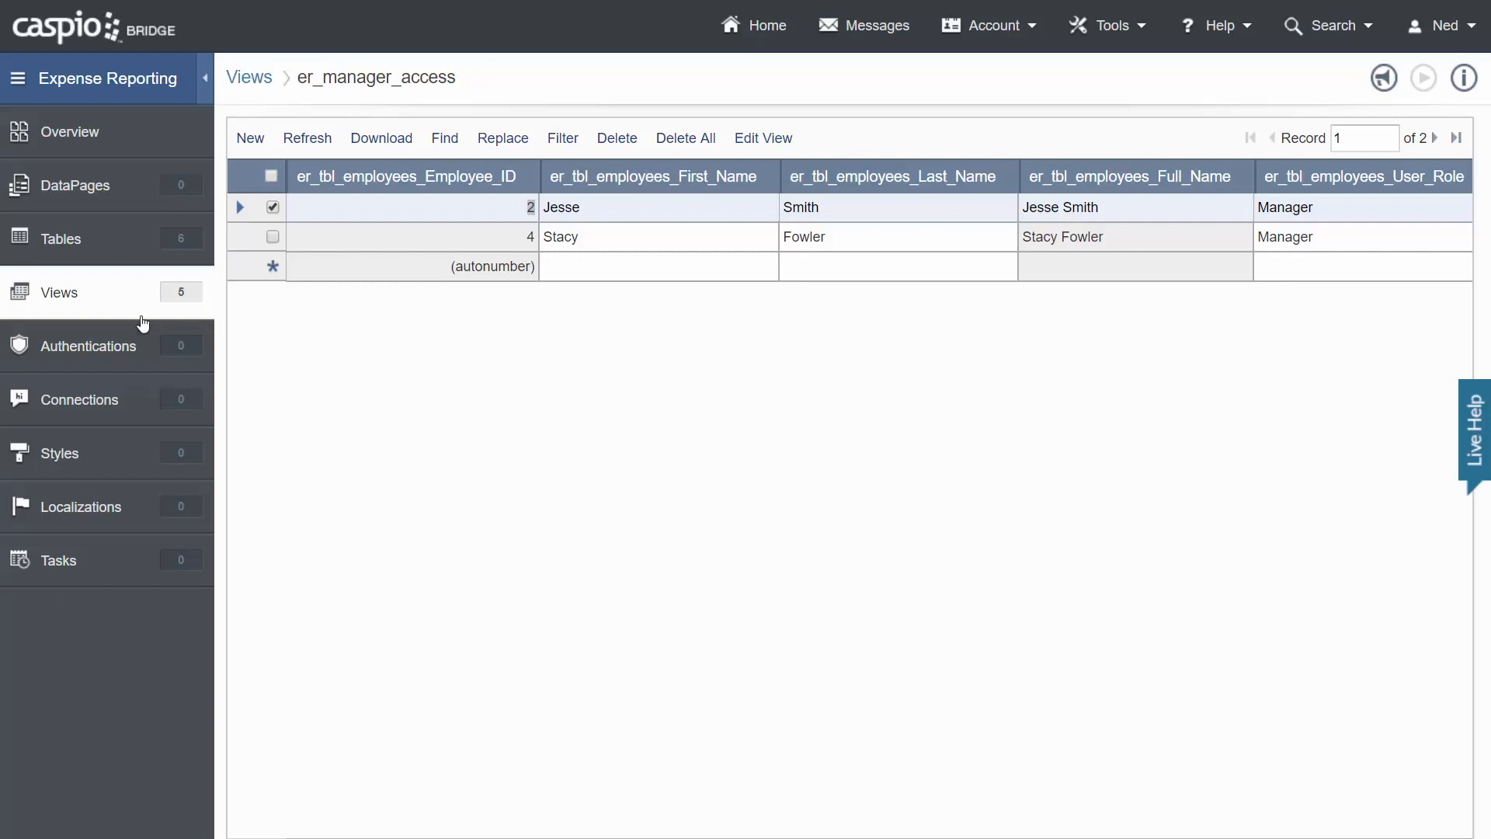
{"action": "left_click", "coordinate": [58, 292]}
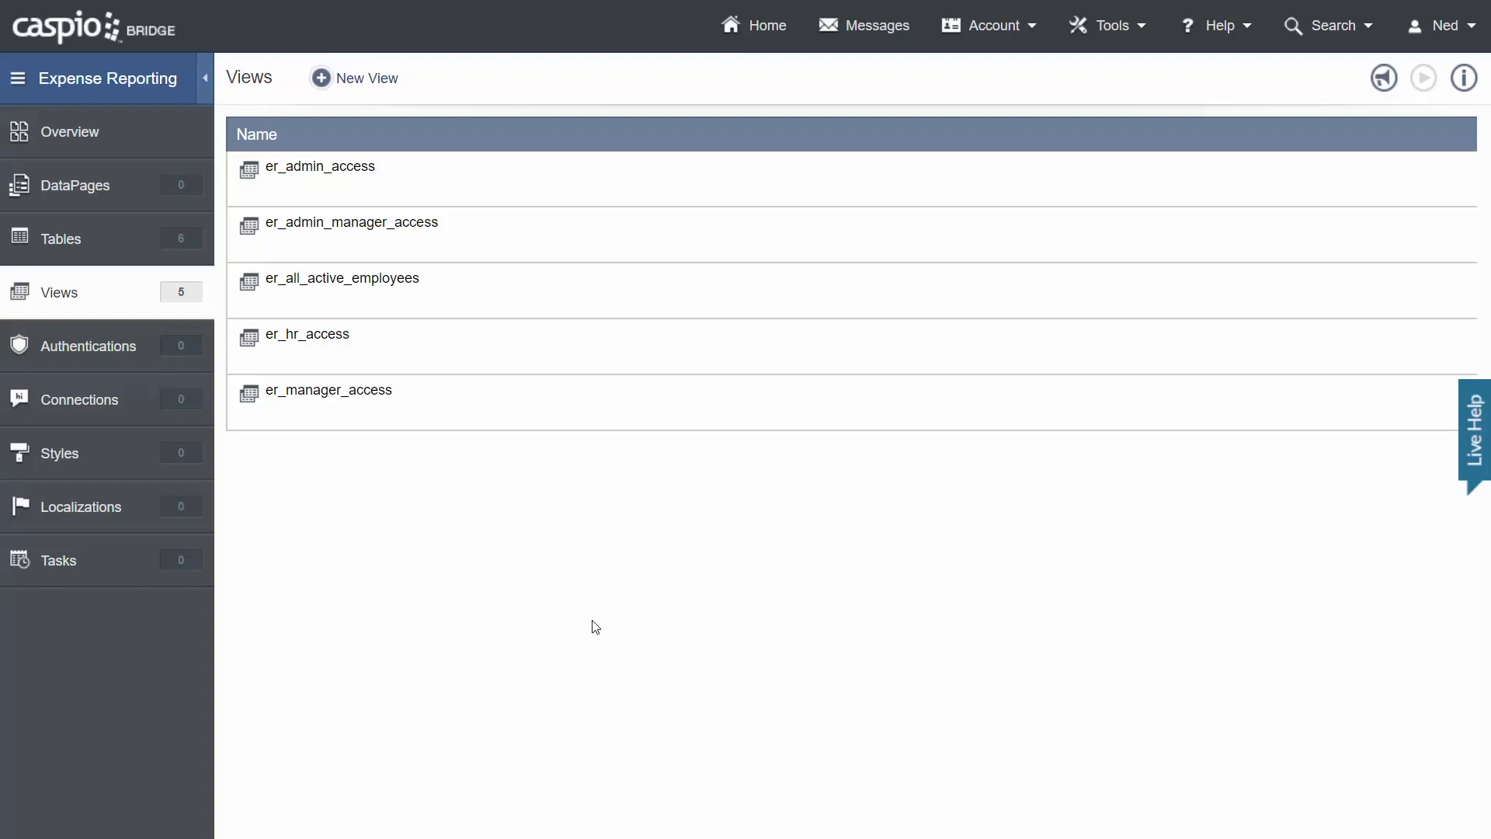
{"action": "mouse_move", "coordinate": [586, 624]}
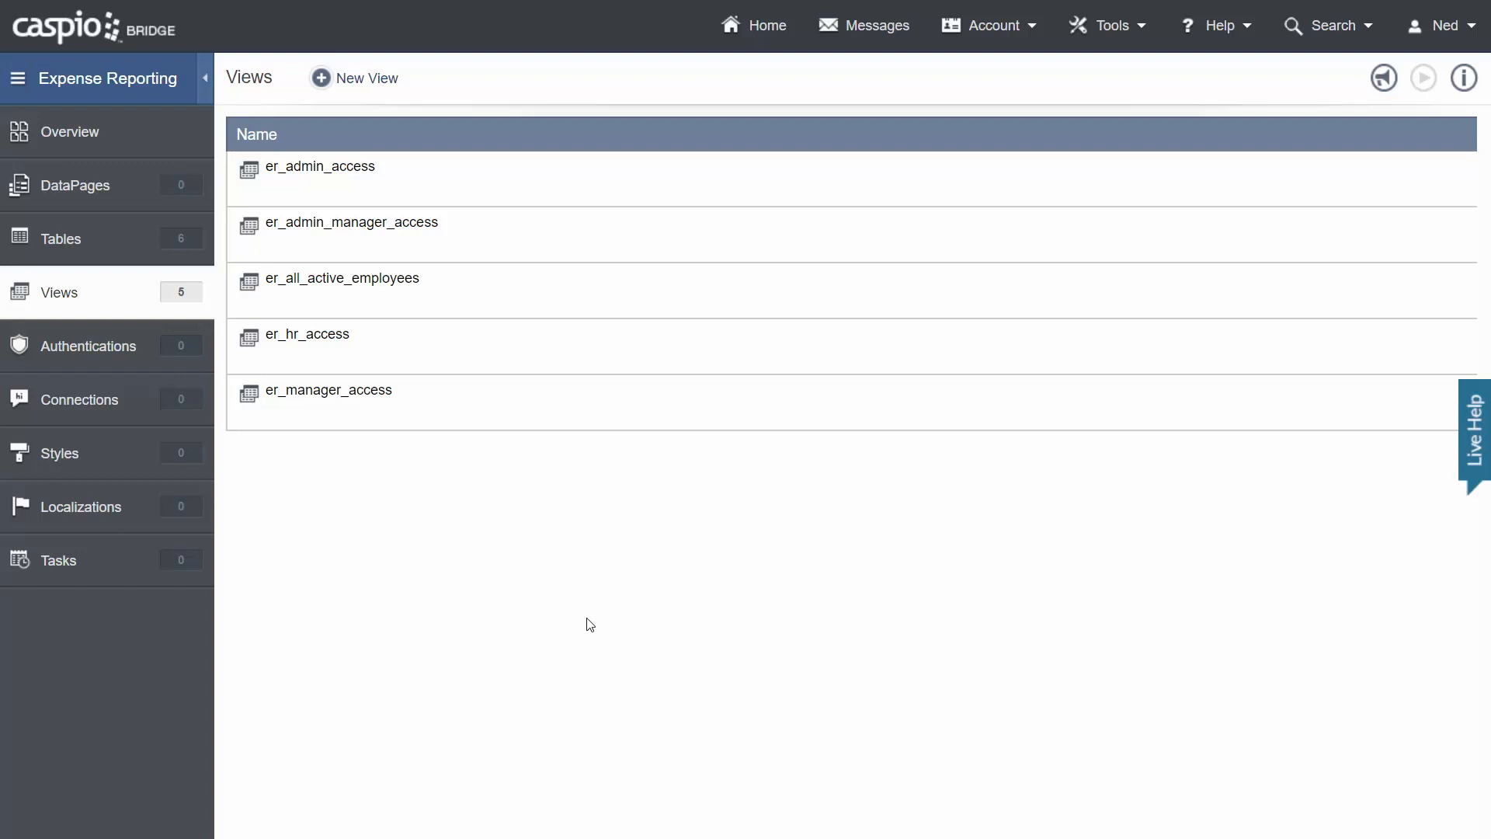
{"action": "left_click", "coordinate": [89, 347]}
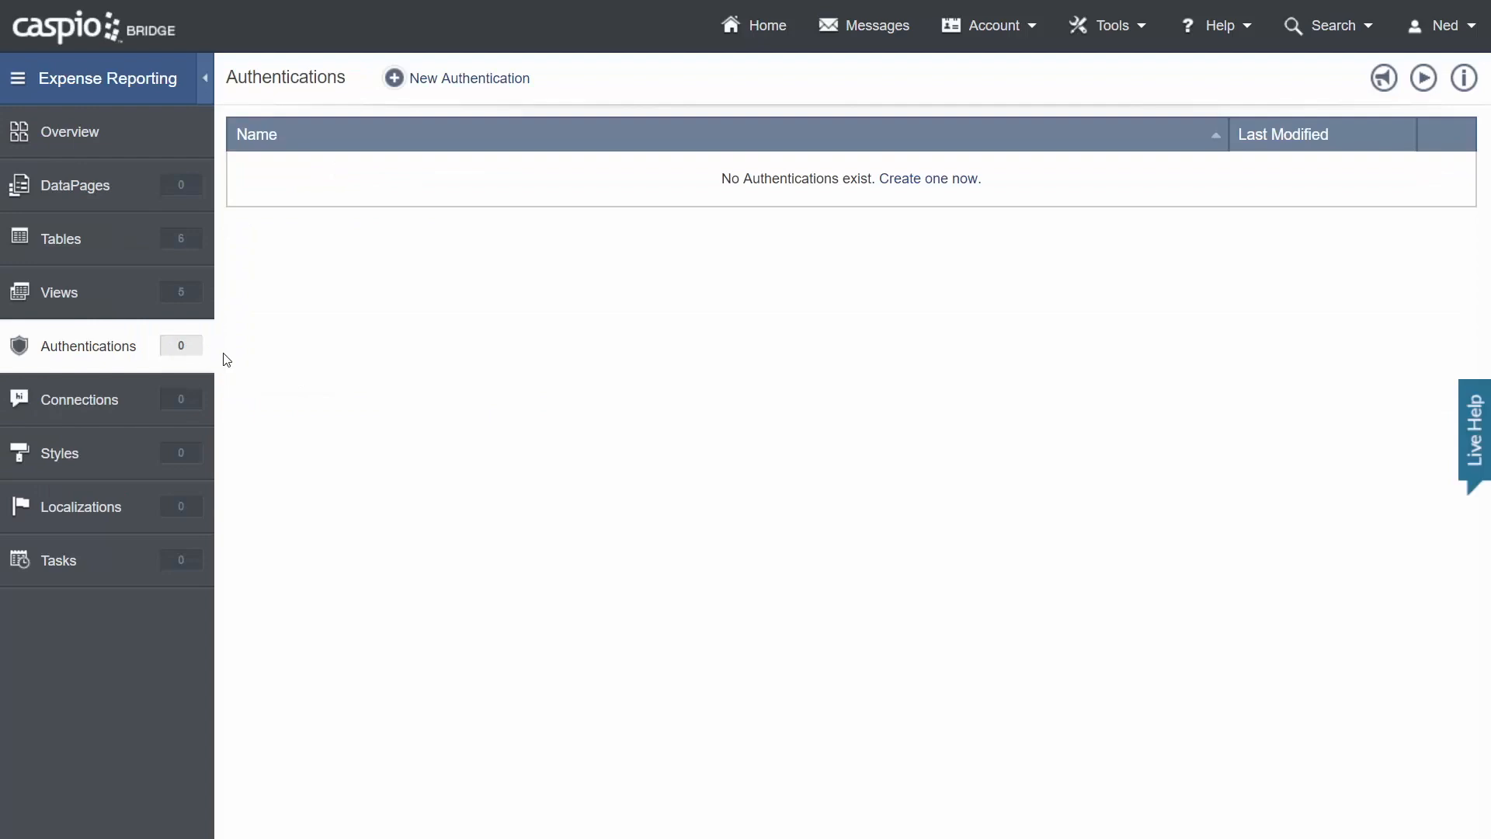
{"action": "mouse_move", "coordinate": [225, 303]}
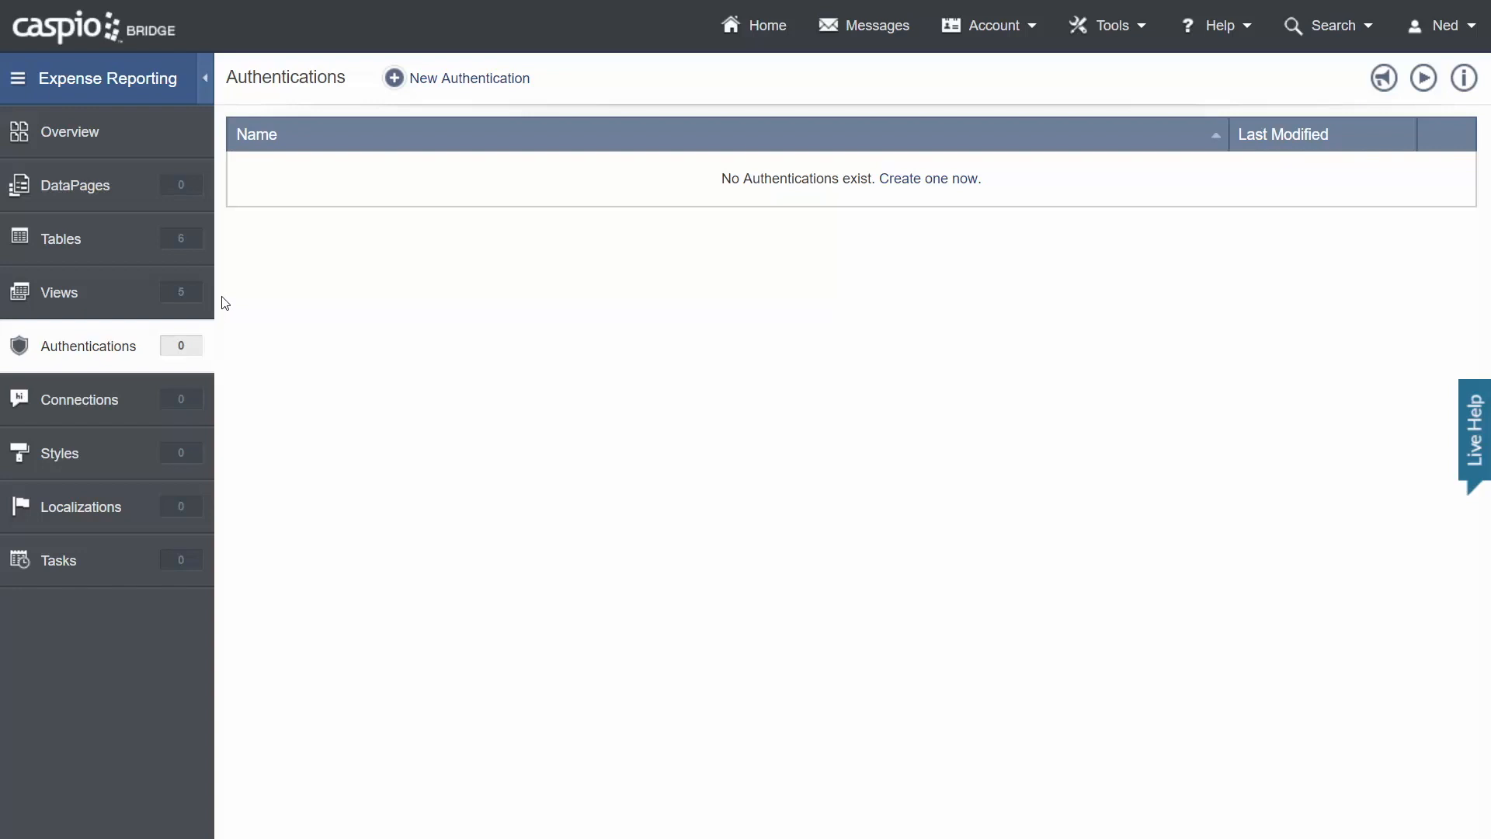
Begin a new authentication from the empty Authentications list.
{"action": "left_click", "coordinate": [466, 78]}
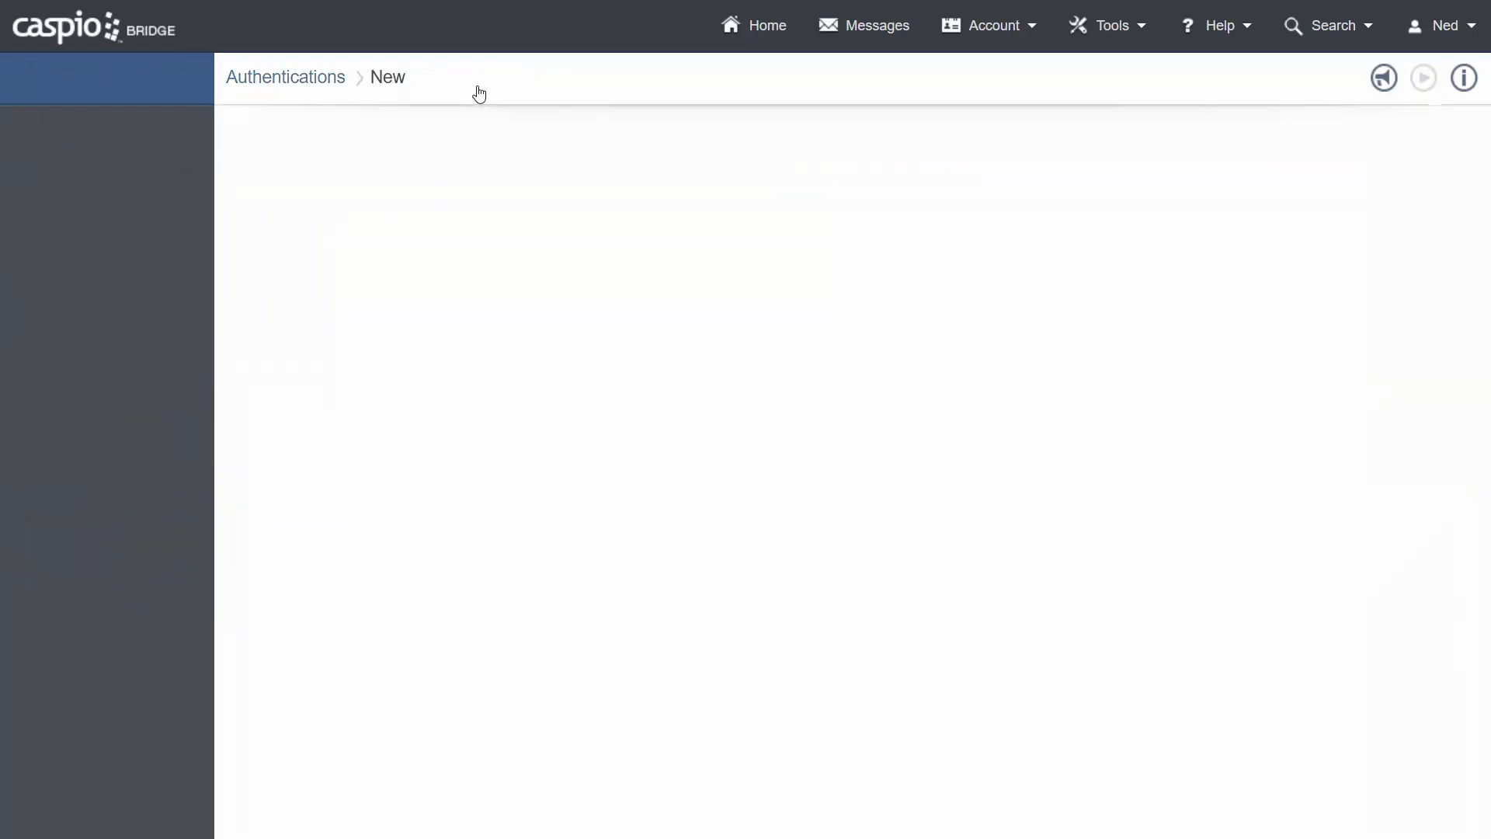
Base a custom authentication on er_admin_access, validating users against the Caspio data source.
{"action": "left_click", "coordinate": [578, 171]}
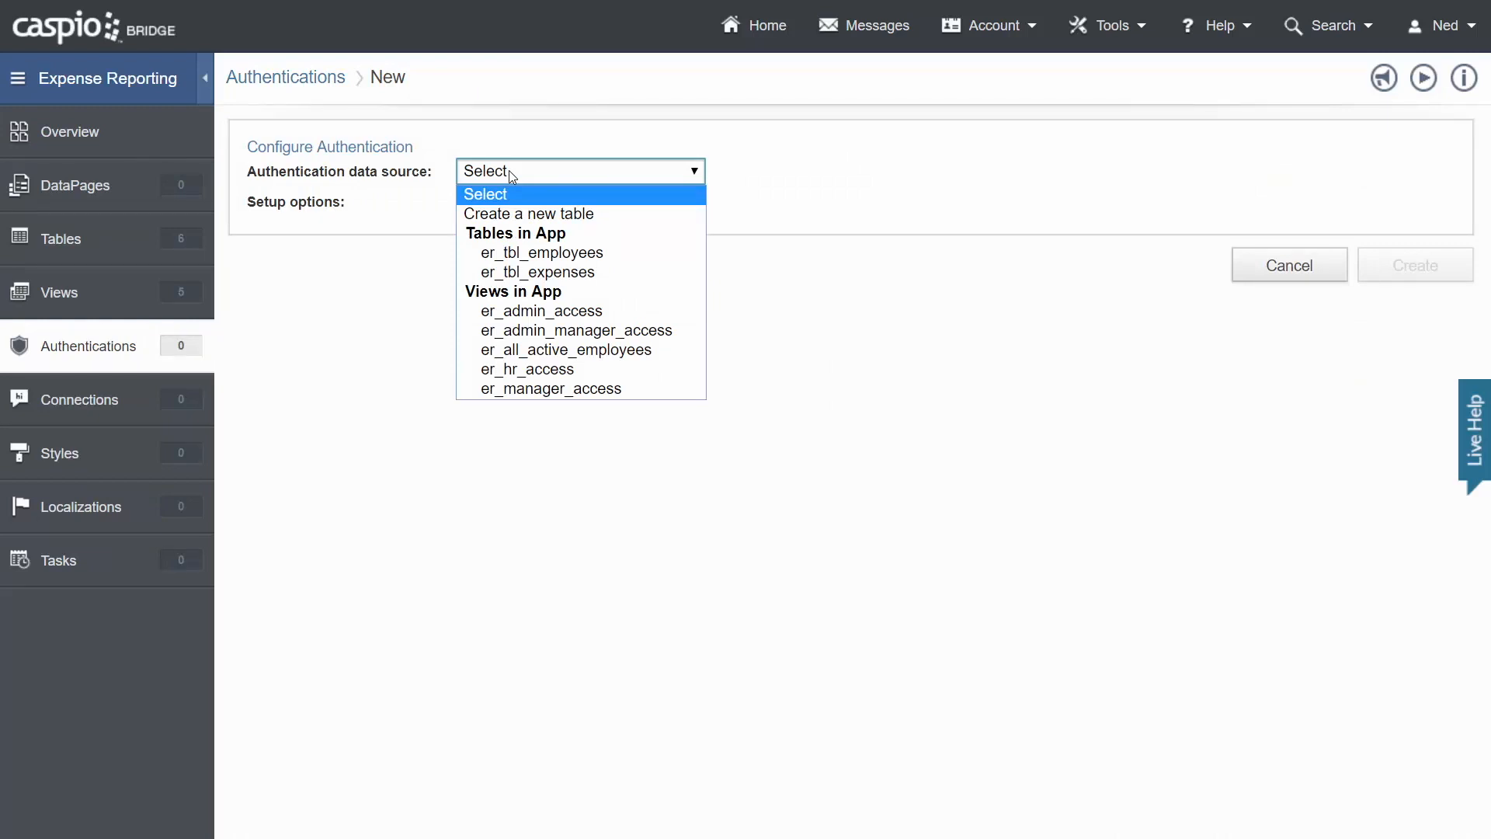
{"action": "mouse_move", "coordinate": [550, 389]}
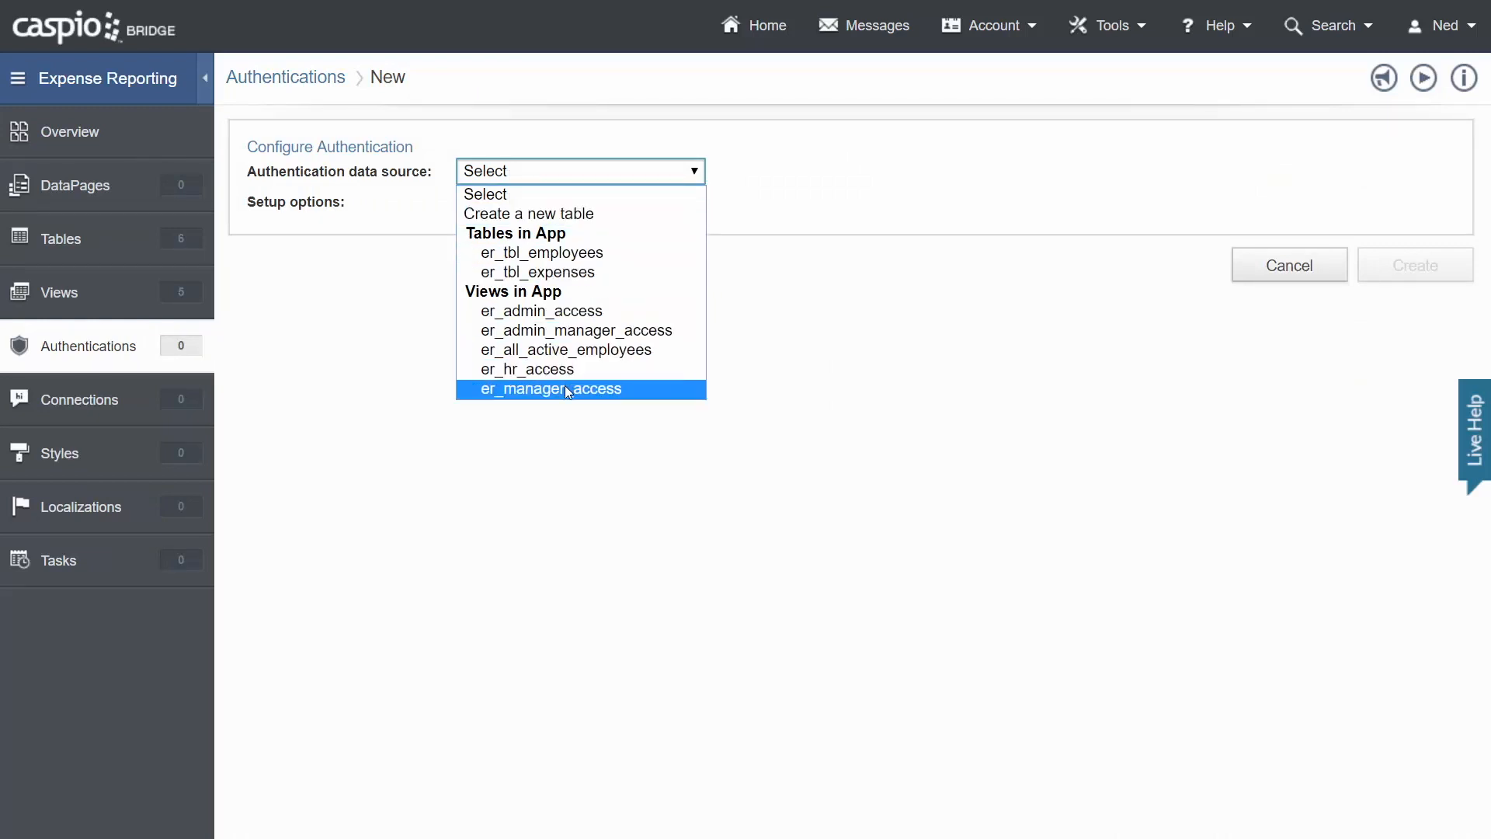
{"action": "mouse_move", "coordinate": [542, 310]}
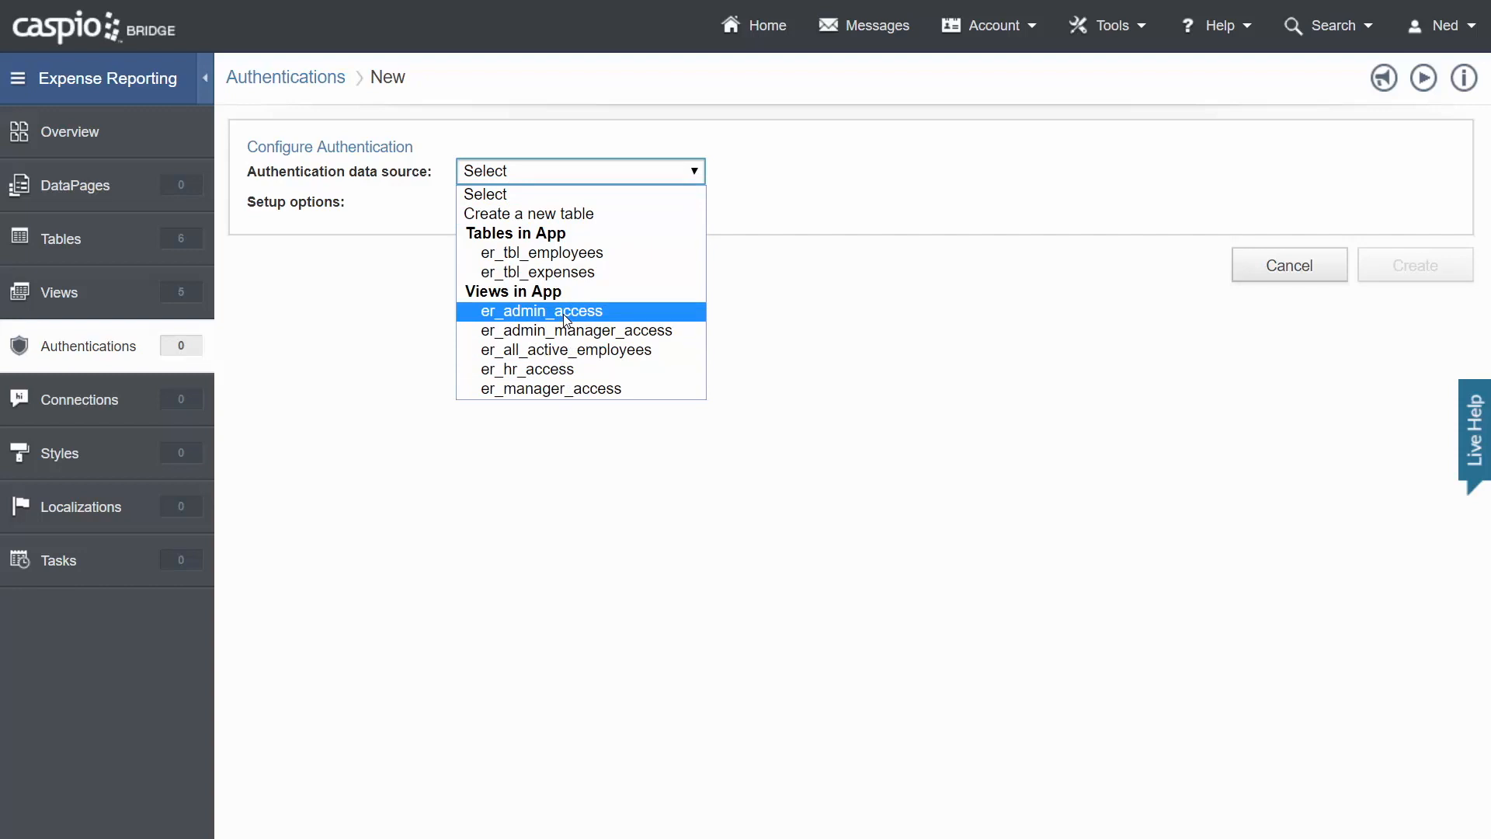
{"action": "left_click", "coordinate": [541, 311]}
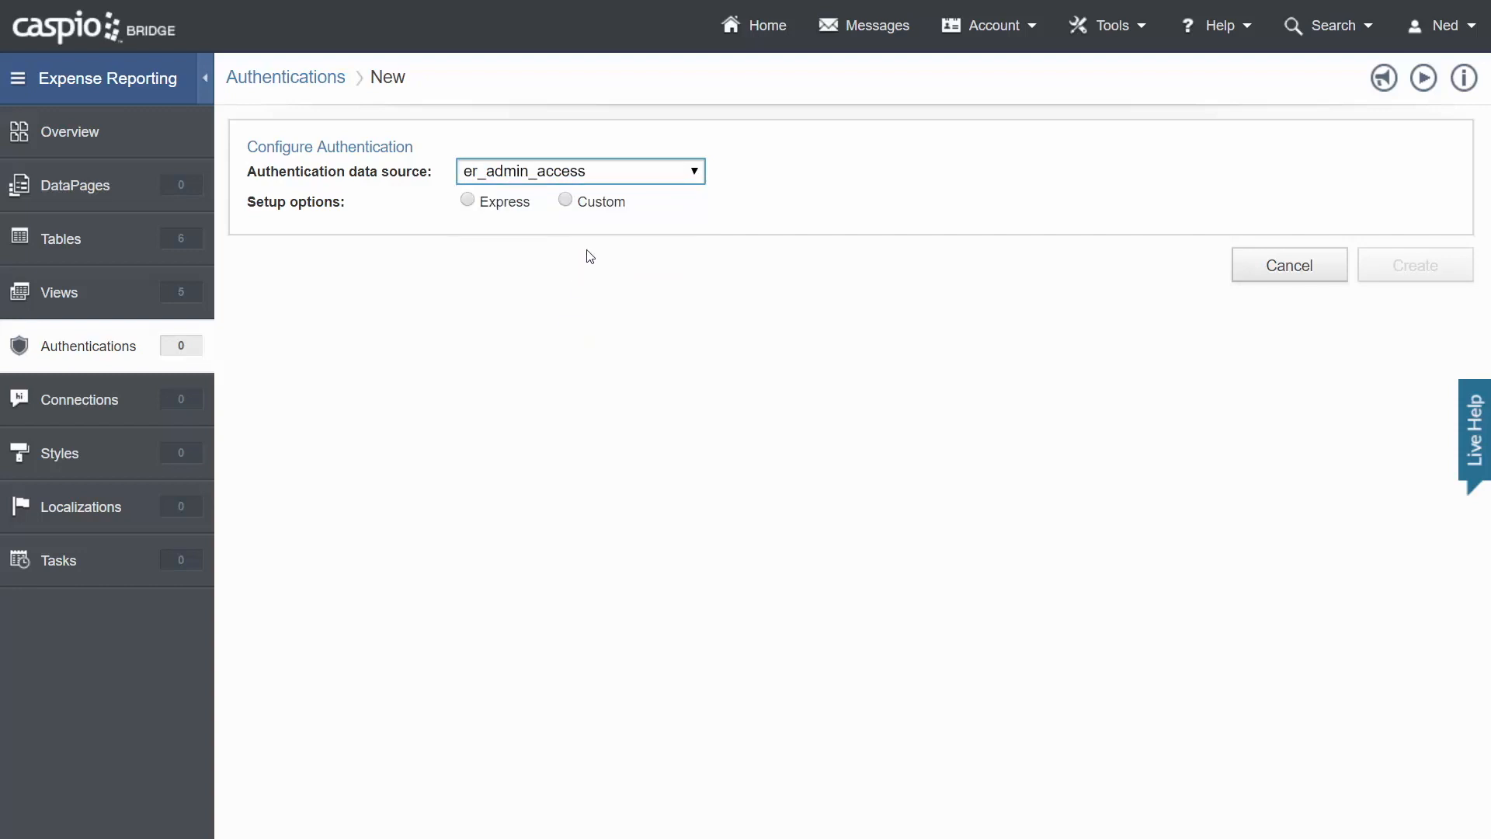
{"action": "left_click", "coordinate": [565, 201]}
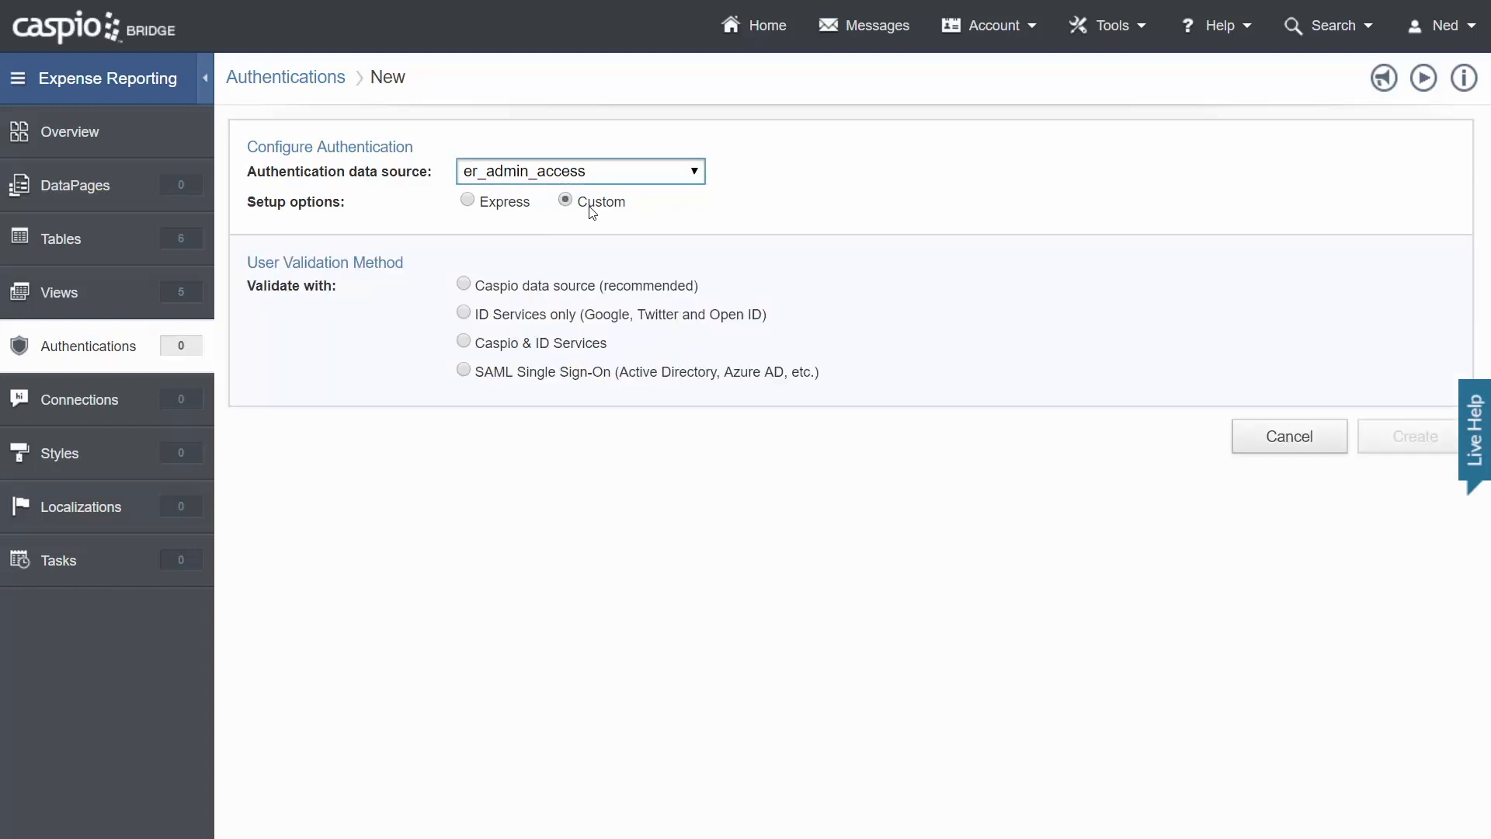
{"action": "mouse_move", "coordinate": [359, 300]}
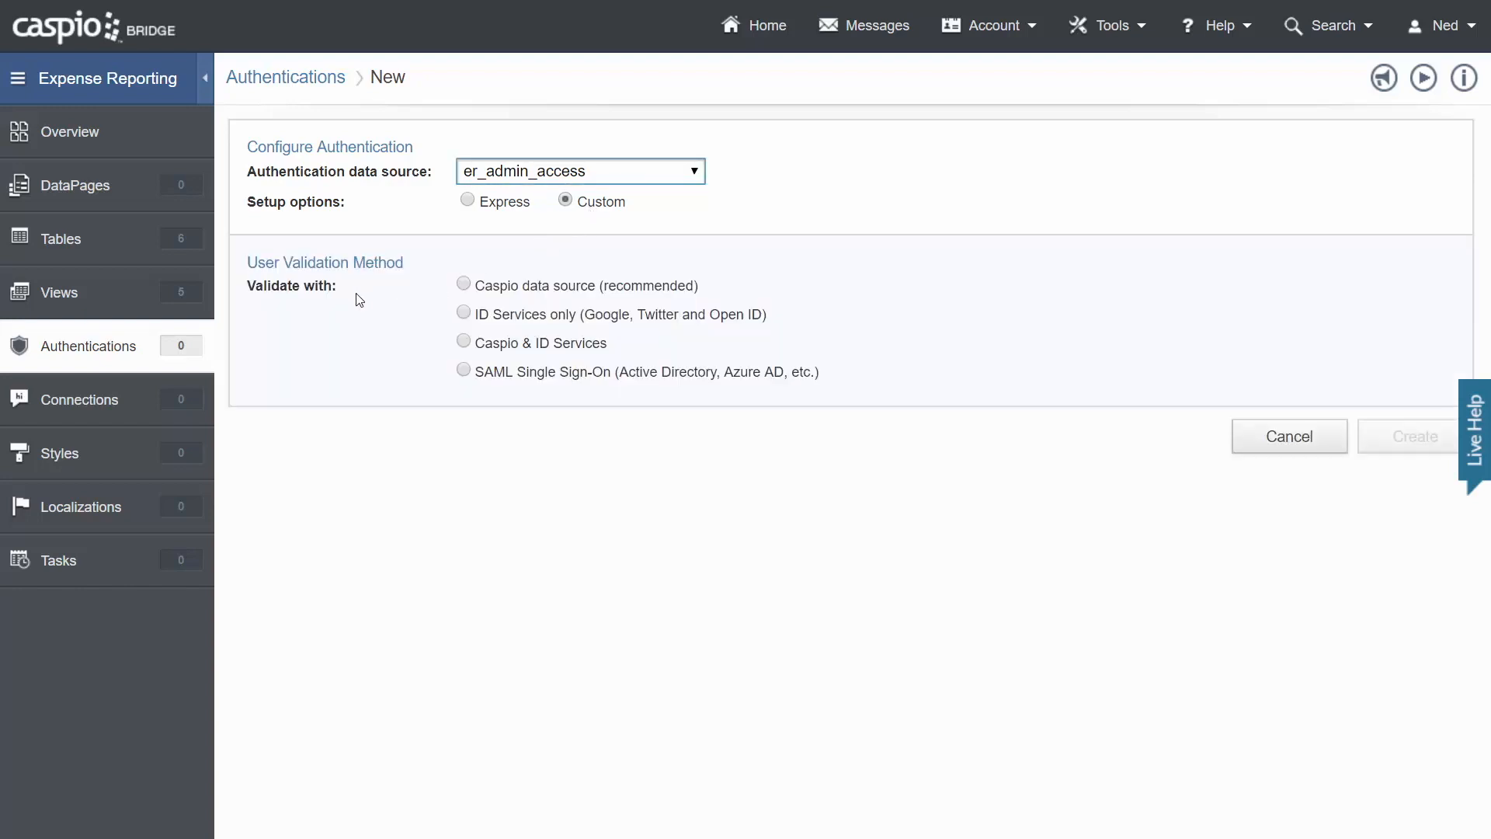
{"action": "mouse_move", "coordinate": [436, 293]}
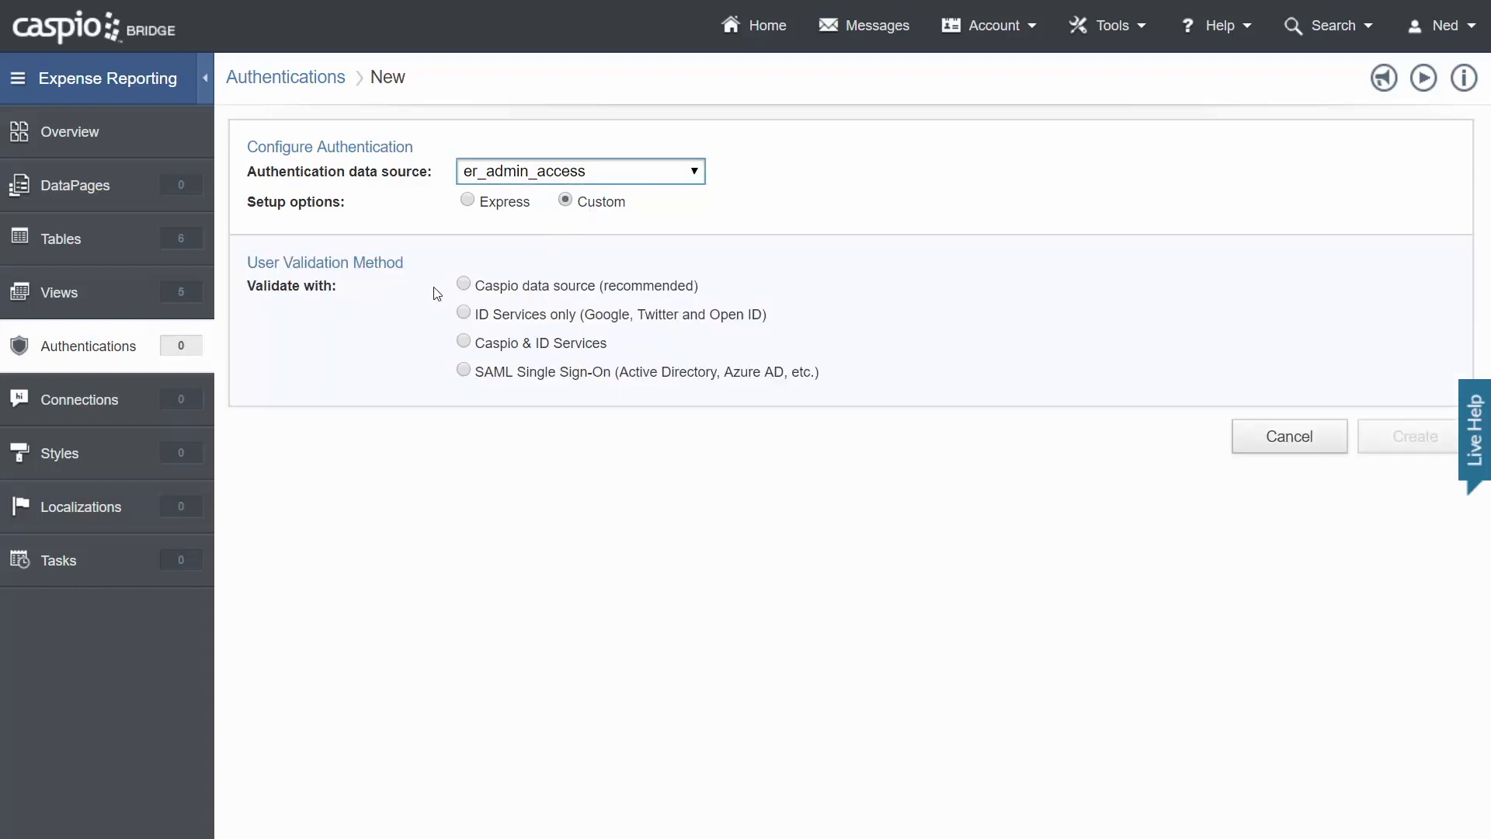
{"action": "left_click", "coordinate": [463, 284]}
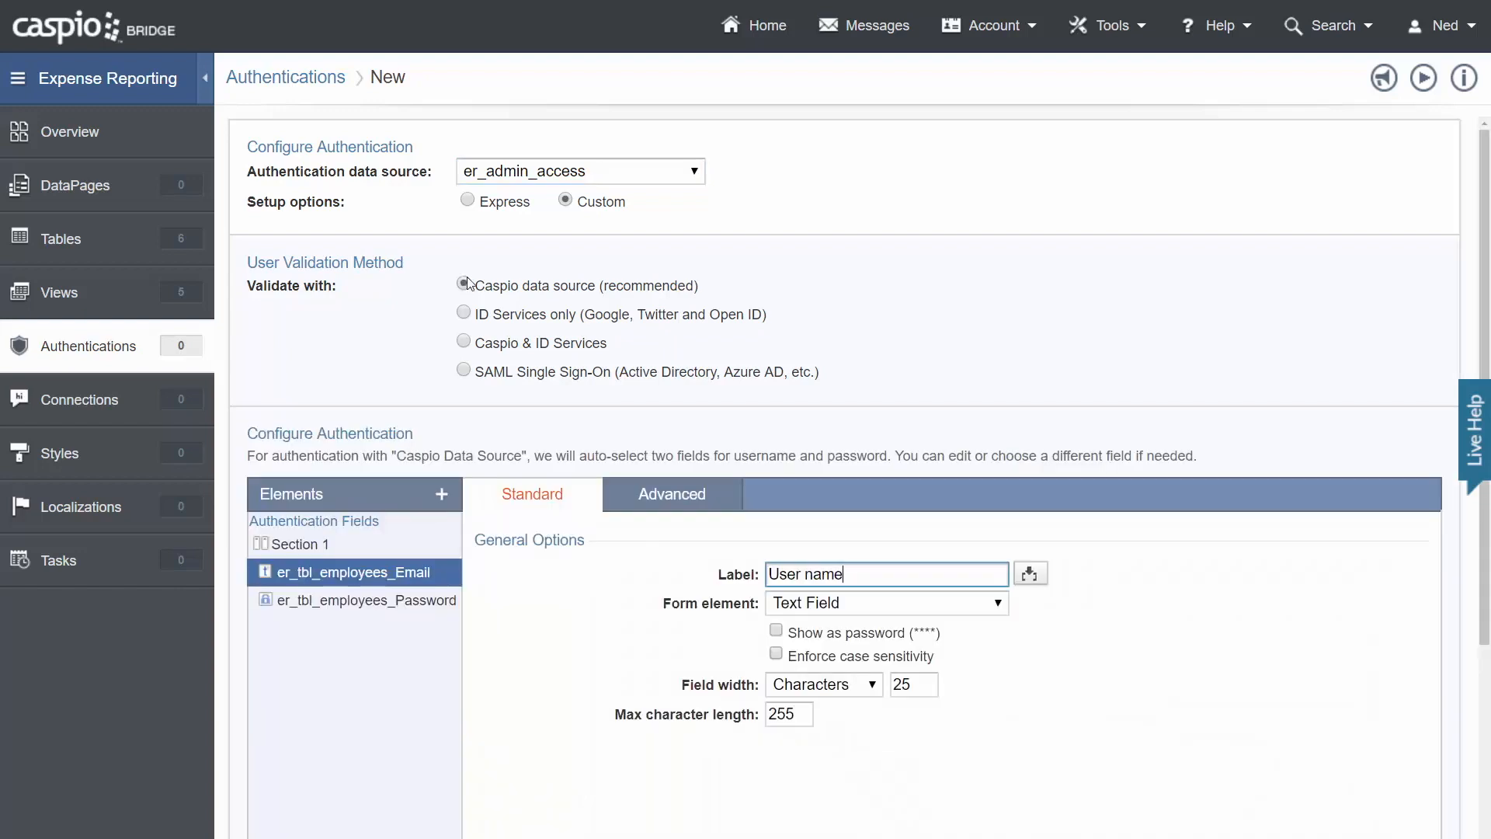
{"action": "left_click", "coordinate": [463, 285]}
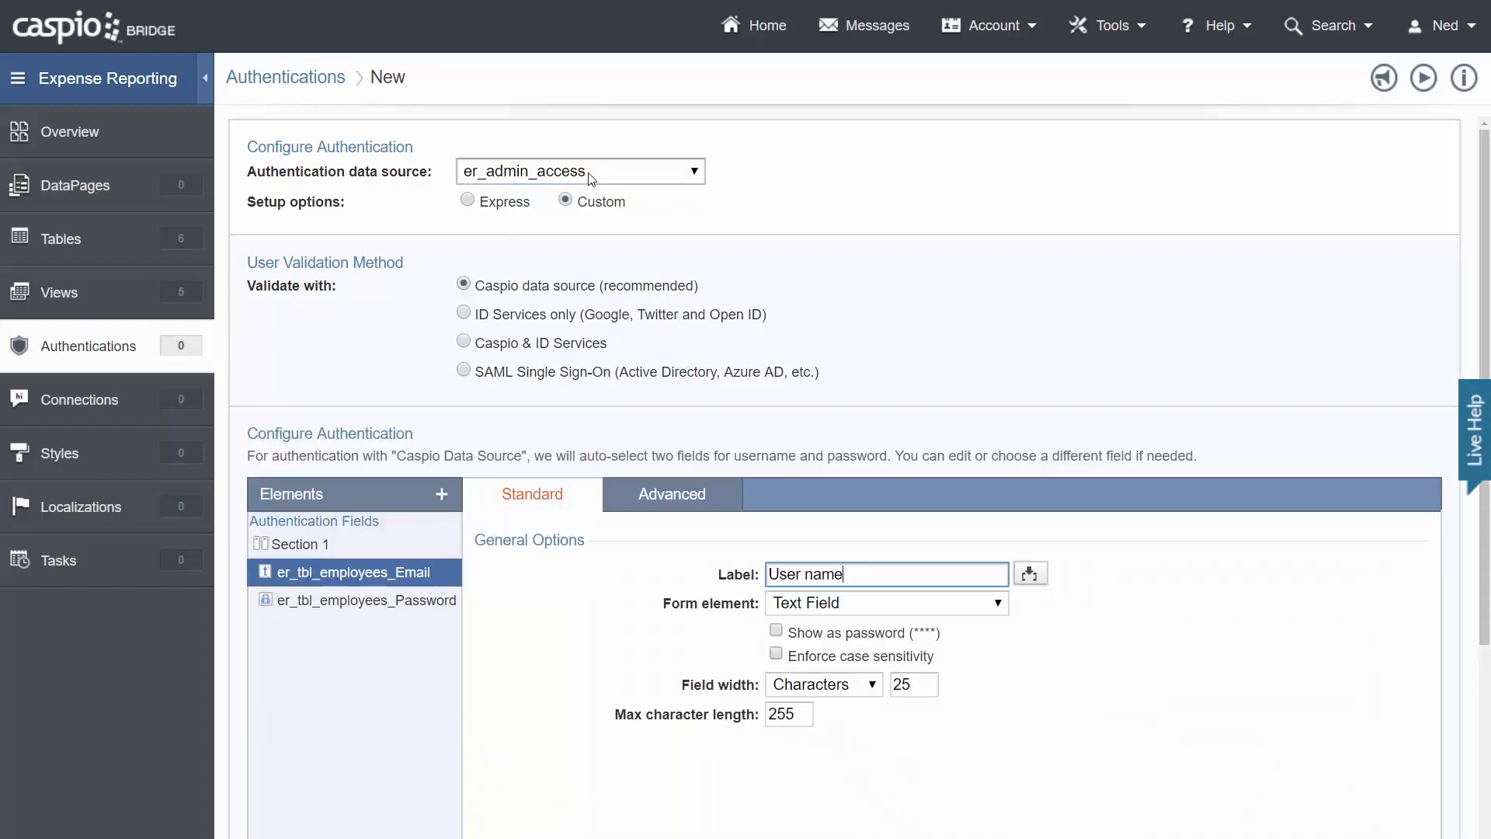
In Advanced Settings, set the logout destination to a new page URL.
{"action": "scroll", "scroll_direction": "down", "scroll_amount": 3}
{"action": "type", "text": "Email"}
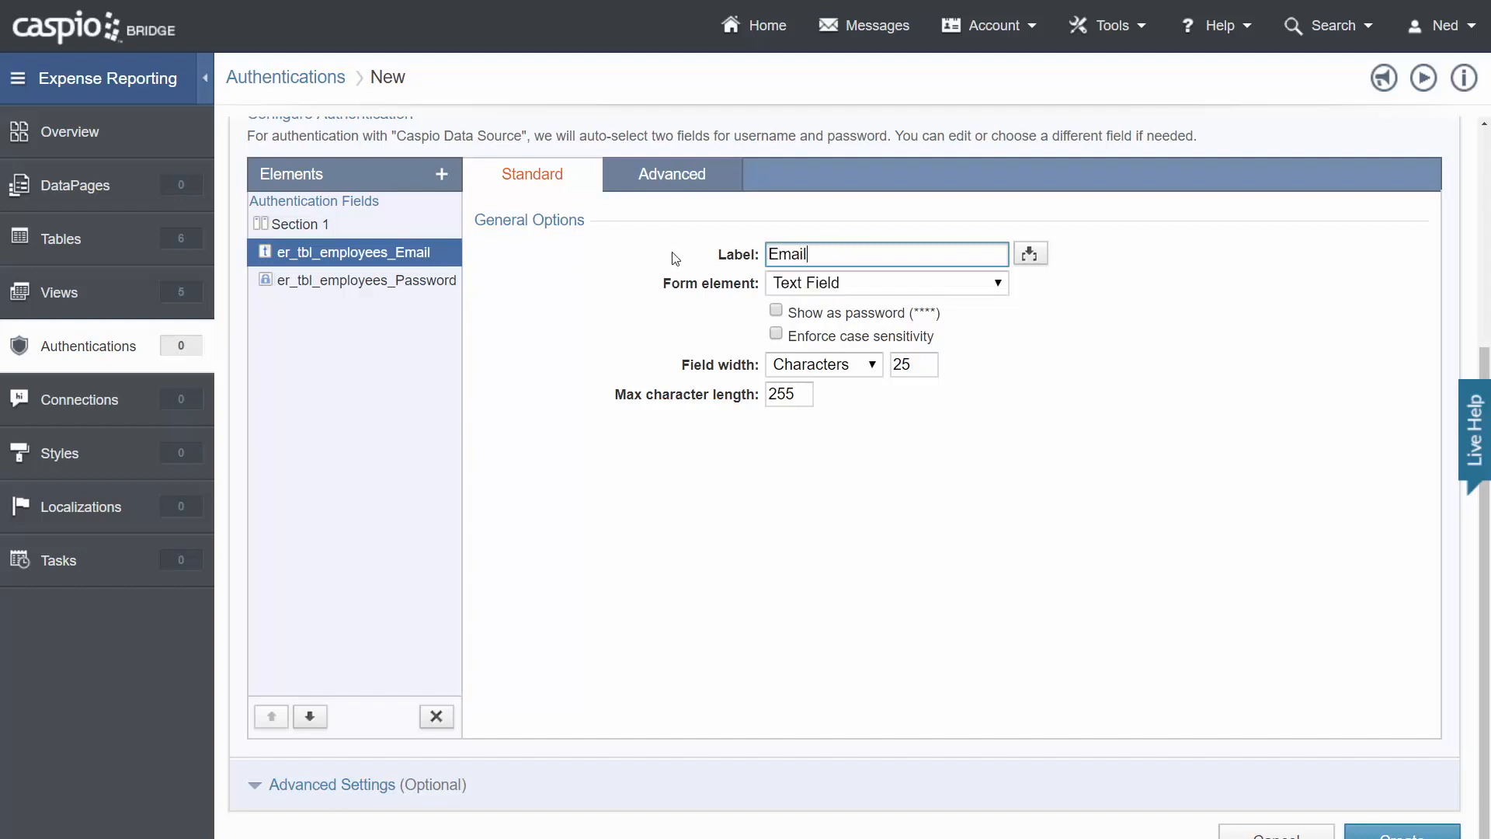
{"action": "left_click", "coordinate": [332, 783]}
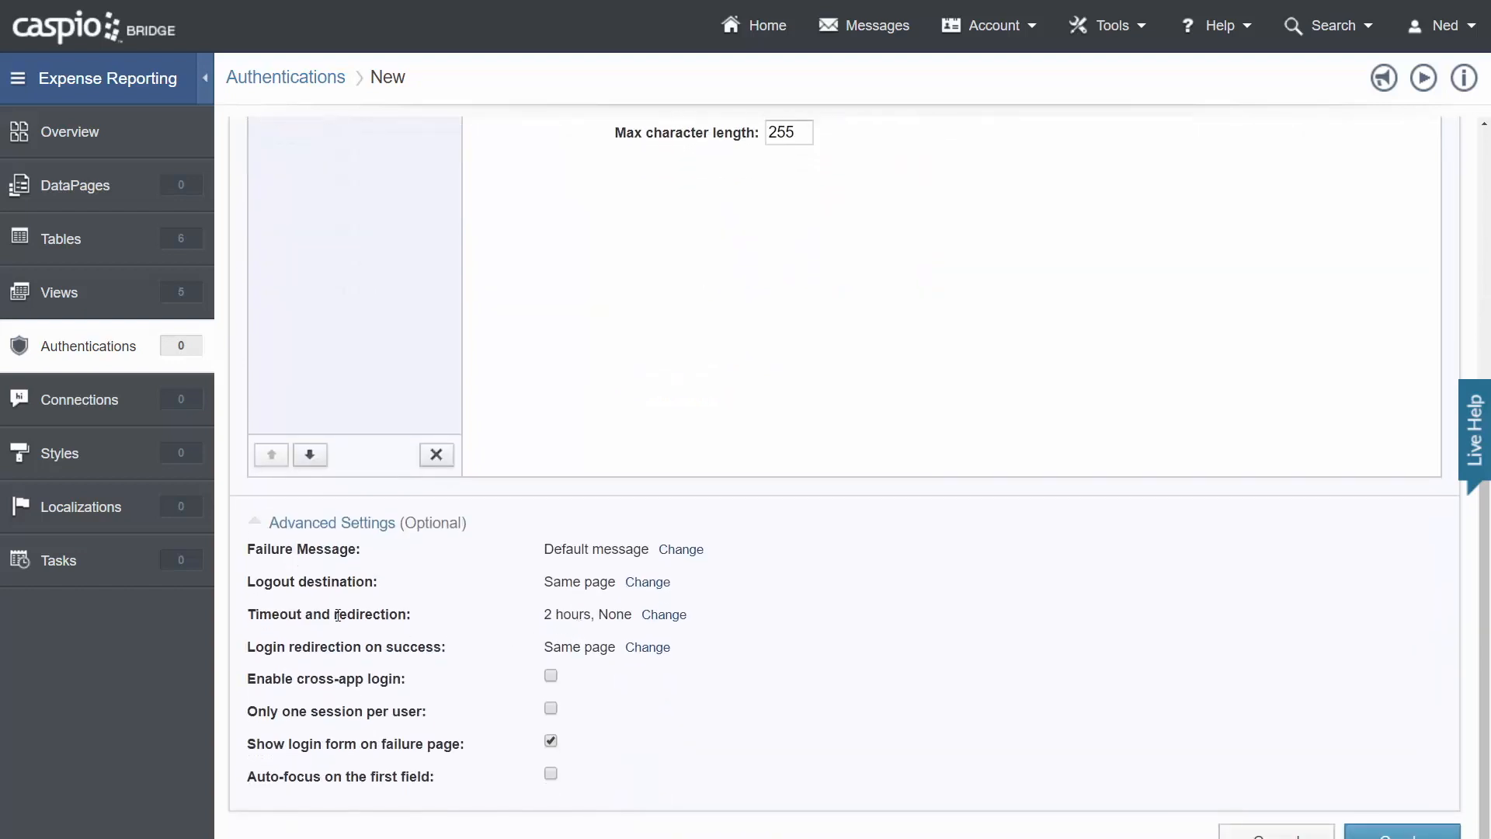
{"action": "mouse_move", "coordinate": [462, 598]}
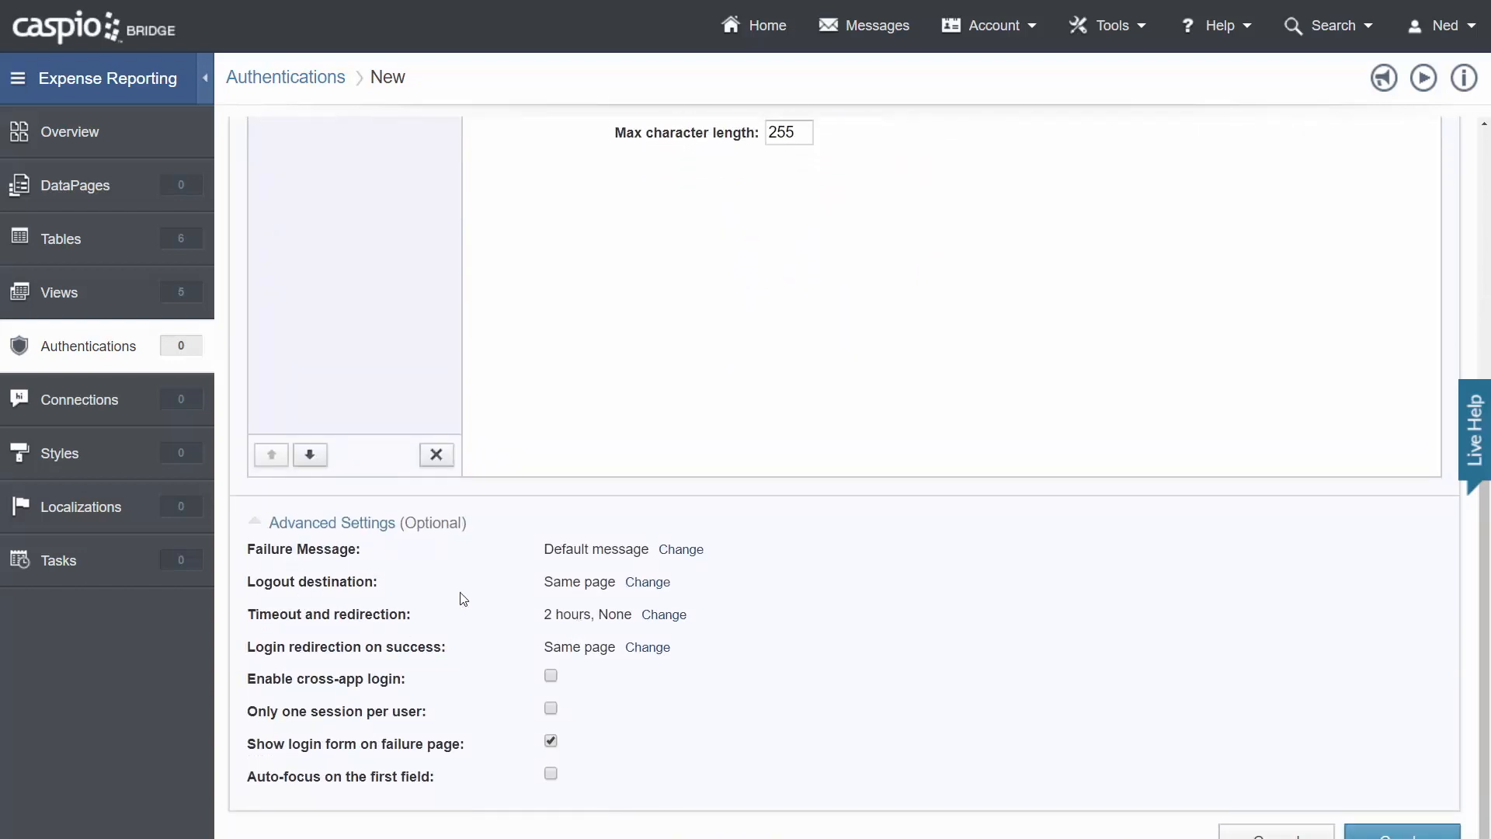
{"action": "left_click", "coordinate": [669, 581]}
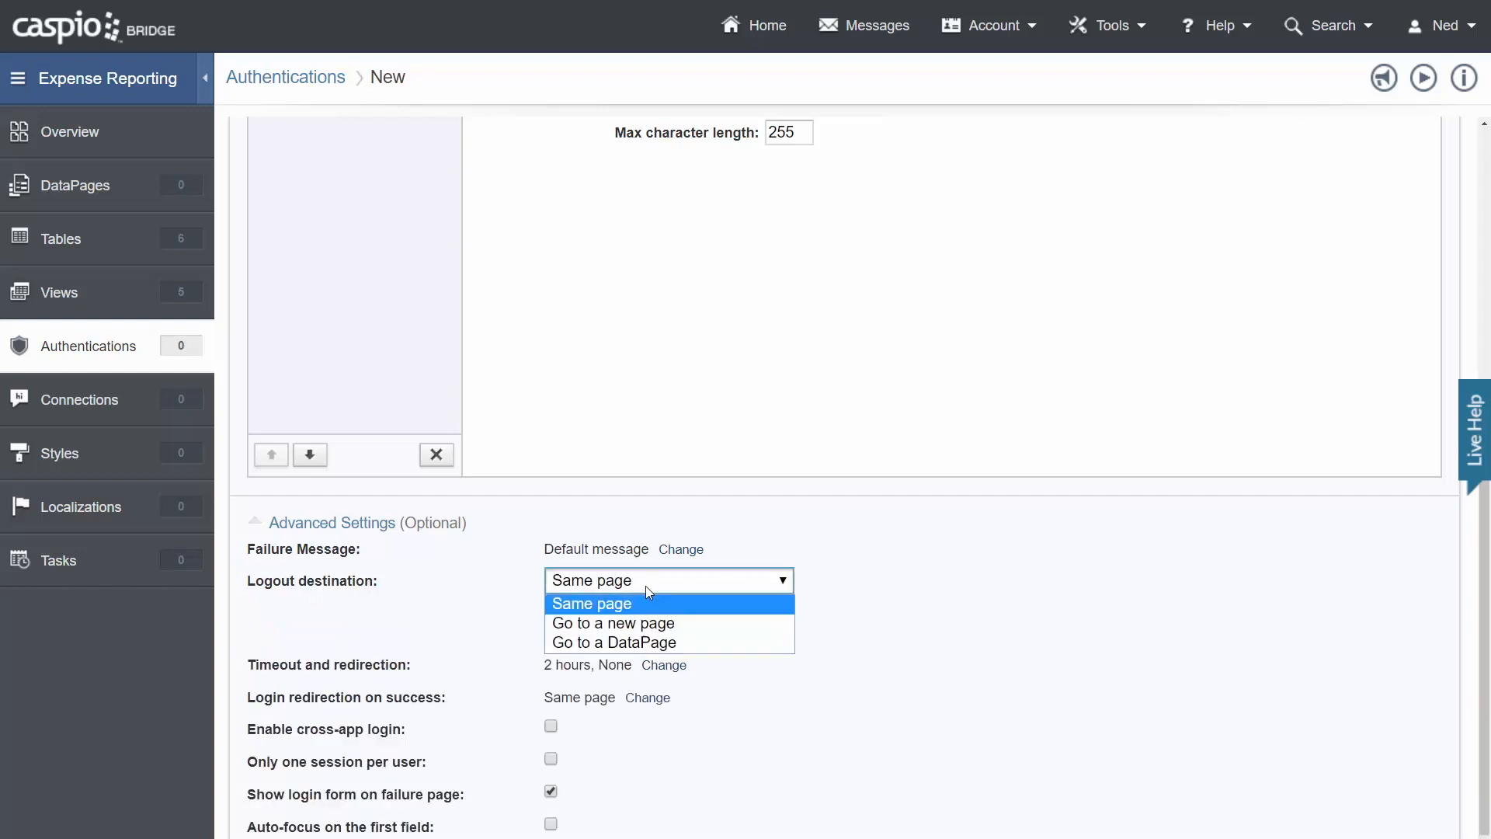
{"action": "left_click", "coordinate": [613, 623]}
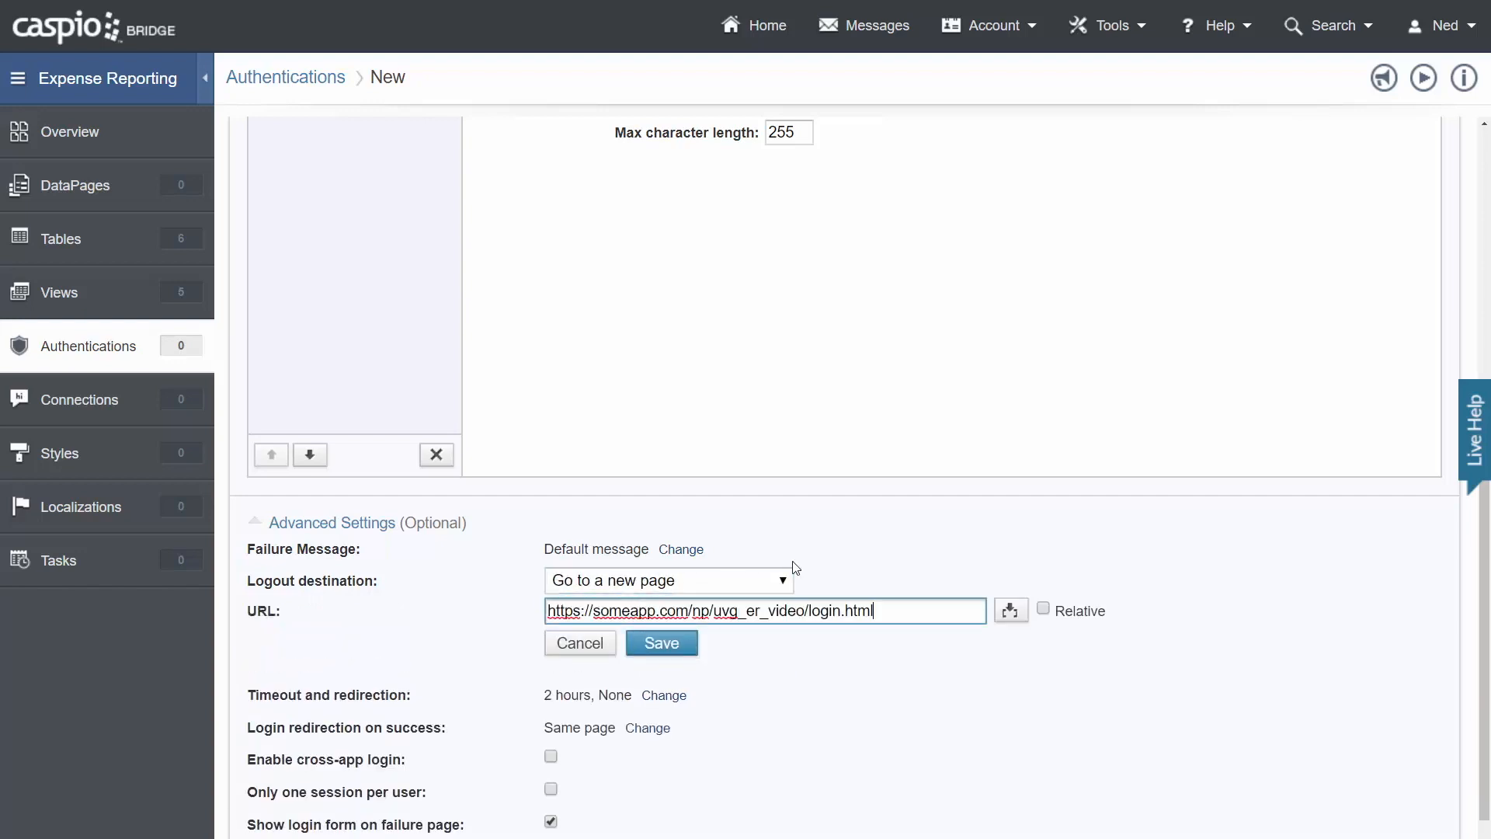
{"action": "mouse_move", "coordinate": [987, 529]}
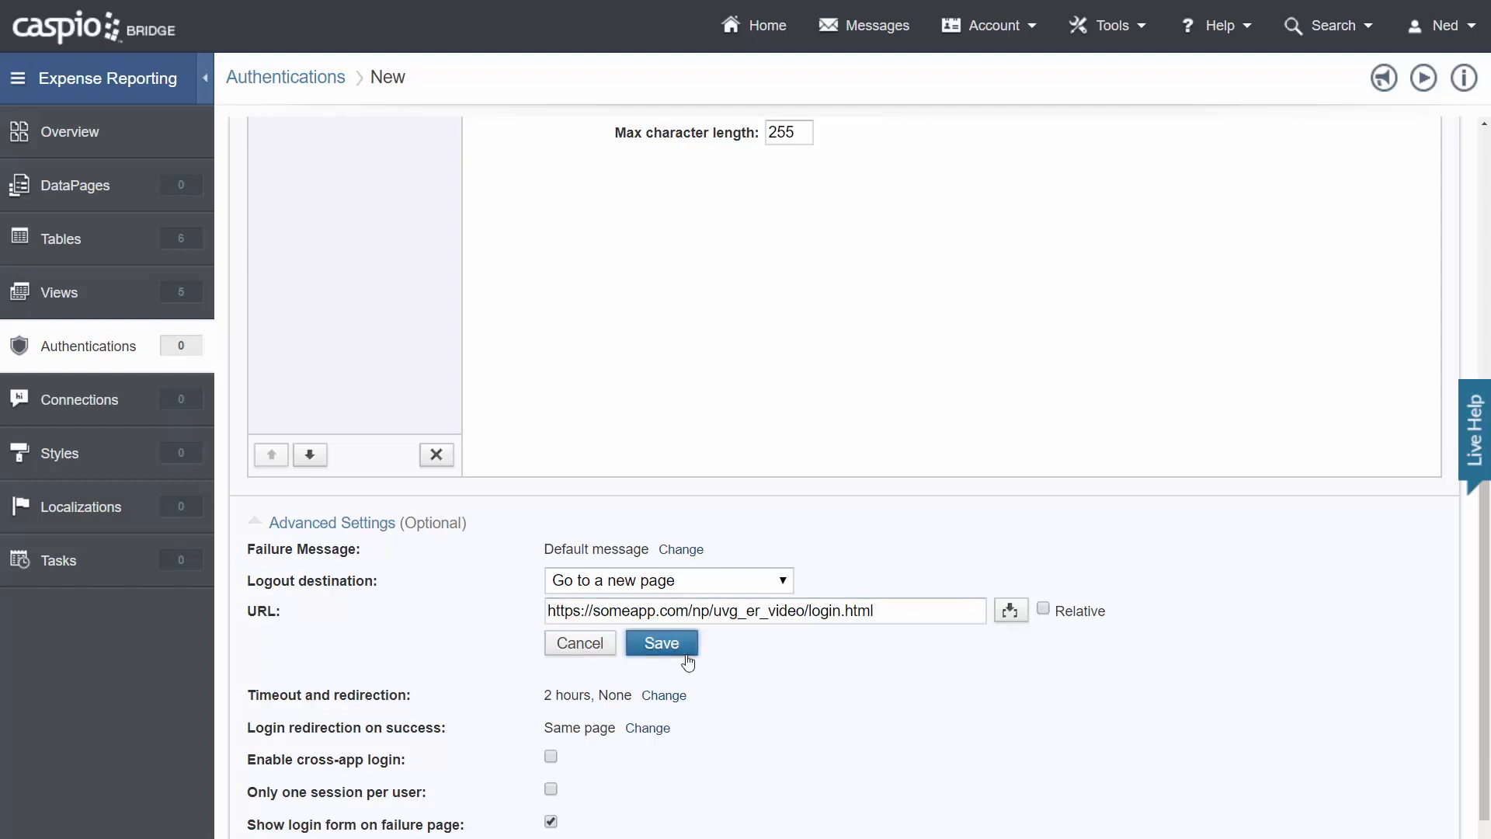
Save the logout URL and set a 1-week session timeout redirecting to a new page.
{"action": "left_click", "coordinate": [661, 643]}
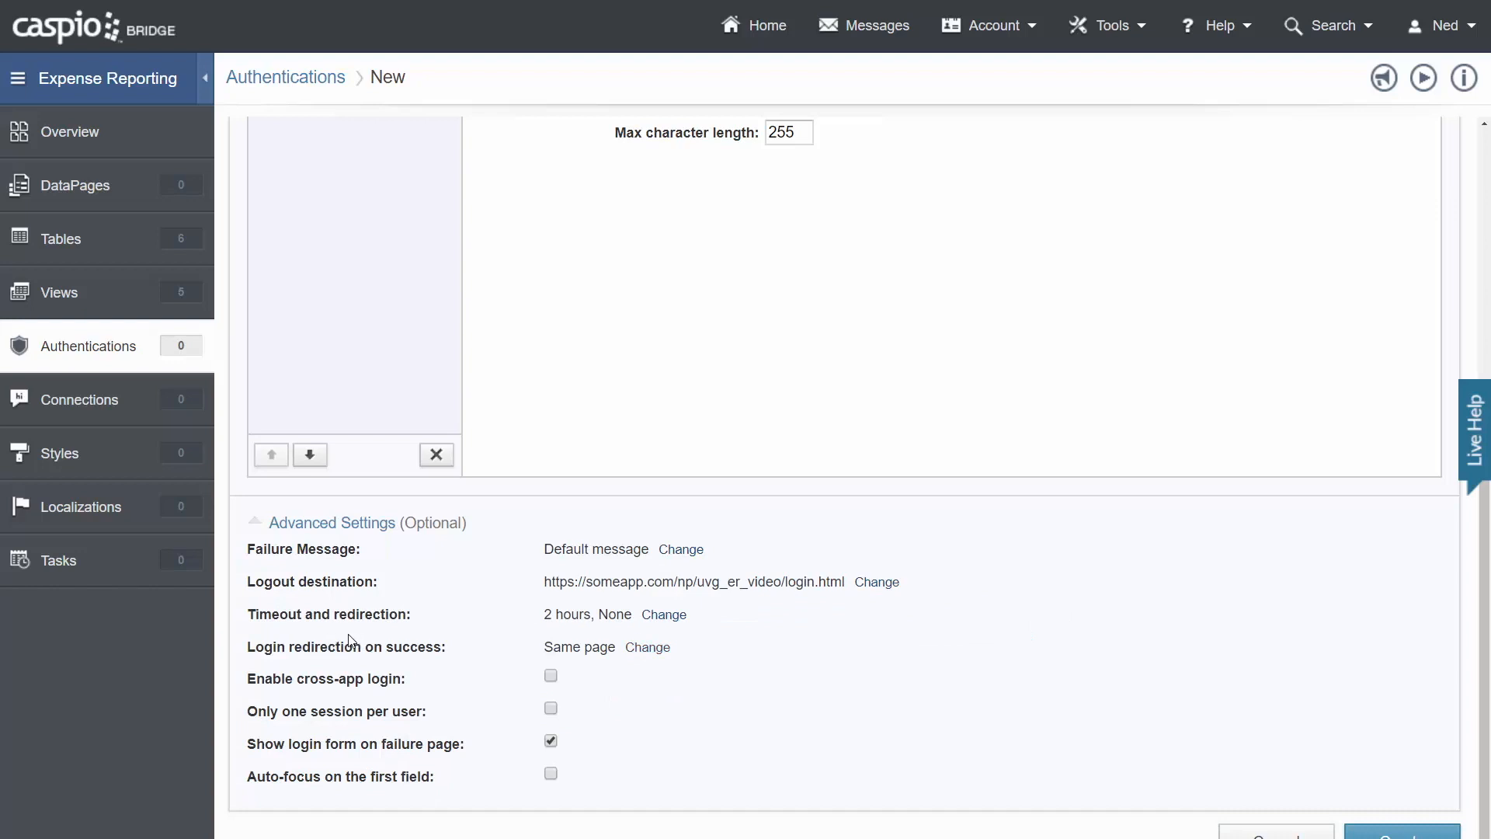
{"action": "left_click", "coordinate": [664, 614]}
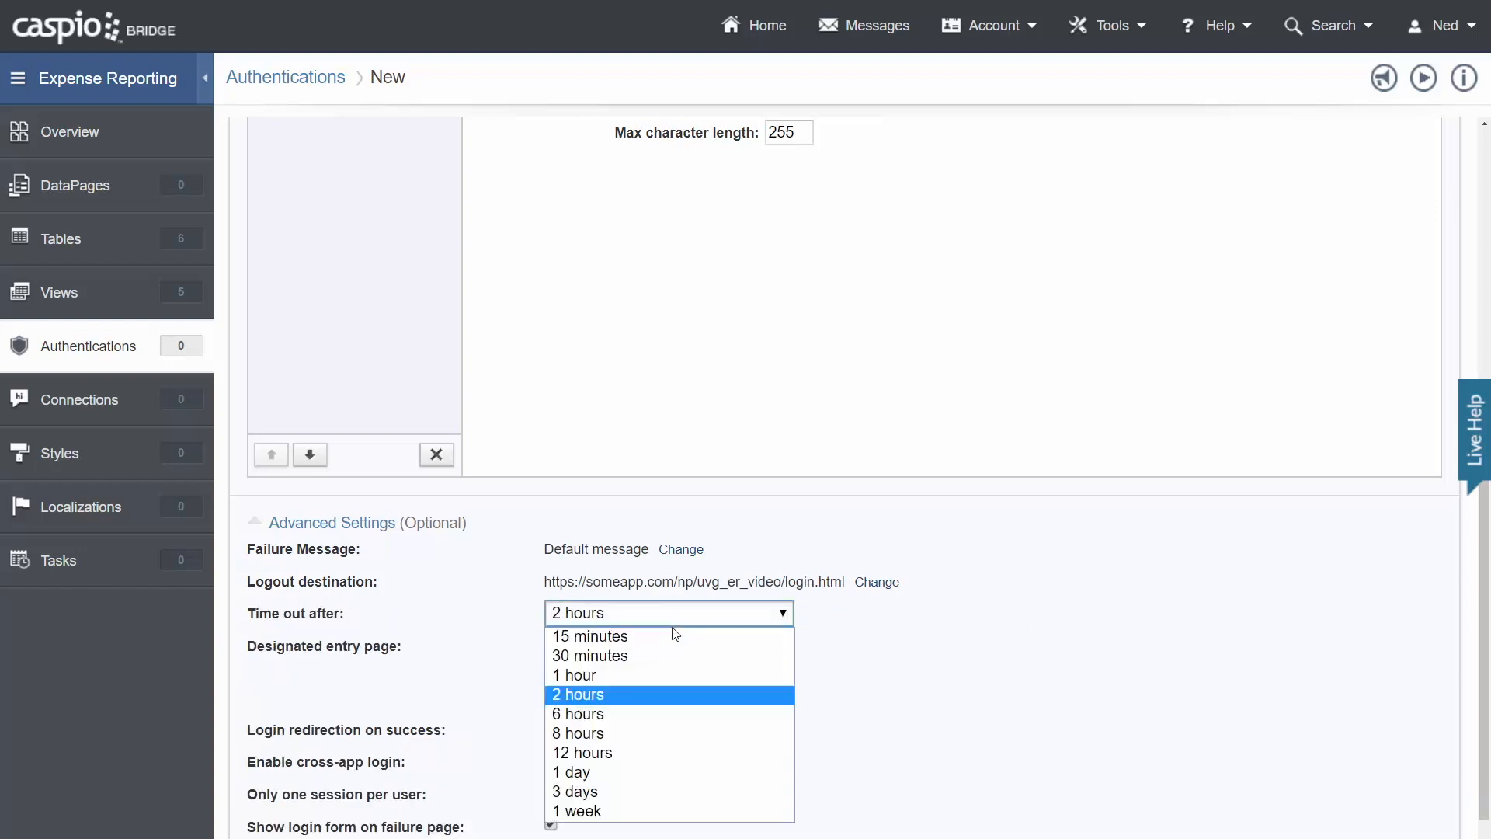
{"action": "mouse_move", "coordinate": [635, 792]}
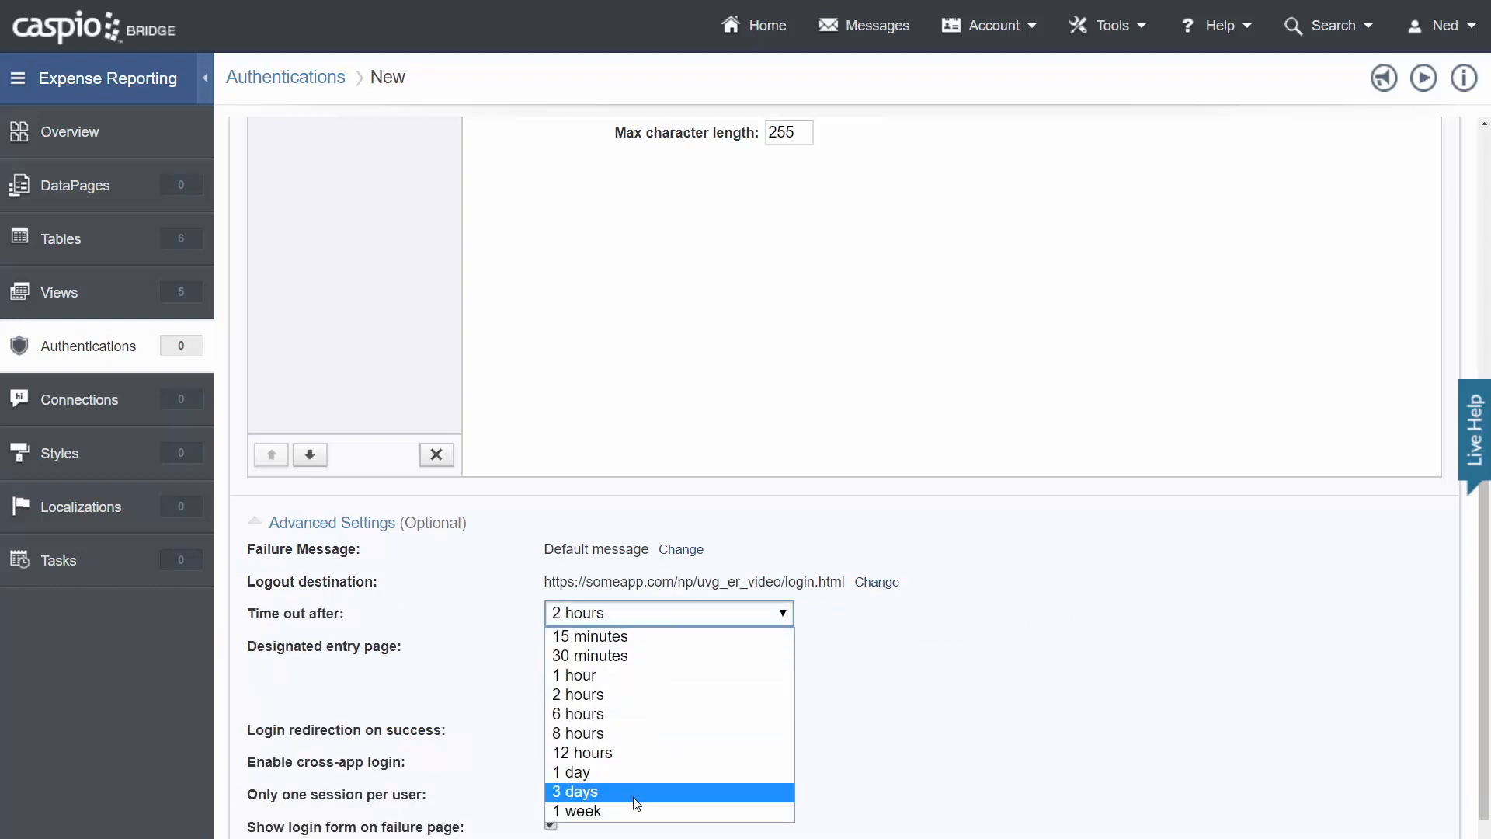
{"action": "mouse_move", "coordinate": [633, 806]}
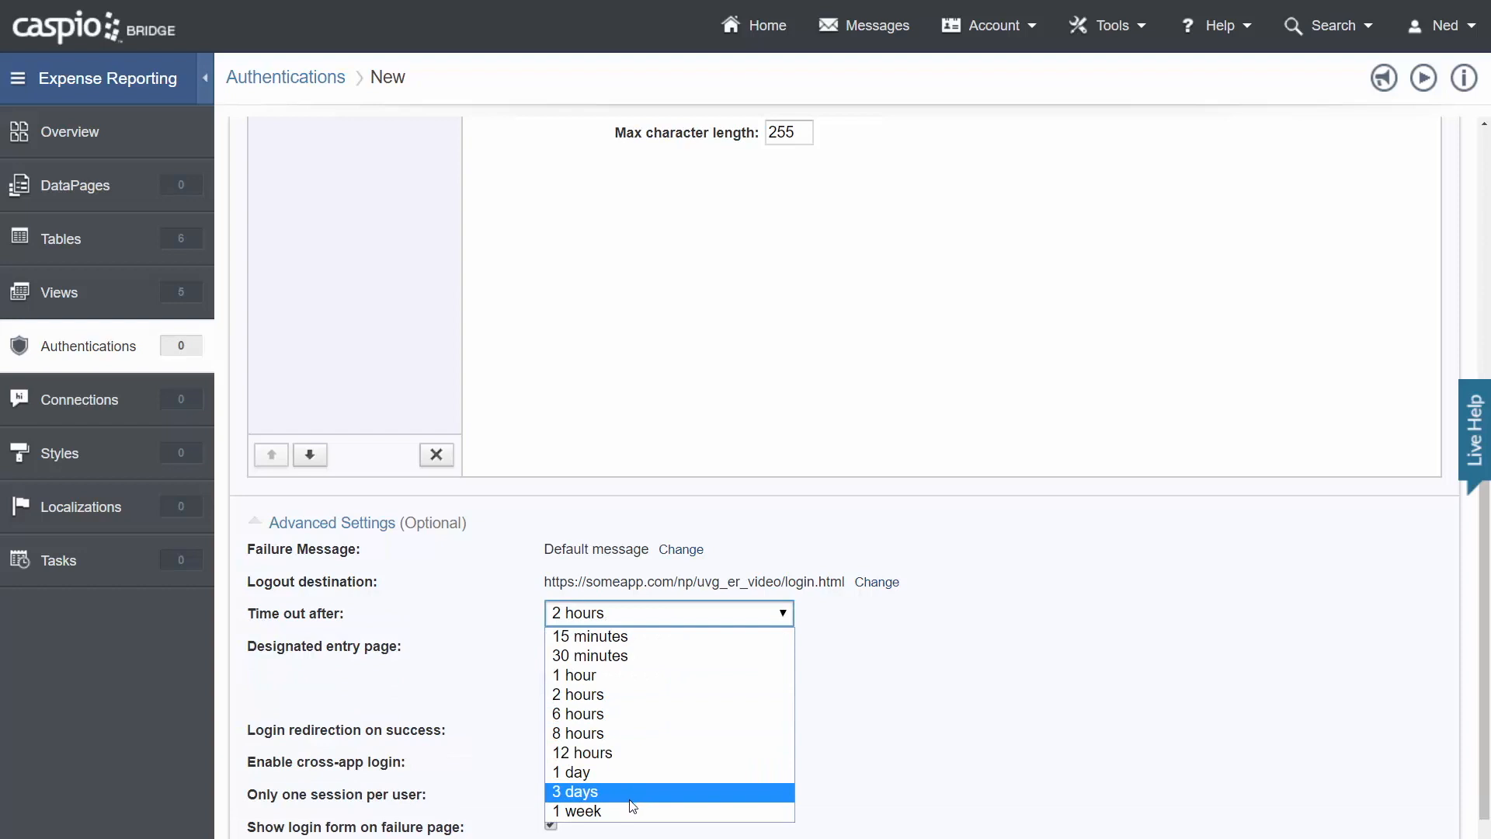
{"action": "left_click", "coordinate": [574, 811]}
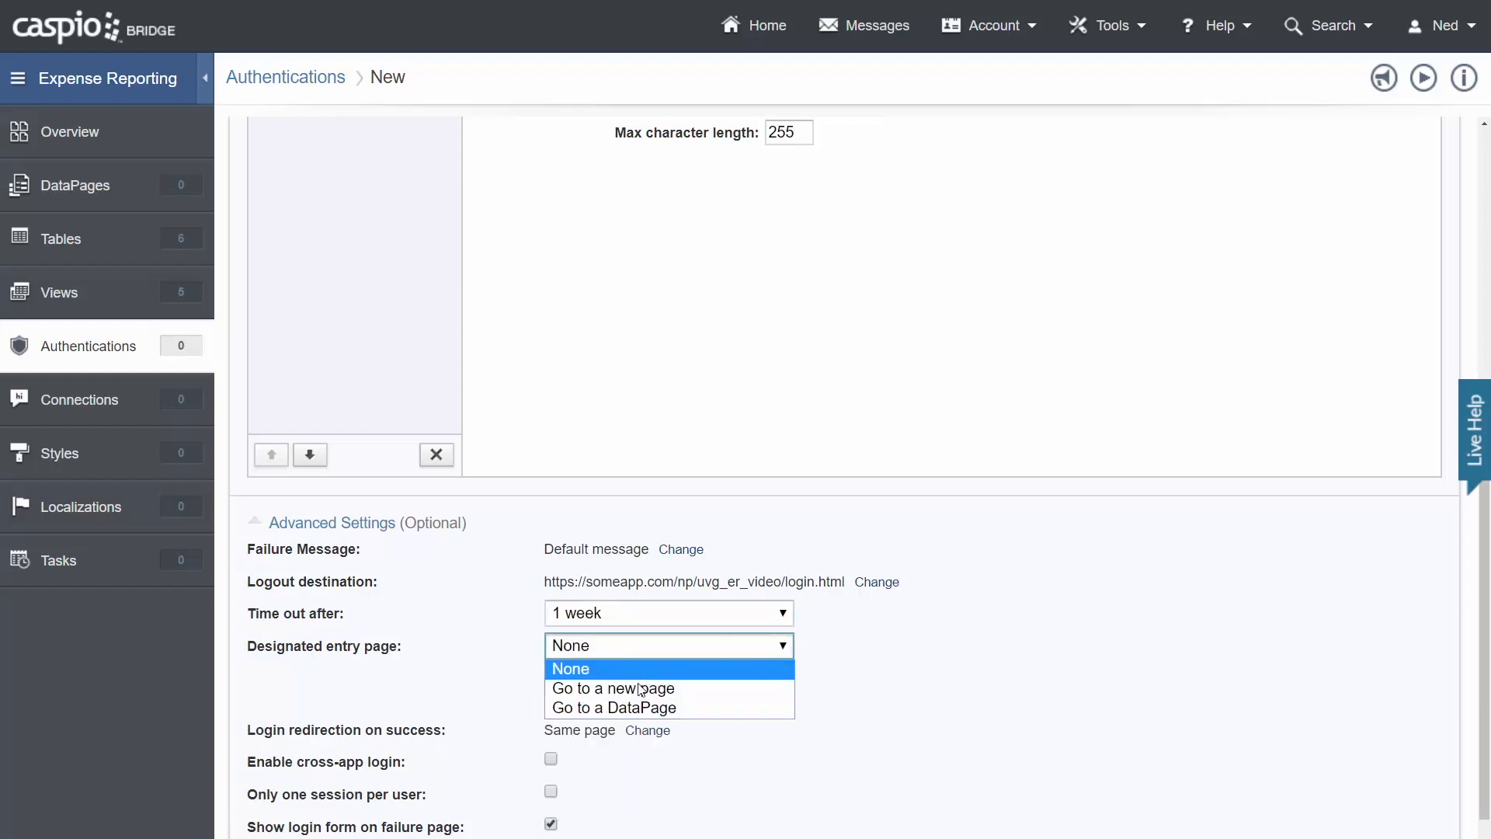
{"action": "left_click", "coordinate": [613, 688]}
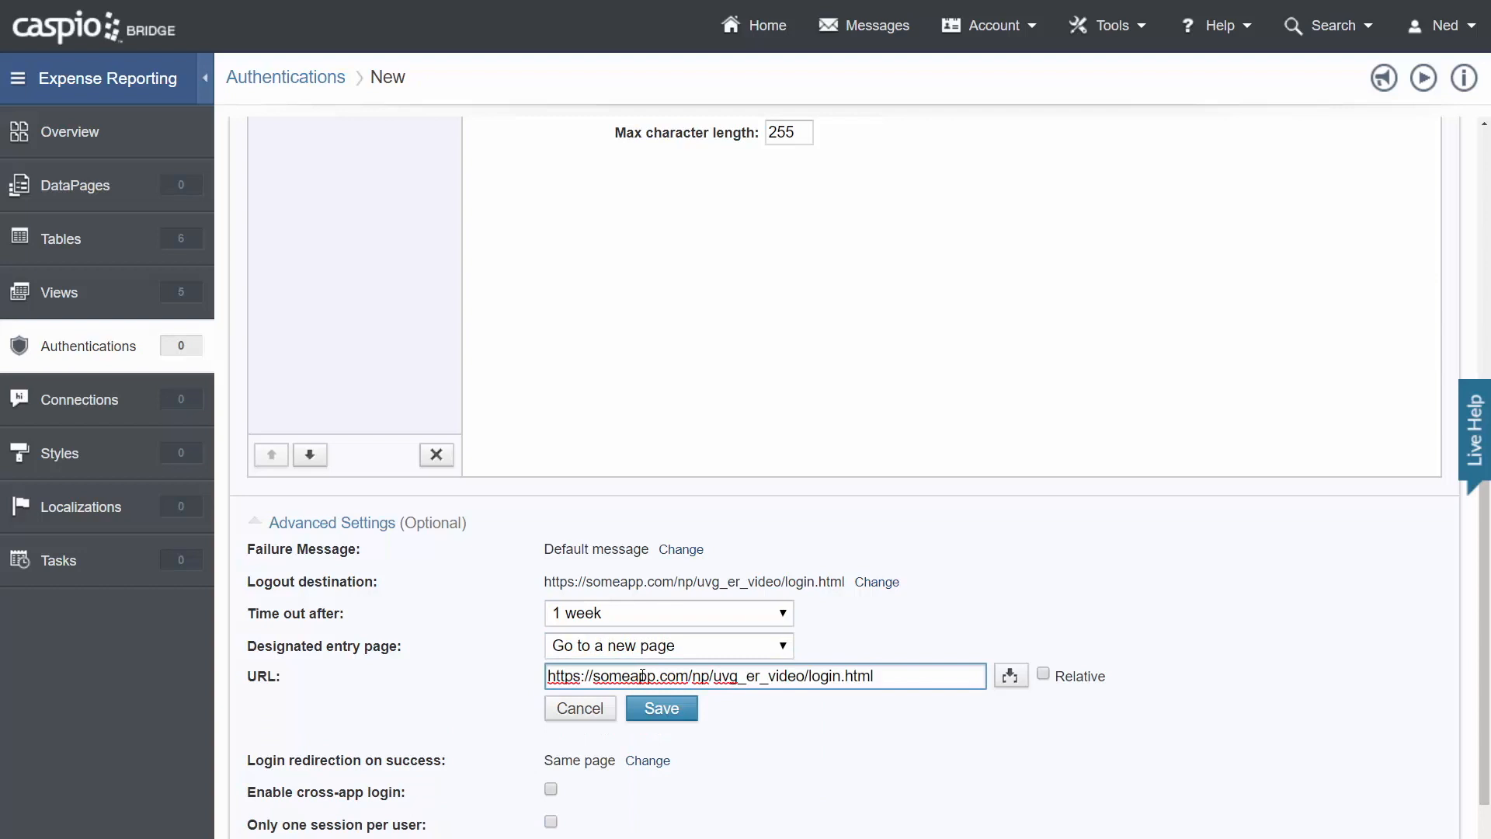
{"action": "left_click", "coordinate": [661, 708]}
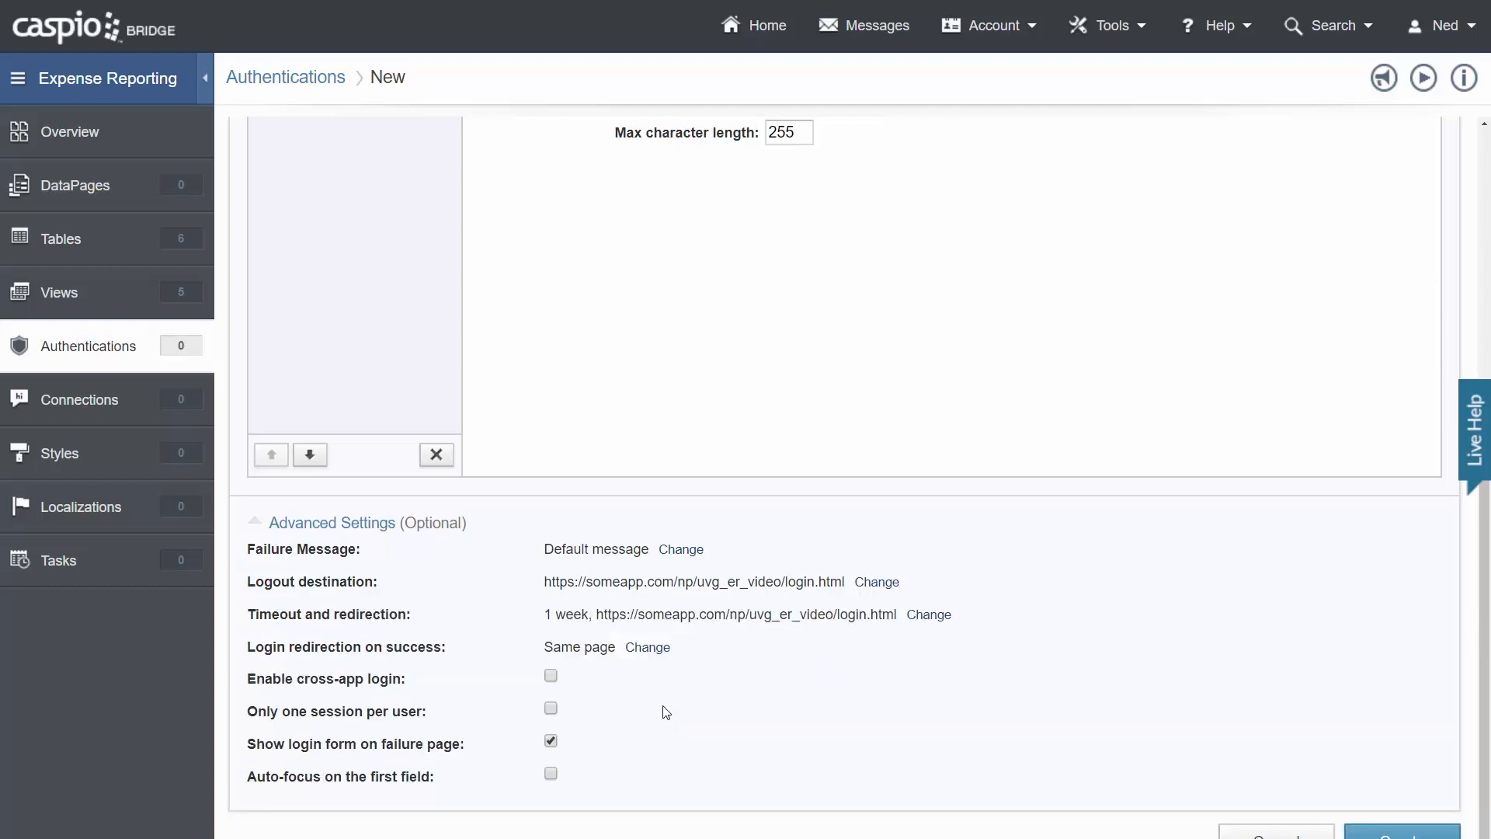
{"action": "mouse_move", "coordinate": [551, 676]}
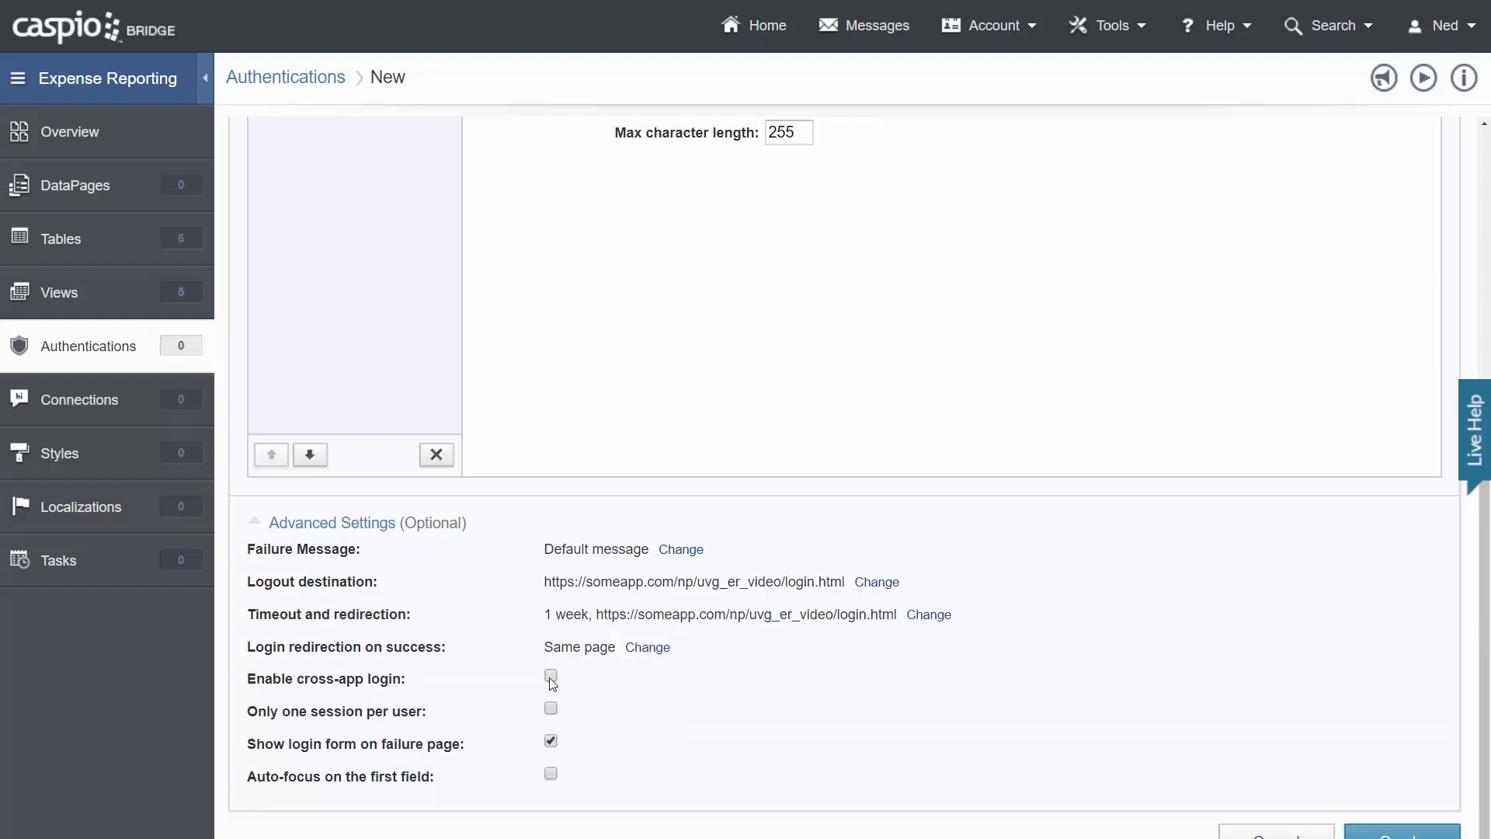
Name the authentication 'er admin login' and finish creating it.
{"action": "left_click", "coordinate": [551, 678]}
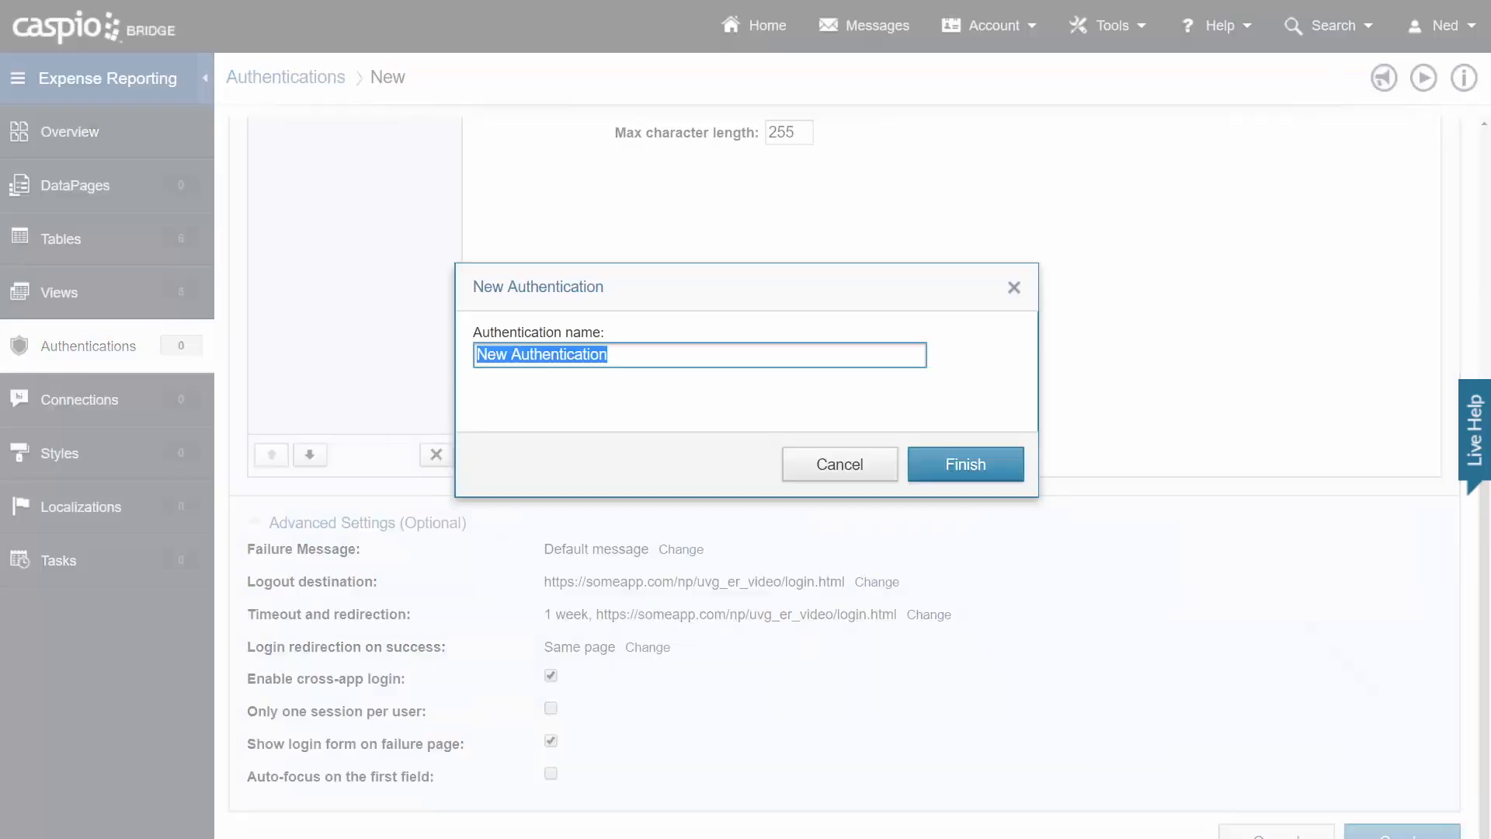
{"action": "type", "text": "er adming"}
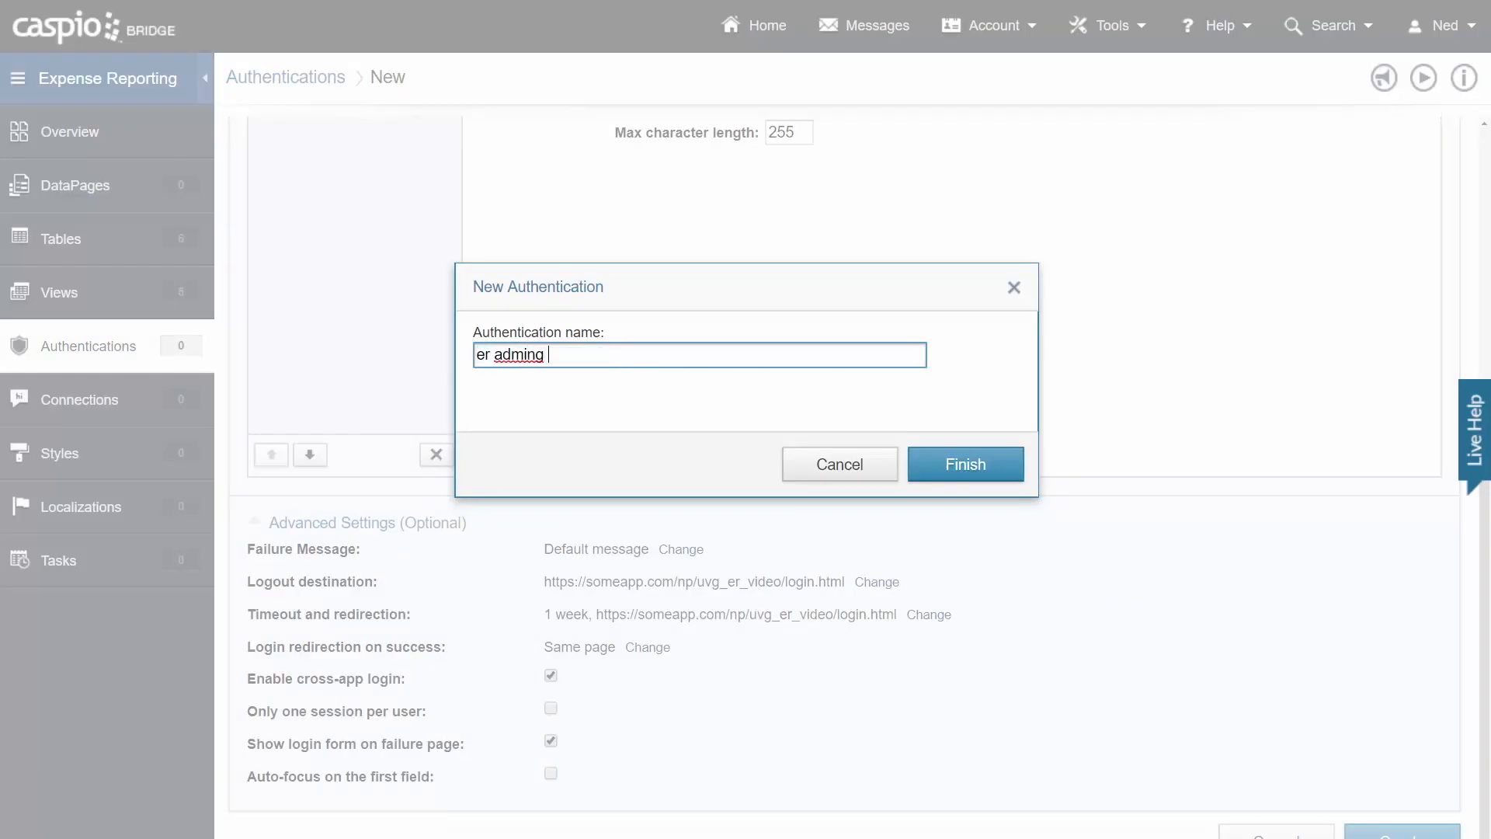
{"action": "left_click", "coordinate": [964, 464]}
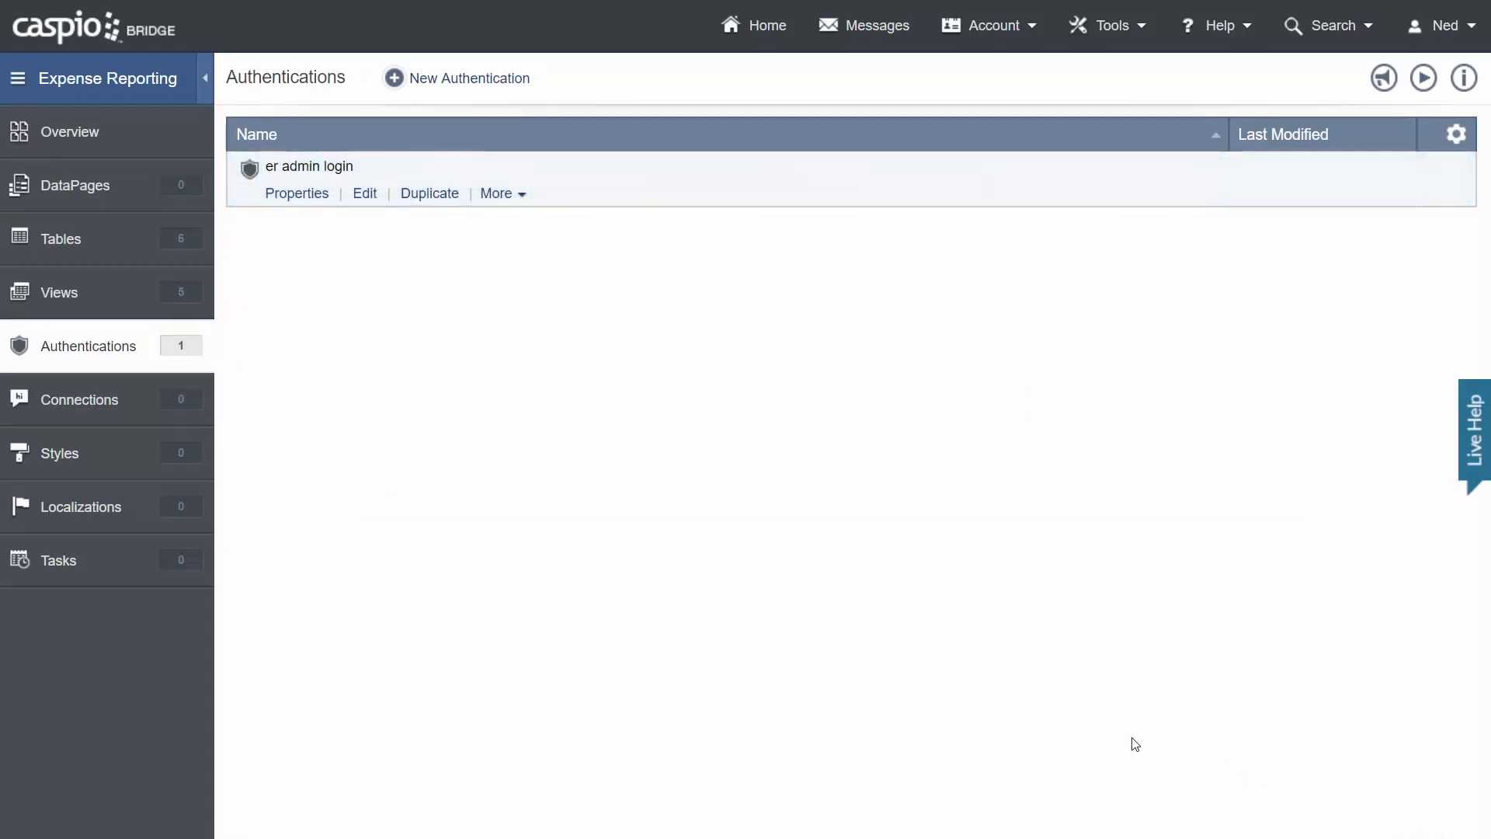
Start an authentication on er_admin_manager_access with Caspio validation and an Email label.
{"action": "left_click", "coordinate": [467, 78]}
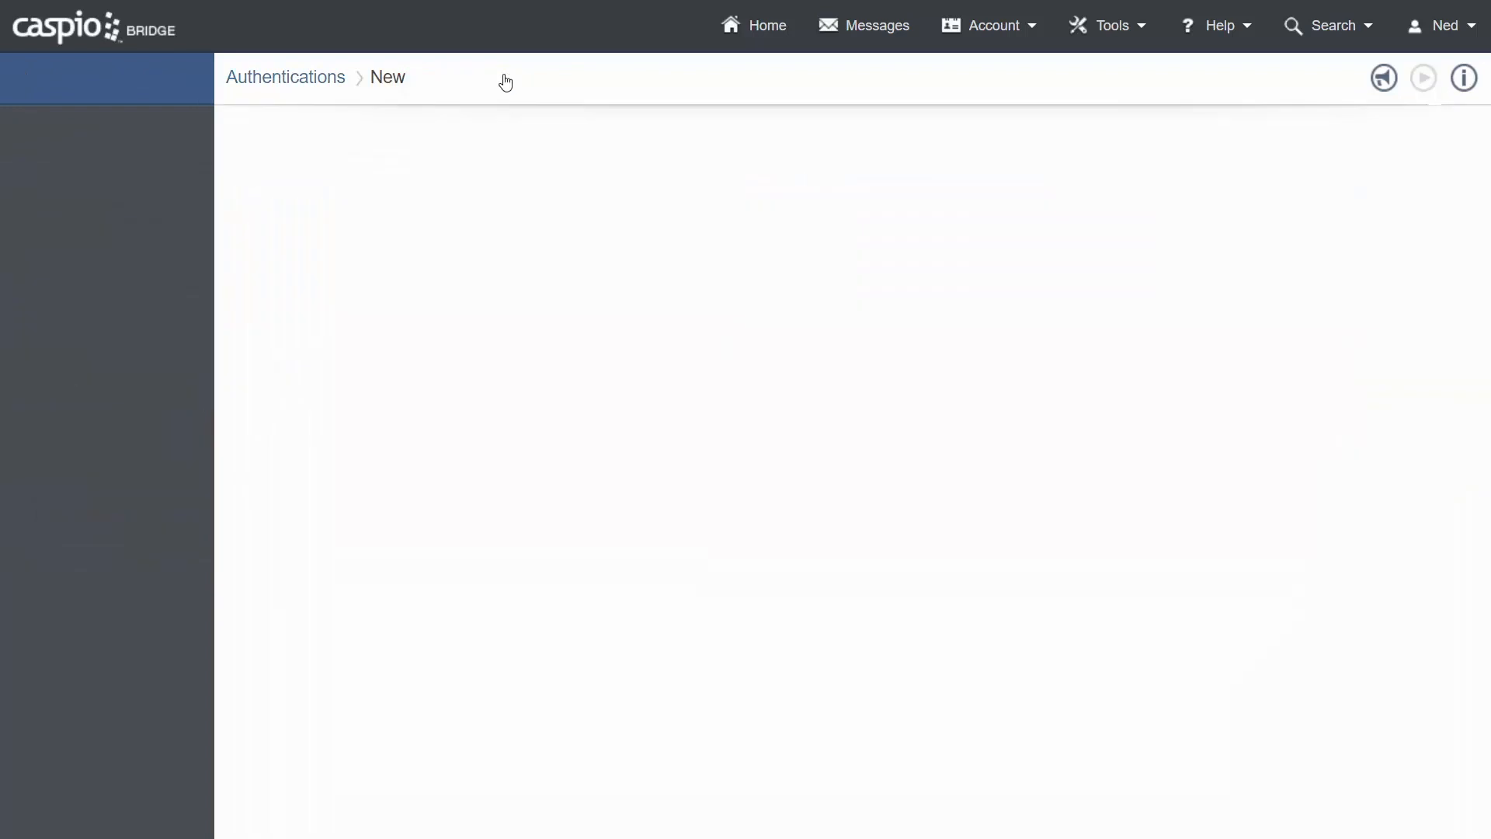
{"action": "left_click", "coordinate": [579, 171]}
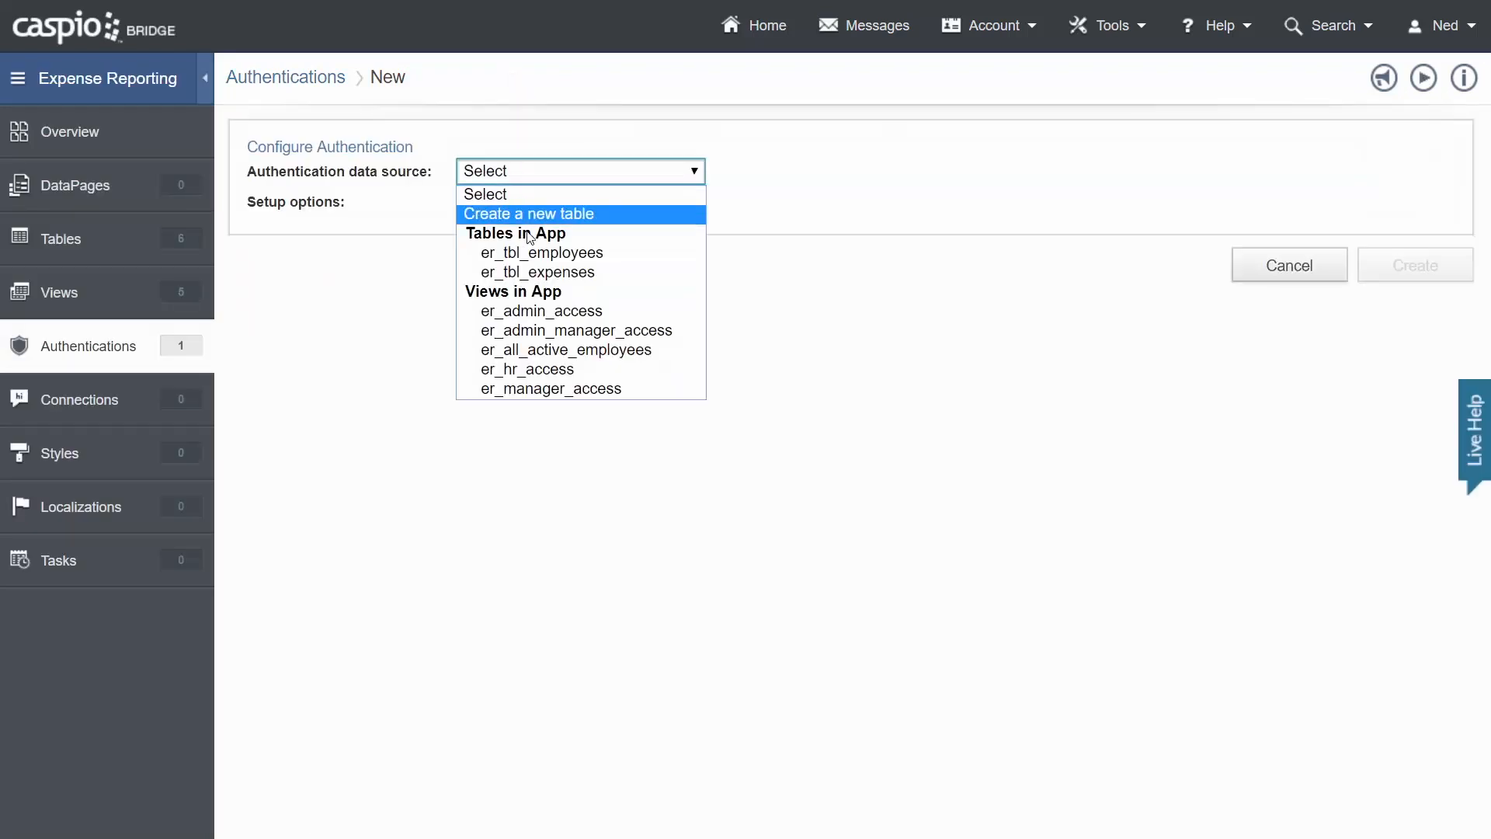
{"action": "left_click", "coordinate": [576, 330]}
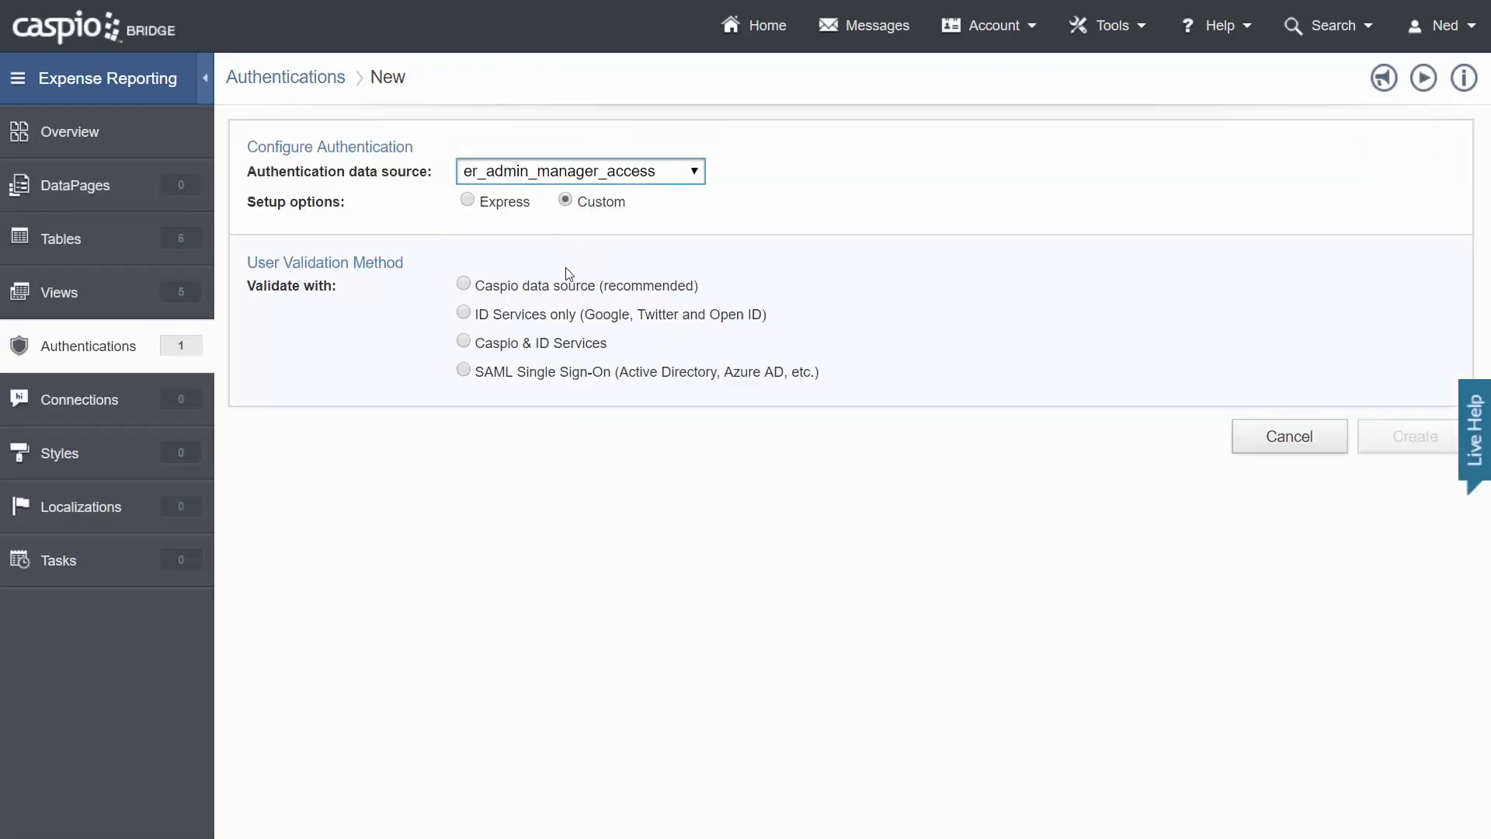
{"action": "left_click", "coordinate": [462, 283]}
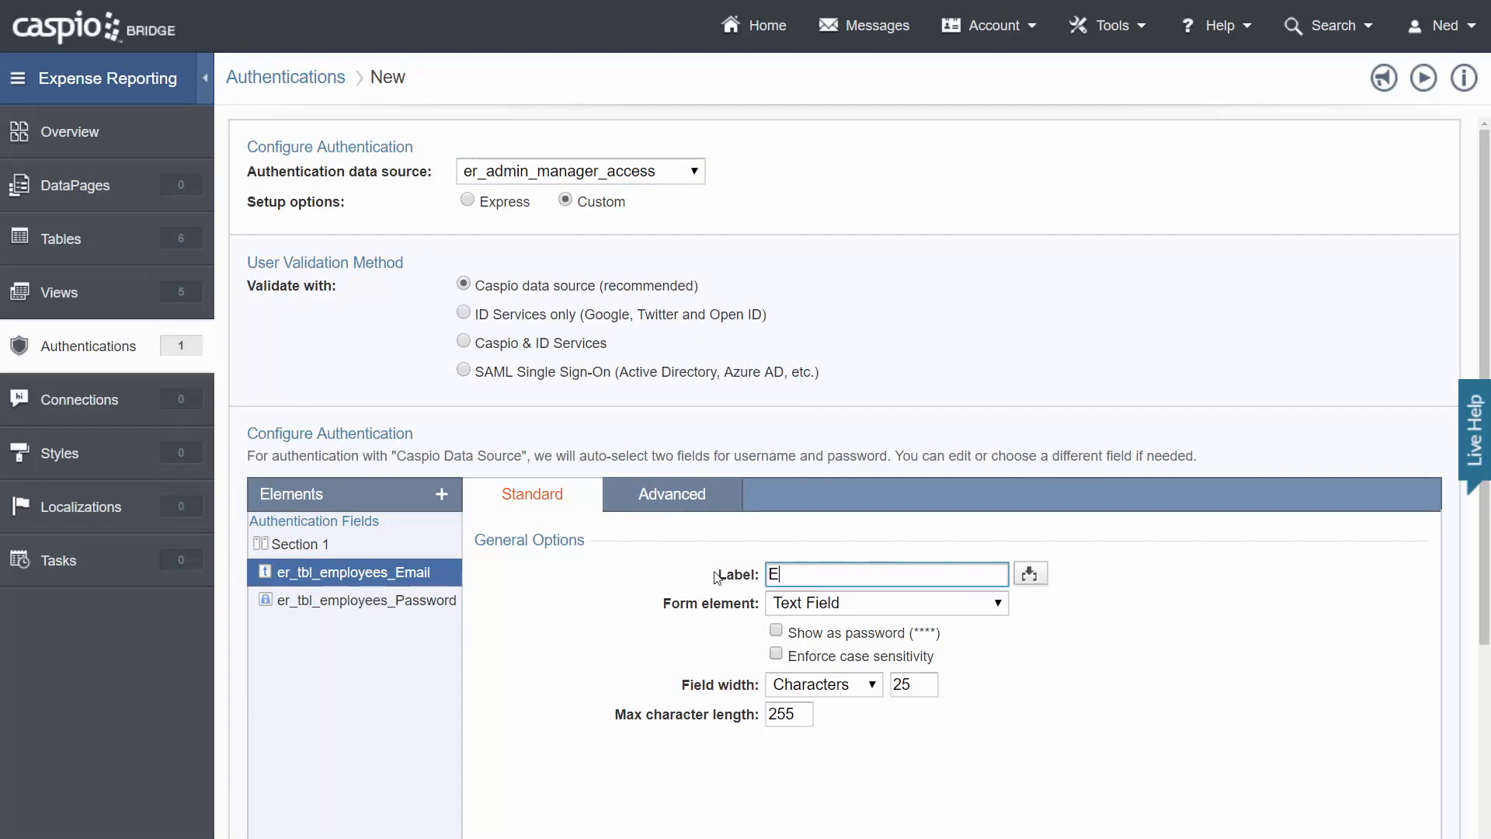
{"action": "type", "text": "mail"}
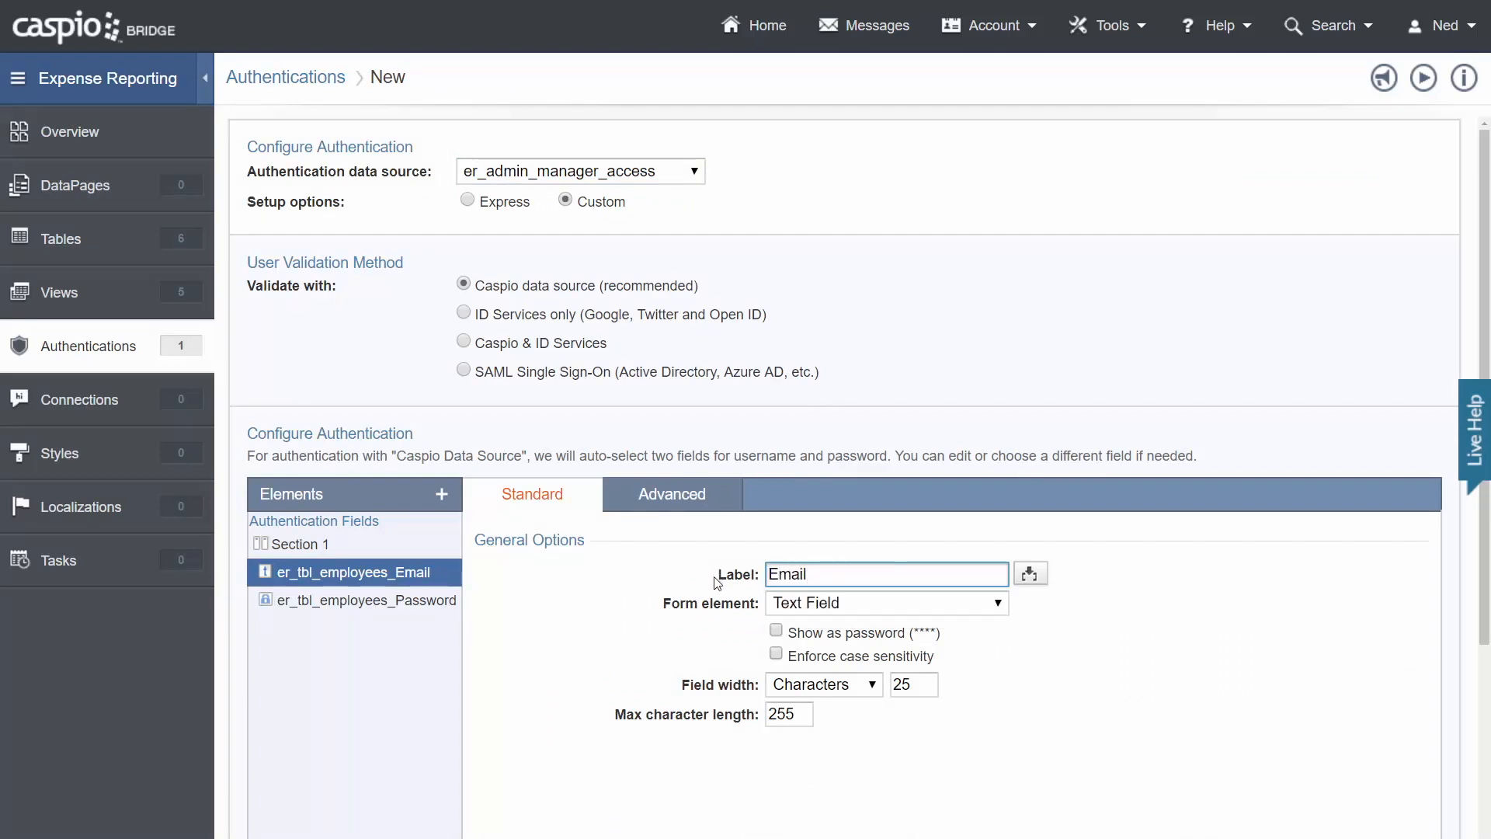
Send logged-out users to a new page URL and apply the timeout settings.
{"action": "scroll", "scroll_direction": "down", "scroll_amount": 3}
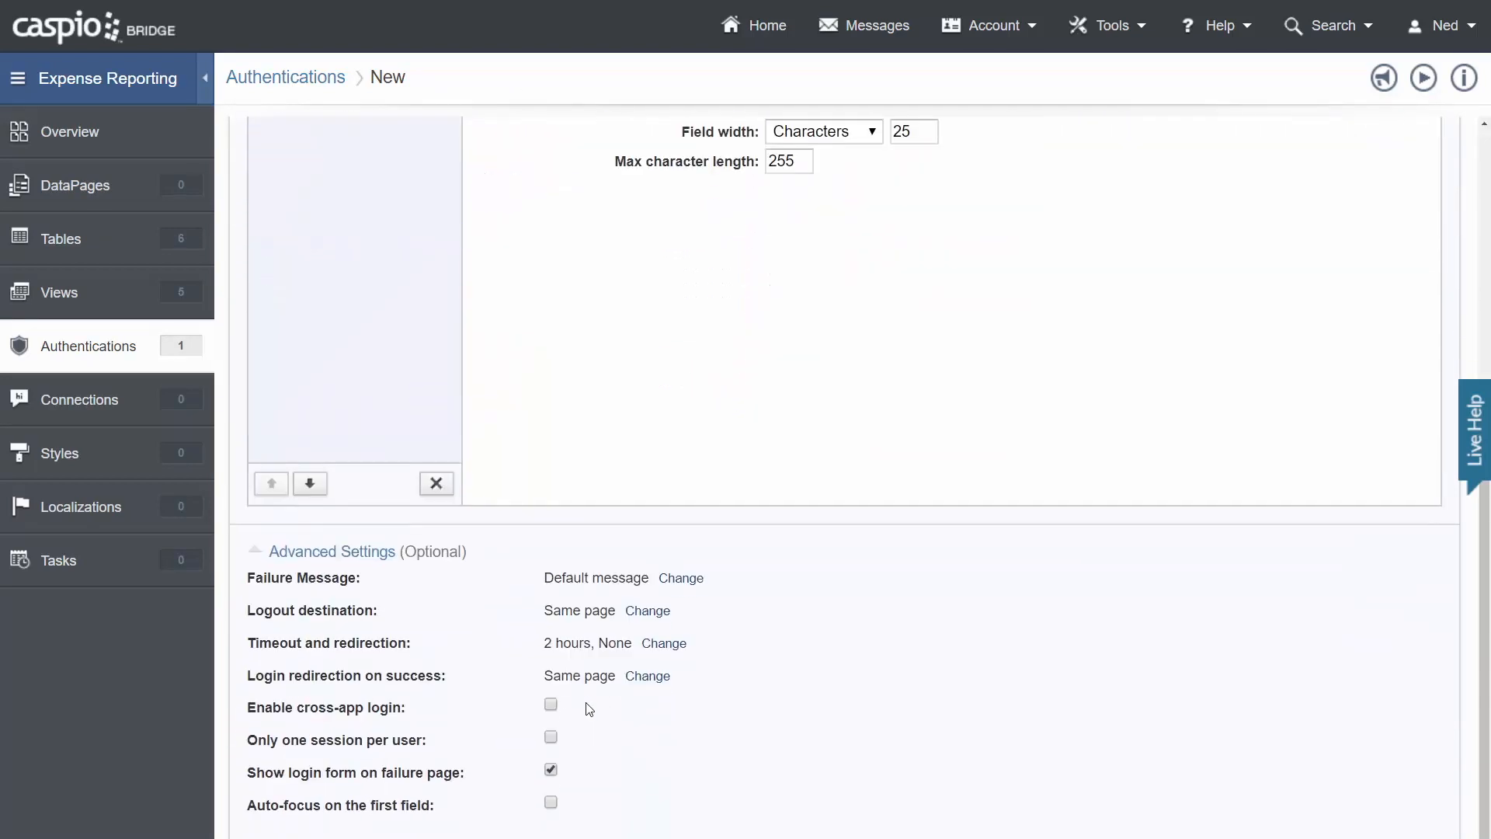
{"action": "left_click", "coordinate": [647, 609]}
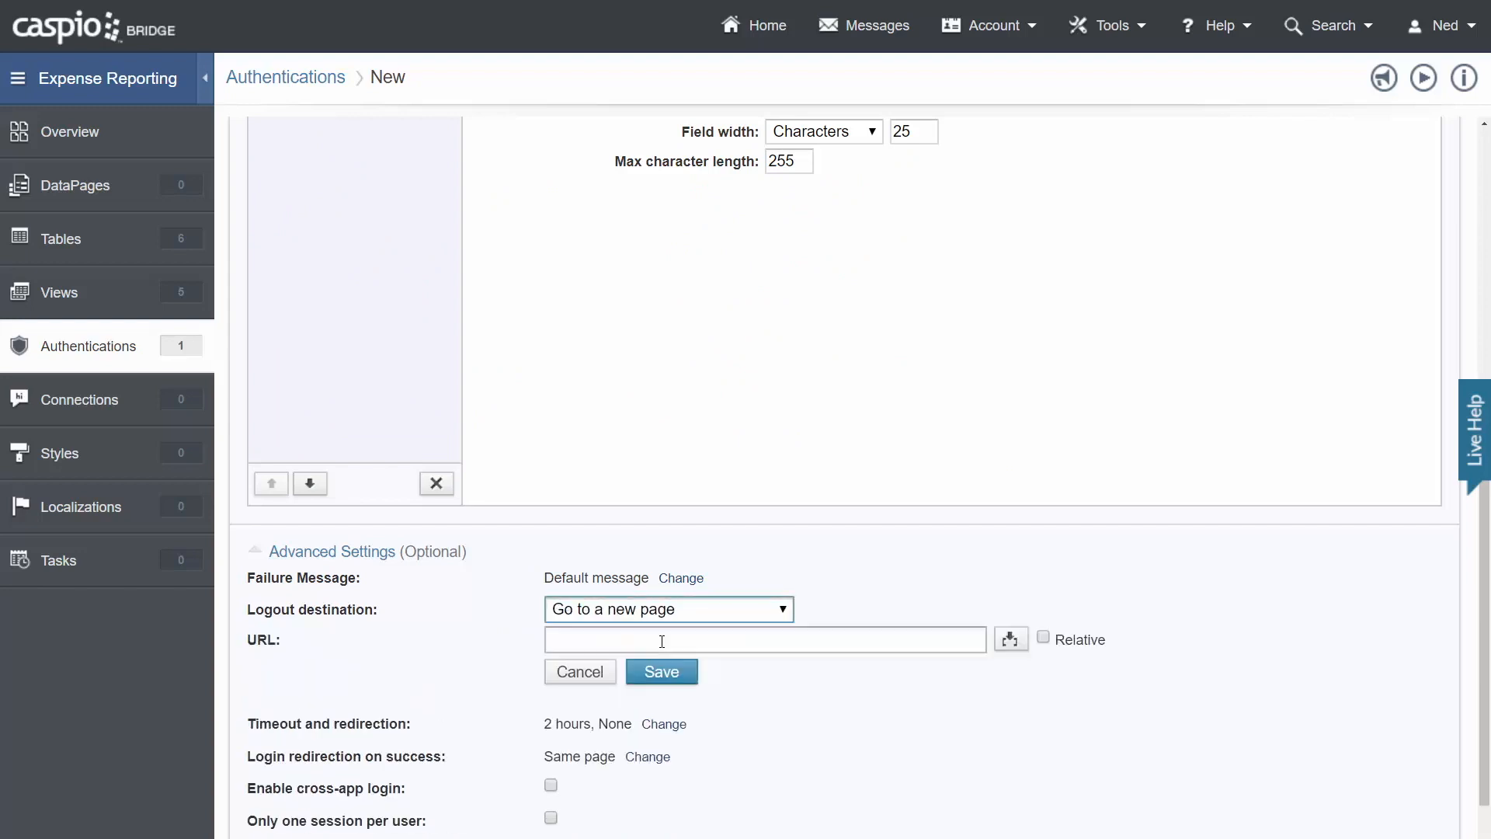
{"action": "left_click", "coordinate": [662, 671]}
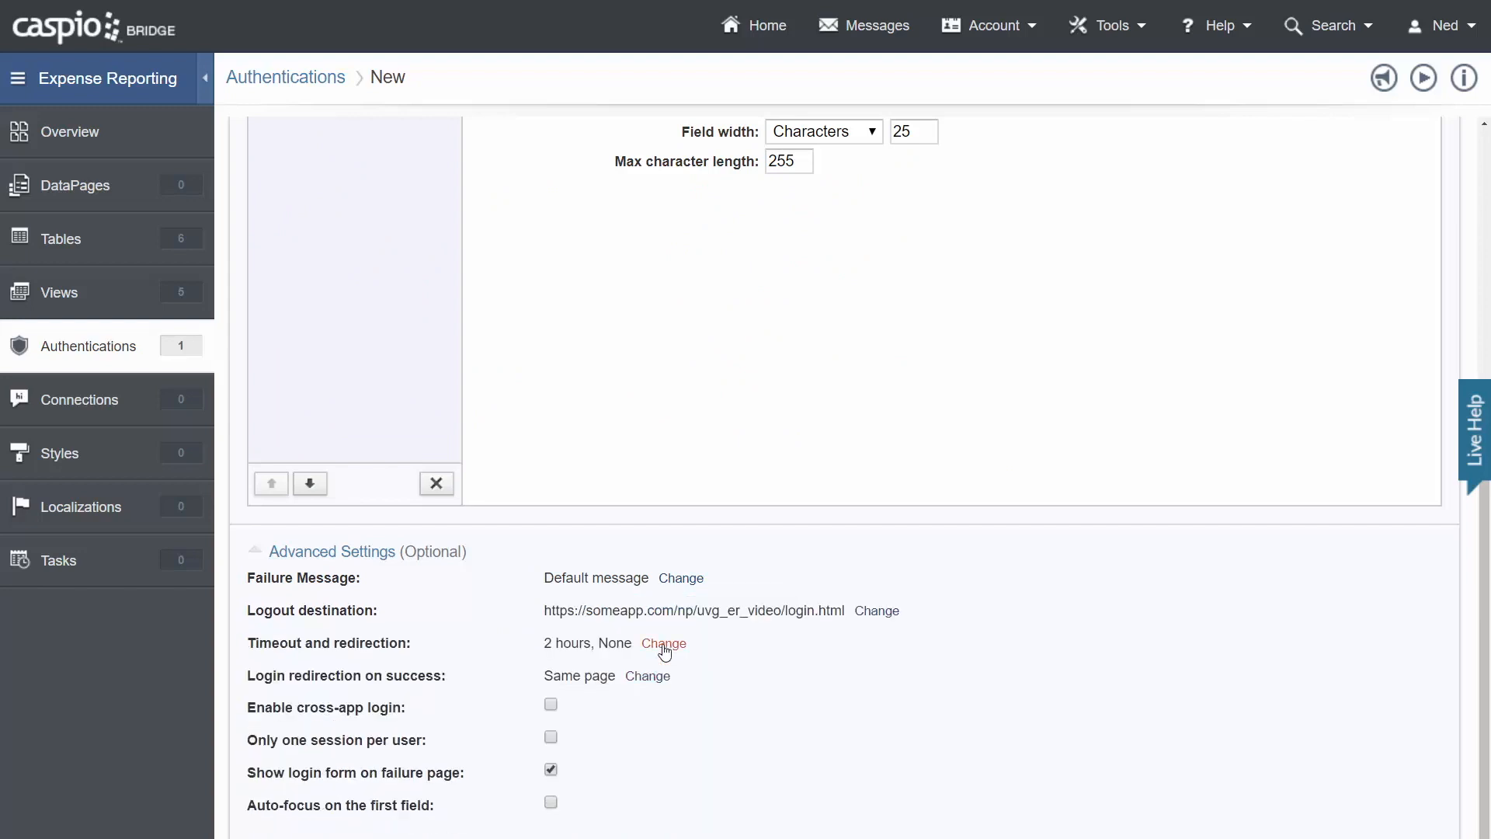
{"action": "left_click", "coordinate": [663, 644]}
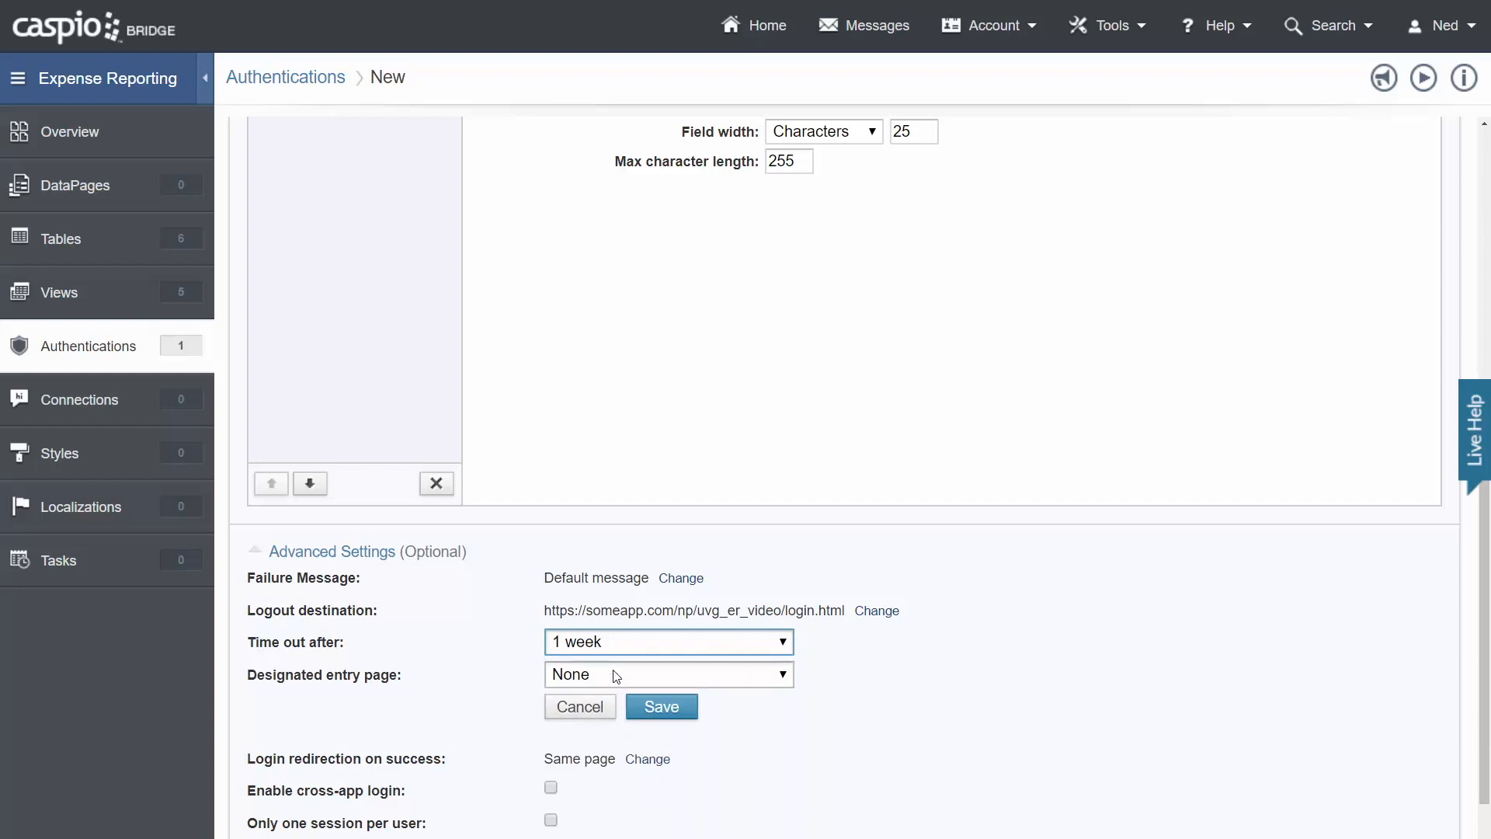
{"action": "left_click", "coordinate": [661, 706]}
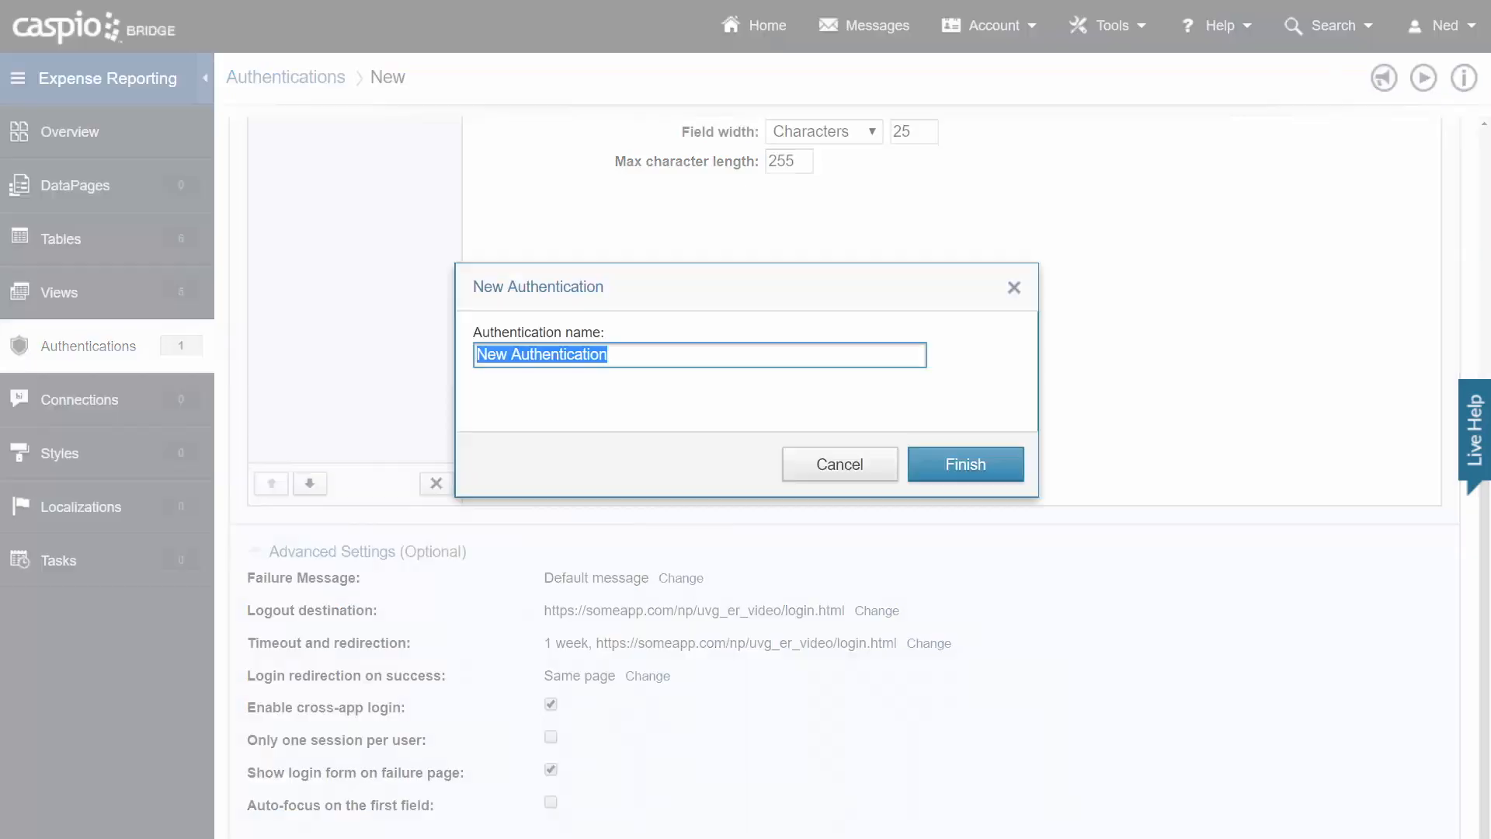
Name it 'er admin manager login' and finish creating it.
{"action": "type", "text": "er admin"}
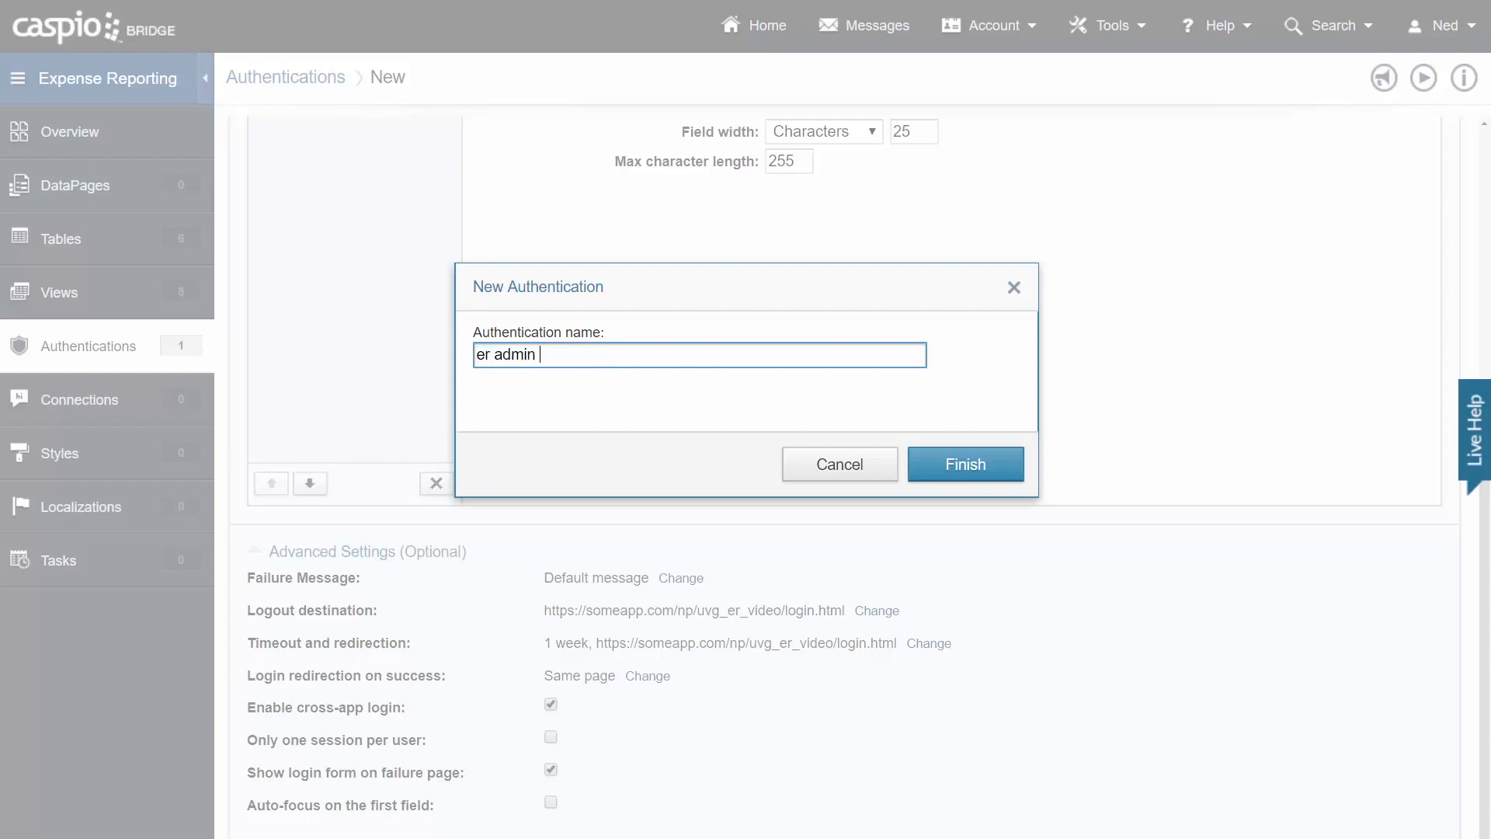
{"action": "type", "text": "manager login"}
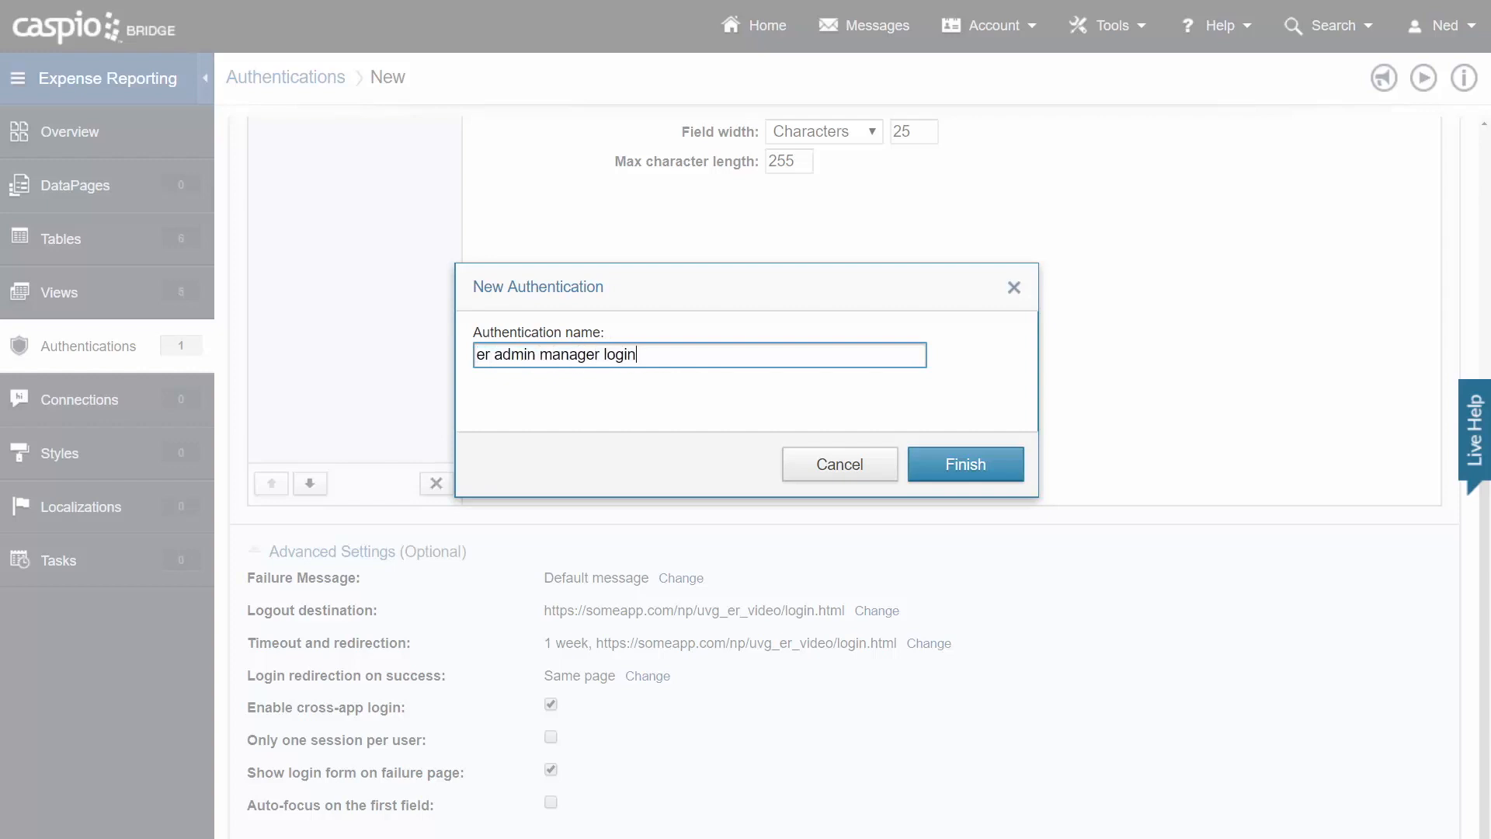
{"action": "left_click", "coordinate": [965, 464]}
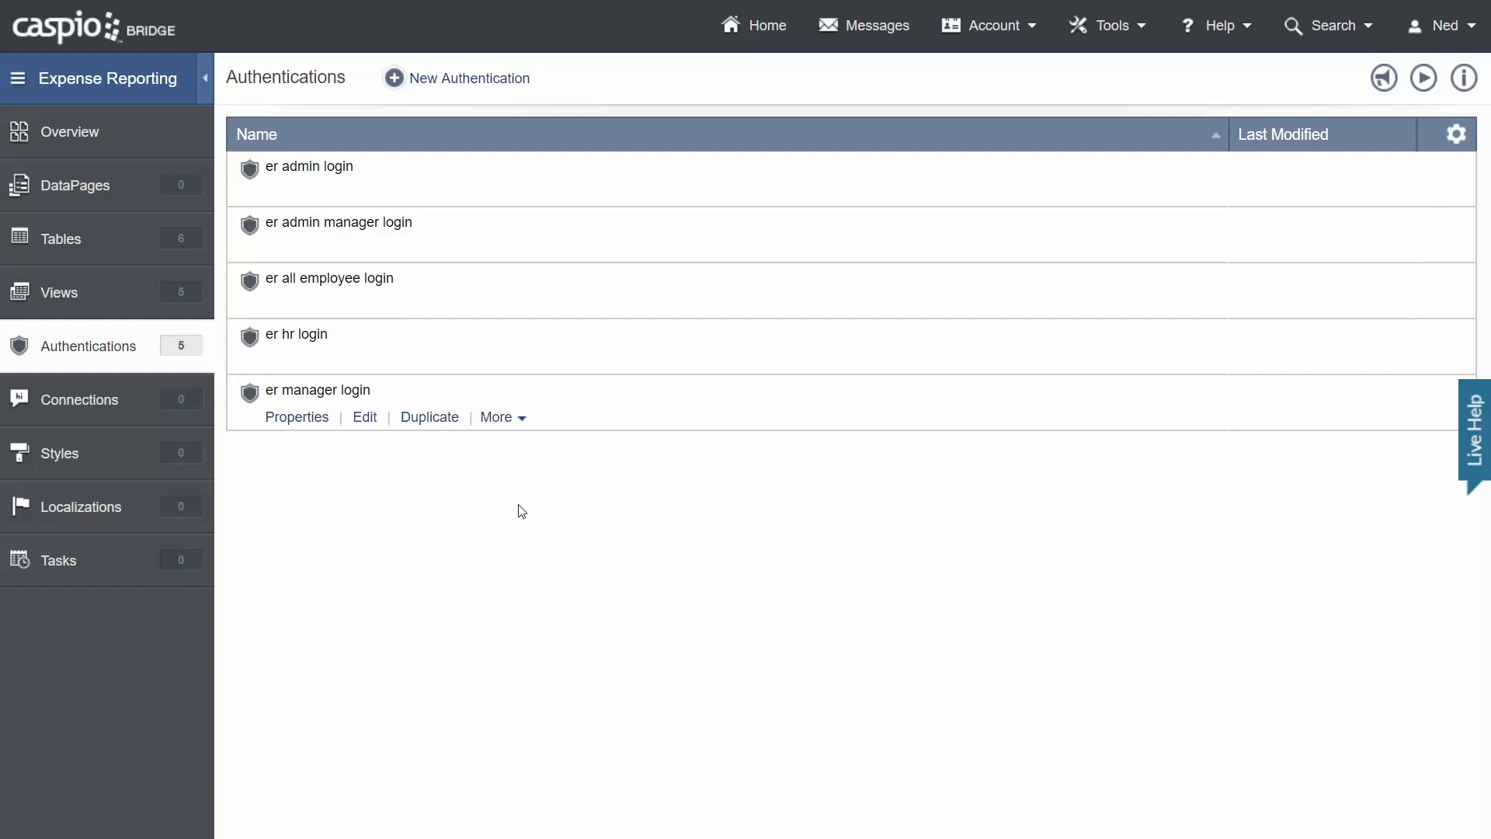
{"action": "mouse_move", "coordinate": [505, 551]}
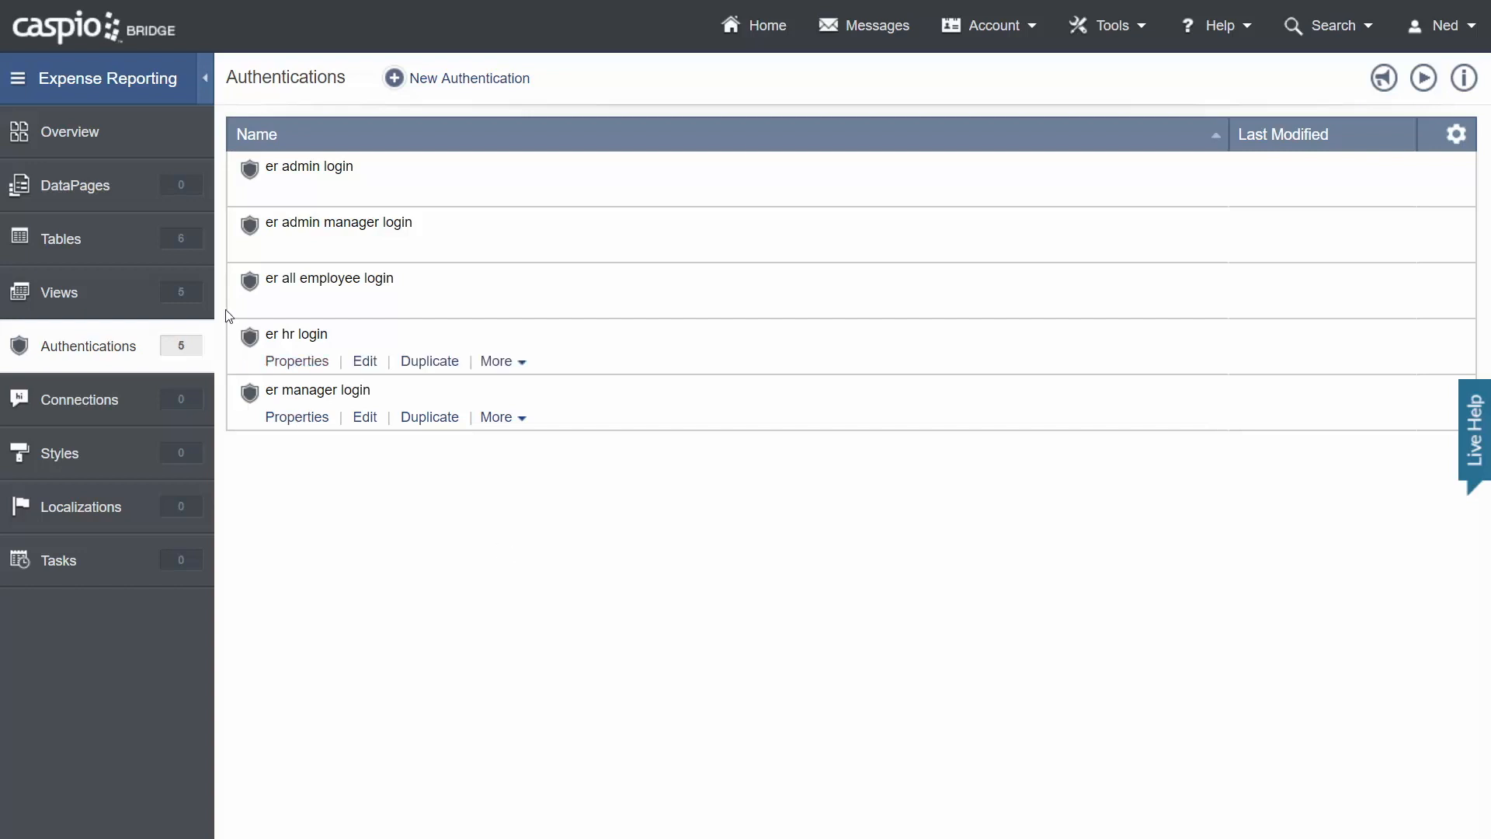
In DataPages, add new folders, discard an unnamed row, and save the Manager folder.
{"action": "left_click", "coordinate": [76, 185]}
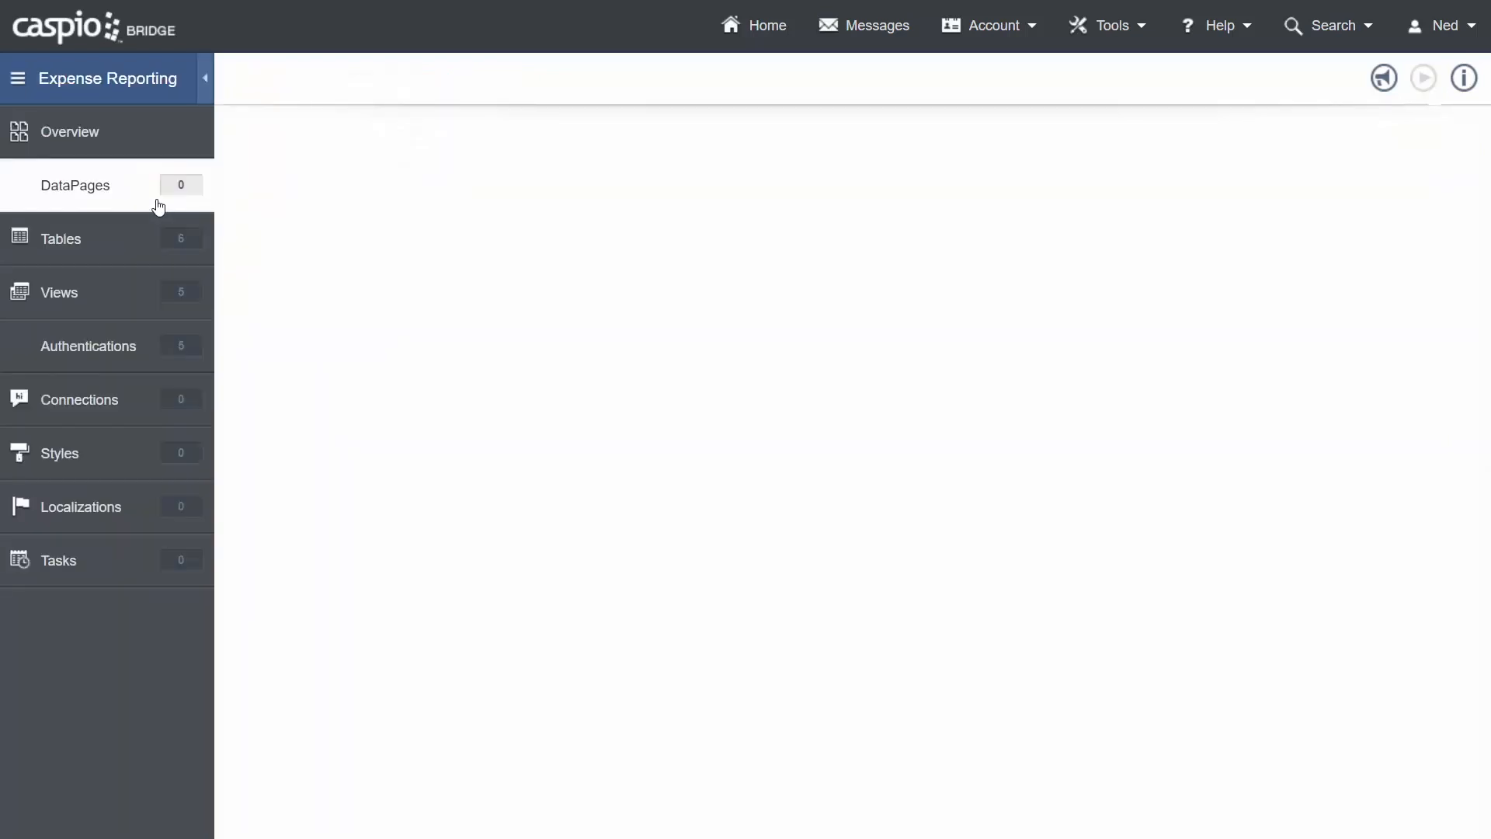
{"action": "left_click", "coordinate": [75, 185]}
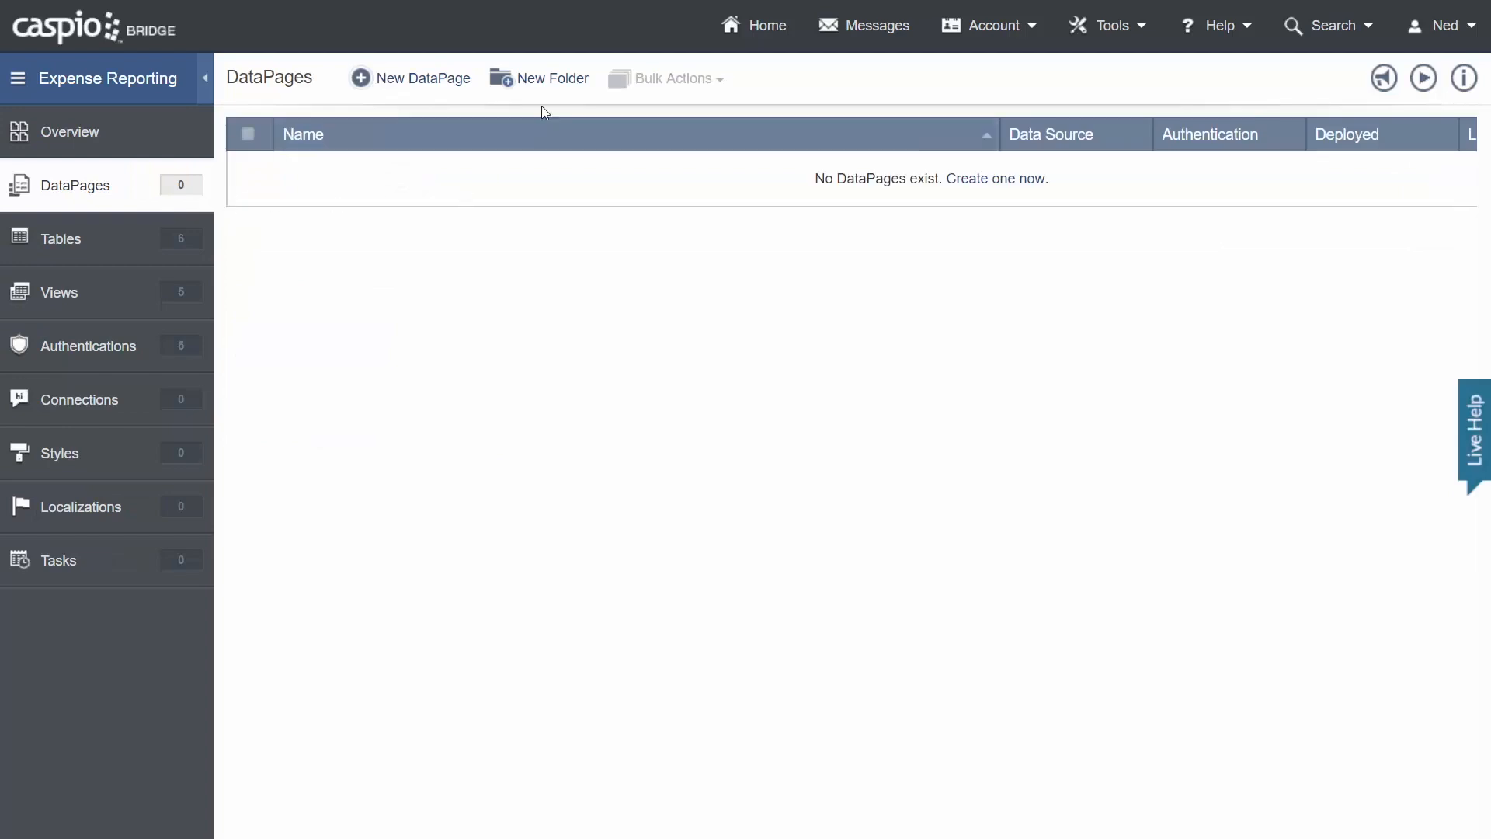
{"action": "mouse_move", "coordinate": [552, 79]}
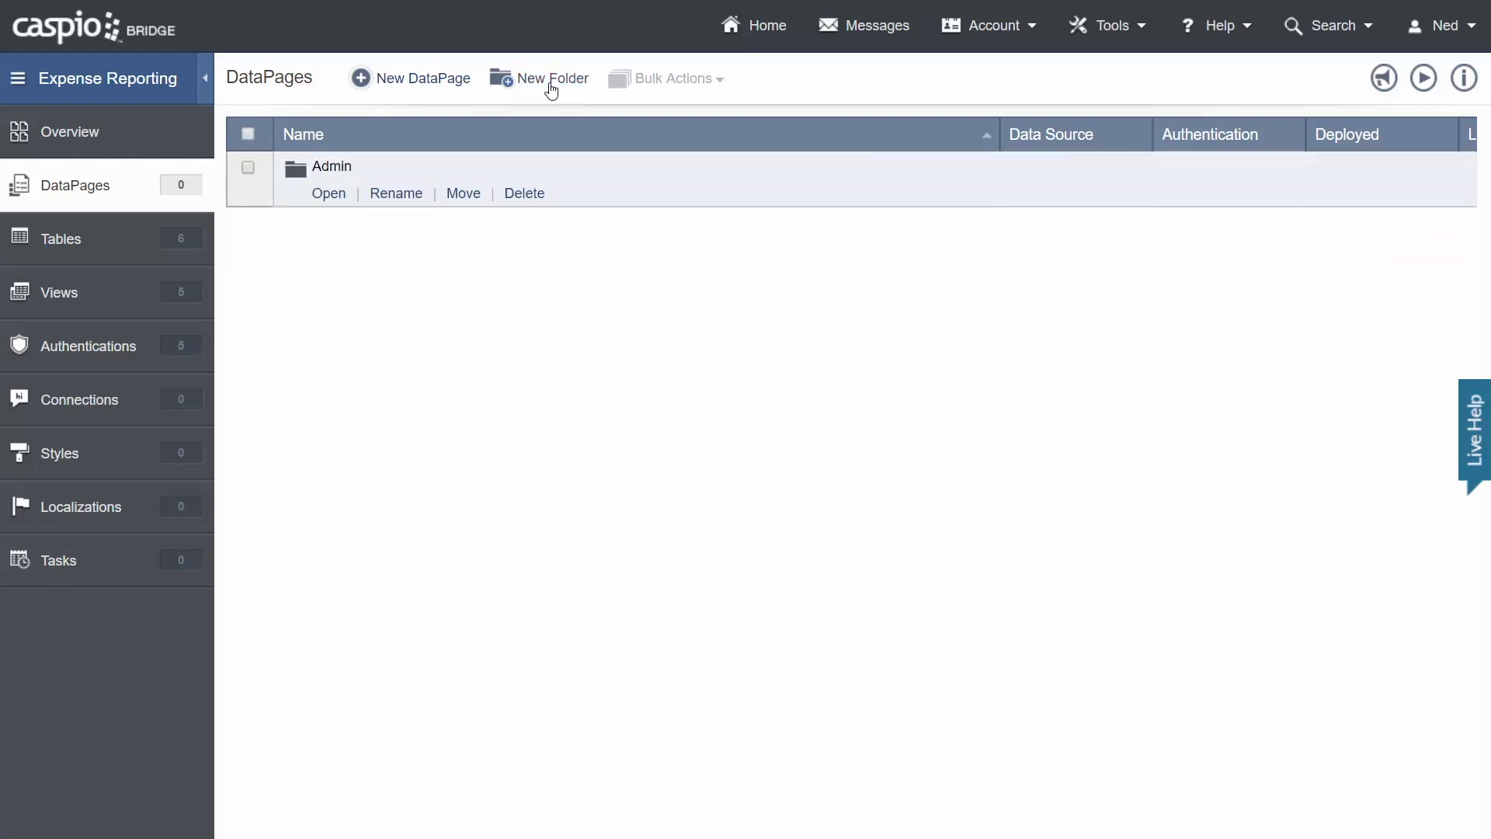
{"action": "left_click", "coordinate": [551, 78]}
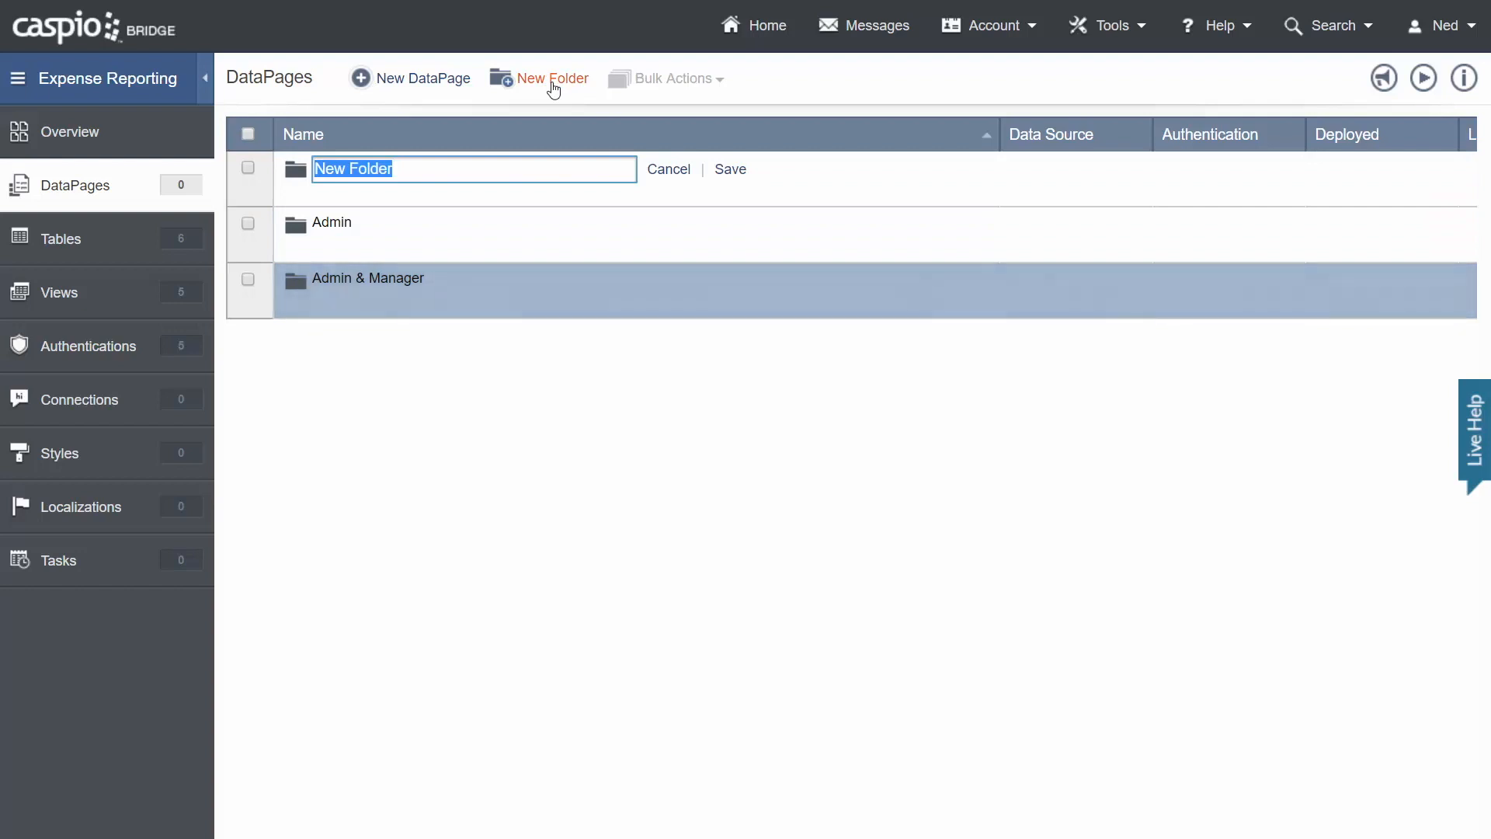
{"action": "left_click", "coordinate": [668, 169]}
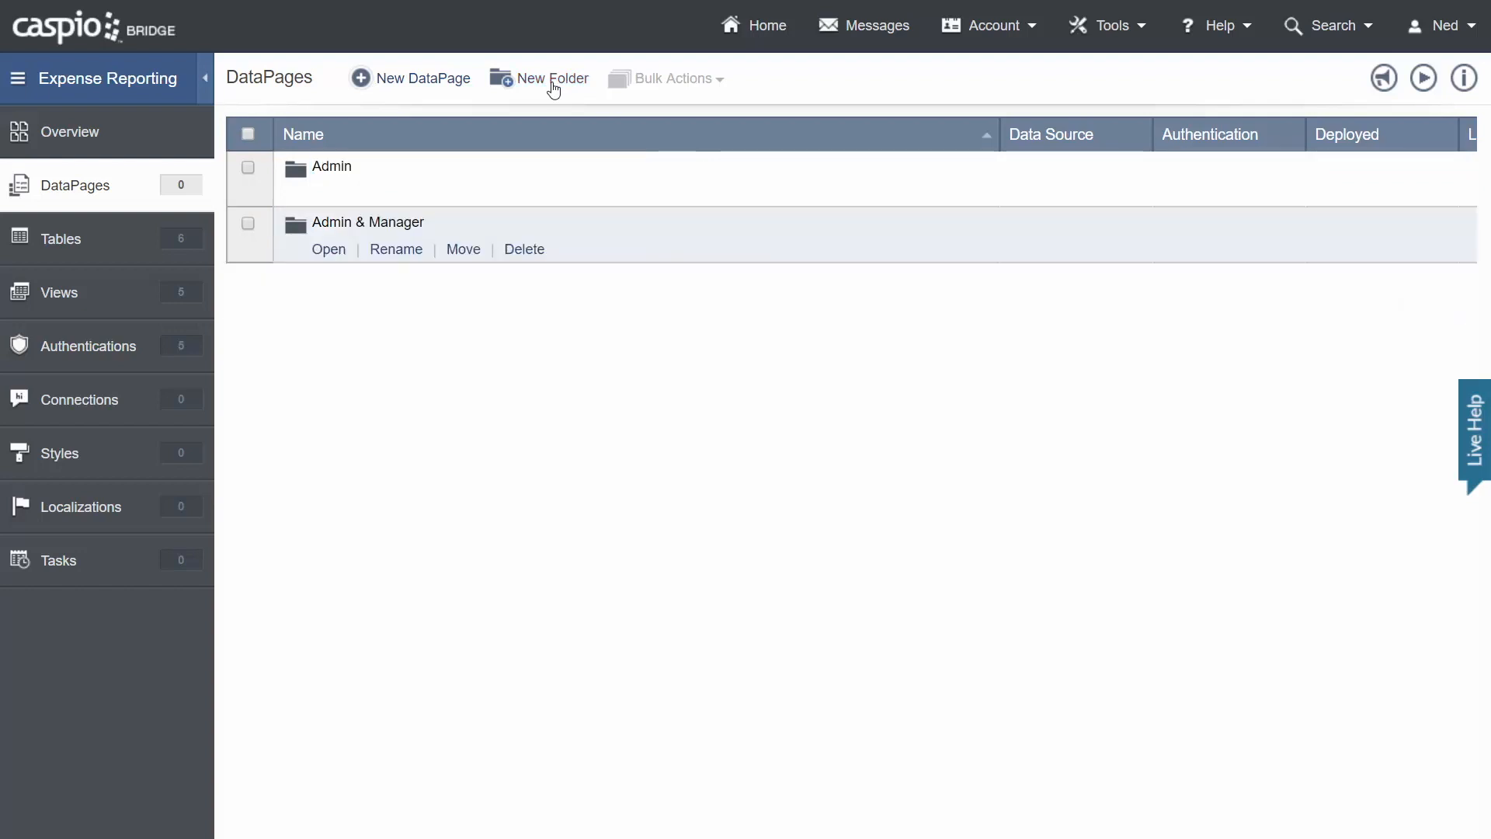
{"action": "left_click", "coordinate": [552, 78]}
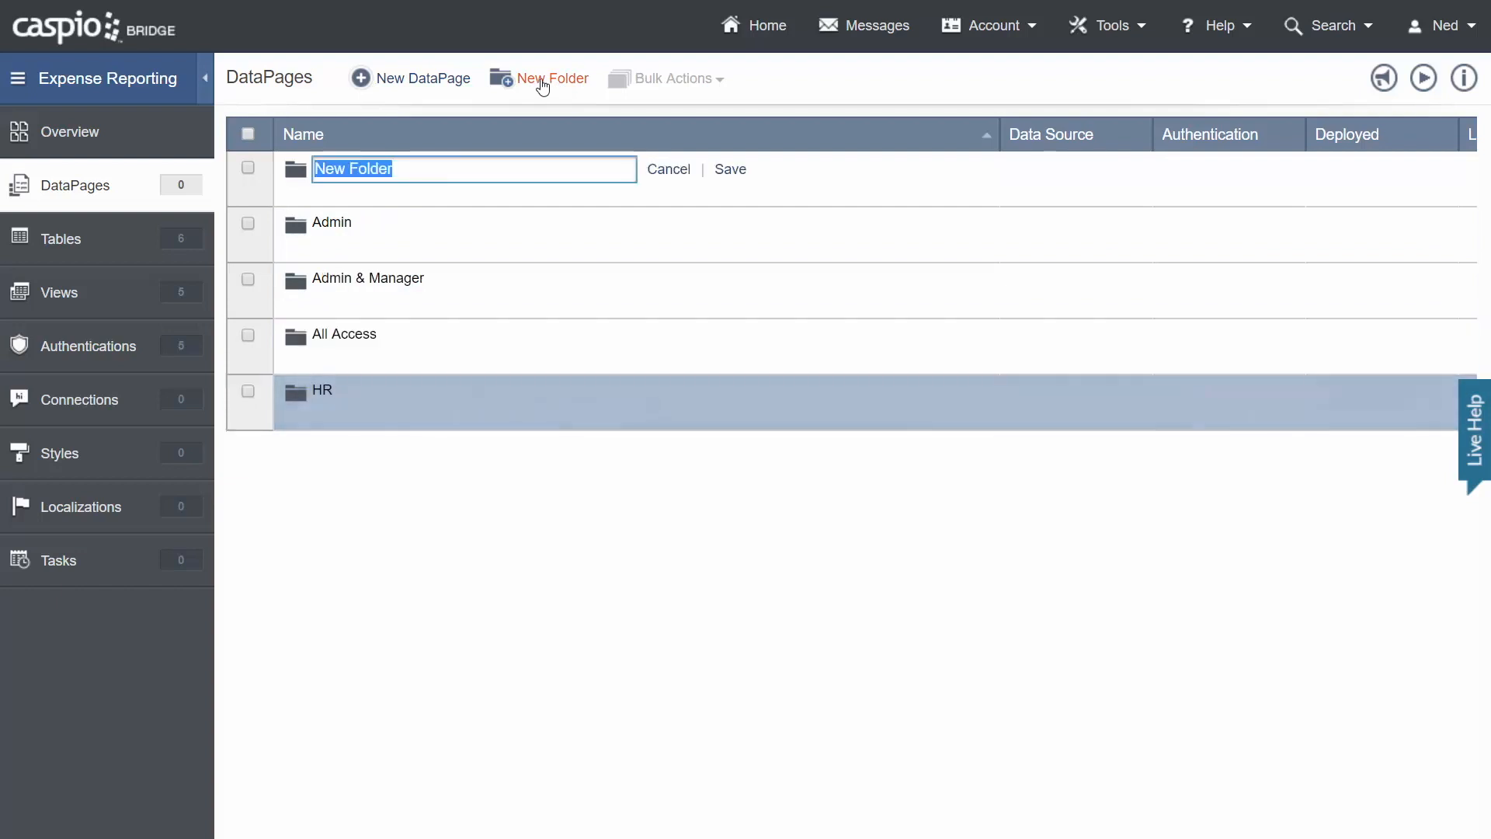
{"action": "type", "text": "Manager"}
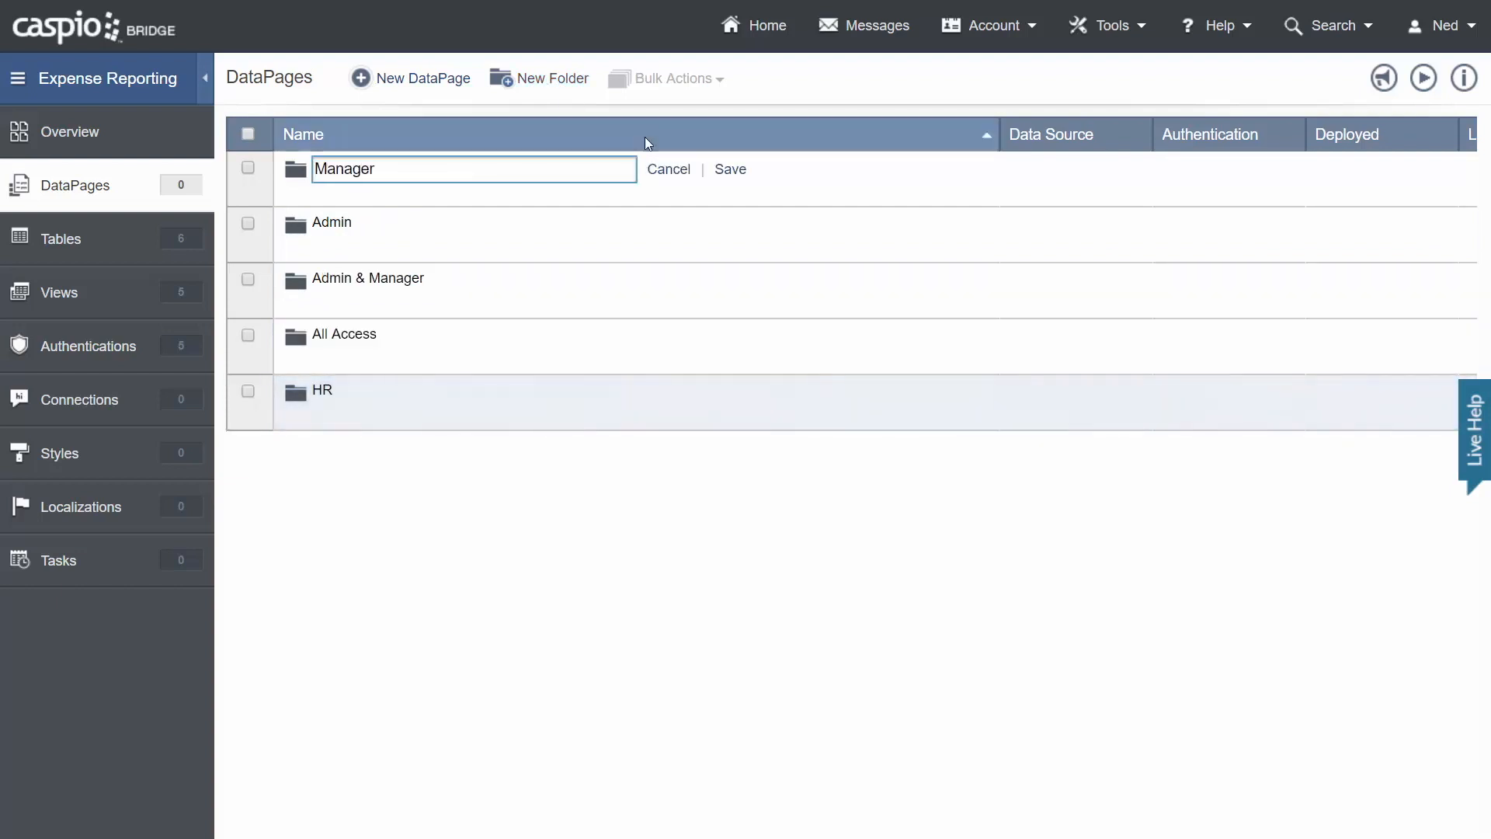
{"action": "left_click", "coordinate": [730, 170]}
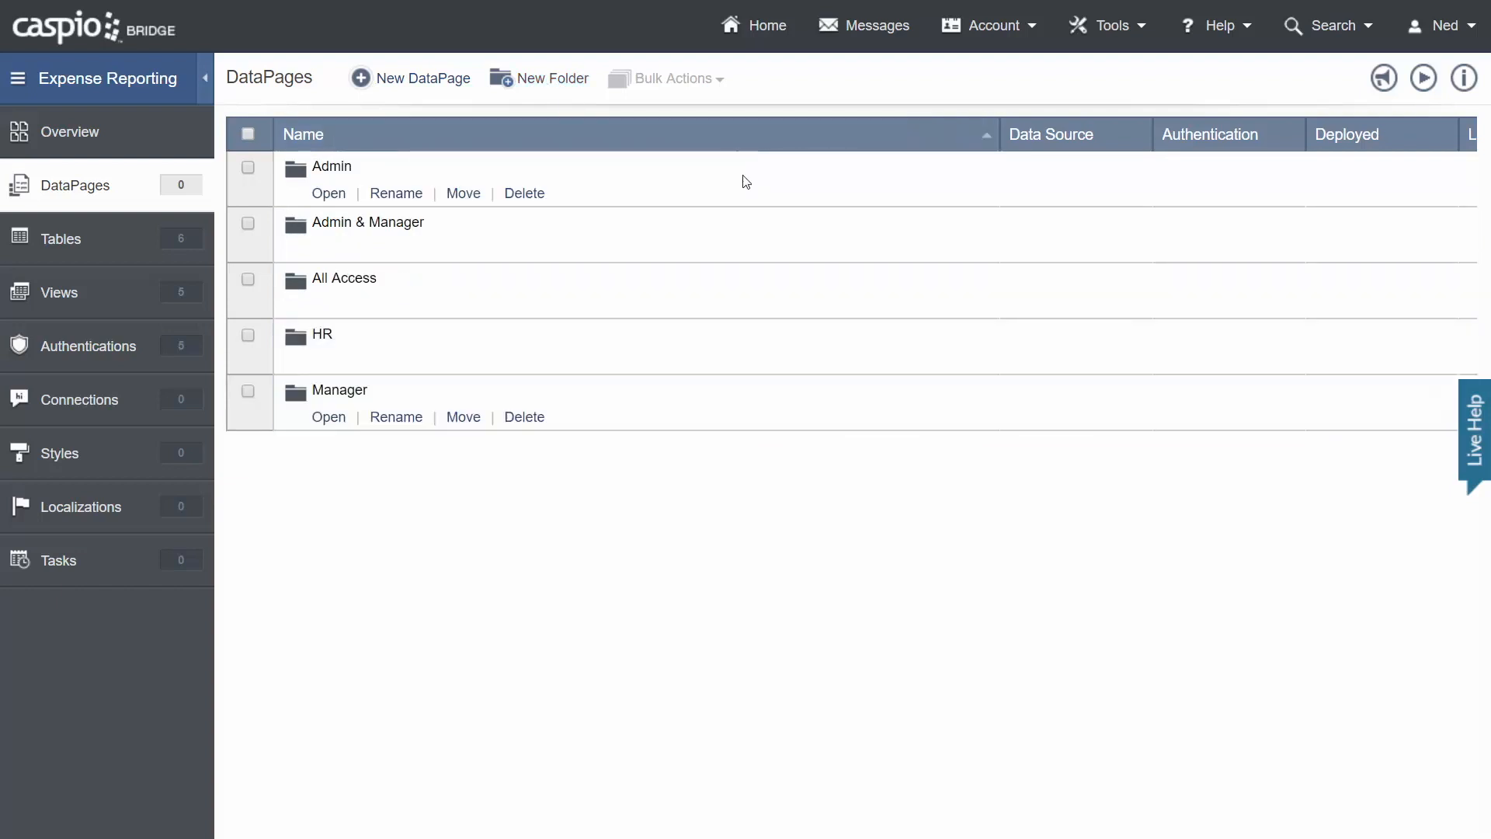